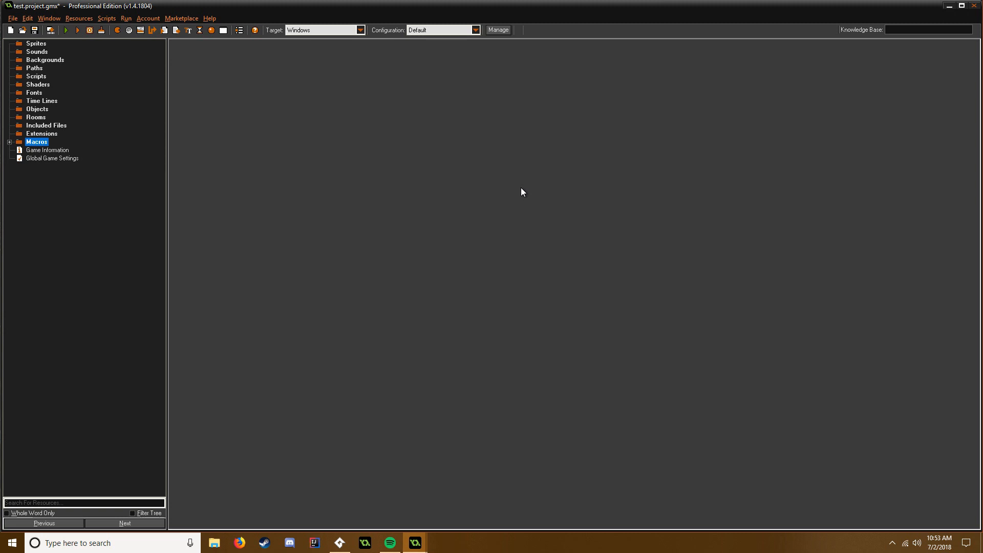
# Step: Open the context menu of the Sprites folder in the resource tree
pyautogui.rightClick(36, 43)
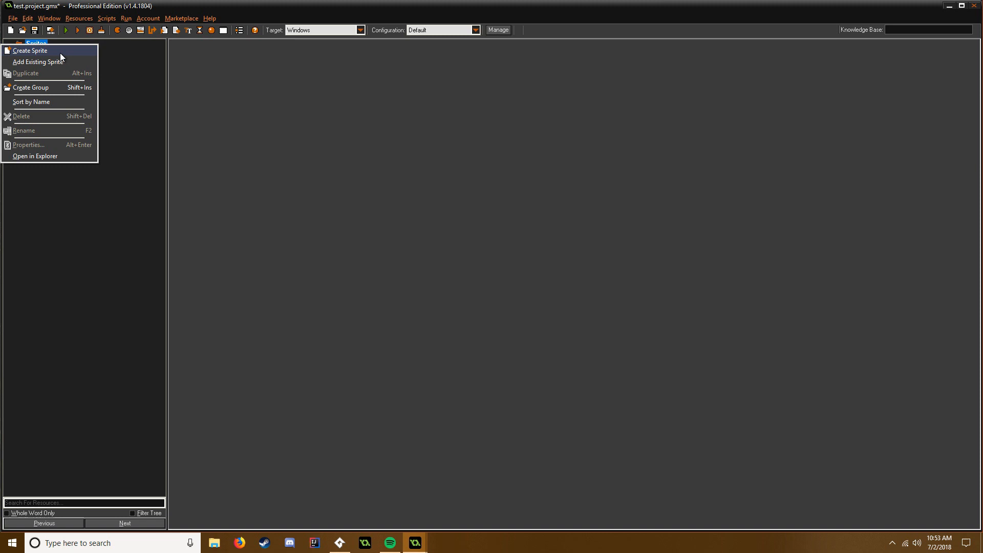
# Step: Create a sprite named spr_Blood and start a new blank image in its editor
pyautogui.click(30, 51)
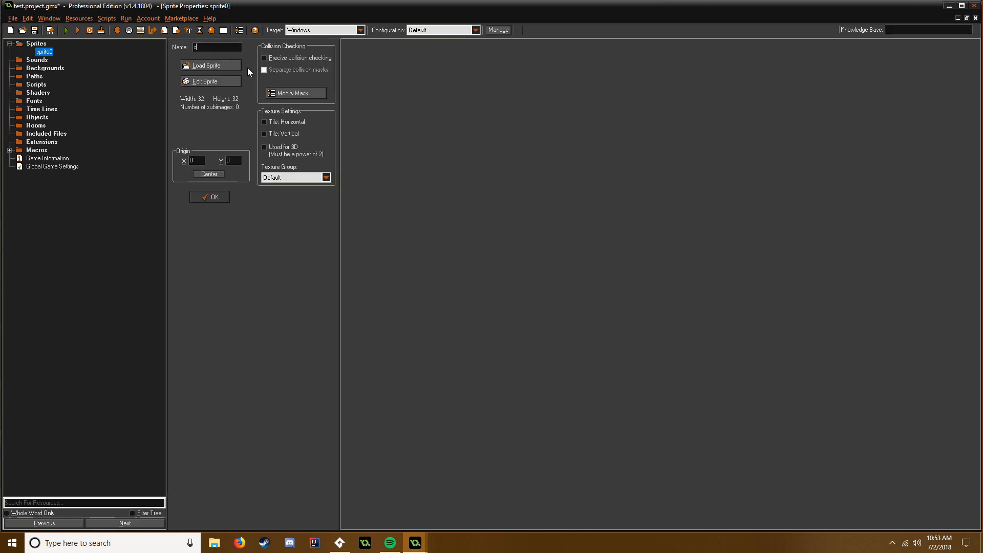
pyautogui.write('spr_B')
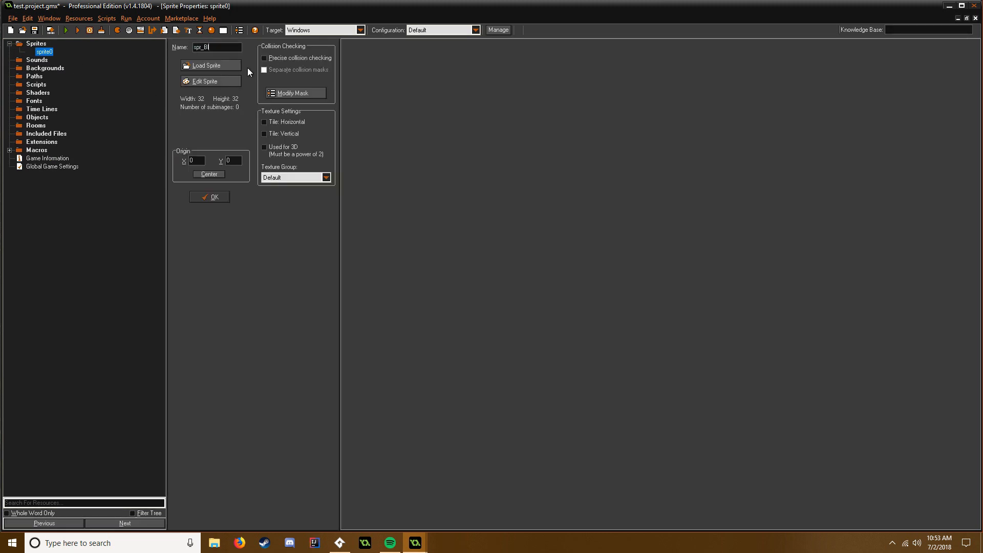
pyautogui.click(207, 81)
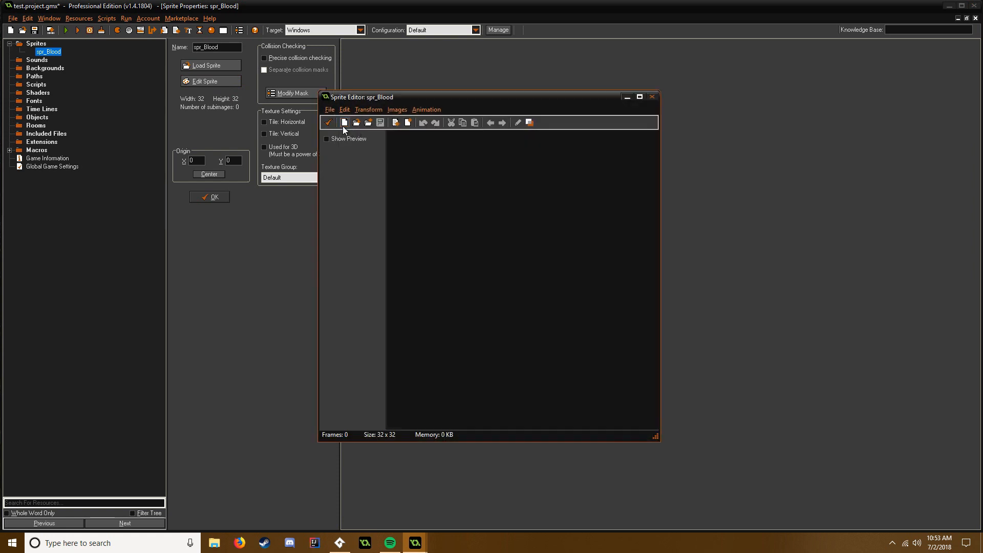
pyautogui.click(343, 122)
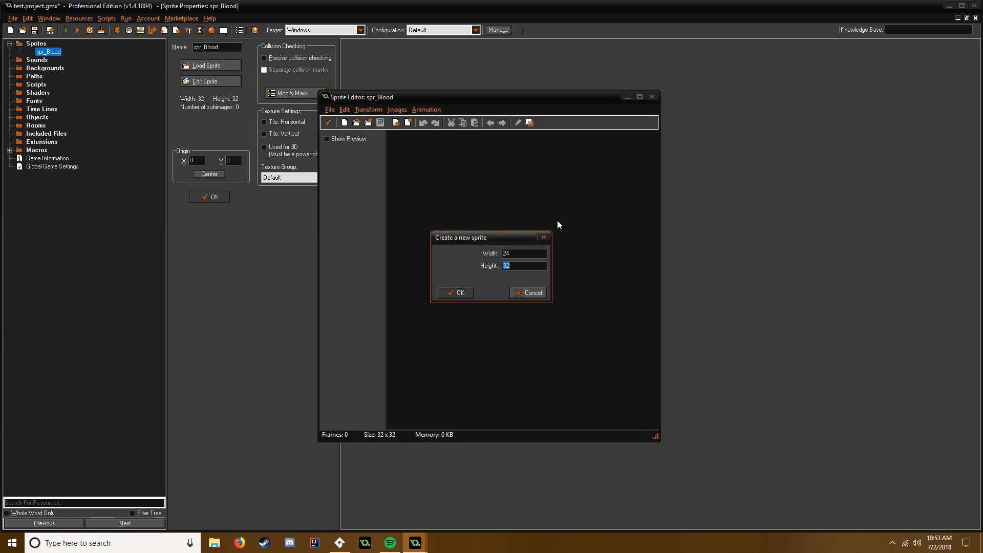
# Step: Draw a 24×24 dark red filled circle, soften its edges, and close the image editor
pyautogui.click(455, 292)
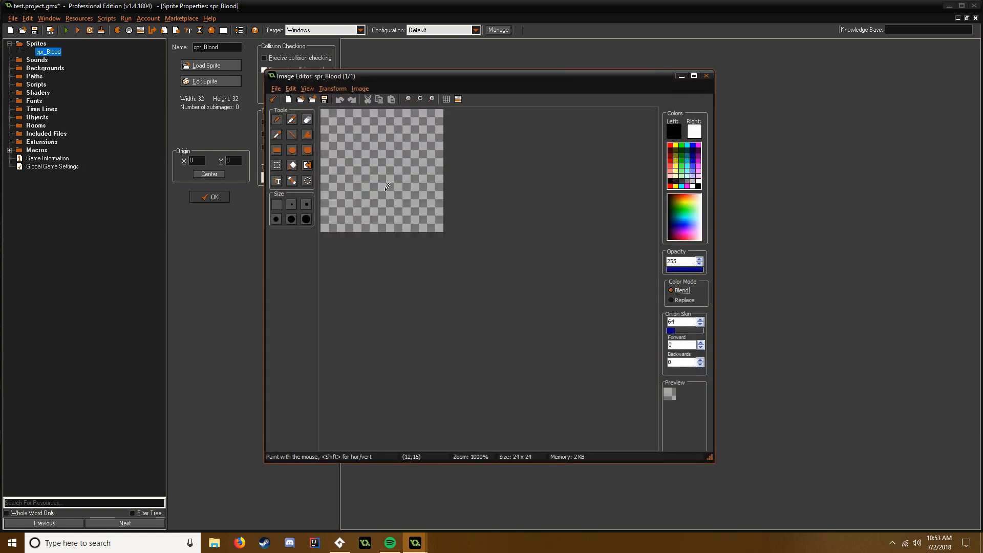
pyautogui.click(305, 180)
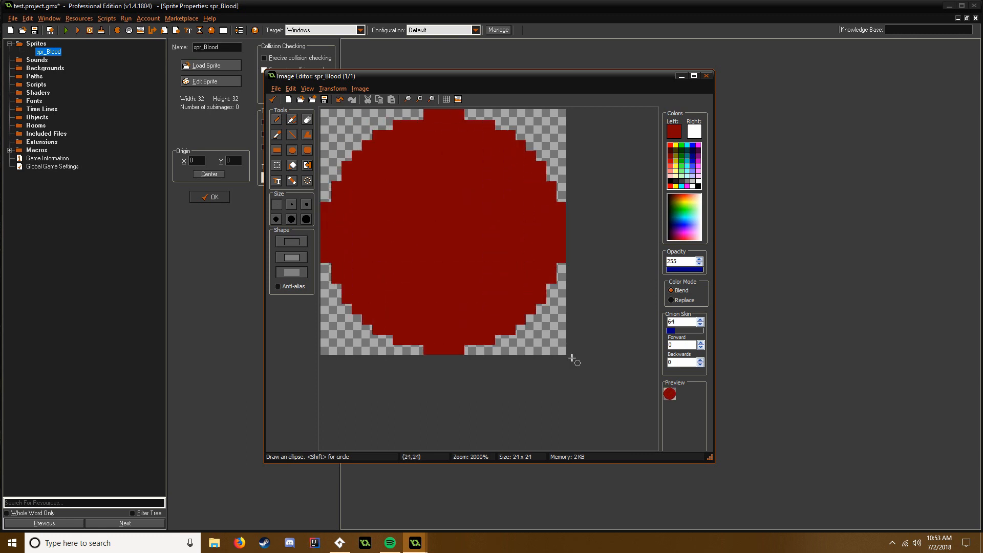
pyautogui.click(359, 87)
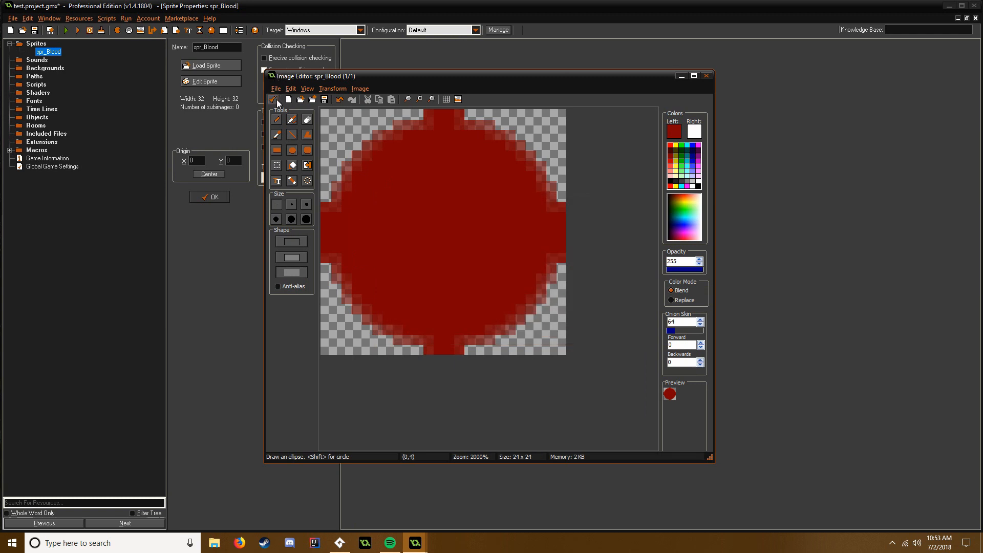
pyautogui.click(706, 75)
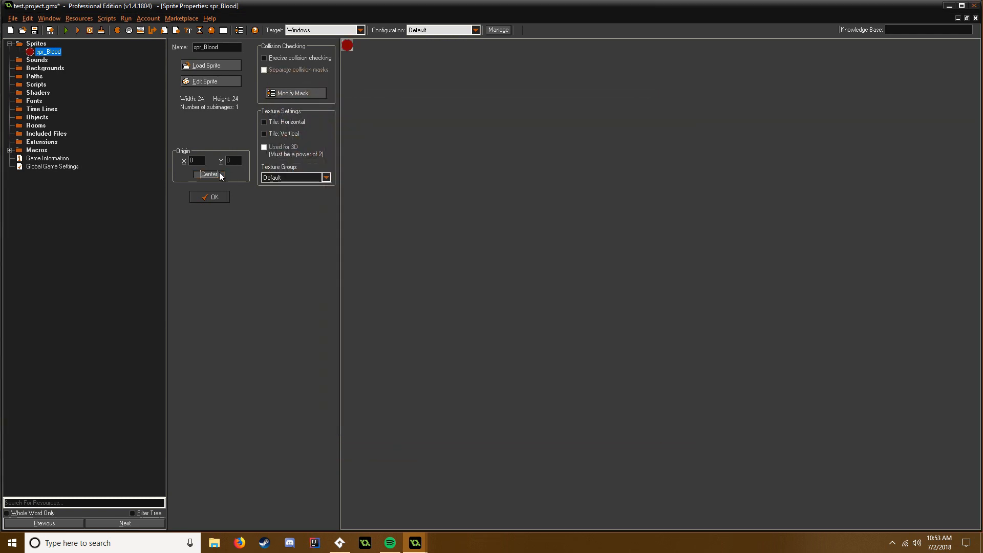
# Step: Confirm spr_Blood's Sprite Properties with OK
pyautogui.click(209, 196)
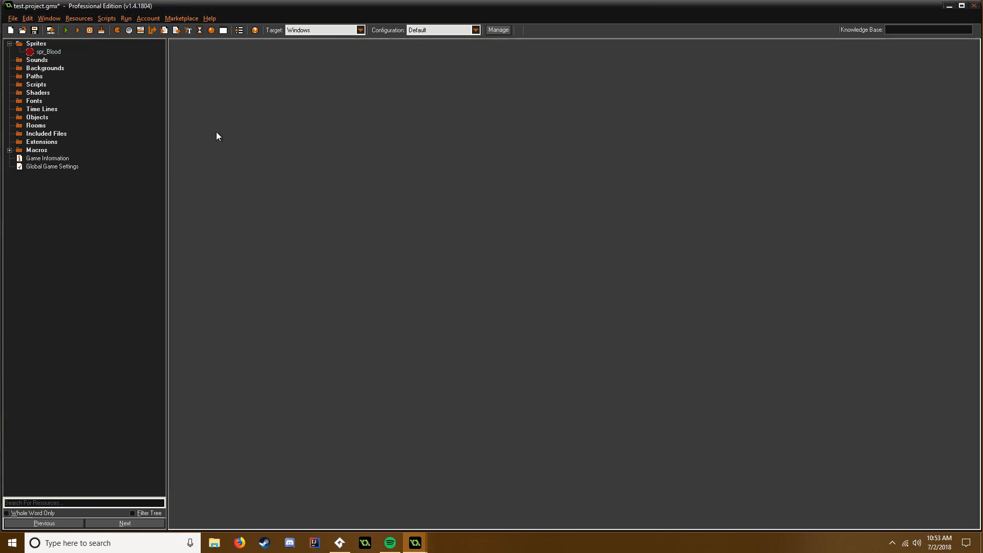
pyautogui.moveTo(255, 118)
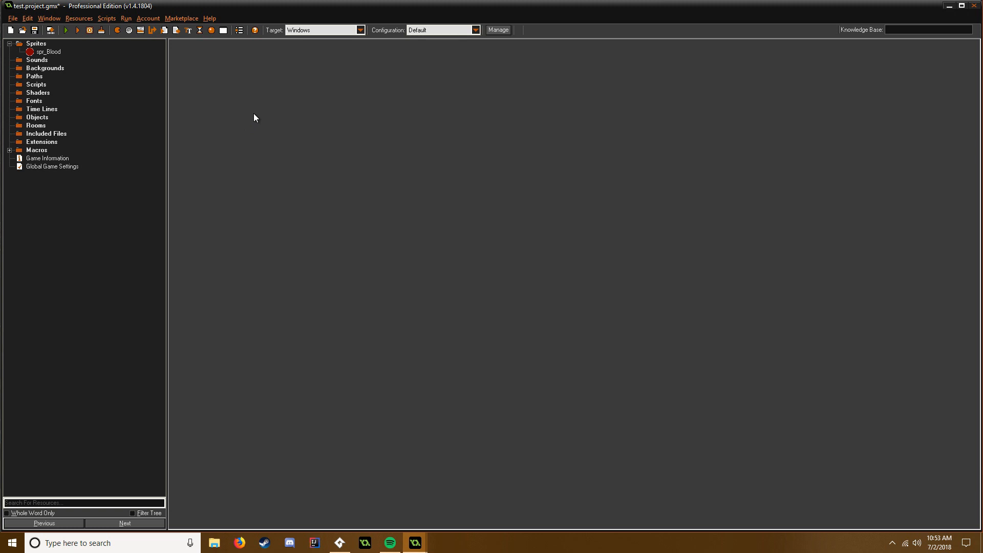
pyautogui.moveTo(133, 104)
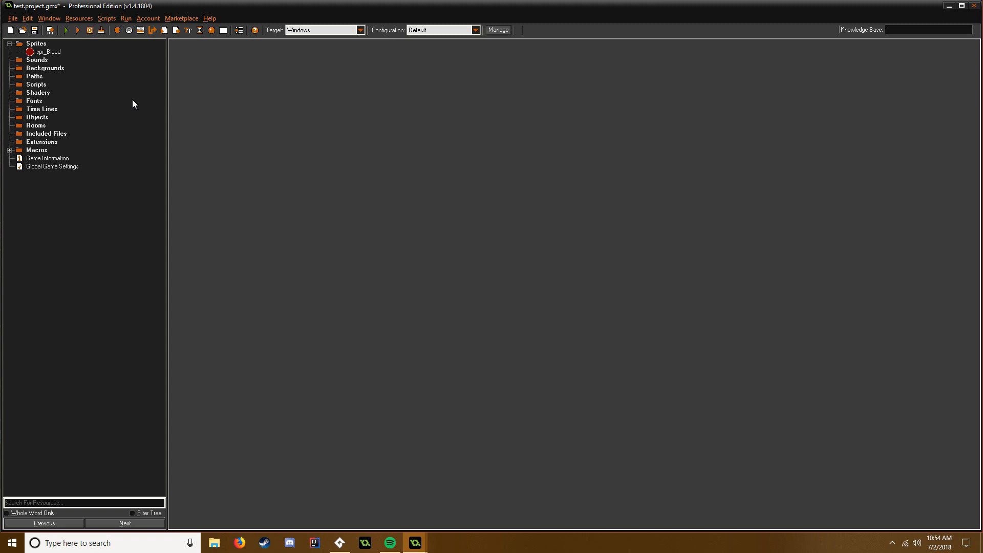
pyautogui.moveTo(35, 101)
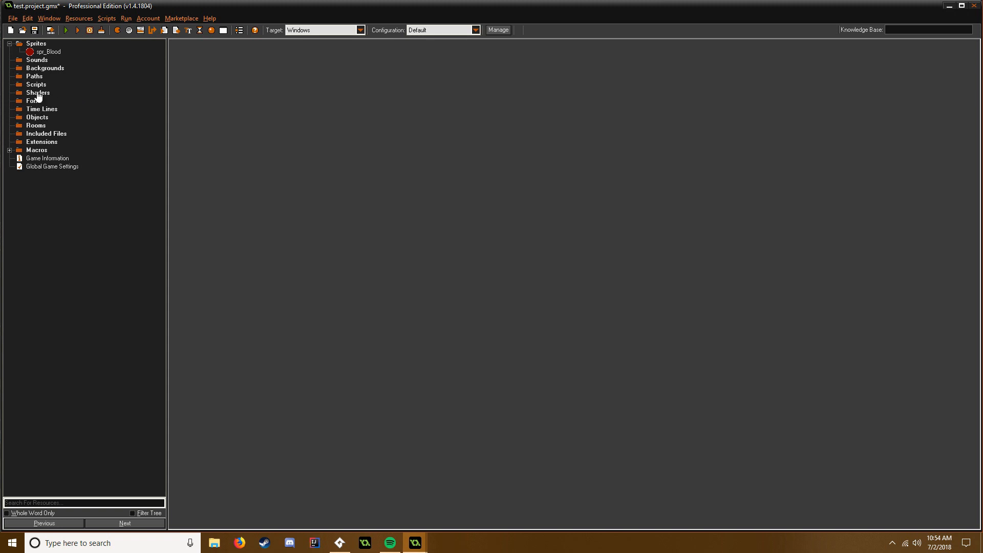
pyautogui.moveTo(137, 160)
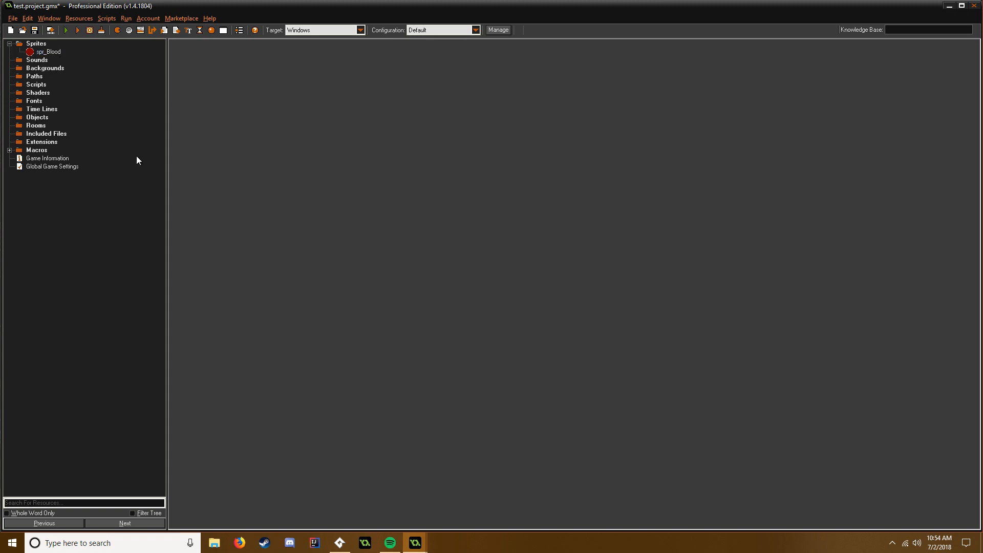
pyautogui.moveTo(52, 122)
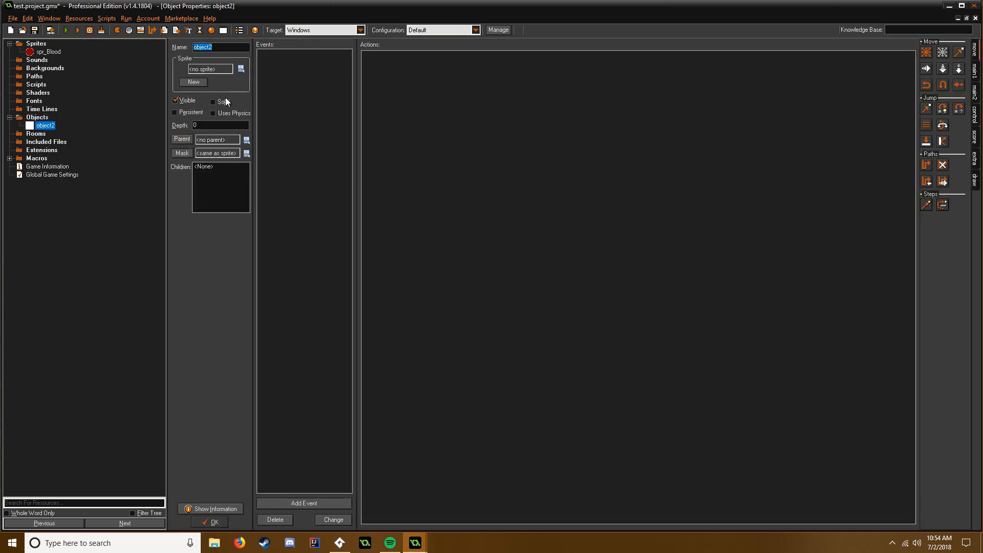
# Step: Name the new object obj_BloodController and add a Create event
pyautogui.write('obj_BloodController')
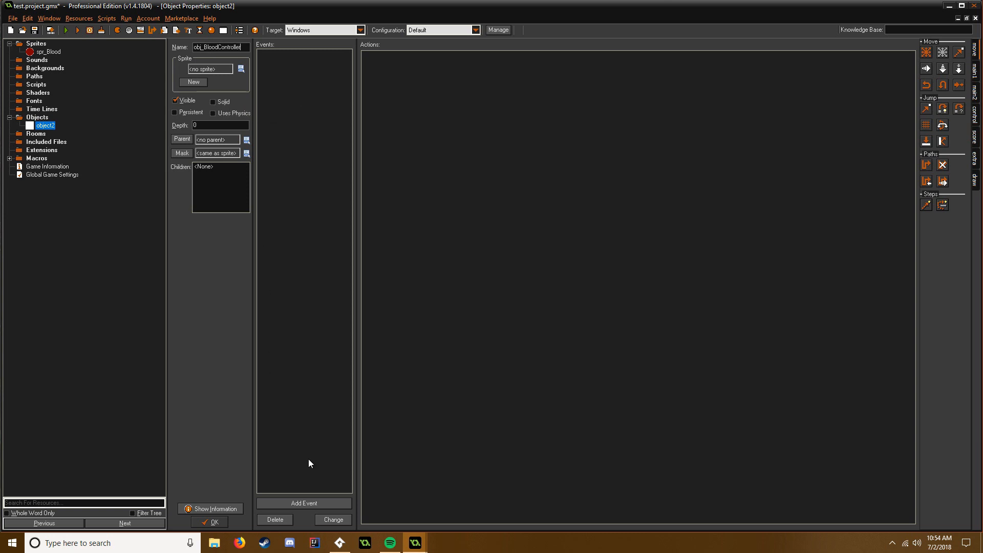
pyautogui.click(303, 503)
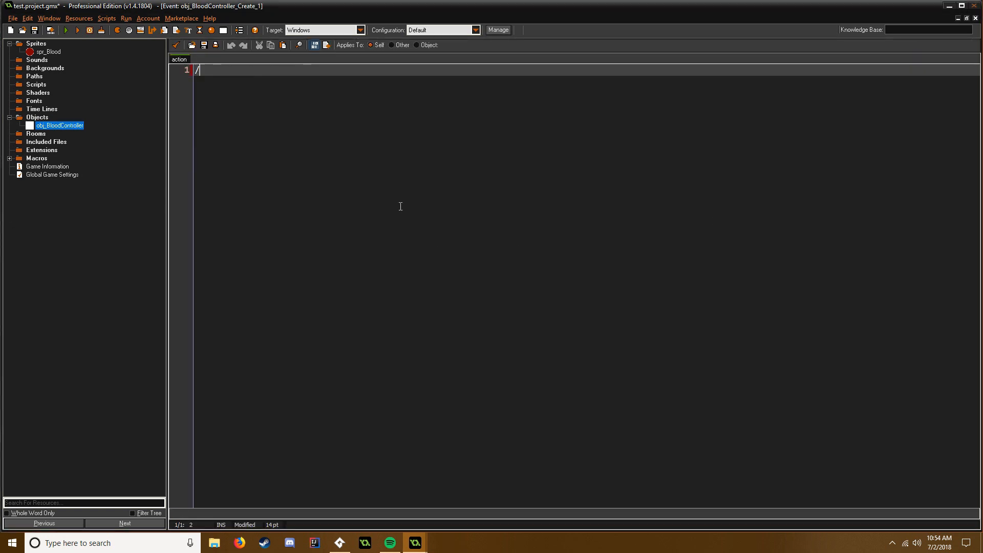
# Step: Comment the Create event code with 'create the Blood Surface'
pyautogui.write('//c')
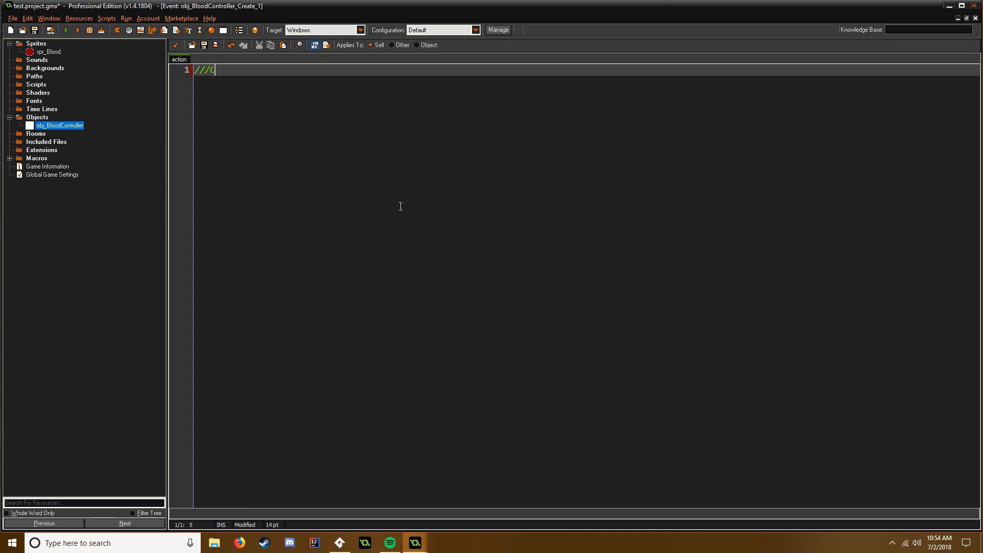
pyautogui.write('reate r')
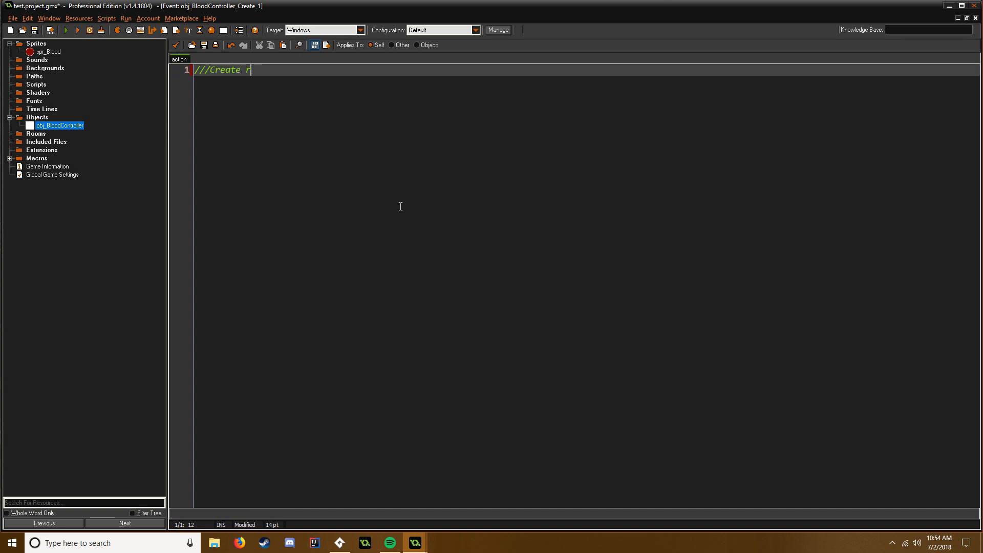
pyautogui.write('he Bl')
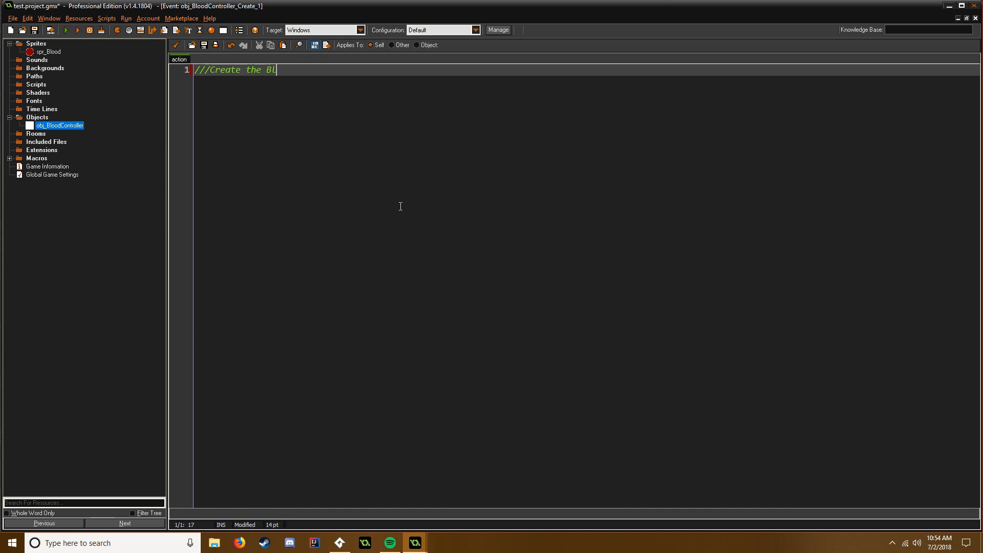
pyautogui.write('ood Surface')
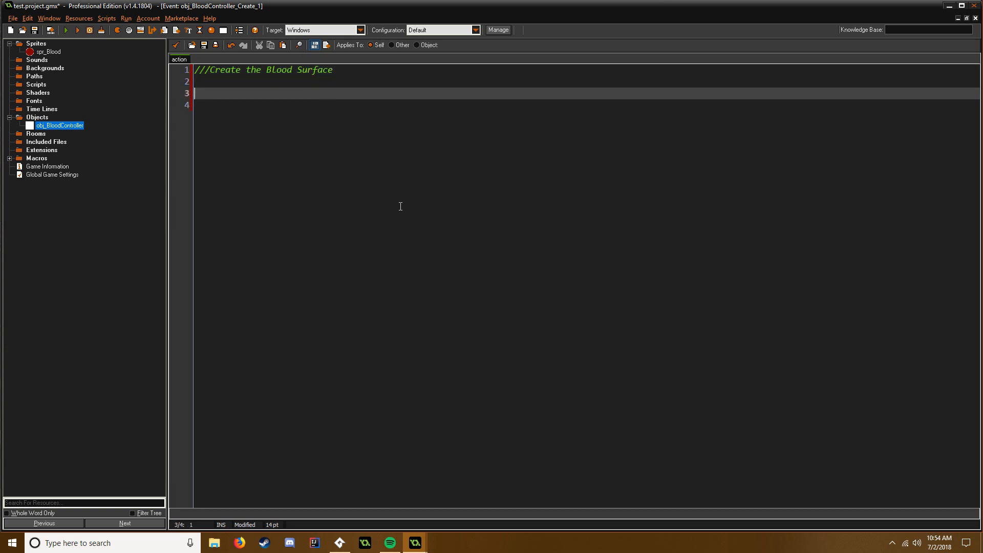
# Step: Write surf = surface_create(room_width, room_height); and choose another event to add
pyautogui.write('sur')
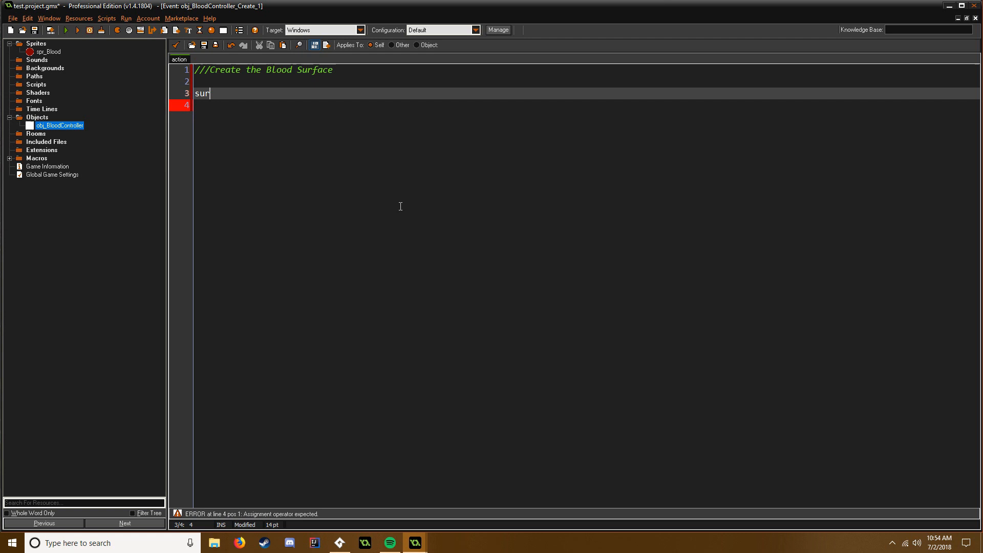
pyautogui.write('f = surface')
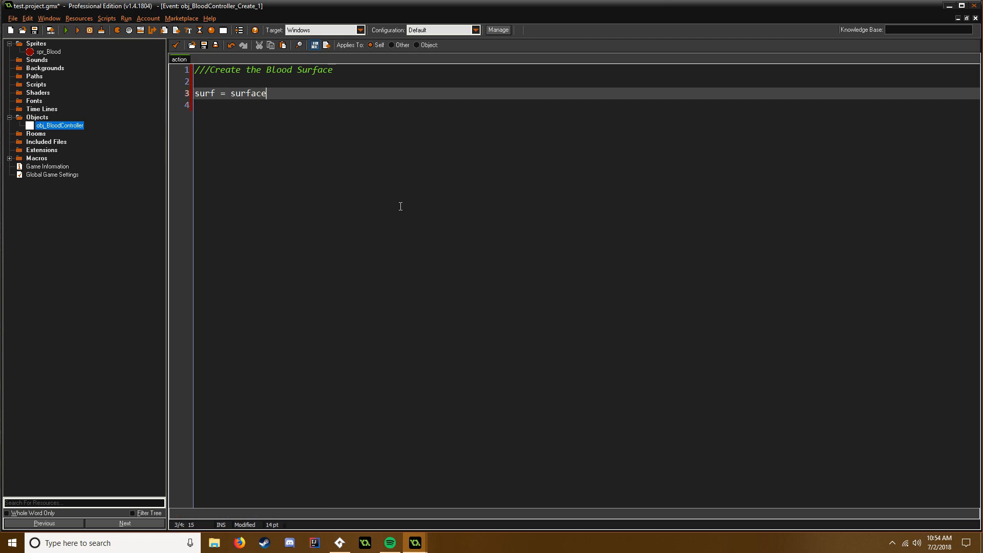
pyautogui.write('_create(')
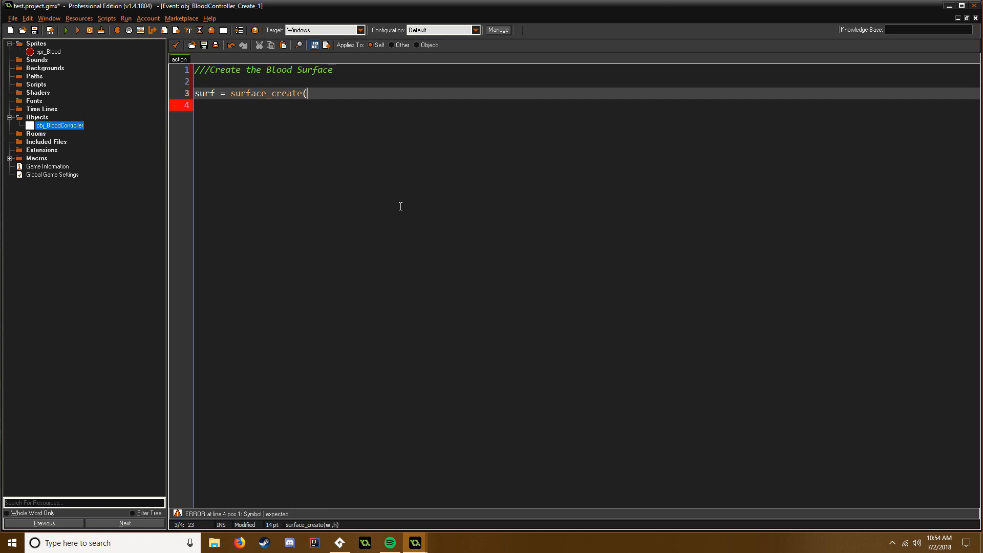
pyautogui.write(')')
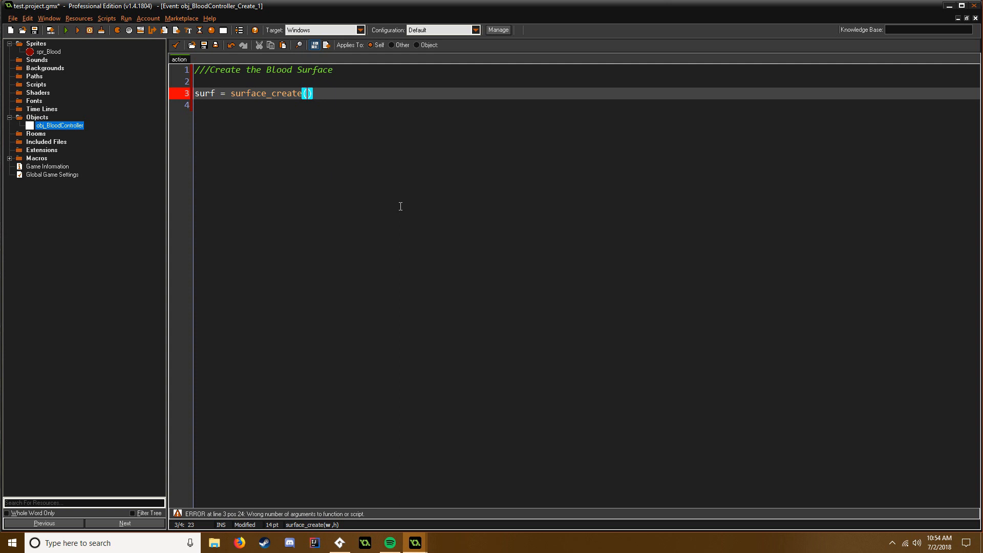
pyautogui.write('room_width, room_he')
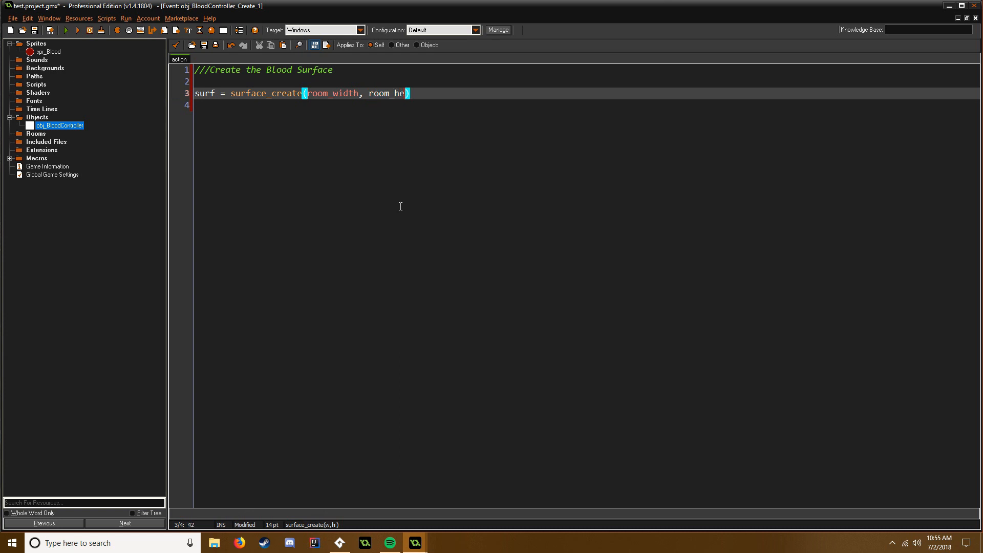
pyautogui.write('ight);')
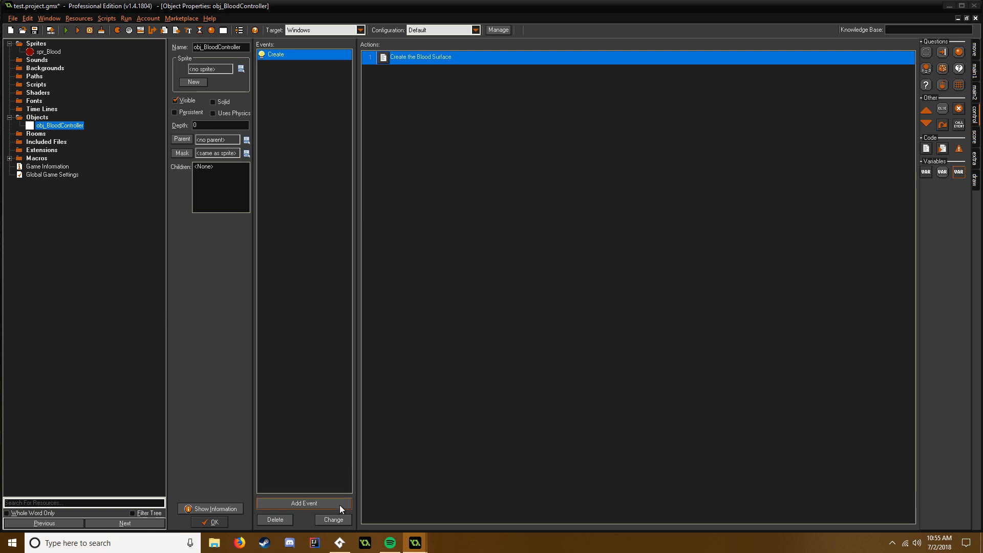
pyautogui.click(304, 503)
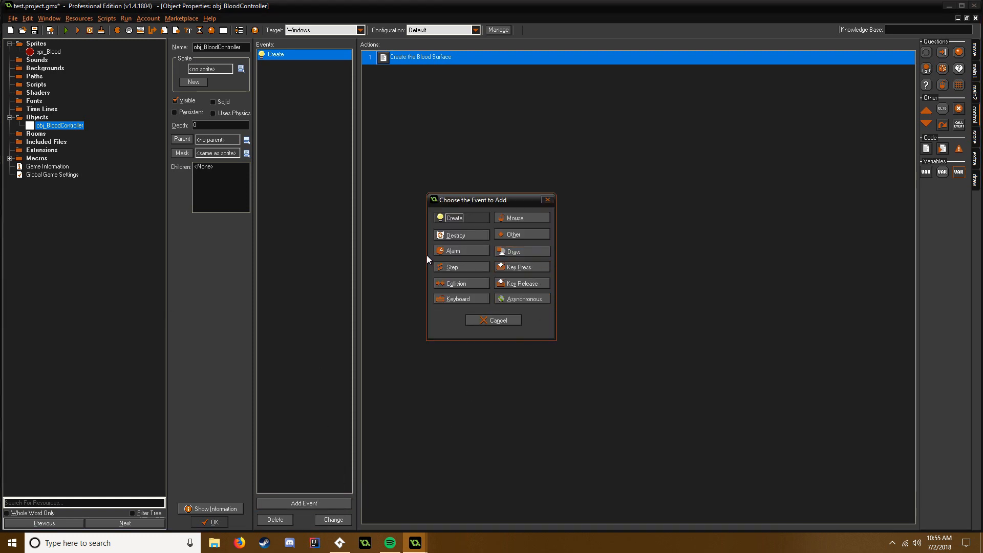
pyautogui.click(455, 235)
pyautogui.write('///Des')
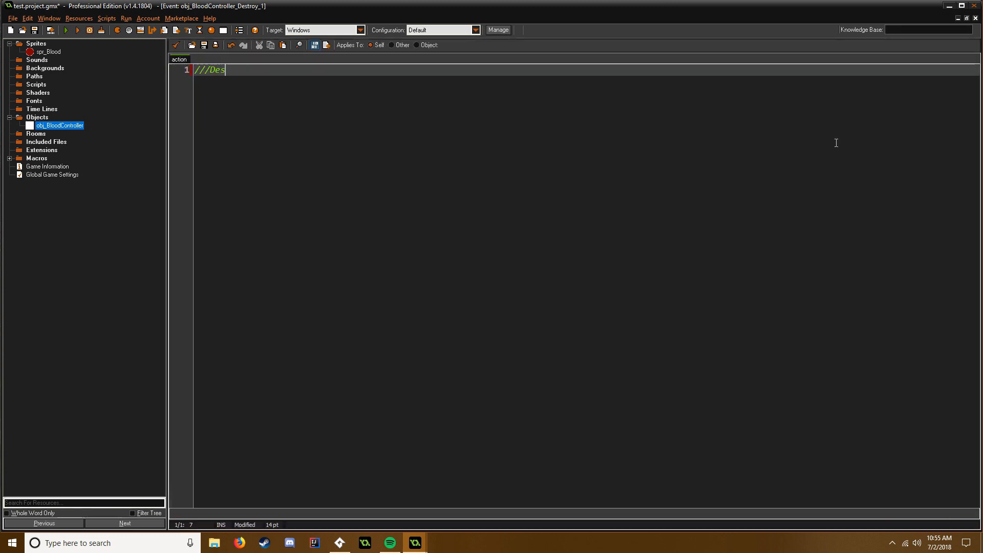
# Step: Write Destroy event code commented 'Destroy the Surface' with a surface_free call on line 3
pyautogui.write('troy the Surface')
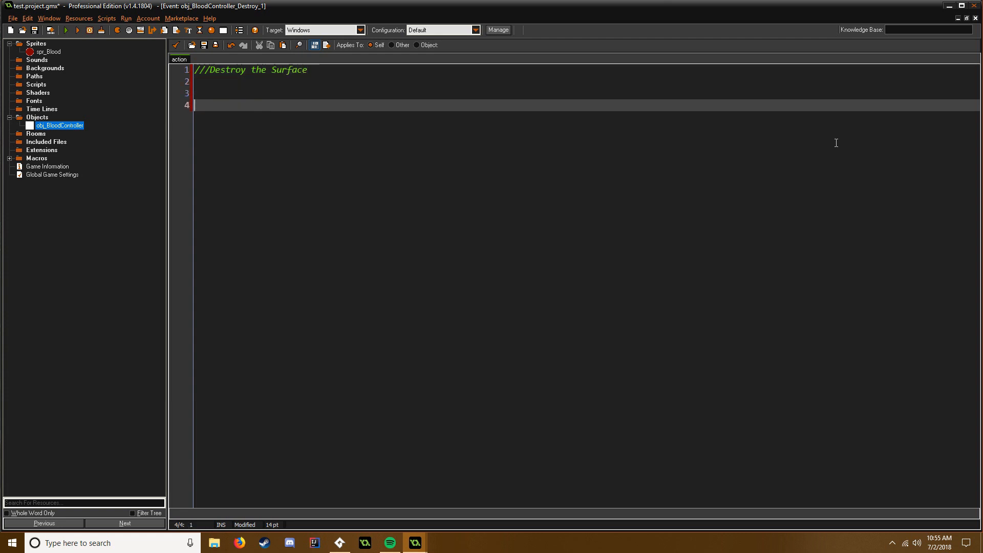
pyautogui.click(197, 93)
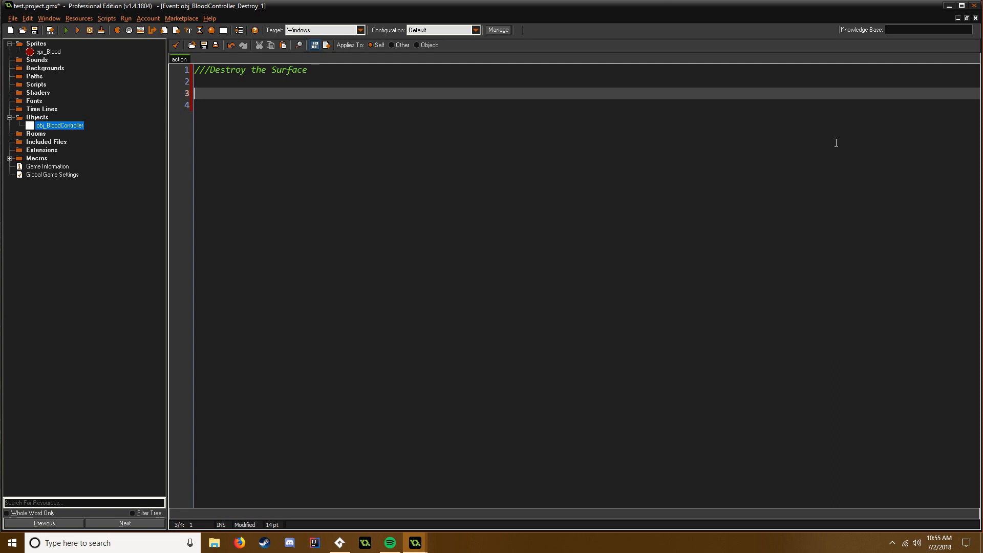
pyautogui.write('sur')
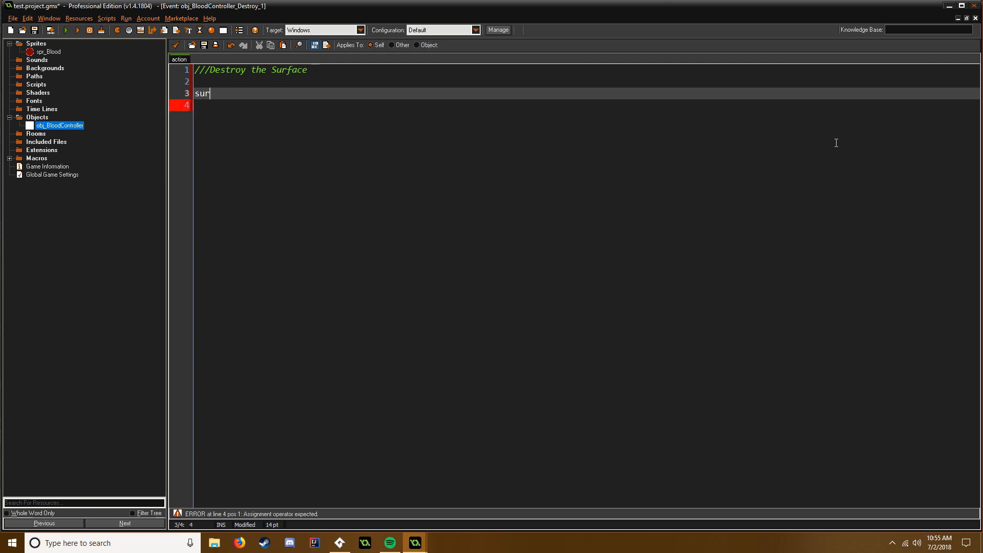
pyautogui.write('face_fre')
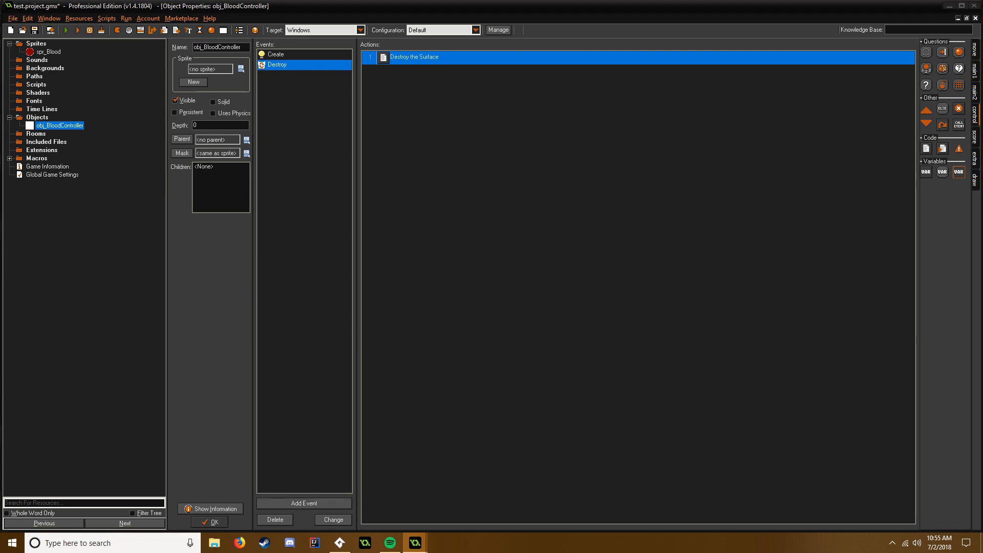
# Step: Add a Room End event to obj_BloodController from the Other event types
pyautogui.rightClick(276, 64)
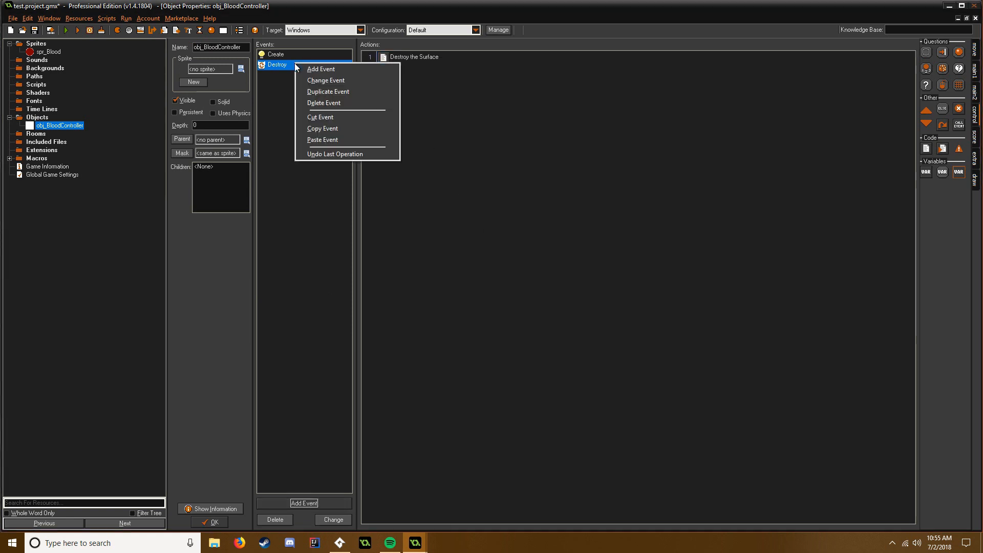
pyautogui.click(321, 68)
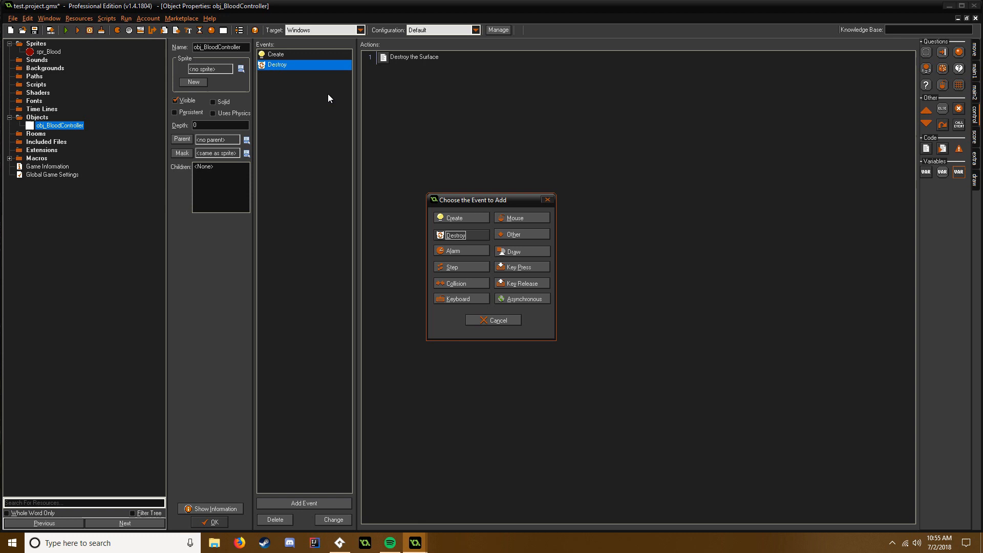
pyautogui.click(514, 234)
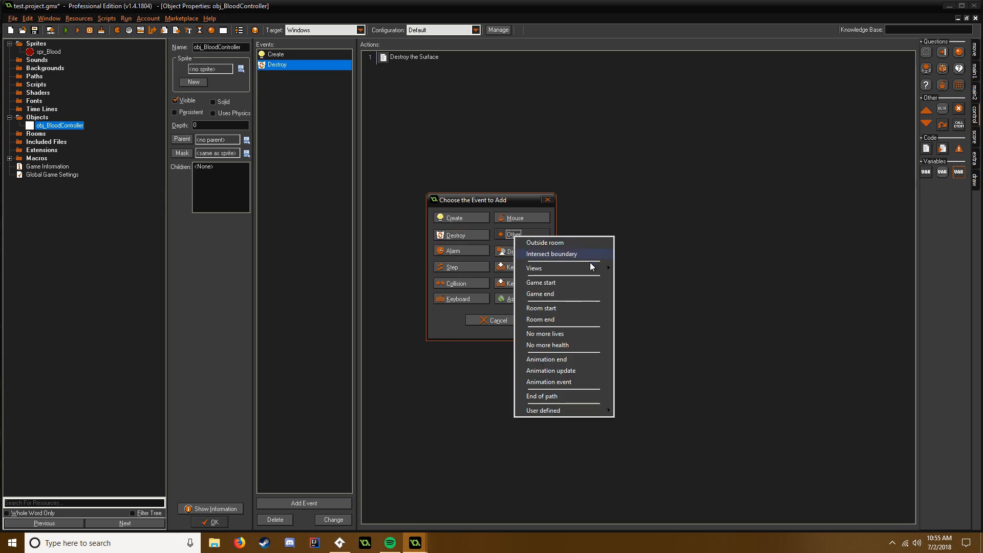
pyautogui.click(540, 319)
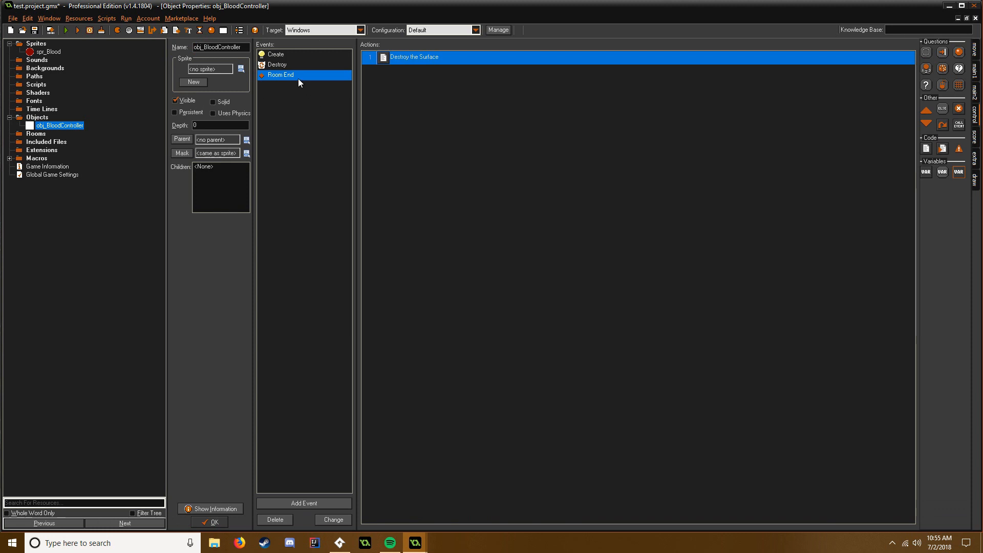
# Step: Add a Game End event, then a Draw event
pyautogui.click(304, 502)
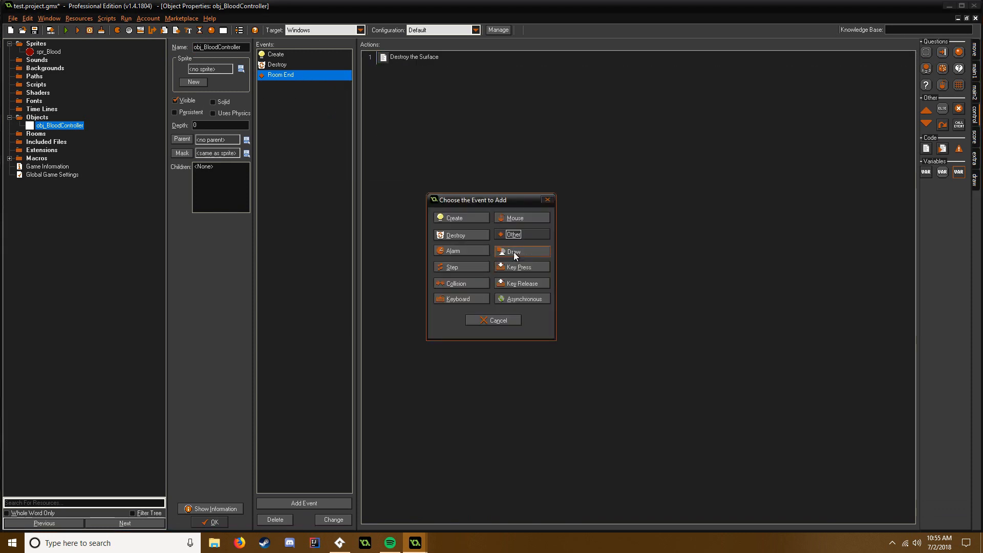
pyautogui.click(513, 234)
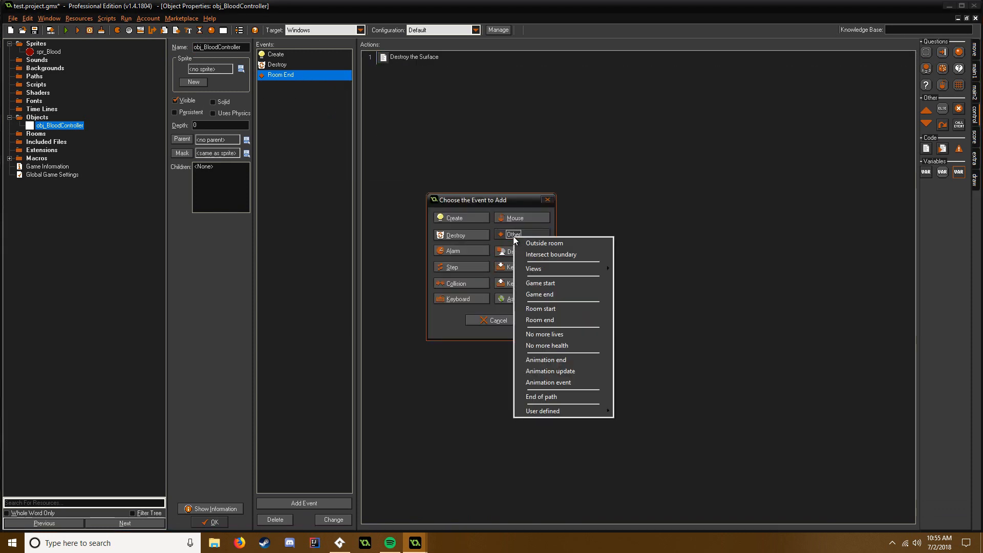
pyautogui.moveTo(566, 301)
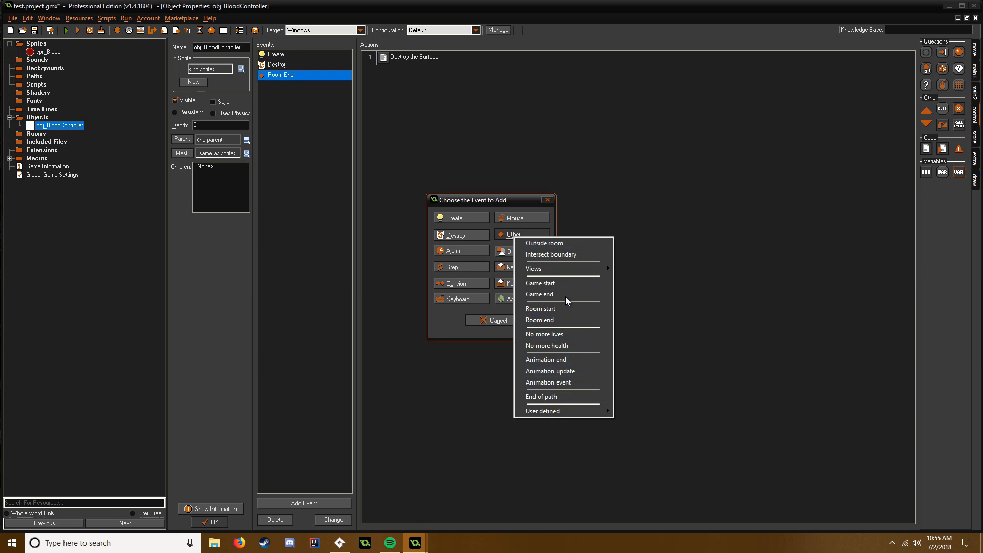
pyautogui.click(539, 293)
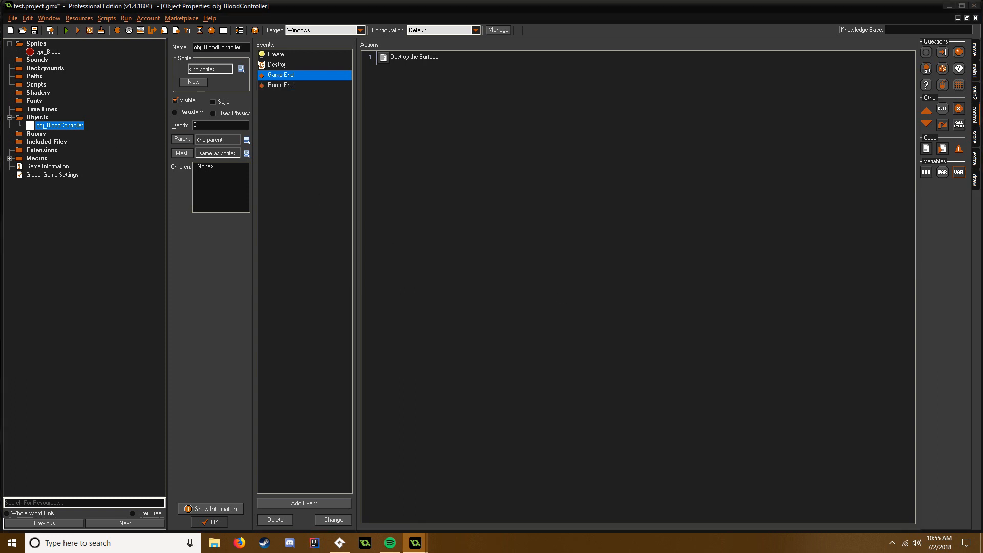
pyautogui.click(304, 502)
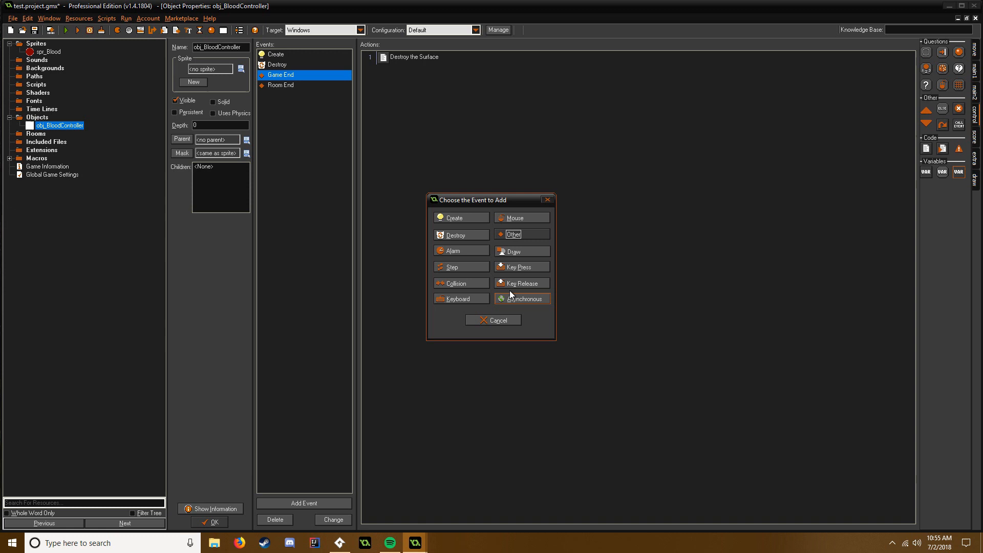
pyautogui.click(512, 251)
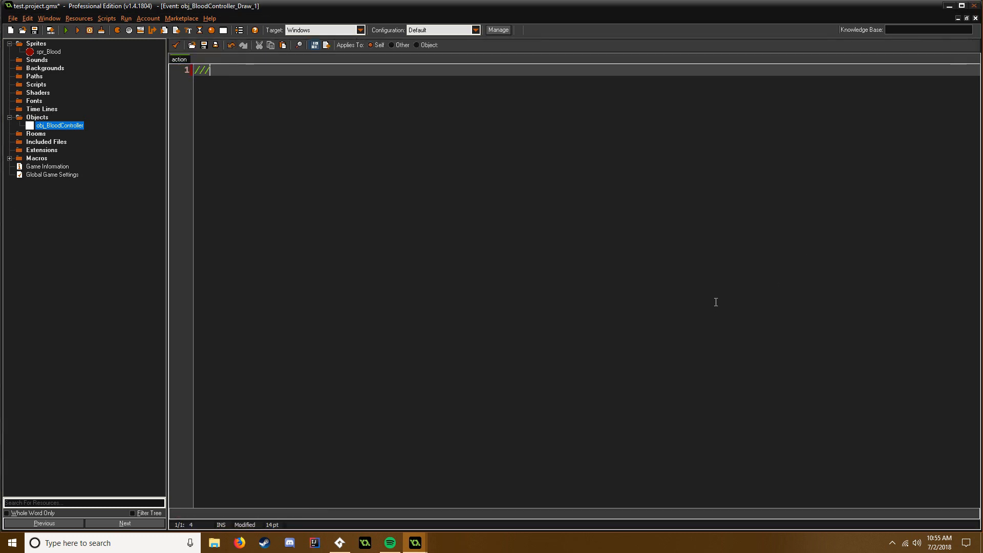
# Step: Comment 'Draw Blood Surface' and draw surf at 0, 0 if the surface exists
pyautogui.write('Draw B')
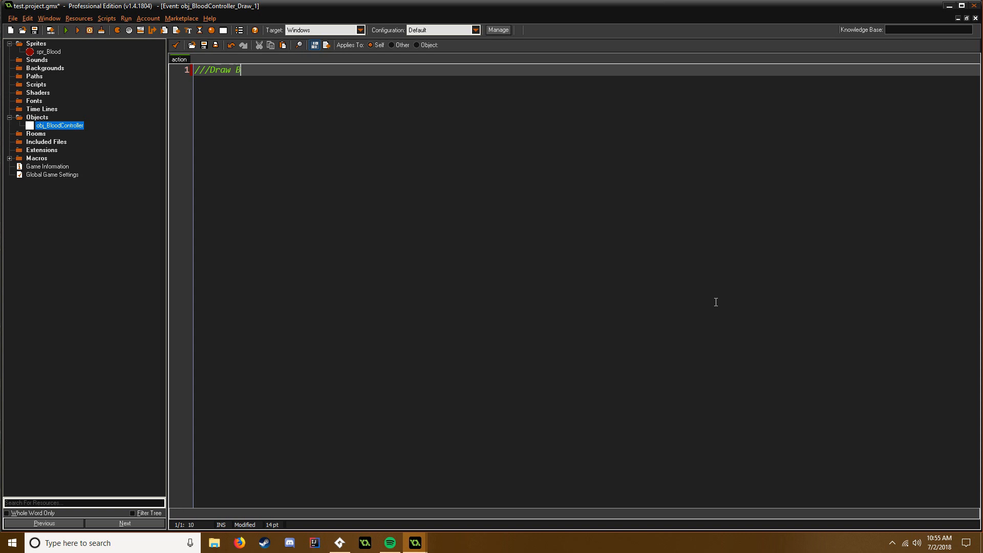
pyautogui.write('lood Su')
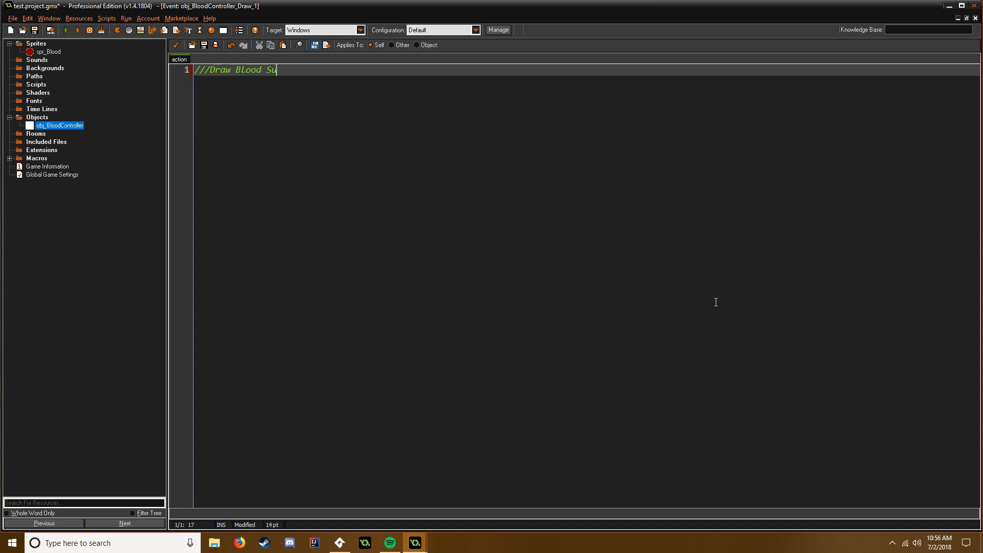
pyautogui.write('rface')
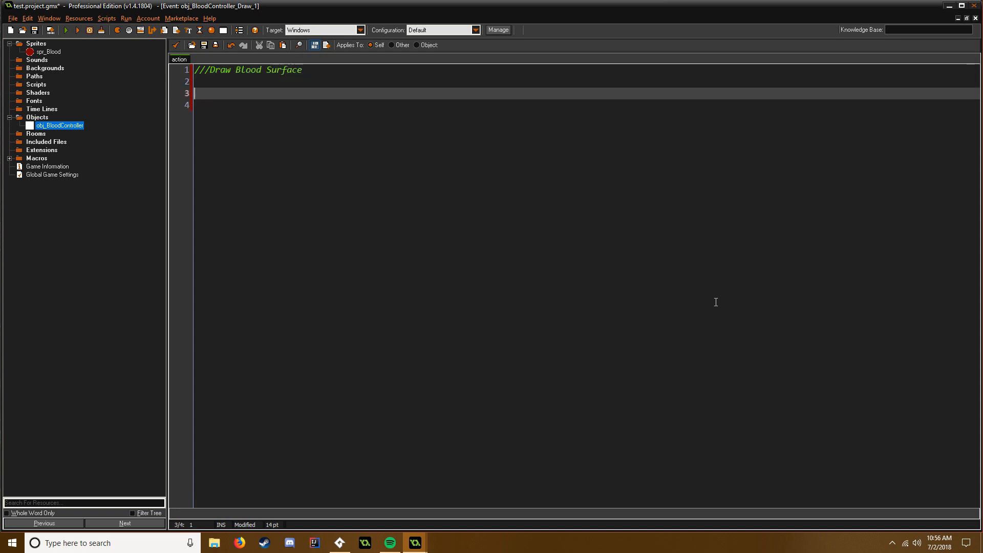
pyautogui.write('if ()')
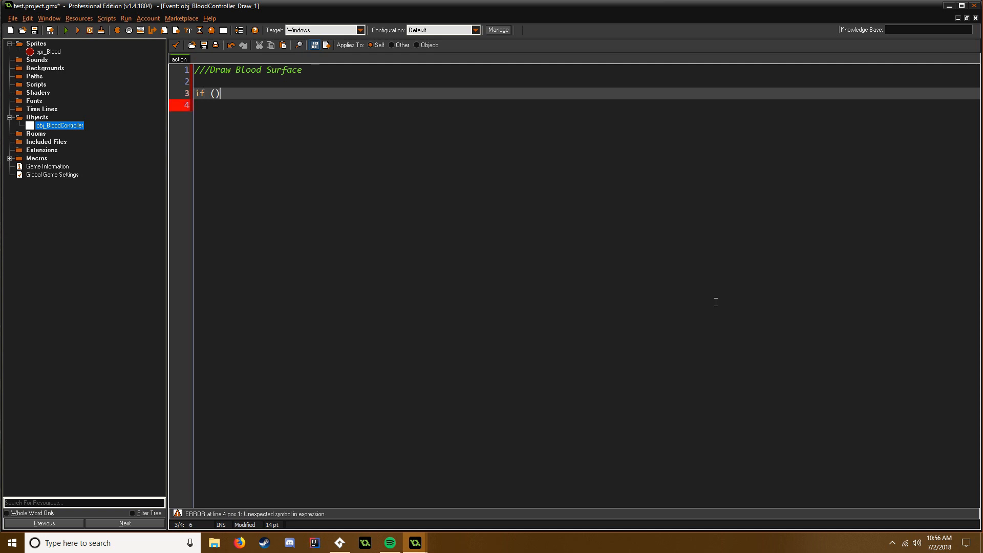
pyautogui.write('surface_exists(')
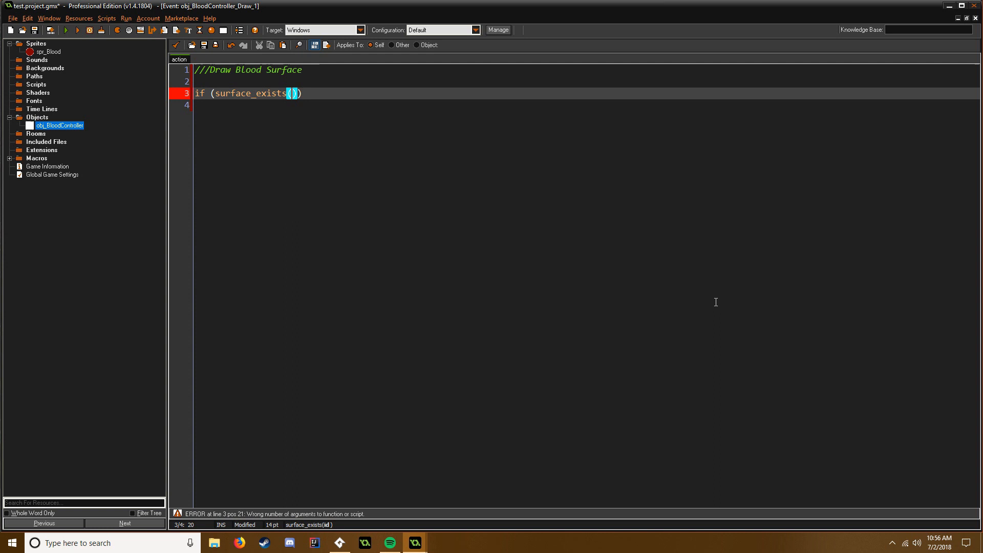
pyautogui.write('surf) {')
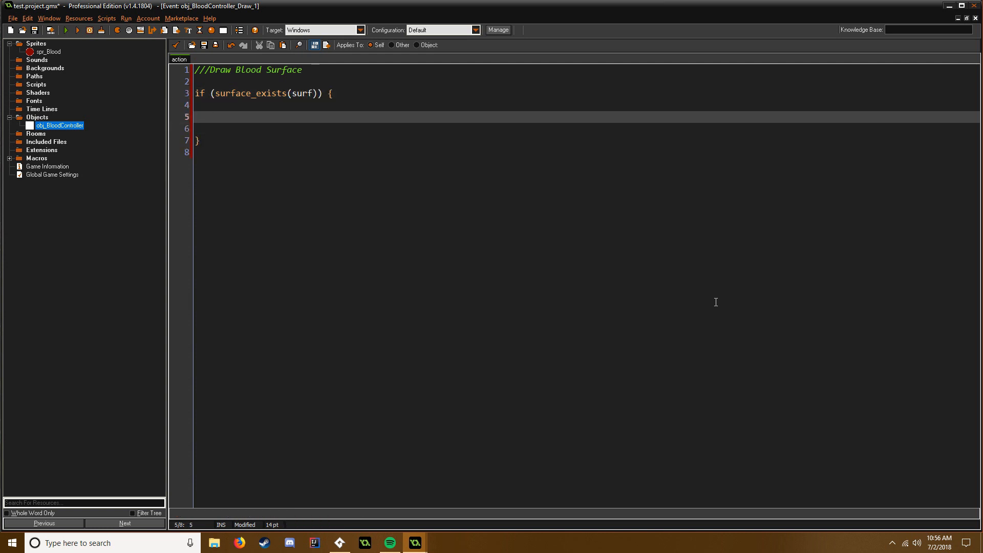
pyautogui.write('draw_su')
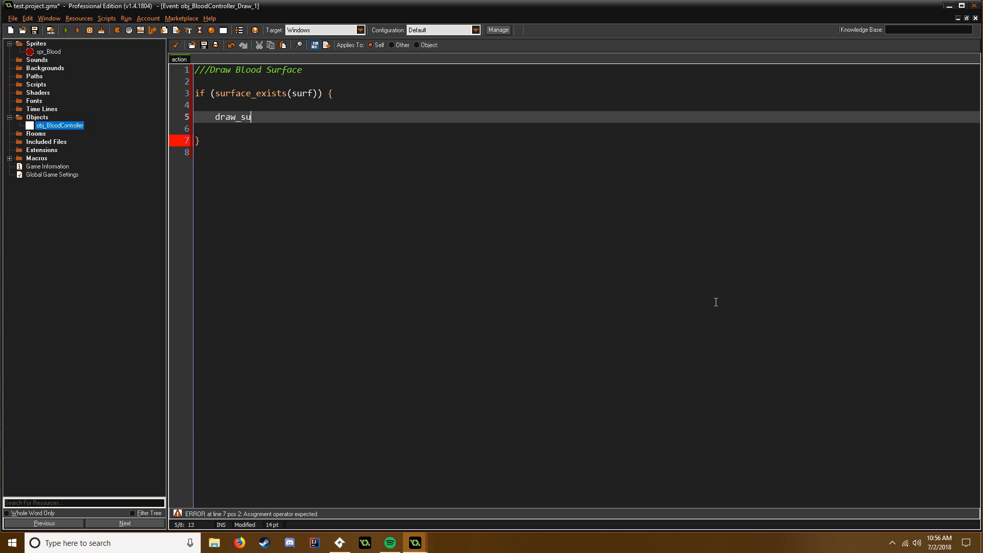
pyautogui.write('rface()')
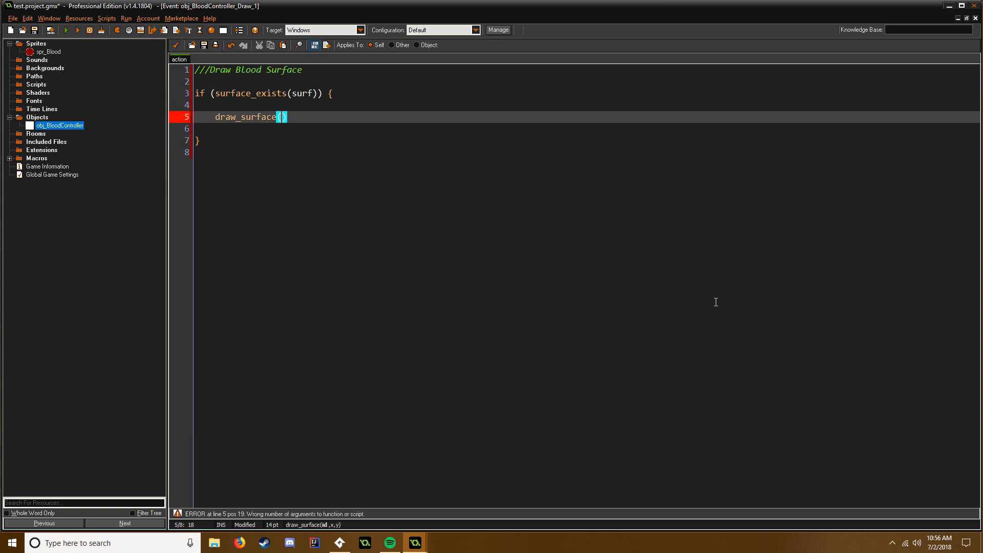
pyautogui.write('surf,')
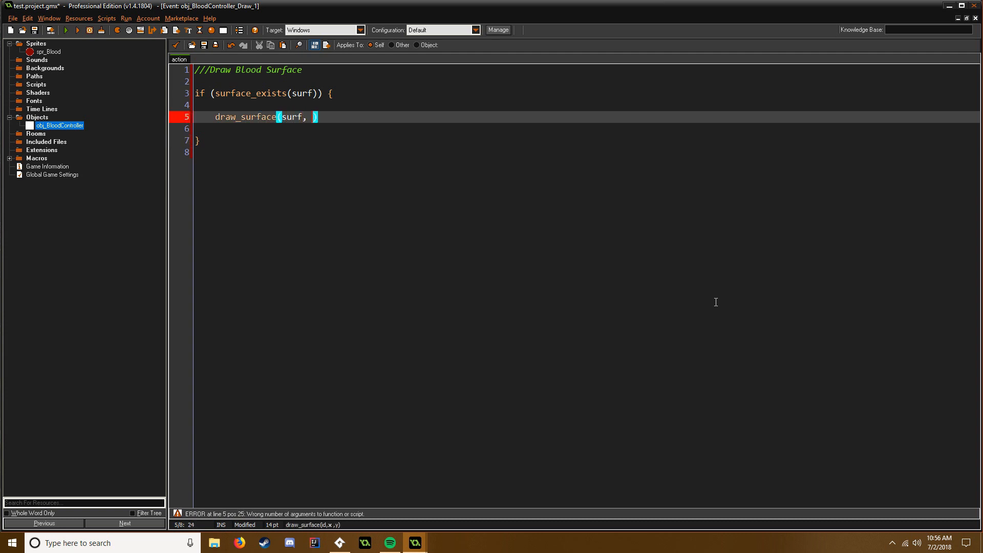
pyautogui.write('0, 0);')
pyautogui.click(586, 140)
pyautogui.write(' else')
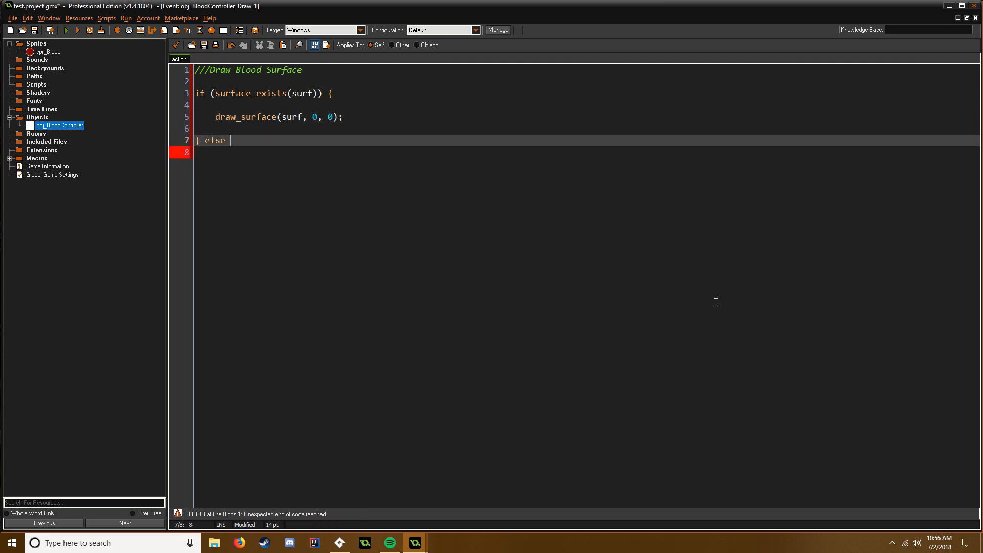
# Step: Add an else branch recreating surf with surface_create(room_width, room_height);
pyautogui.write('{')
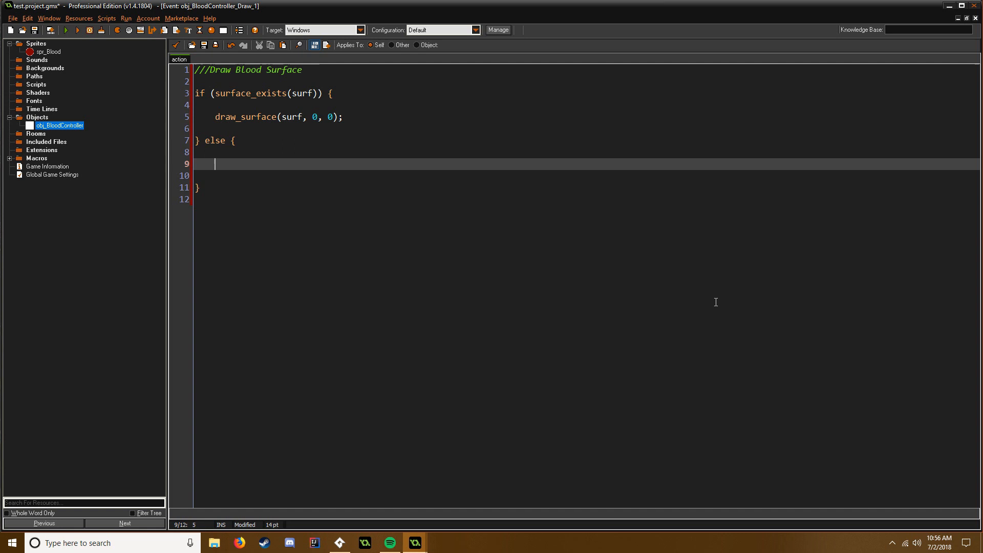
pyautogui.write('surf')
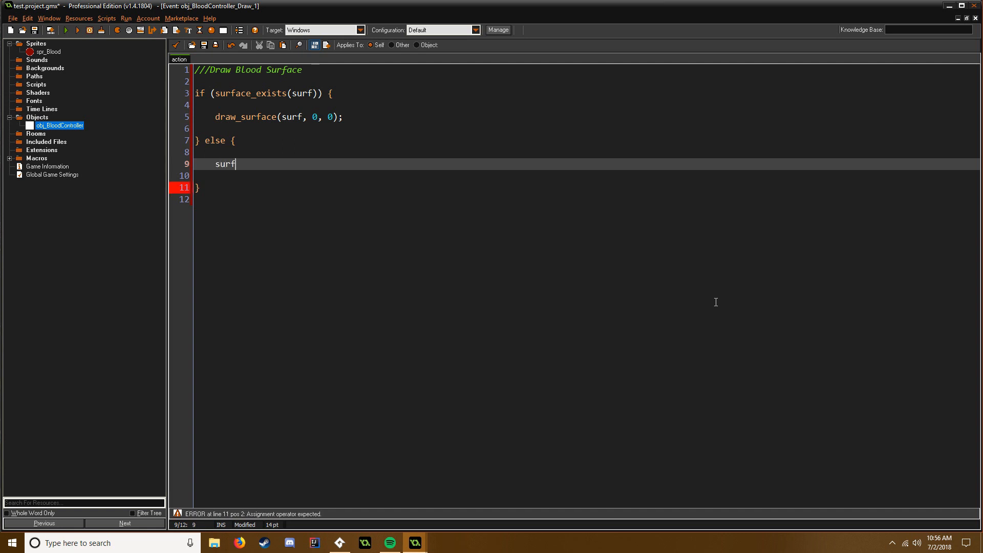
pyautogui.press('Backspace')
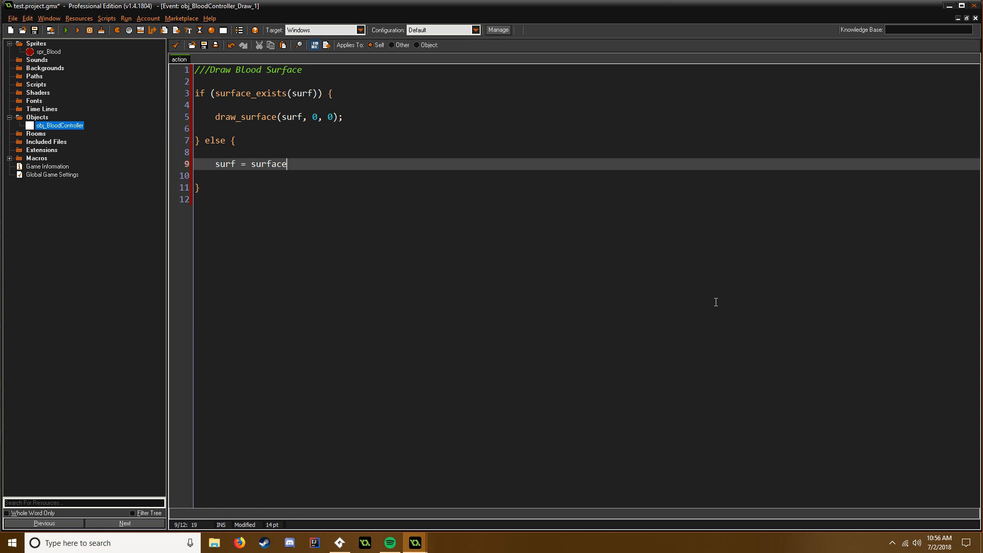
pyautogui.write('_create()')
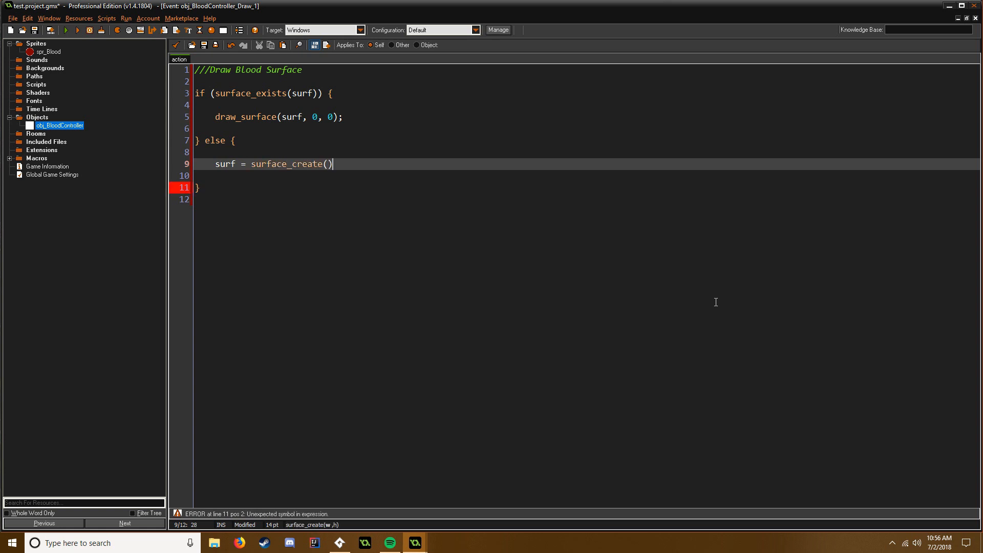
pyautogui.write('room_width, r')
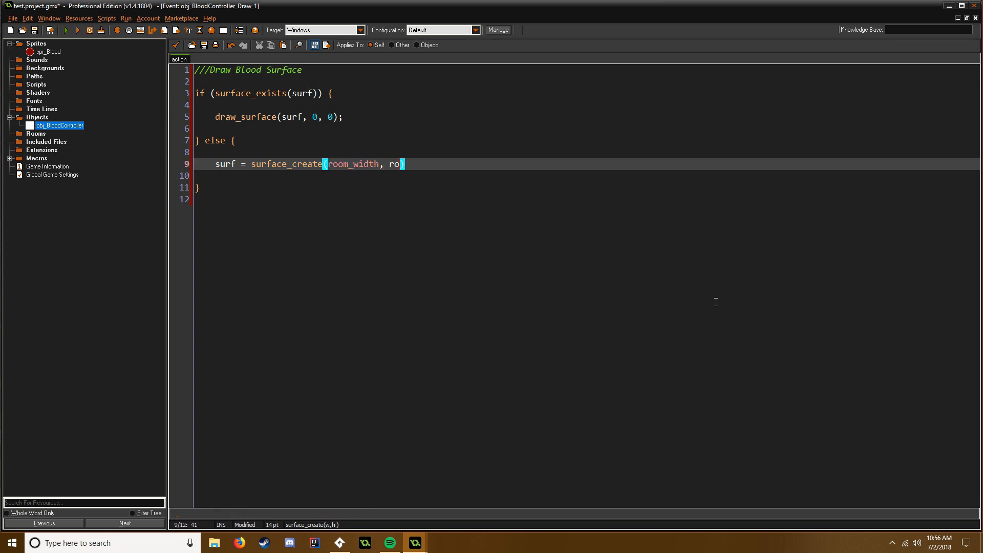
pyautogui.write('om_height')
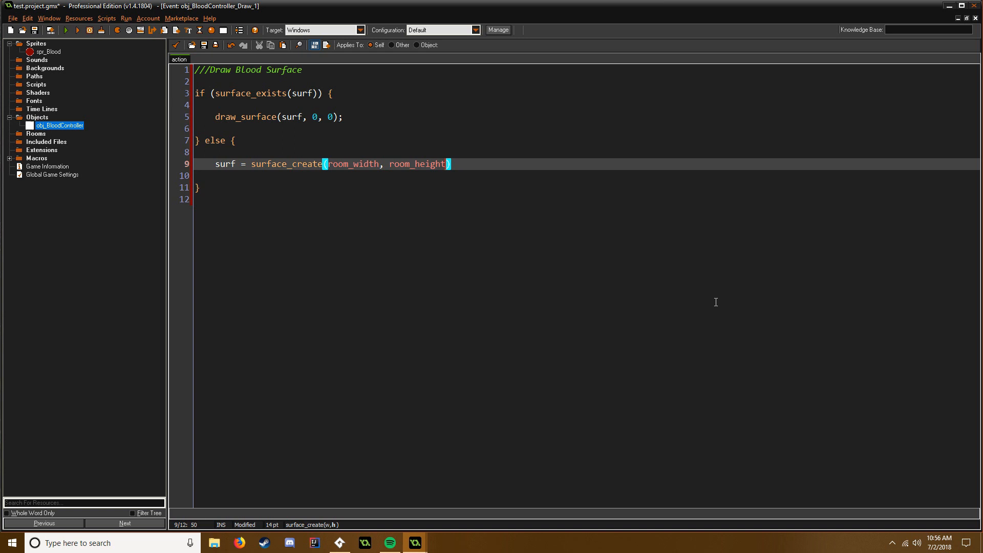
pyautogui.write(';')
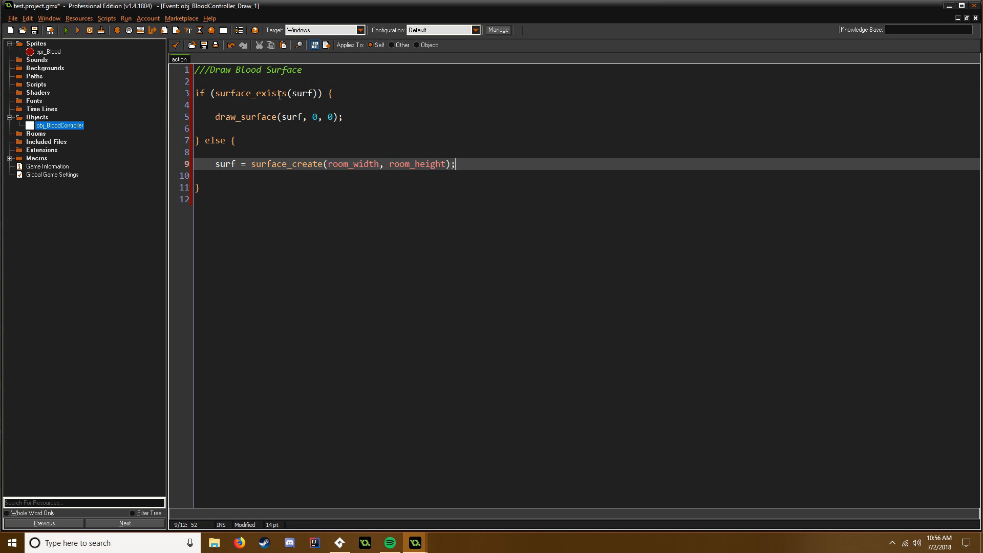
pyautogui.moveTo(284, 111)
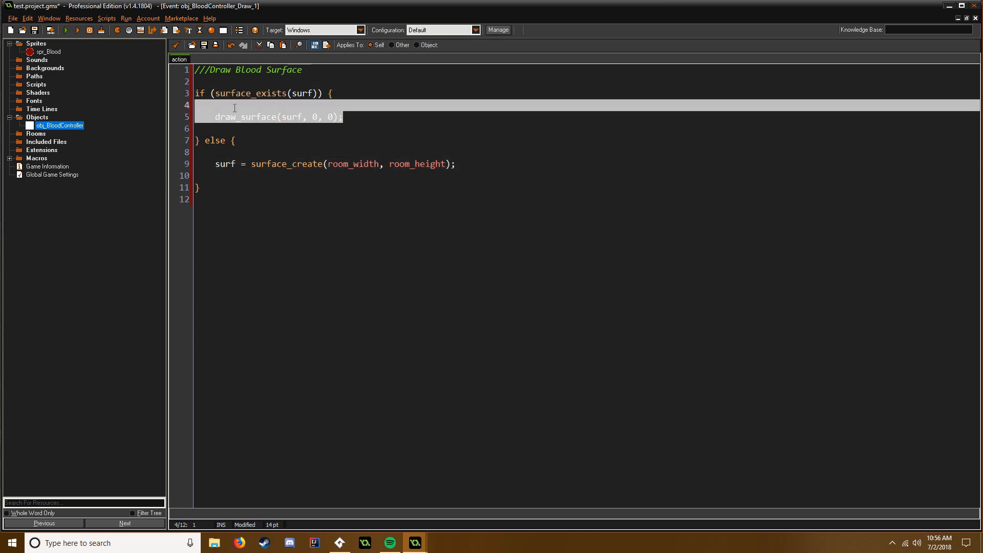
pyautogui.click(343, 117)
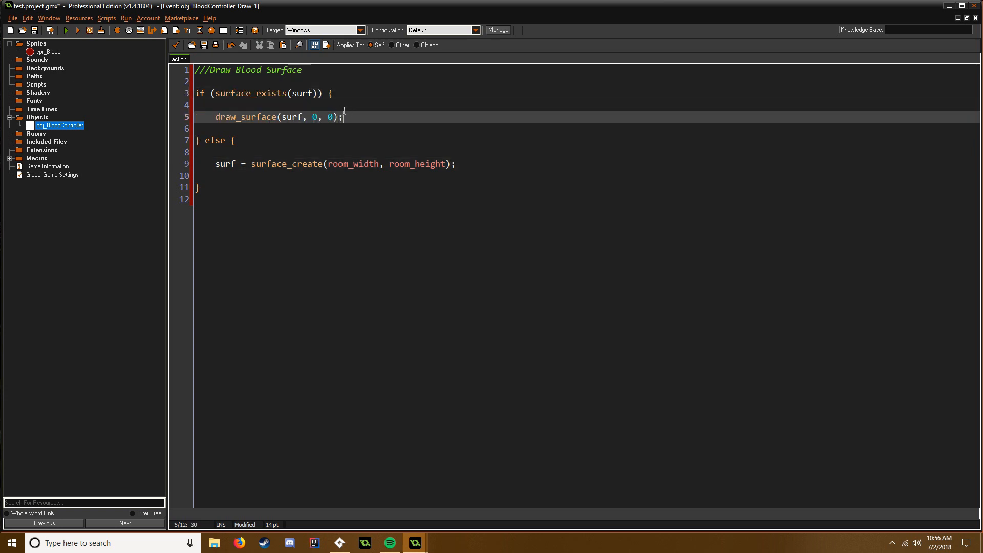
pyautogui.moveTo(363, 129)
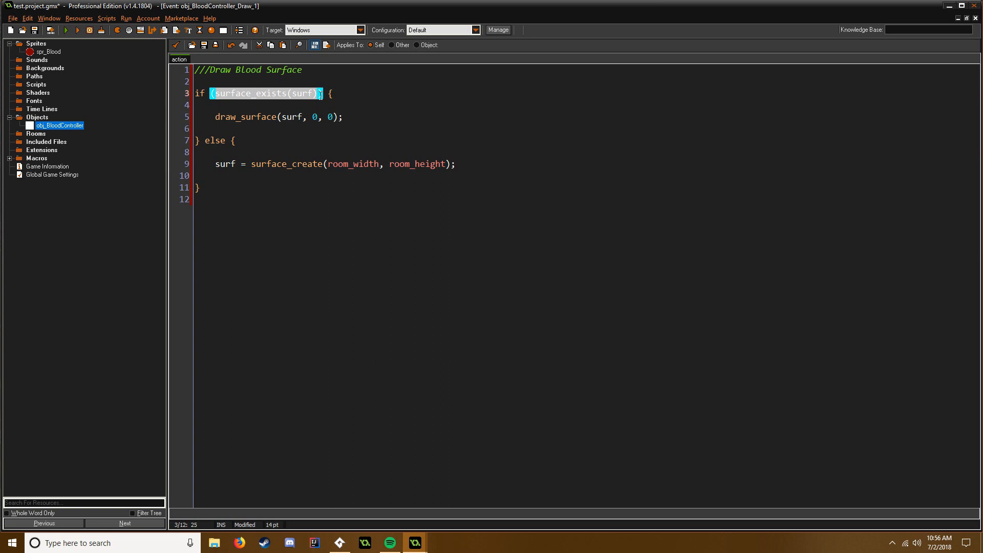
# Step: Save and close the Draw event code editor
pyautogui.click(271, 117)
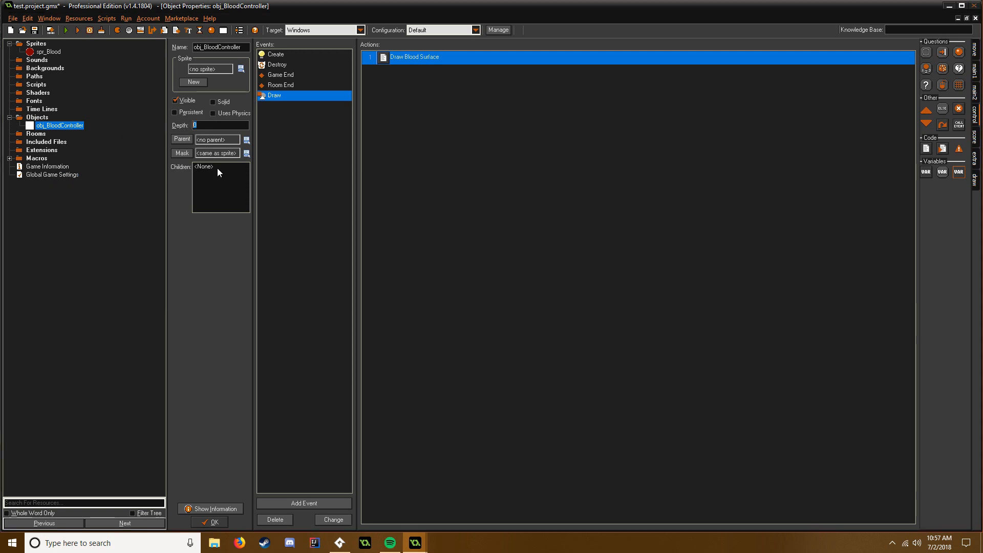
pyautogui.moveTo(242, 156)
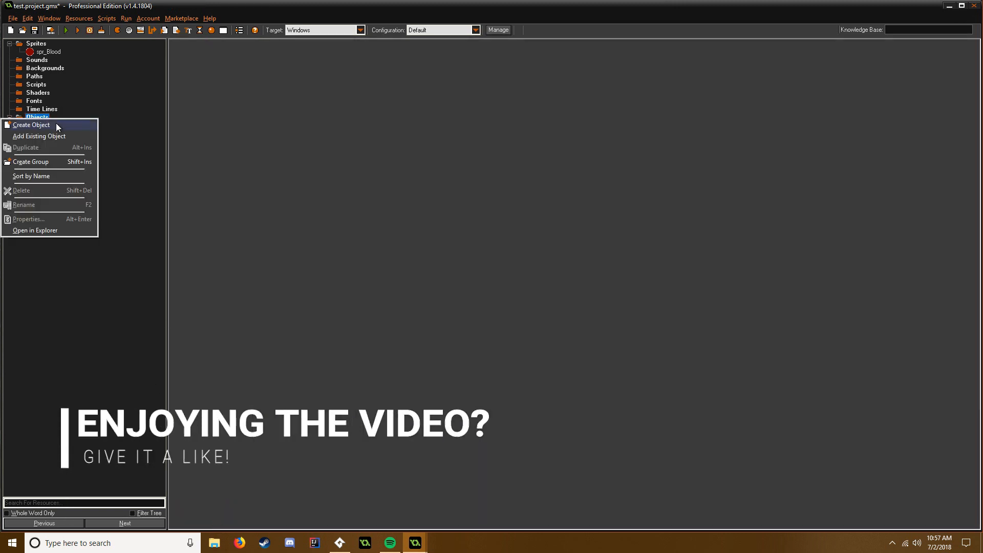
# Step: Create a new object named obj_Blood and add a Create event to it
pyautogui.click(31, 125)
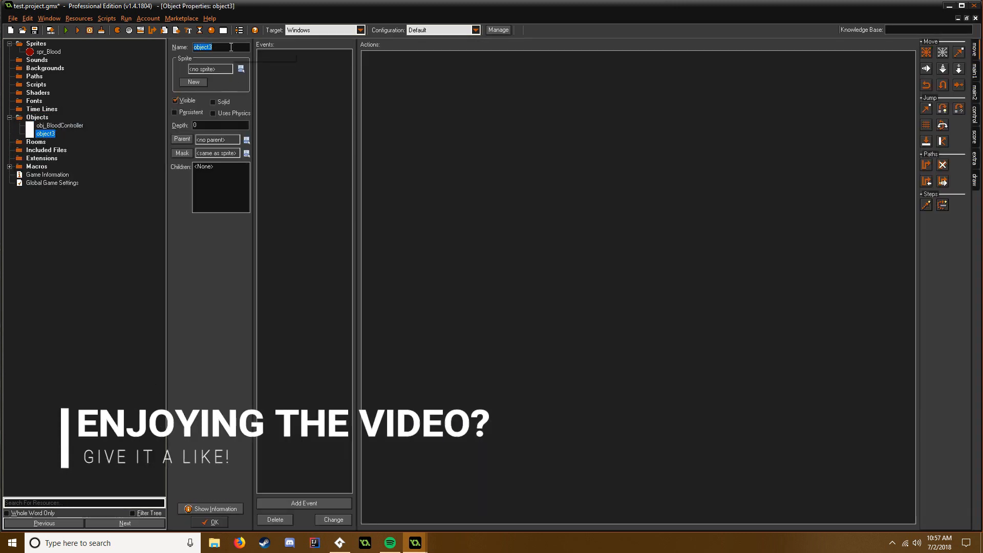
pyautogui.write('obj_Bl')
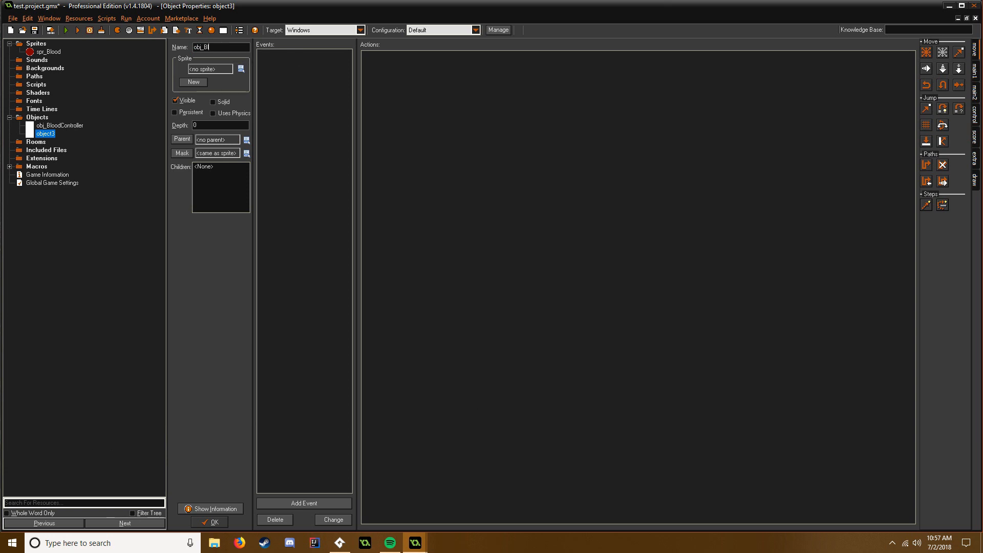
pyautogui.write('ood')
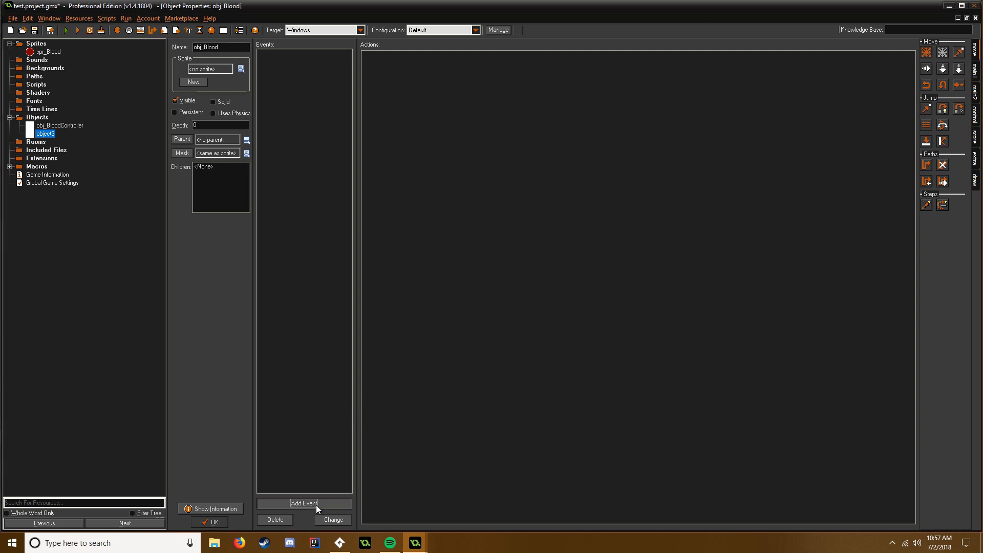
pyautogui.click(304, 503)
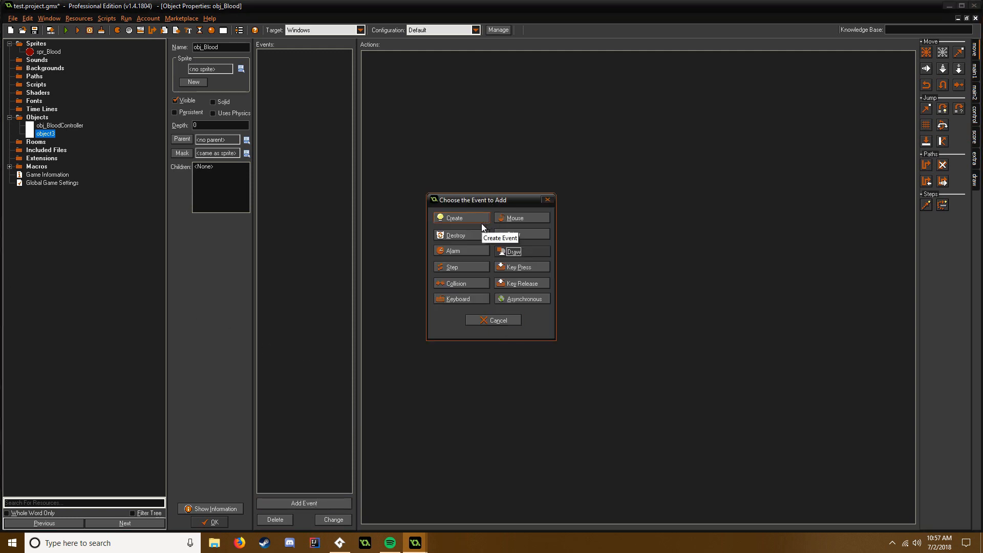
pyautogui.click(456, 217)
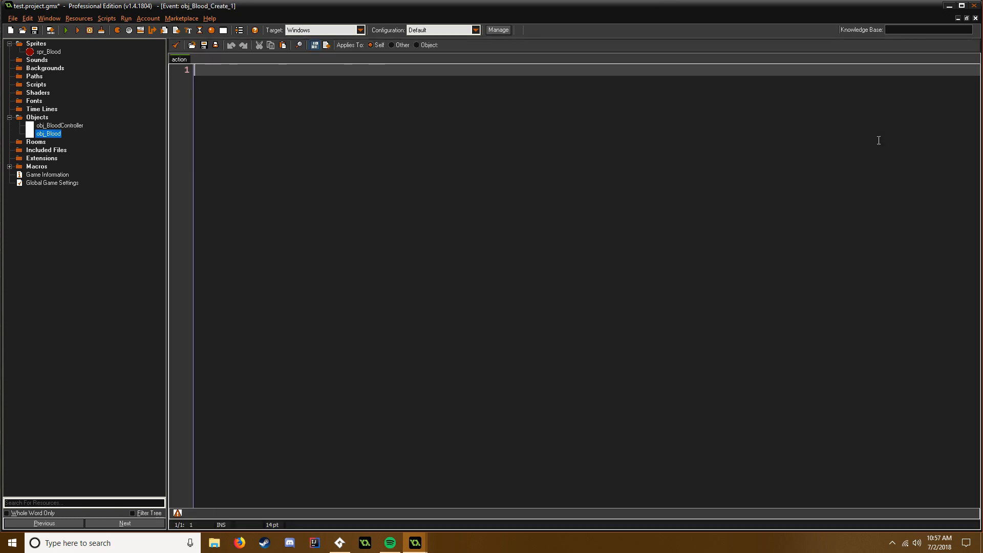
# Step: Add the ///Setup Blood Variables comment header to obj_Blood's Create code
pyautogui.write('///Set')
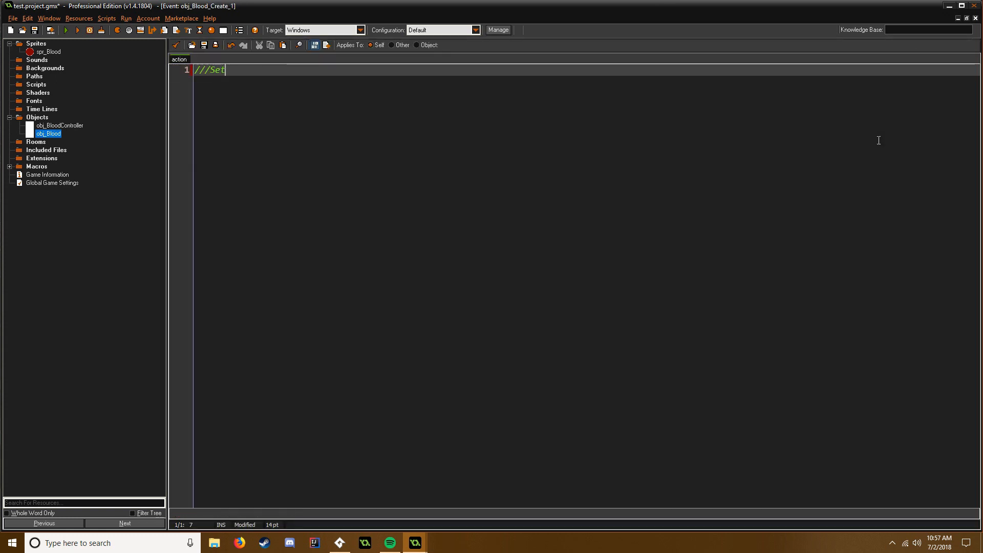
pyautogui.write('up Blood')
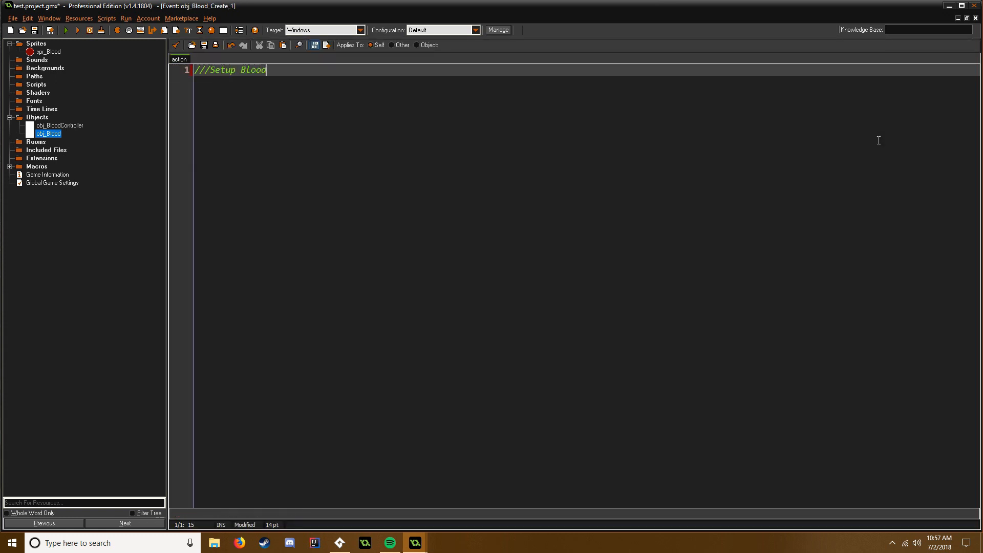
pyautogui.write('Variables')
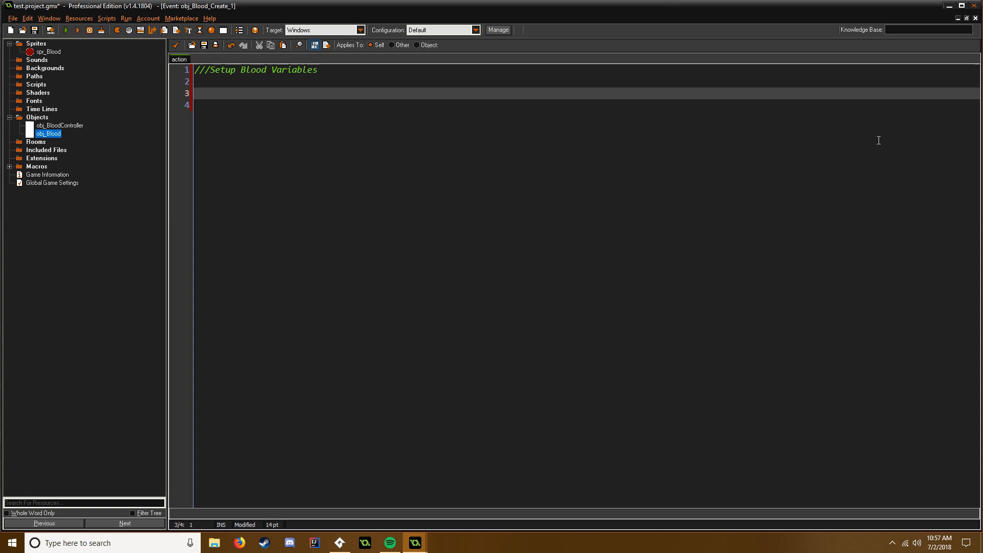
# Step: Write image_xscale = random_range(0.3, 1.2); below the header
pyautogui.write('image')
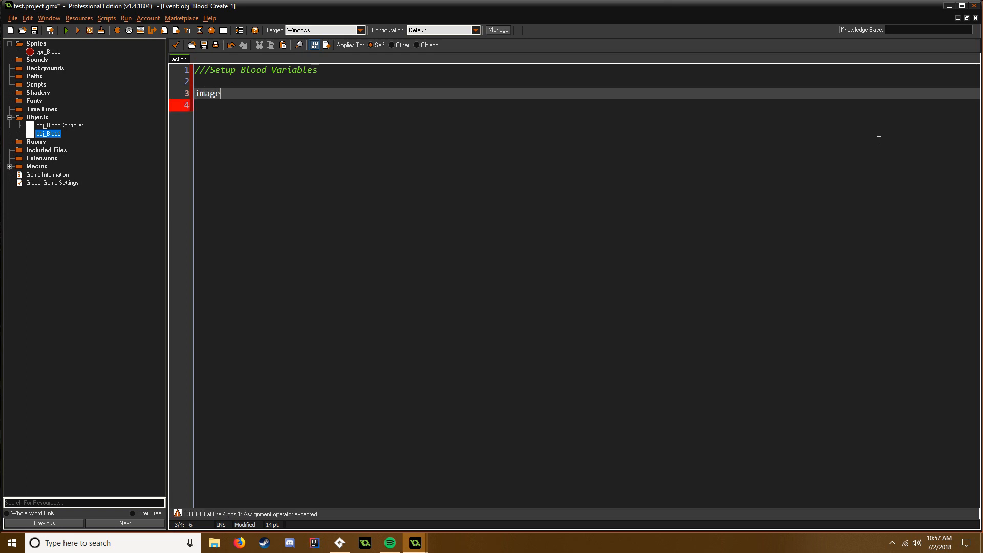
pyautogui.write('_xscael')
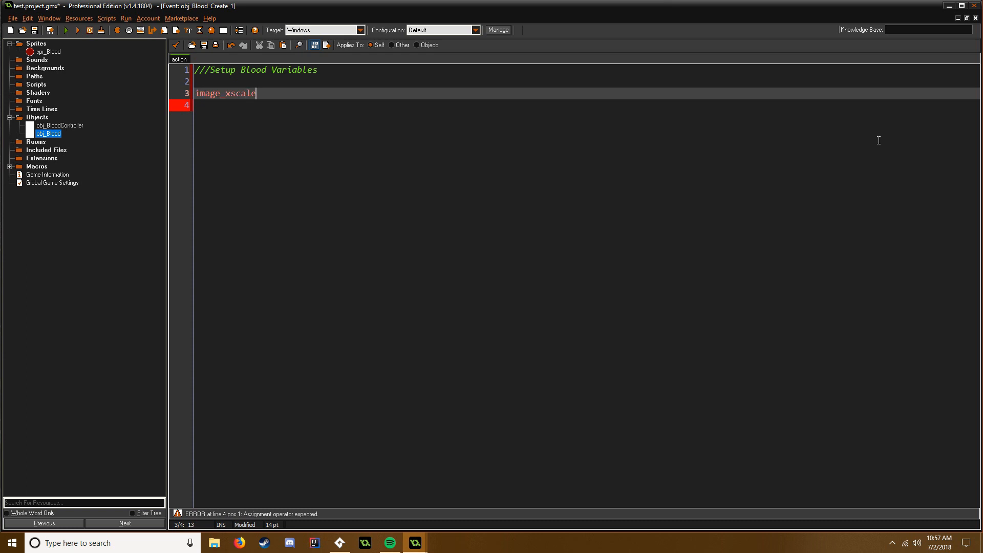
pyautogui.write('= rabn')
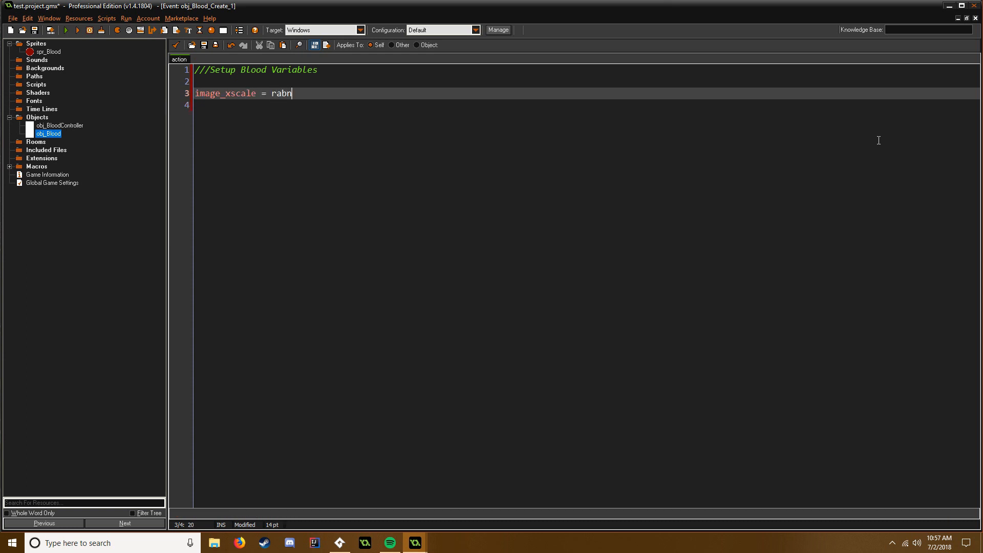
pyautogui.write('random')
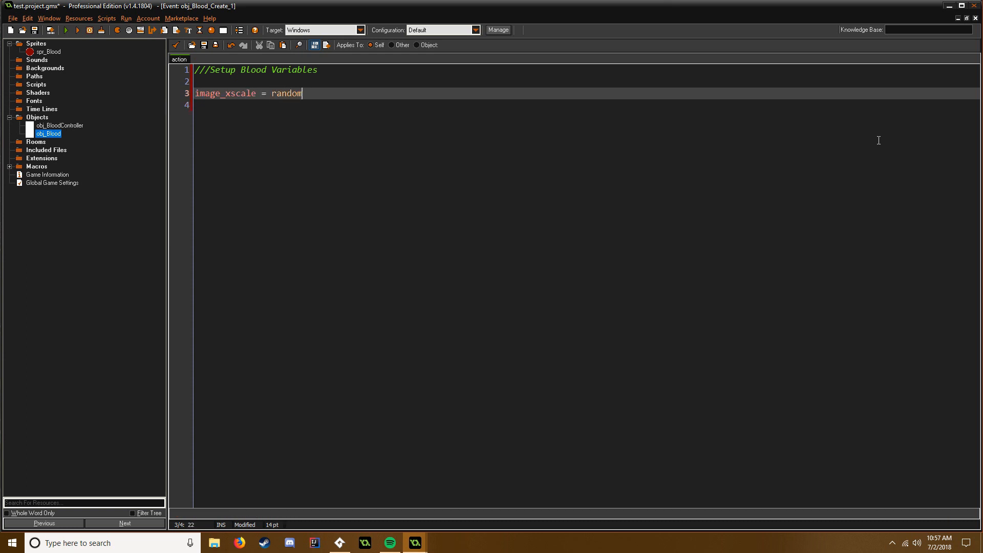
pyautogui.write('_range()')
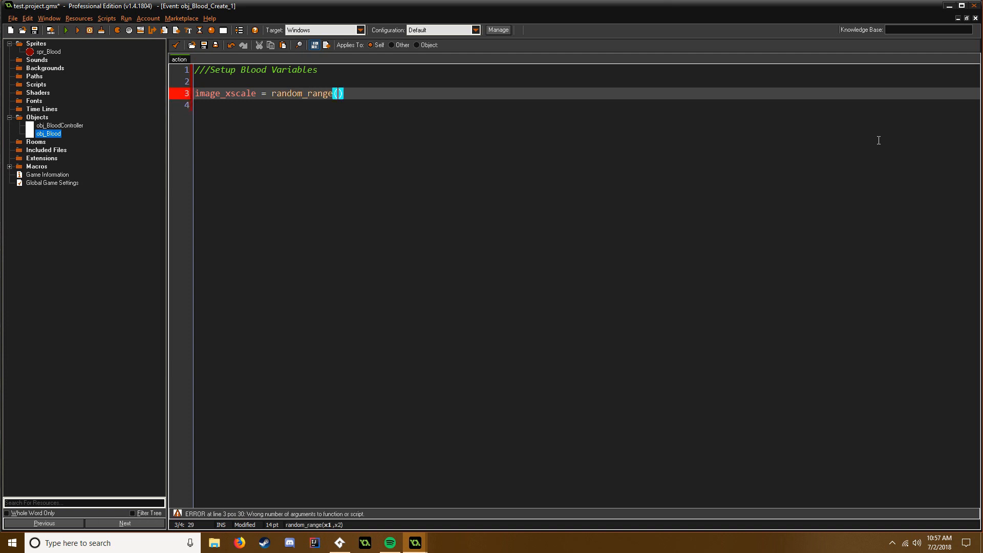
pyautogui.write('0.3,')
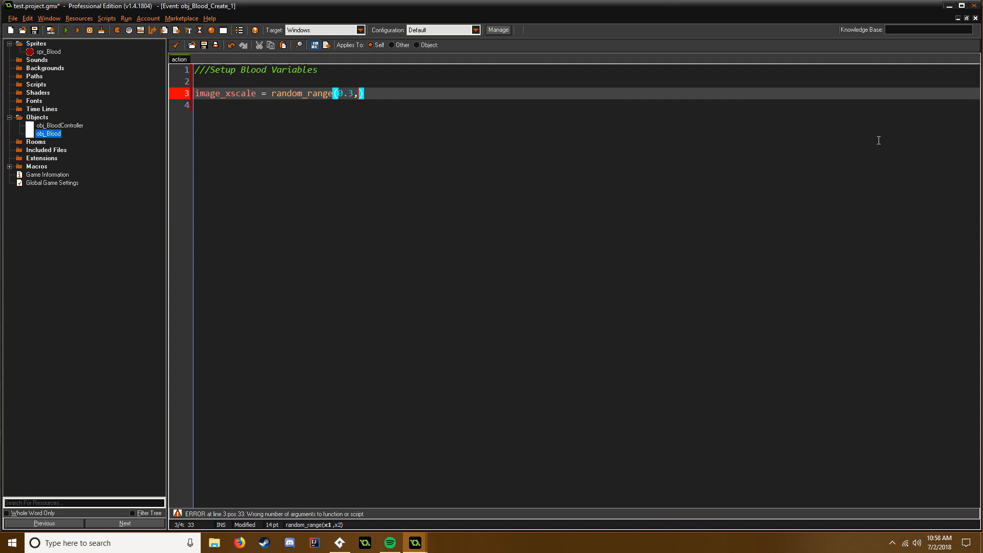
pyautogui.write('1.2);')
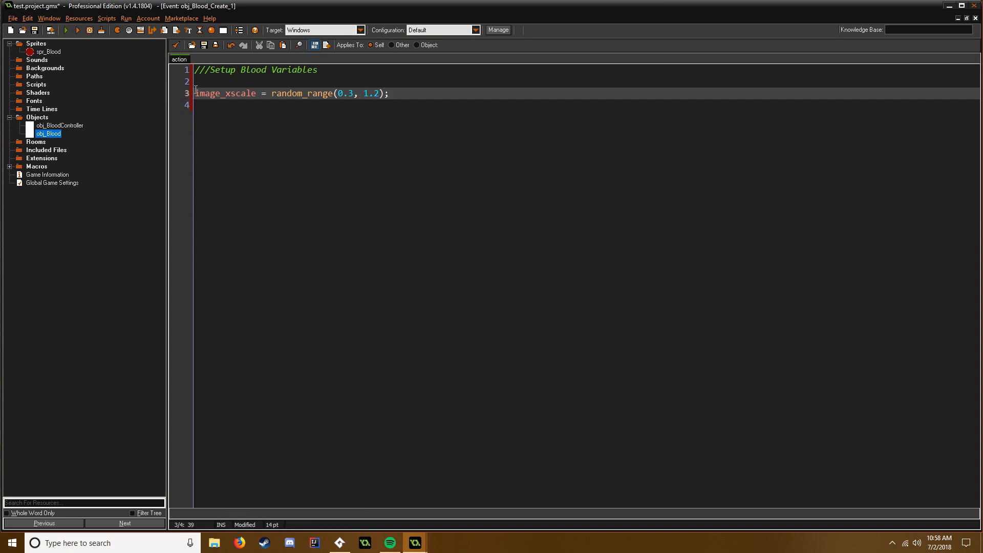
pyautogui.click(288, 93)
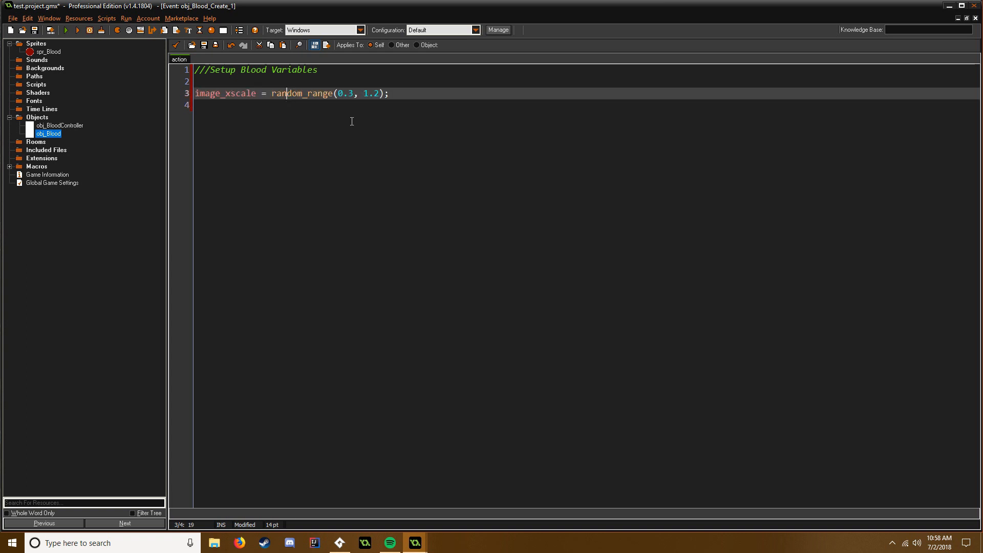
pyautogui.click(365, 94)
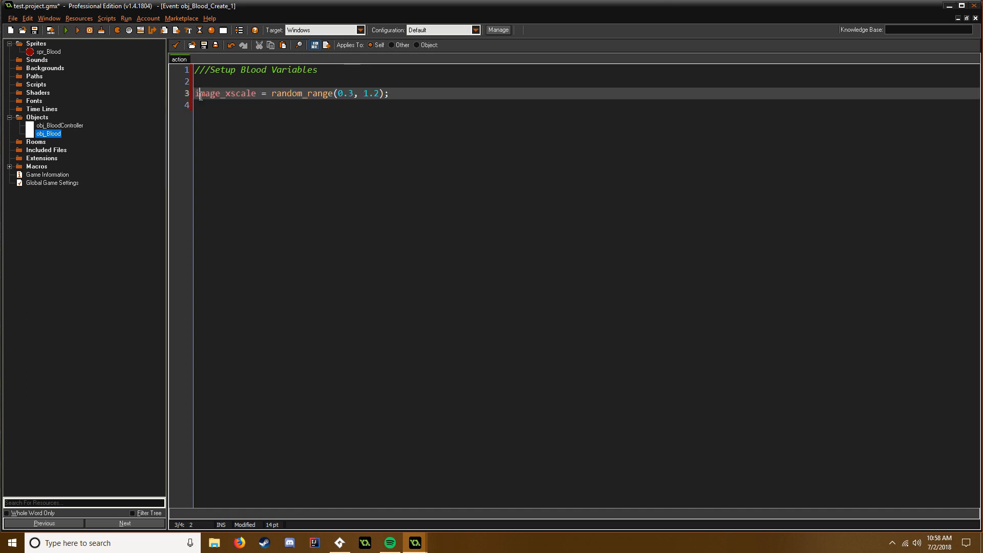
pyautogui.click(389, 94)
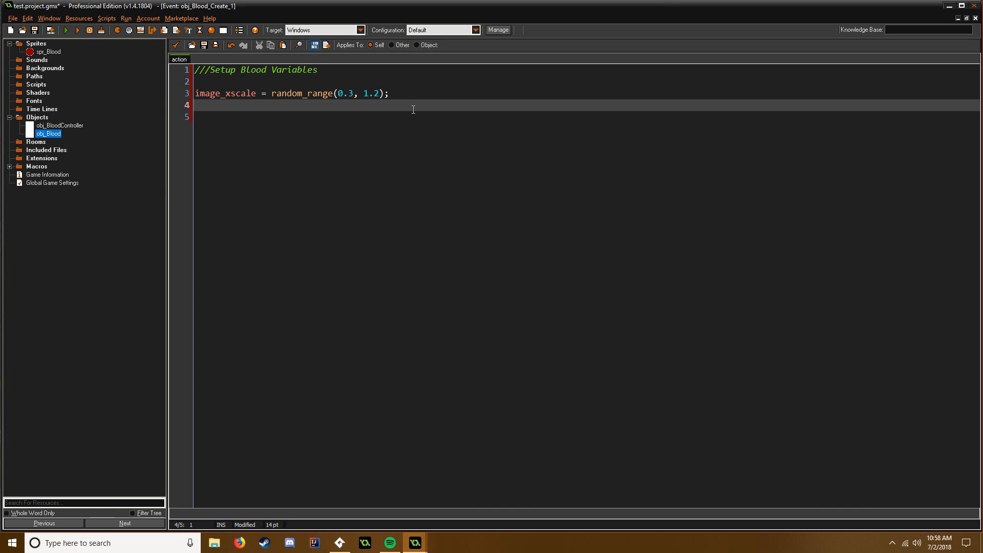
# Step: Set image_yscale equal to image_xscale and begin a moveDir line
pyautogui.write('image_yscale = image_xscale')
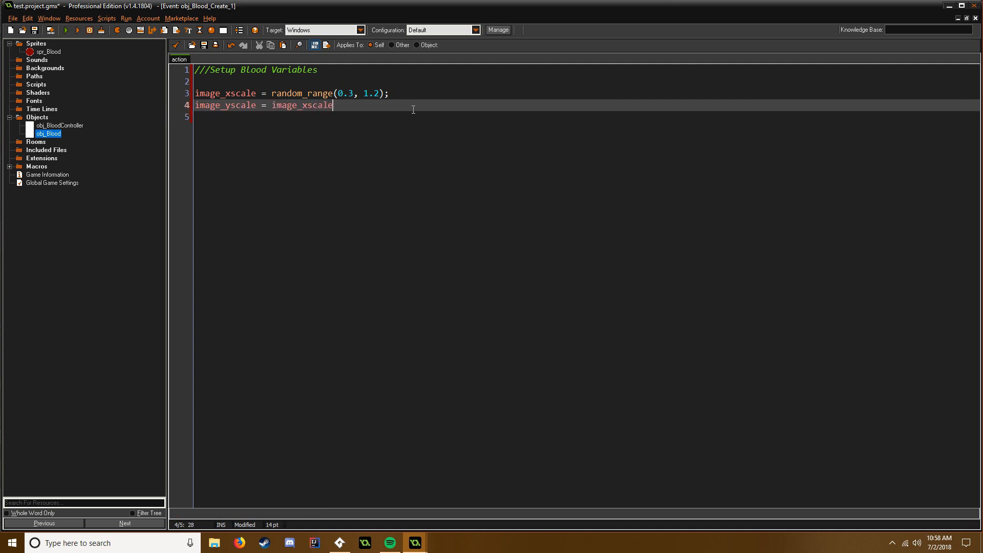
pyautogui.write(';')
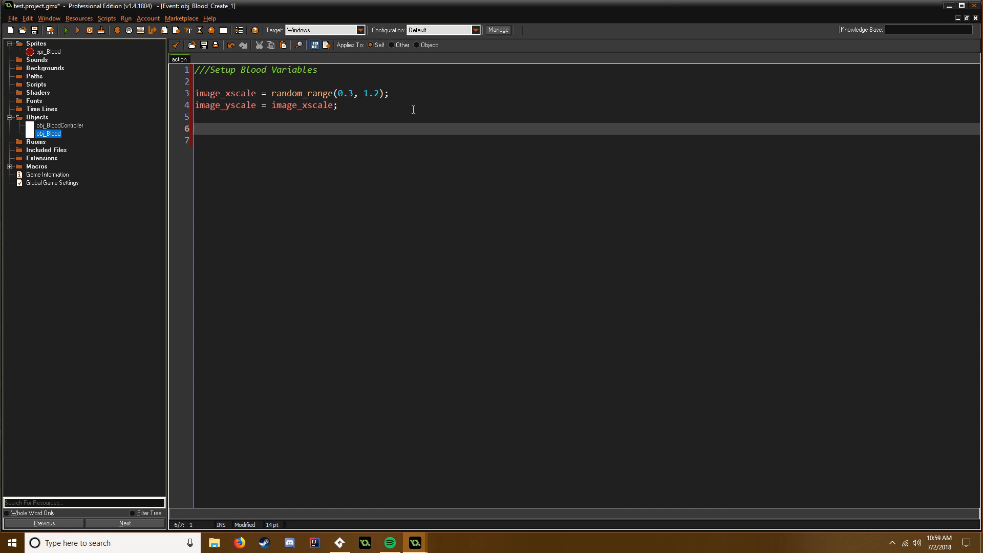
pyautogui.write('va')
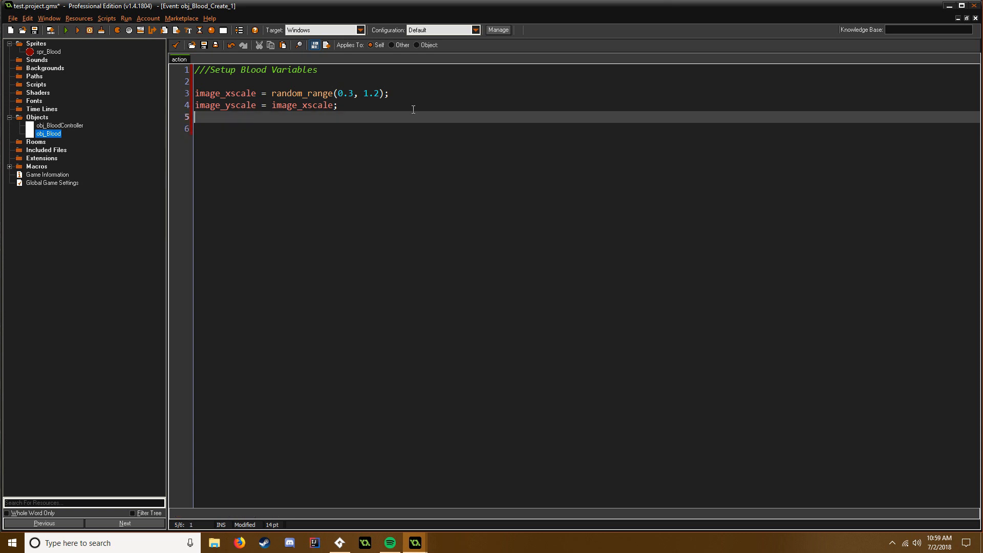
pyautogui.press('Return')
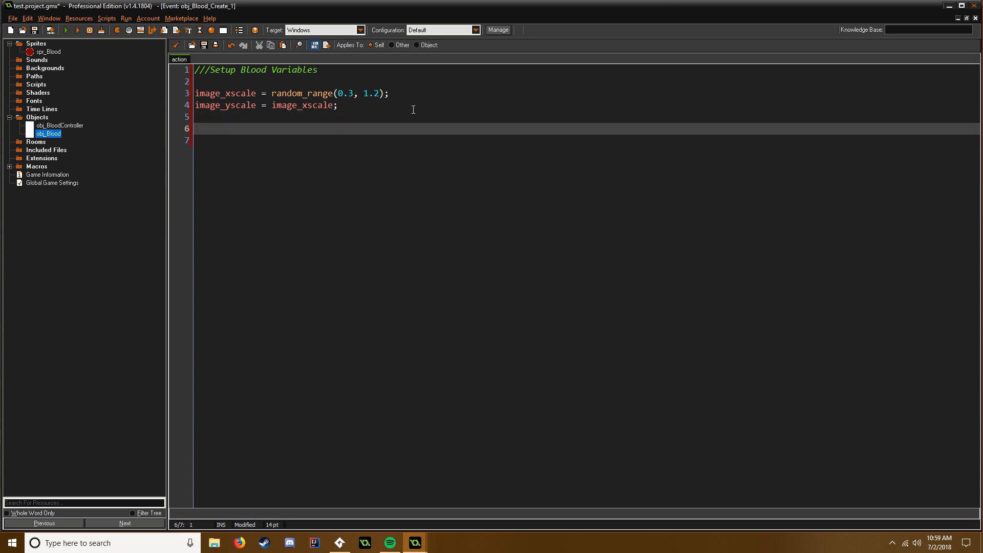
pyautogui.write('moveDir =')
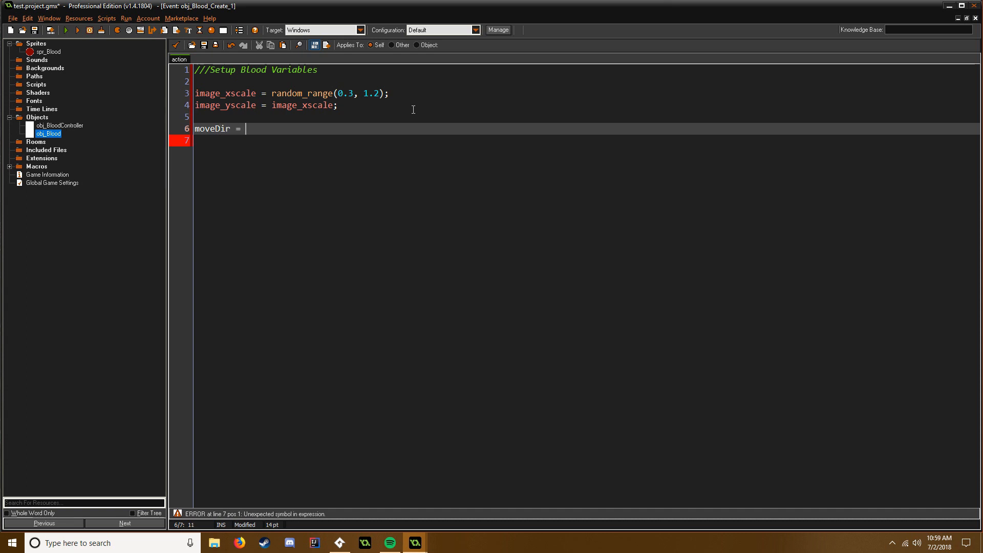
# Step: Complete moveDir = random(360); on its own line
pyautogui.write('random')
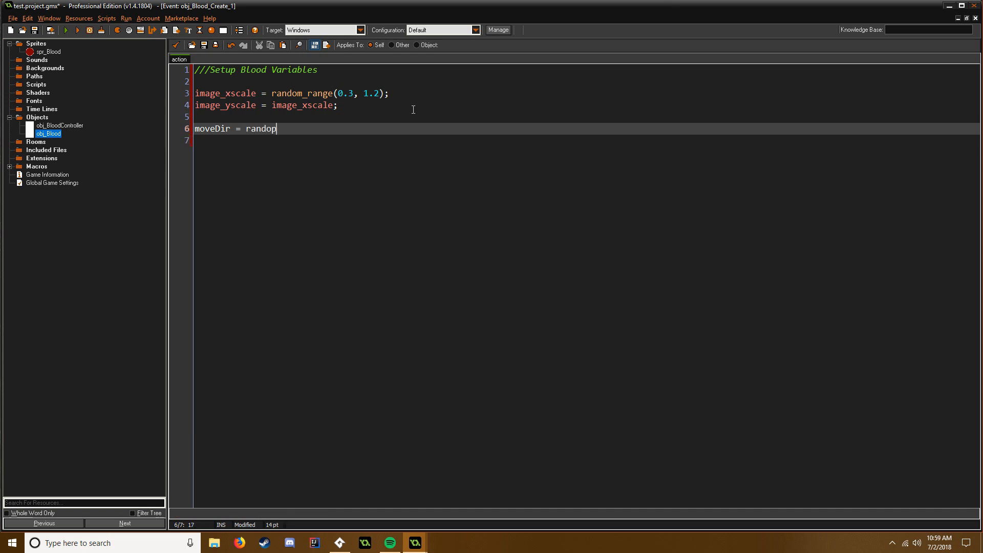
pyautogui.write('(360)')
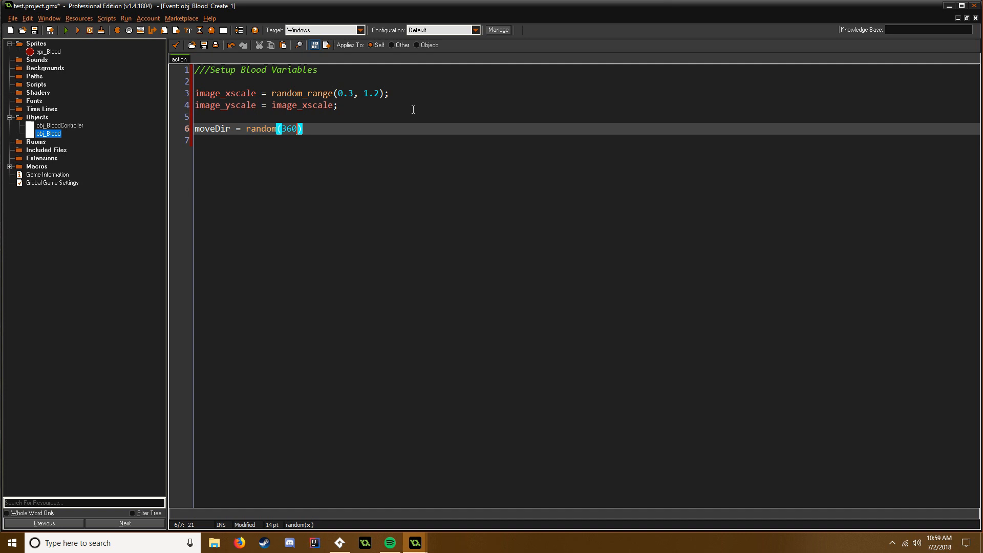
pyautogui.write(';')
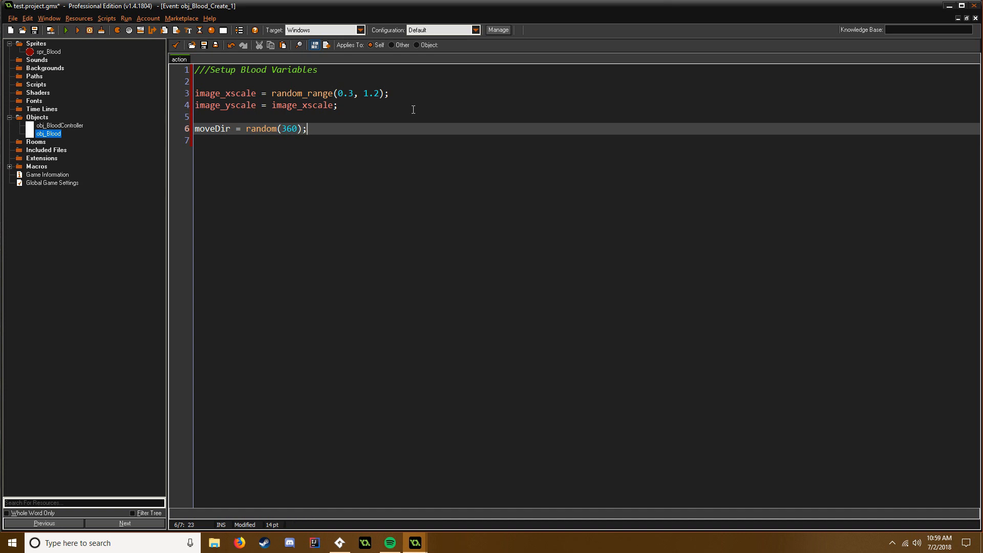
pyautogui.moveTo(385, 132)
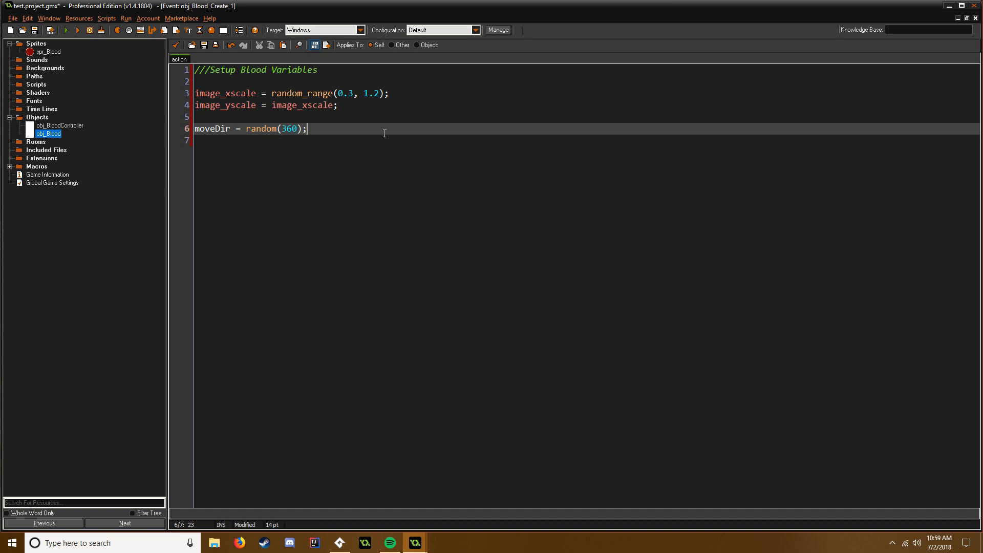
pyautogui.press('Return')
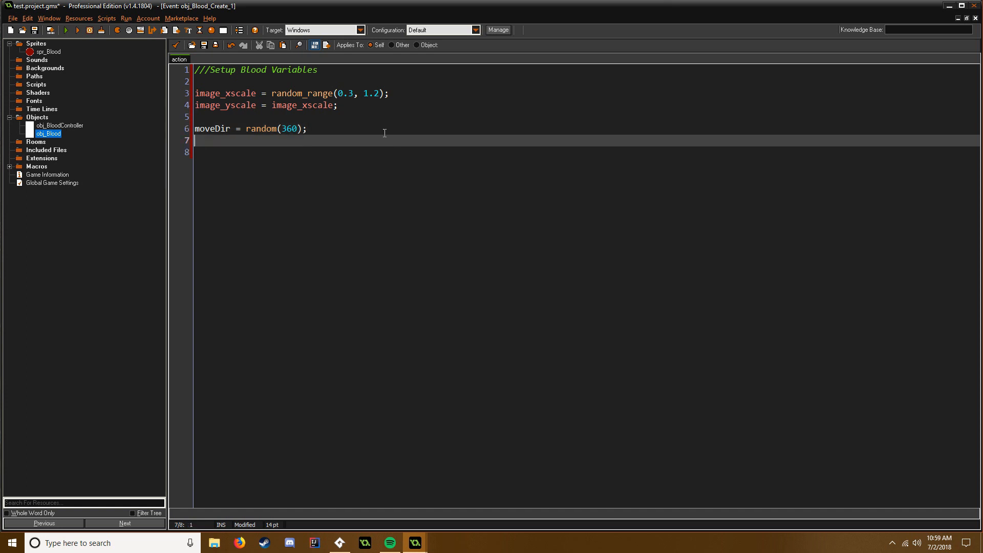
# Step: Add moveSpd = random_range(20, 42); followed by a new line
pyautogui.write('m')
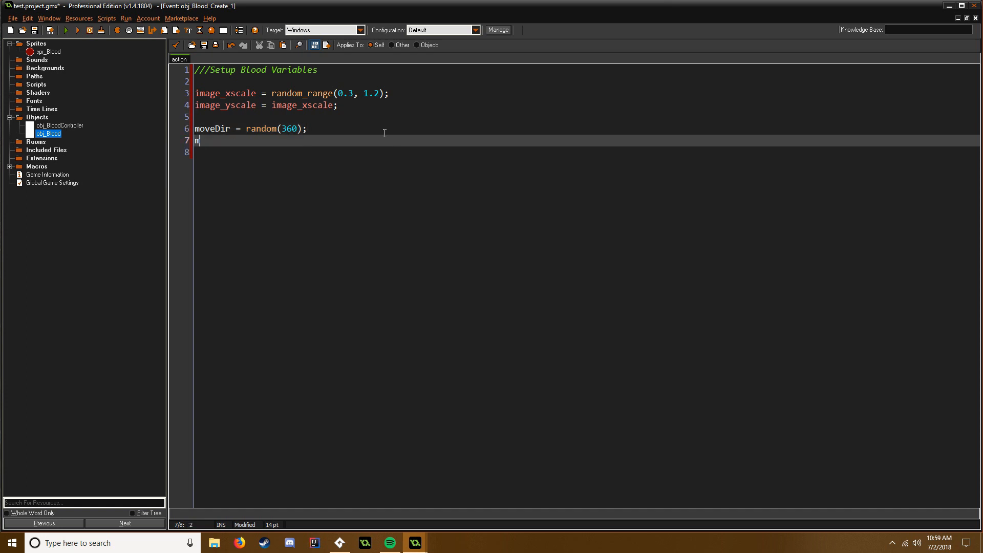
pyautogui.write('oveSpd =')
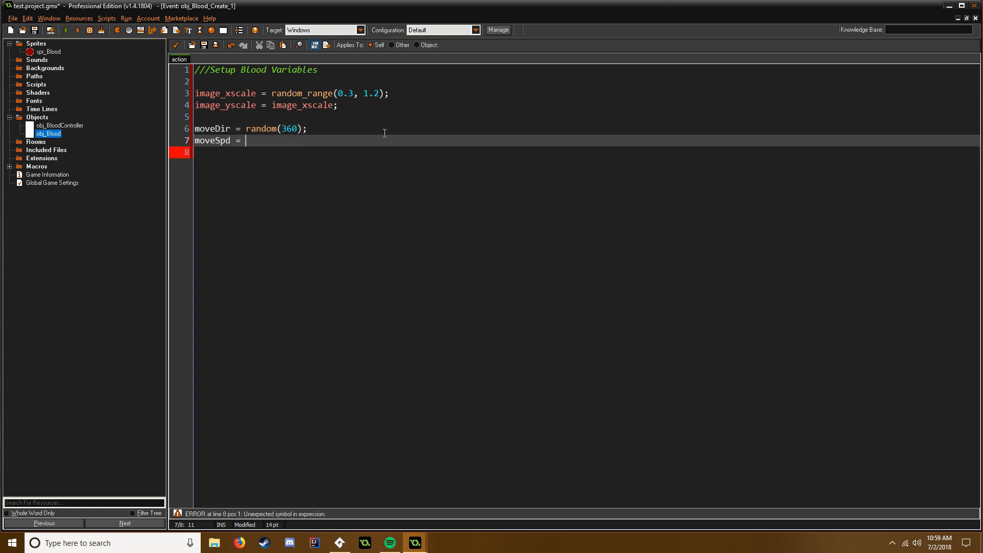
pyautogui.write('rando')
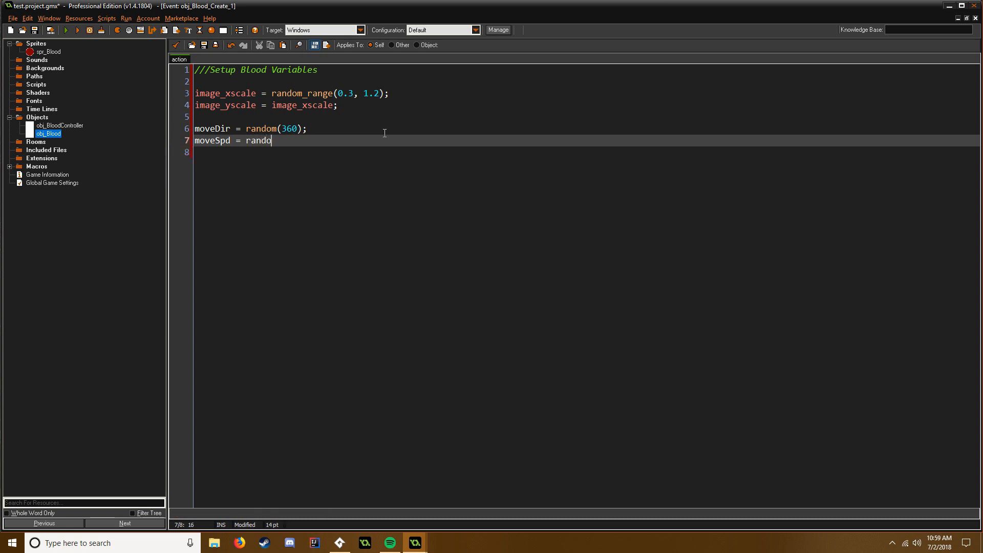
pyautogui.write('m_range(')
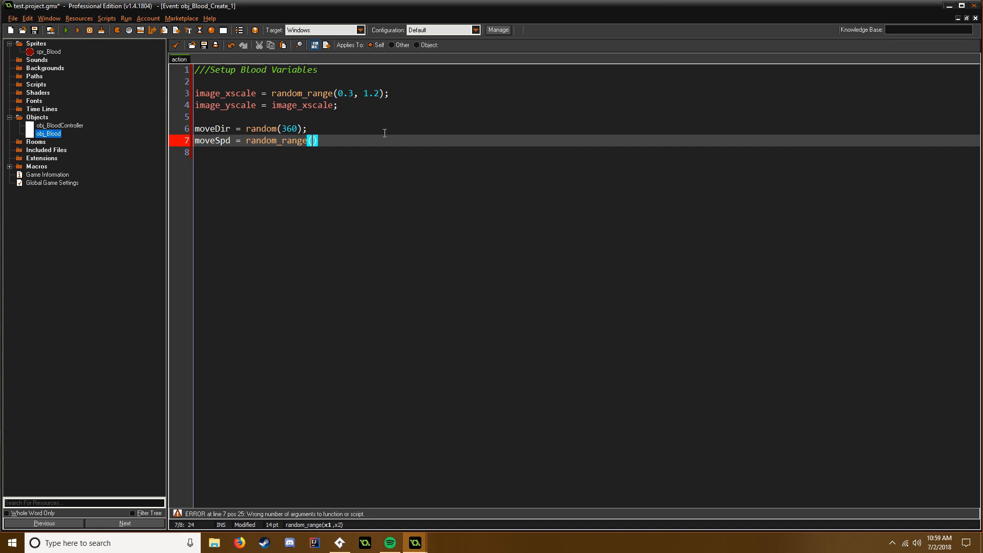
pyautogui.write('20')
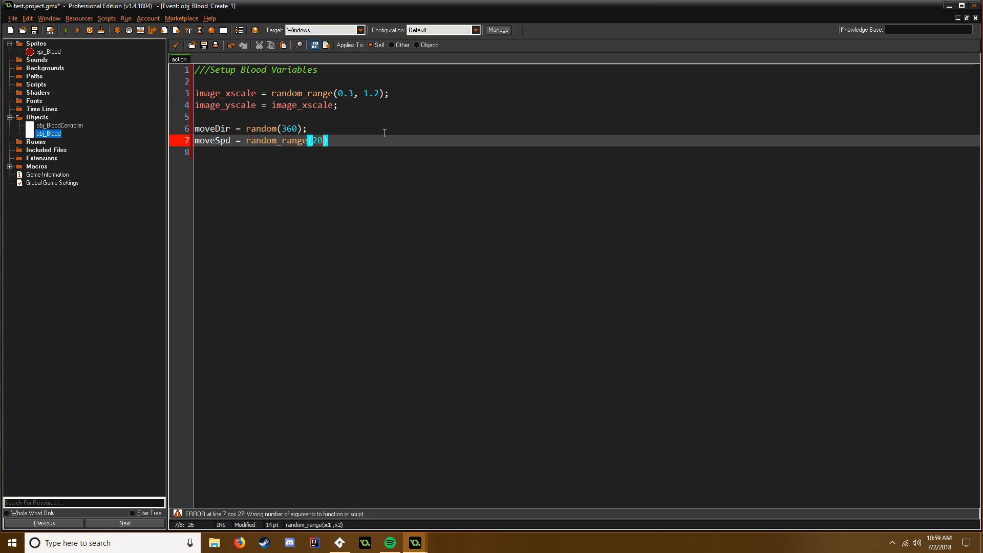
pyautogui.write(', 42')
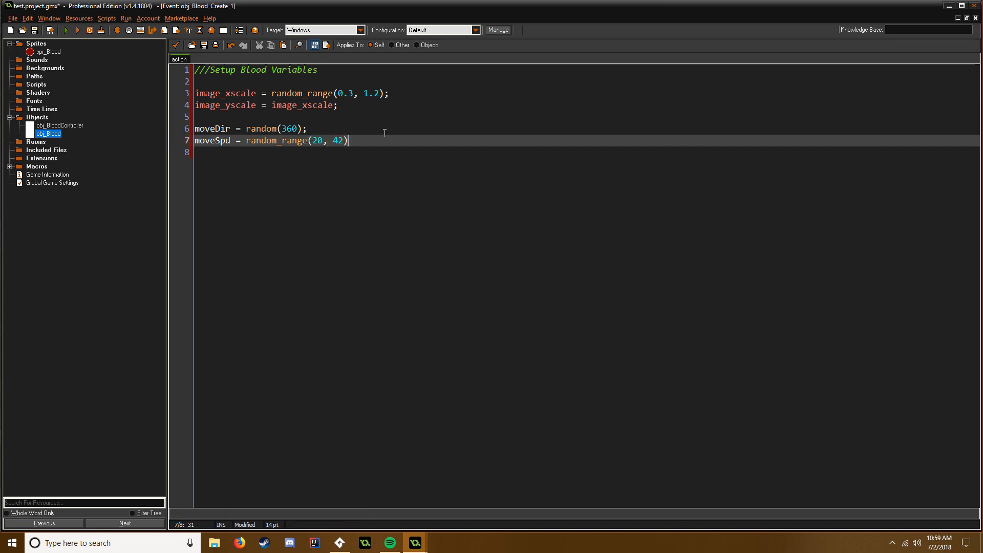
pyautogui.write(';')
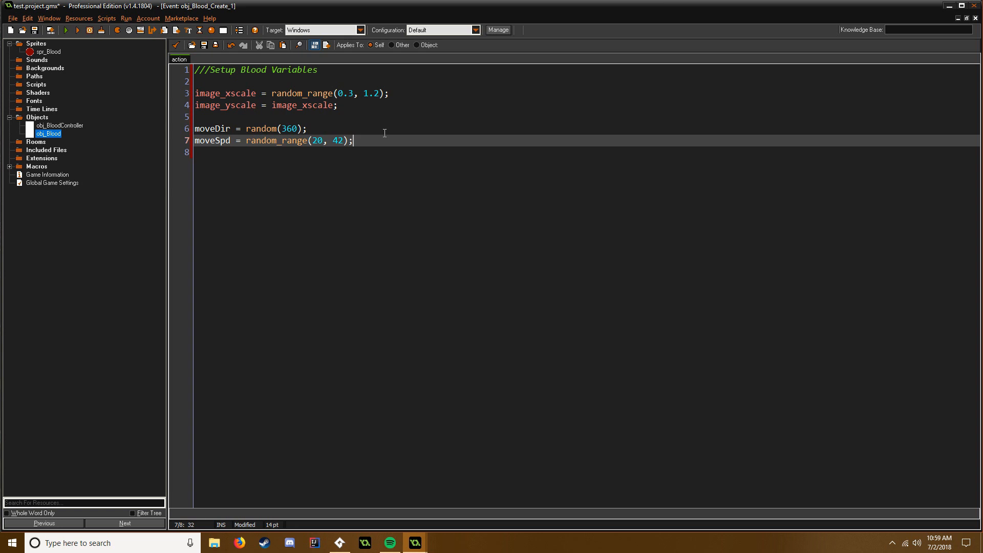
pyautogui.press('Return')
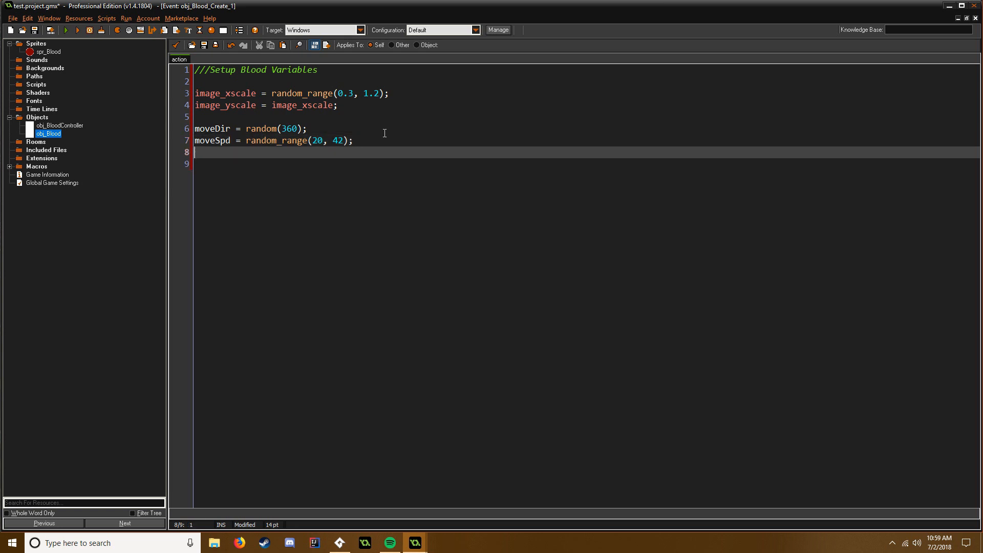
# Step: Write fric = random_range(moveSpd / 8, moveSpd / 2); and leave a blank line after it
pyautogui.write('fric =')
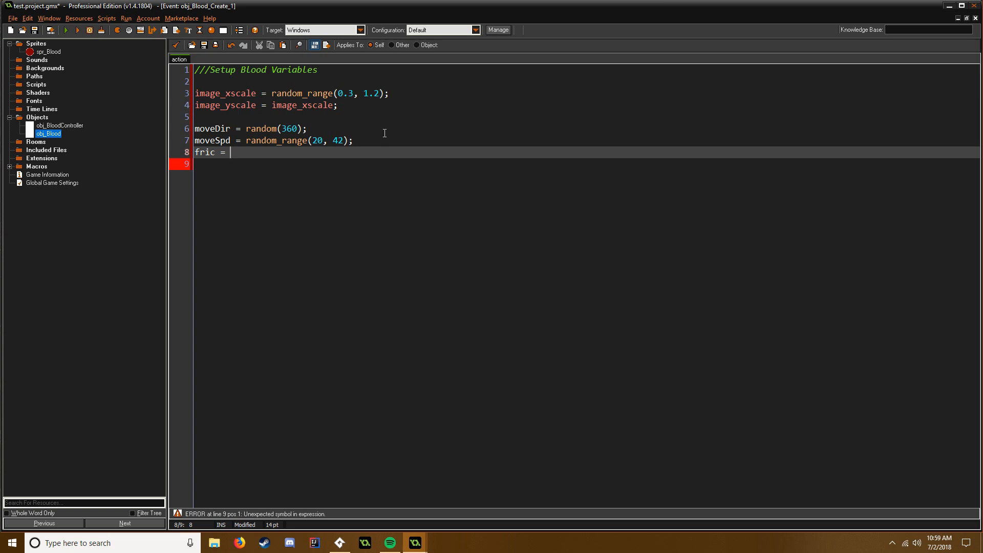
pyautogui.write('rand')
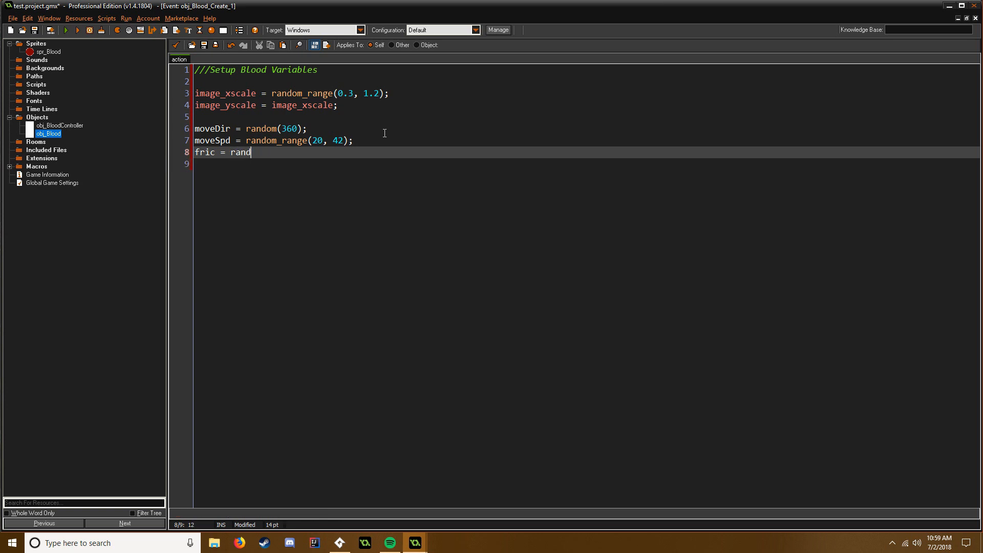
pyautogui.write('om_range(')
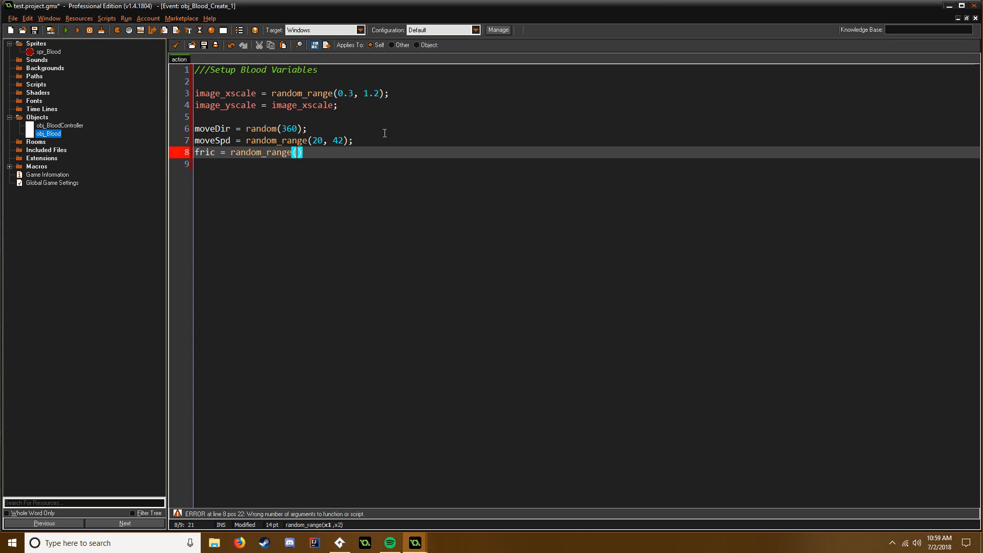
pyautogui.write('moveSpd / 8,')
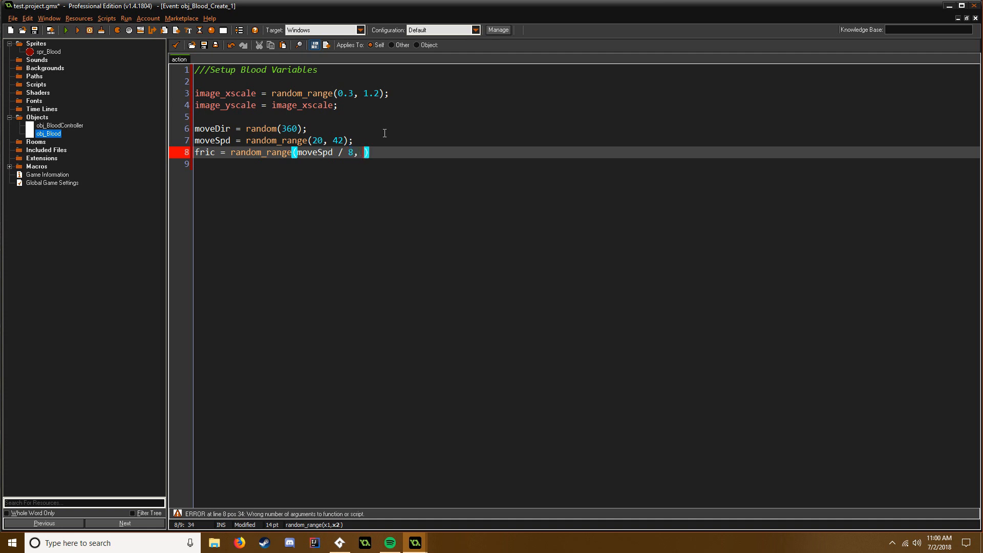
pyautogui.write('moveSpod')
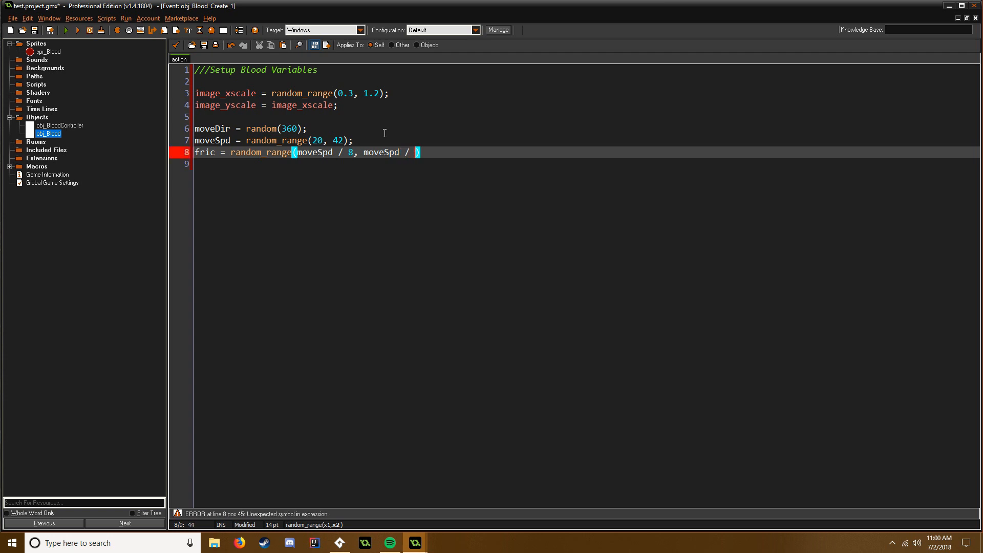
pyautogui.write('2)')
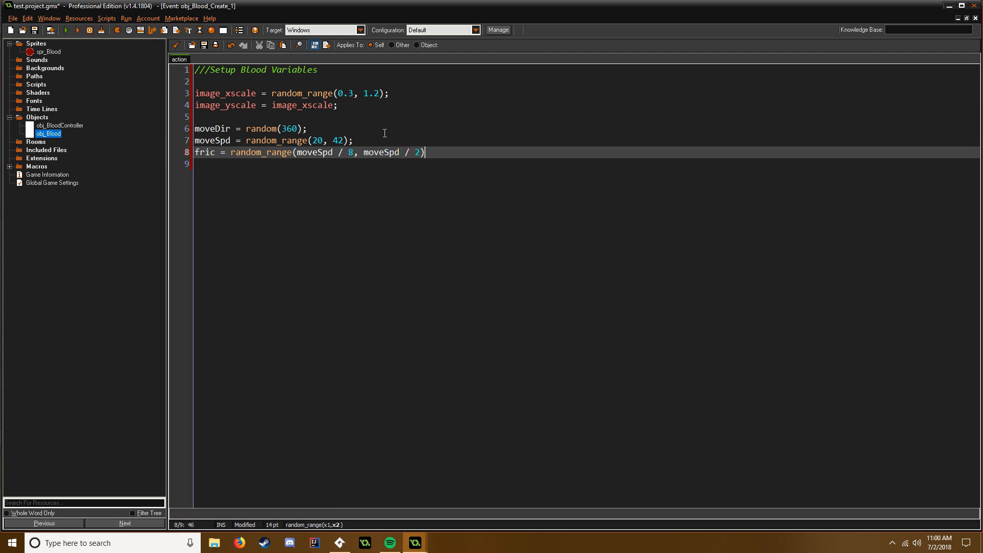
pyautogui.click(353, 152)
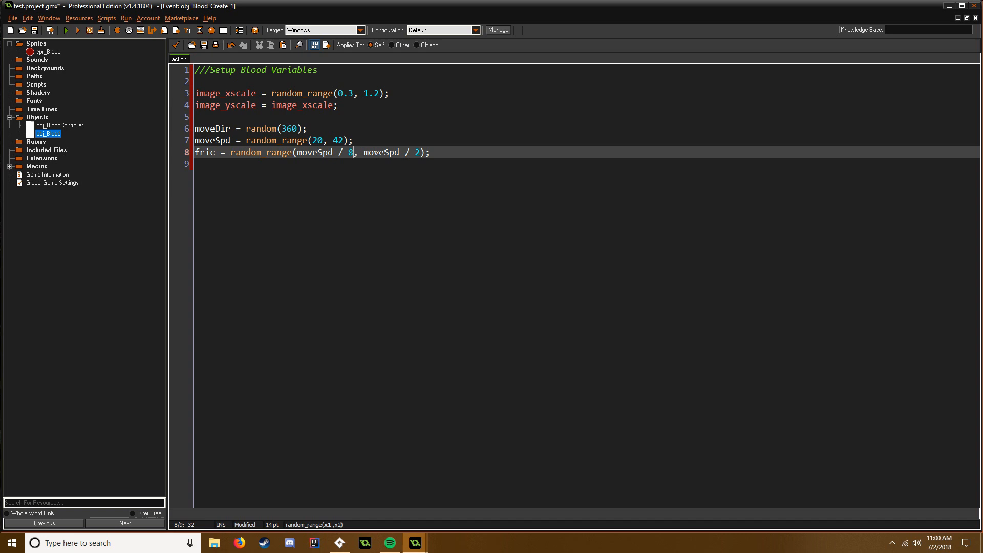
pyautogui.click(418, 153)
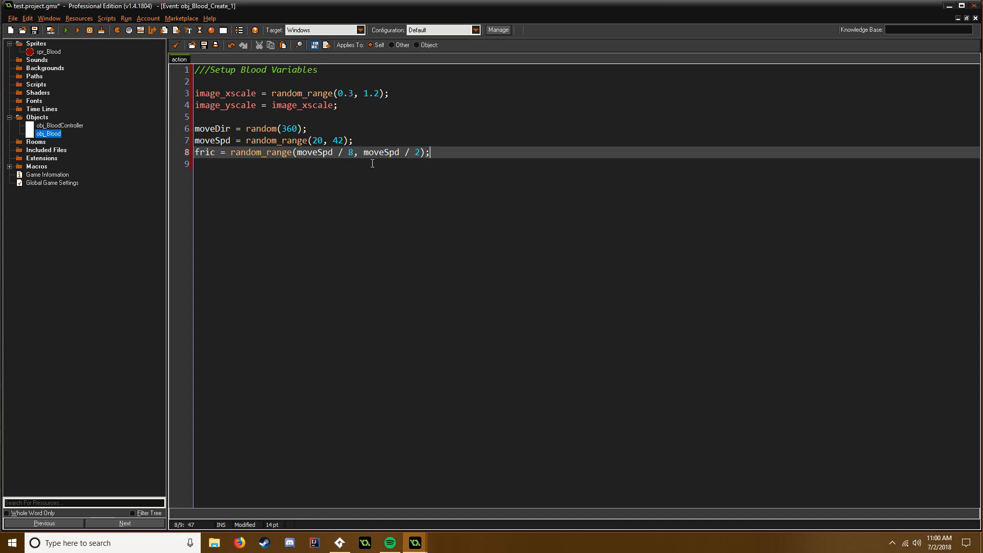
pyautogui.doubleClick(350, 152)
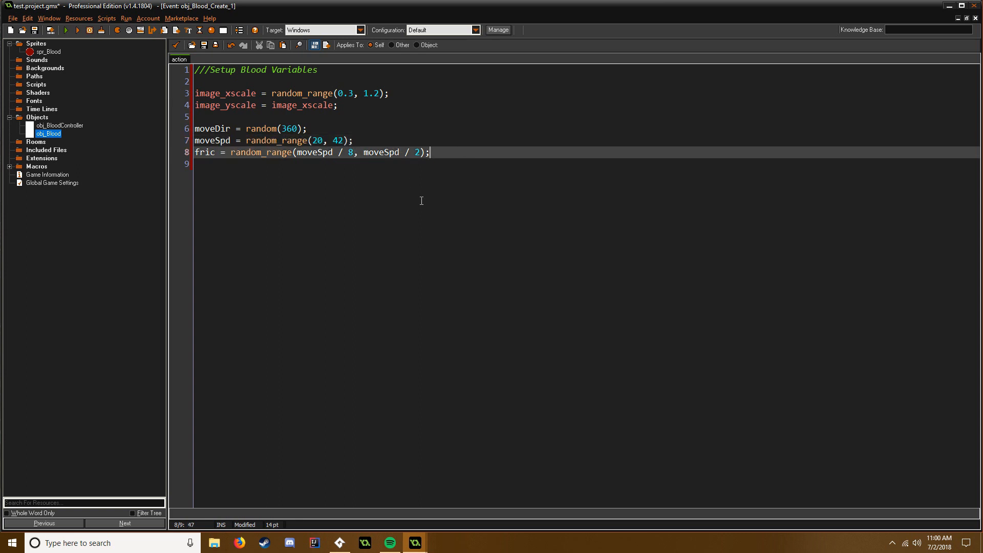
pyautogui.press('Return')
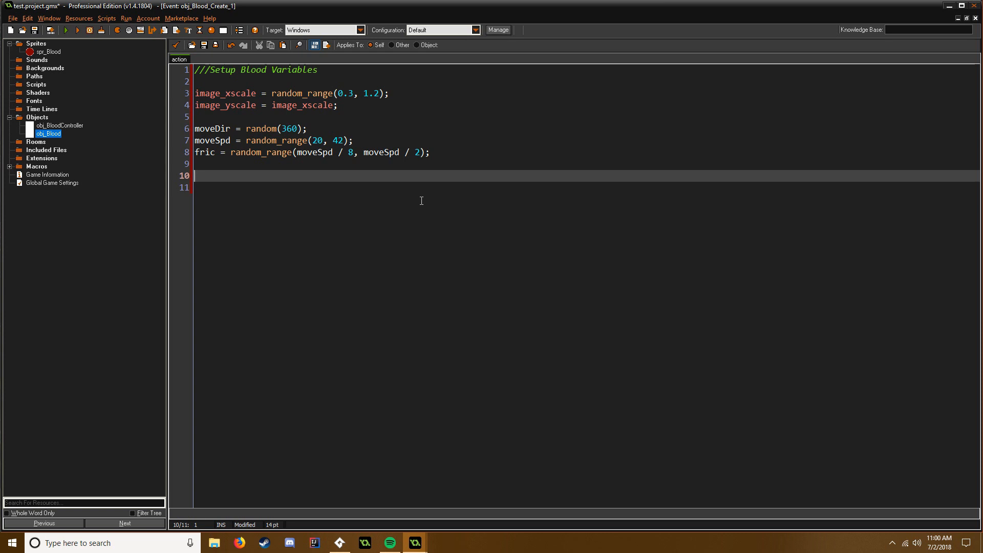
# Step: Write sizeChange = random_range(image_xscale / 10, image_xscale / 3); in the Create code
pyautogui.write('sizeC')
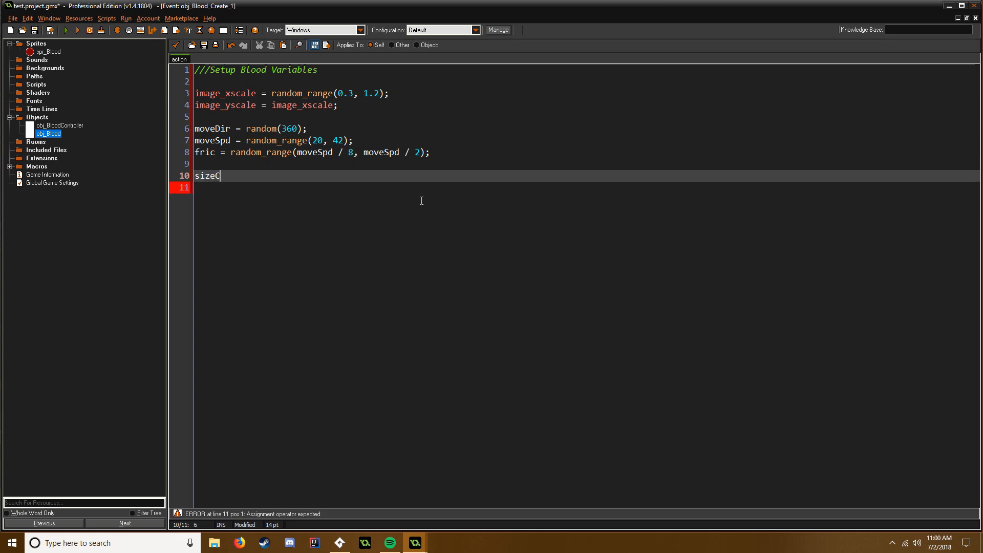
pyautogui.write('hange =')
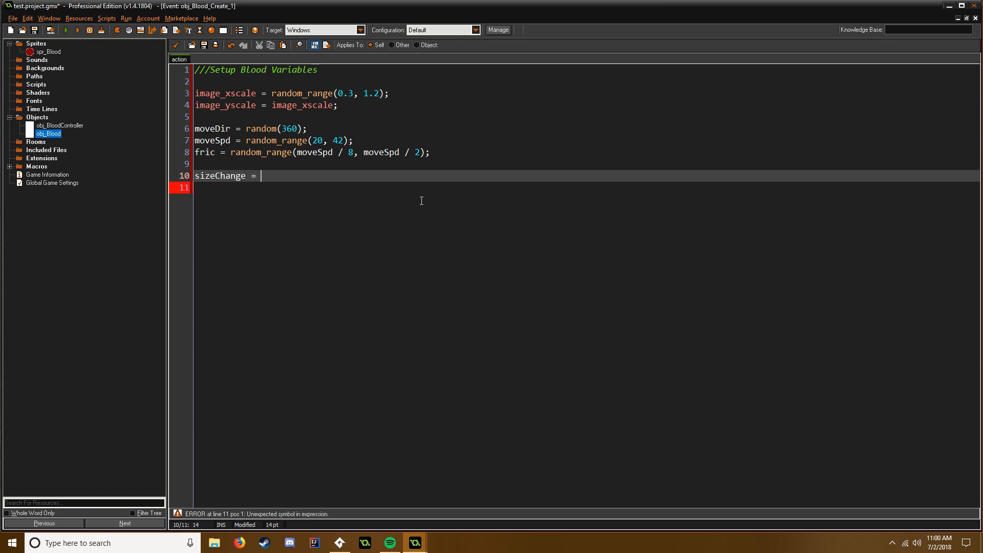
pyautogui.write('random')
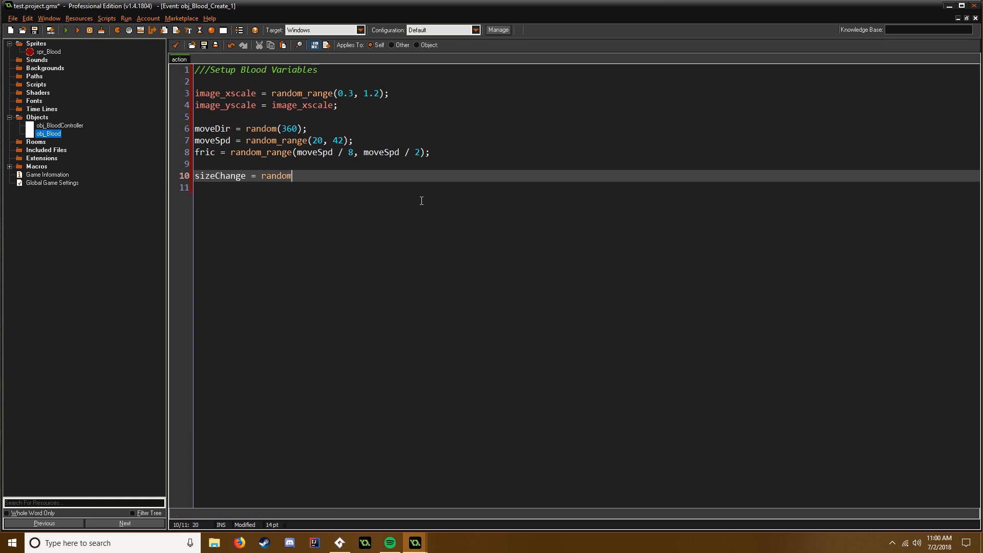
pyautogui.write('_range(')
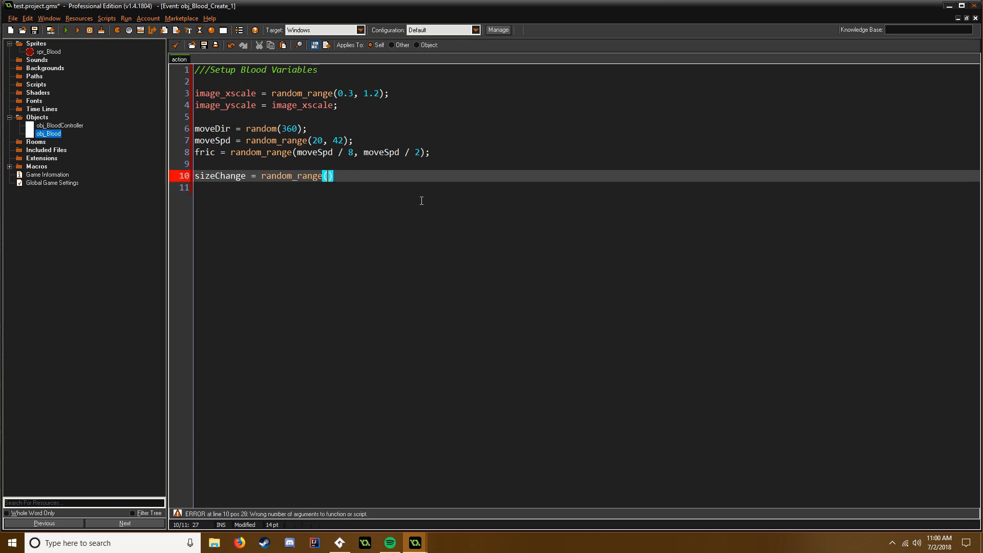
pyautogui.write('image_xscale')
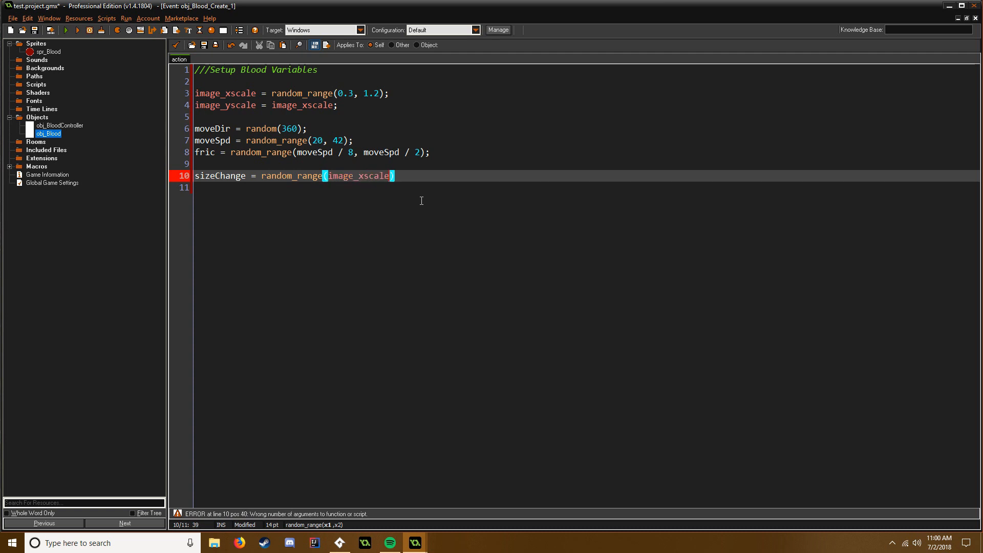
pyautogui.write('/ 10,')
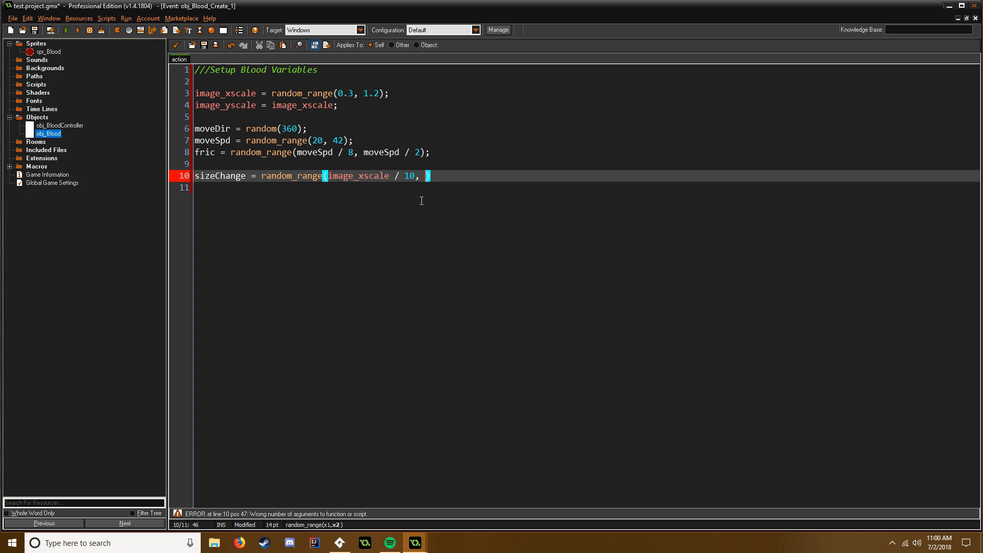
pyautogui.write('image_')
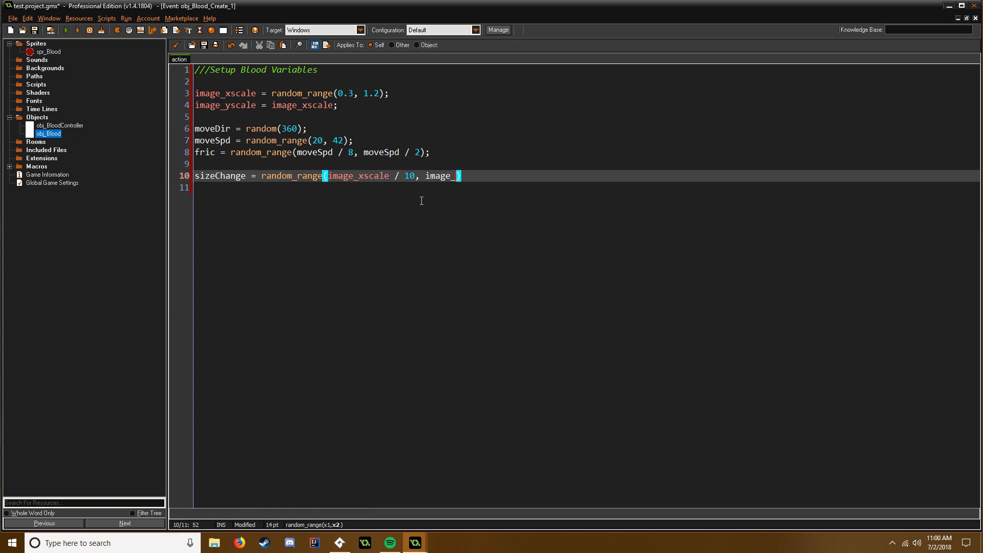
pyautogui.write('xscale /')
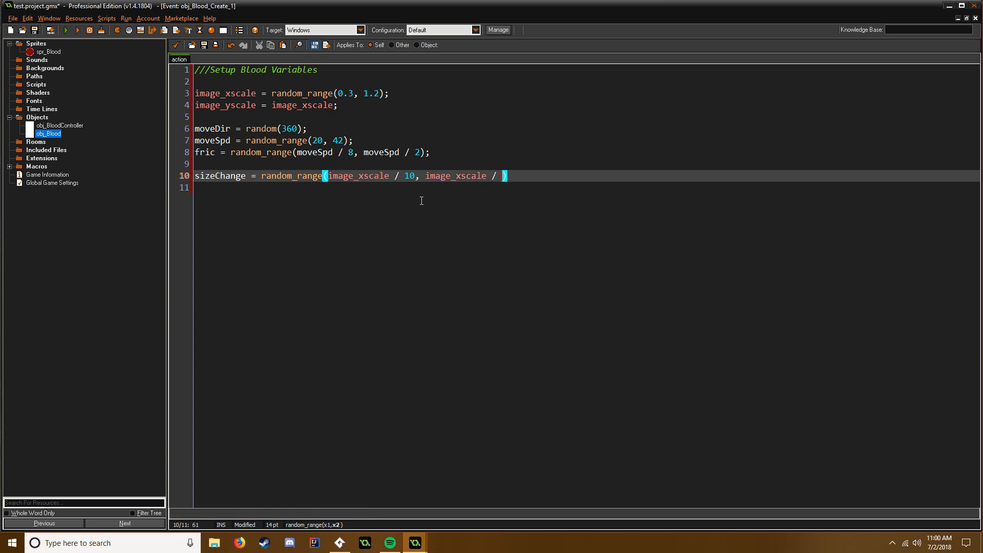
pyautogui.write('3);')
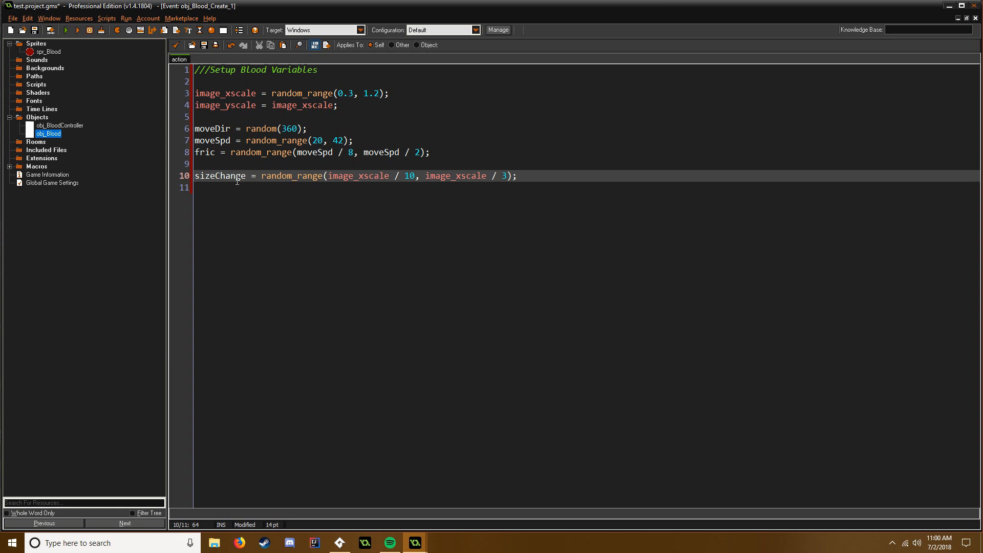
pyautogui.click(250, 176)
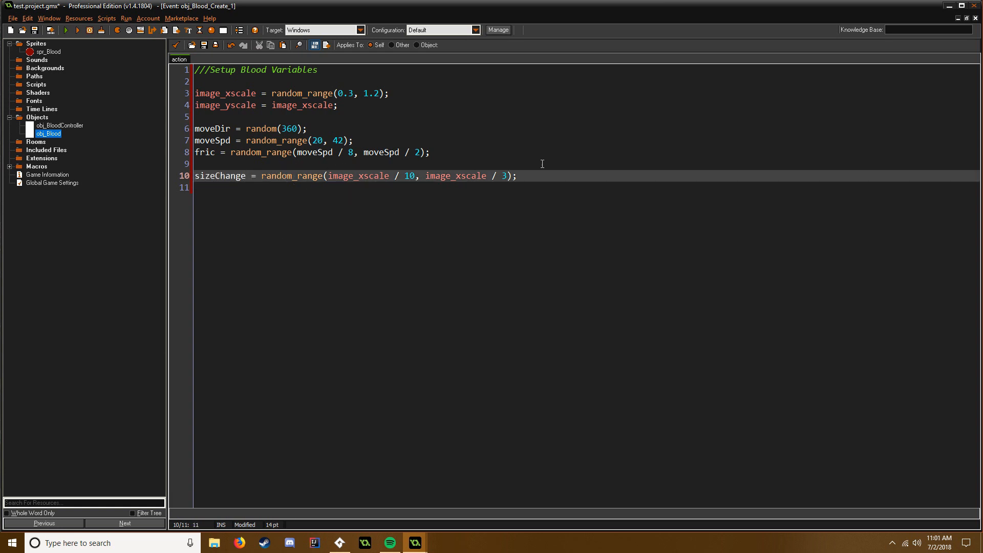
pyautogui.click(515, 176)
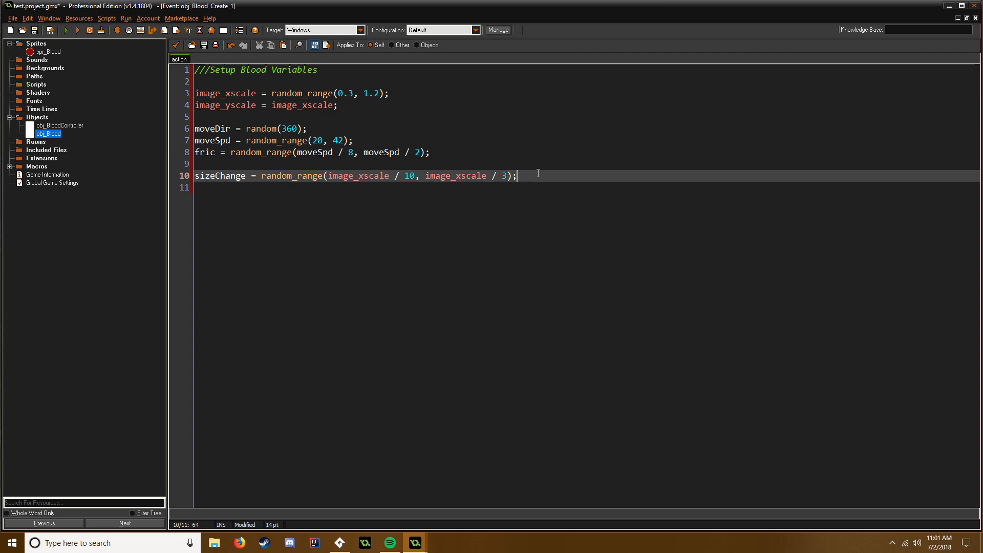
pyautogui.moveTo(400, 308)
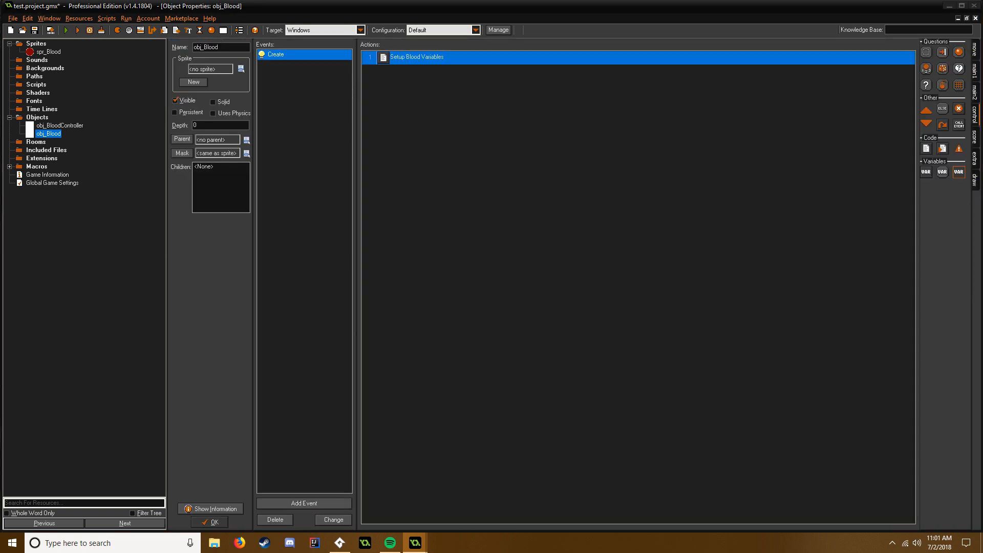
pyautogui.moveTo(307, 503)
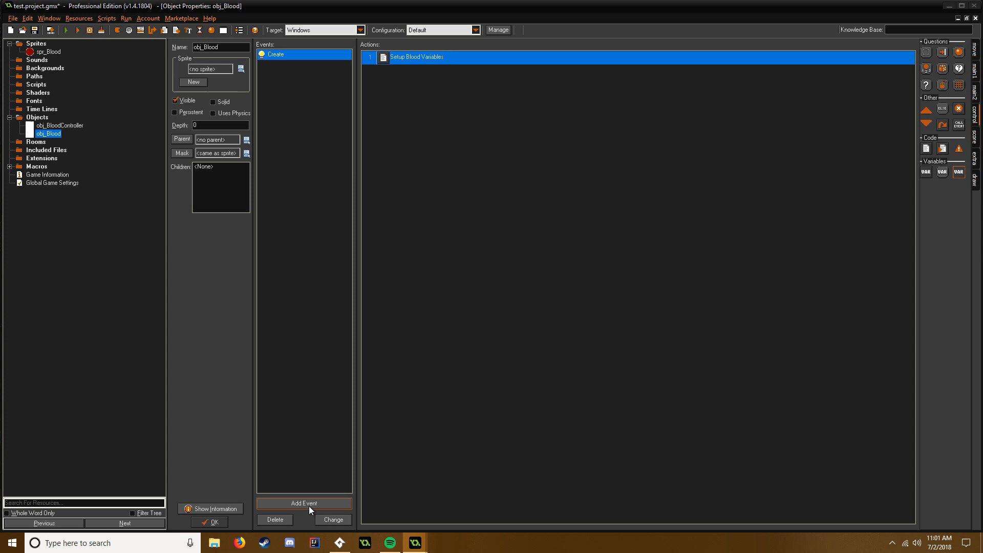
# Step: Start adding a Step event to obj_Blood
pyautogui.click(304, 503)
pyautogui.write('///F')
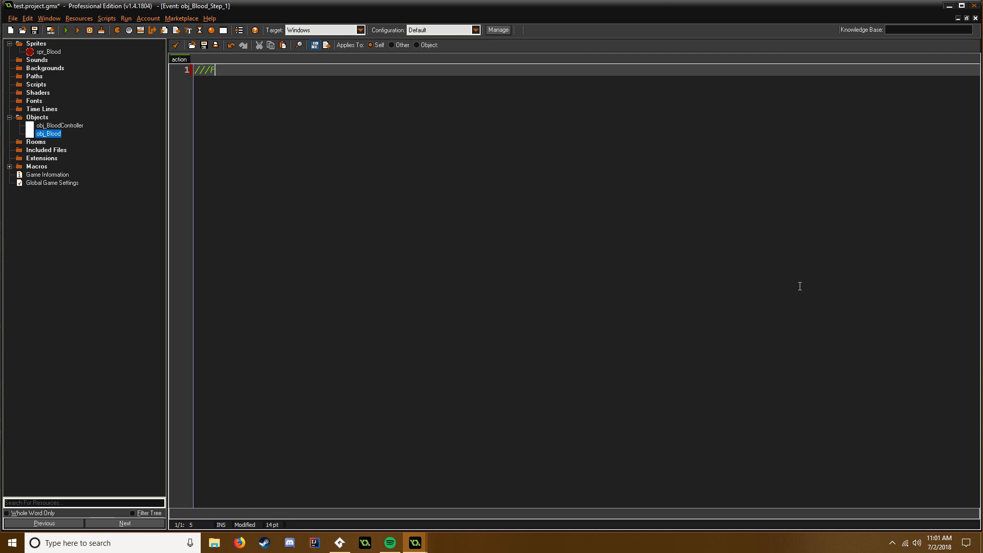
# Step: Head the Step code with a Fade and Control Blood Movement comment
pyautogui.write('ade and C')
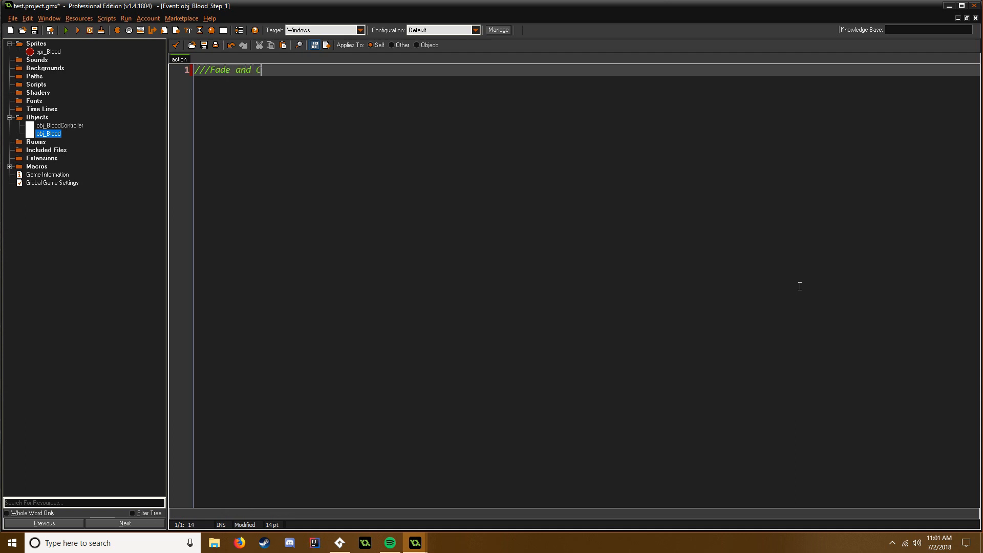
pyautogui.write('ontrol Bl')
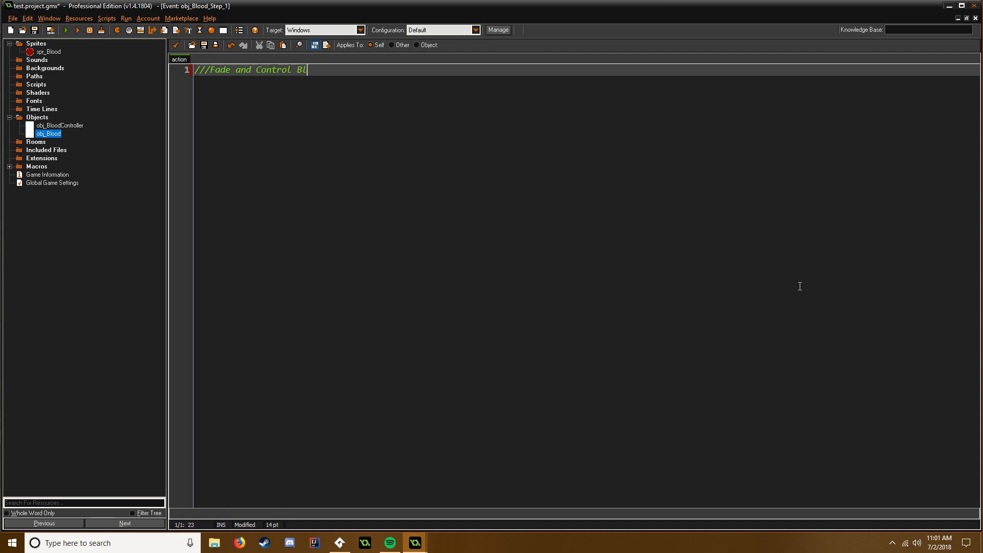
pyautogui.write('ood Movemen')
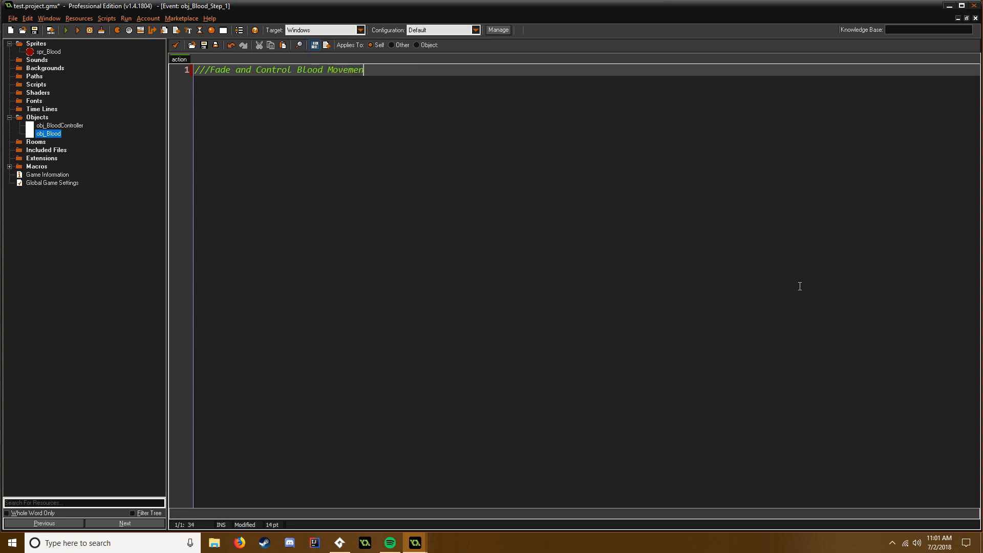
pyautogui.press('enter')
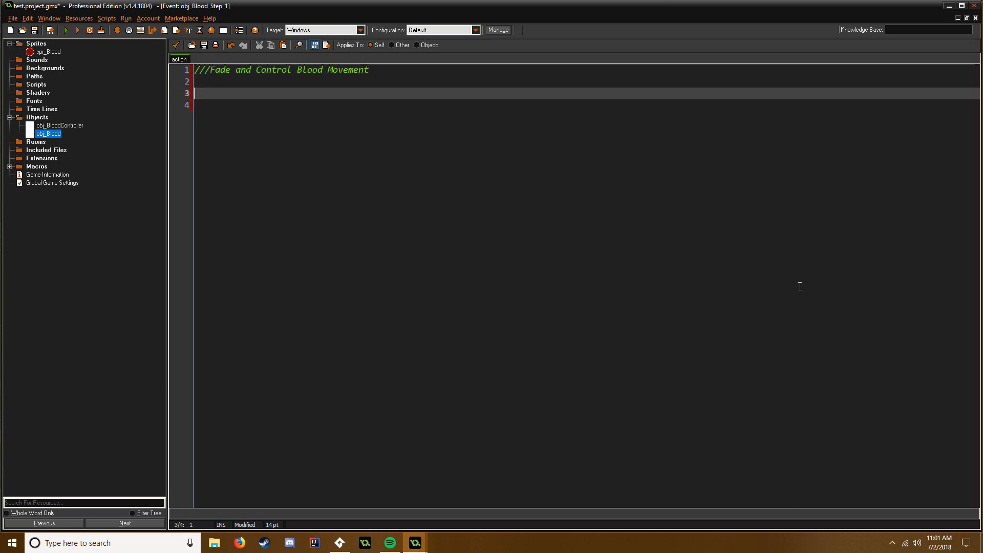
# Step: Add image_xscale -= sizeChange; and image_yscale = image_xscale; to the Step code
pyautogui.write('image')
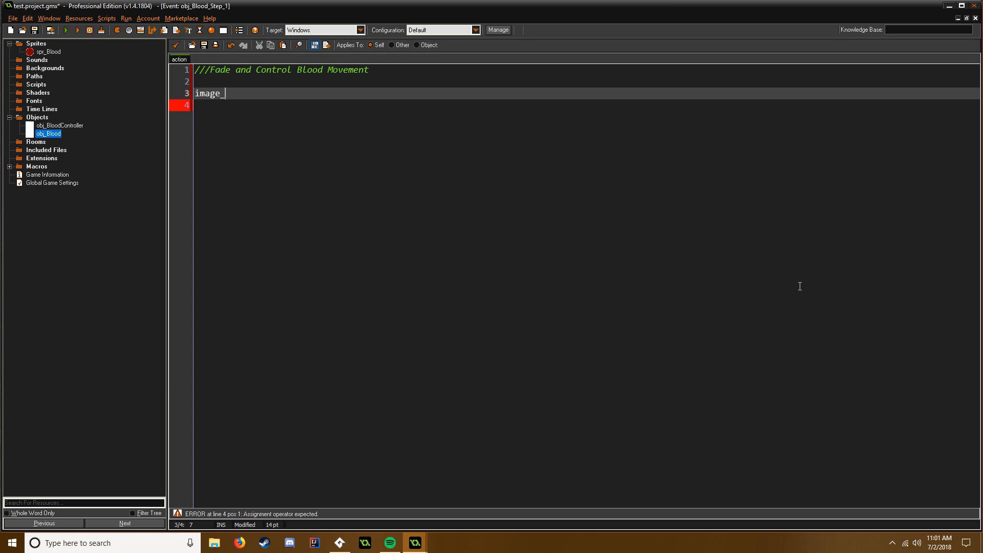
pyautogui.write('_xscale -')
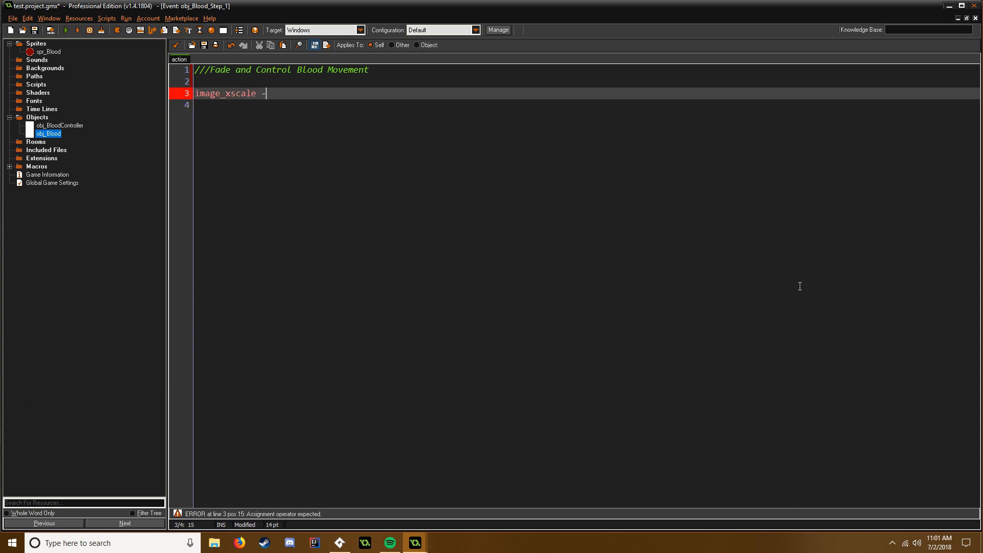
pyautogui.write('= sizeCh')
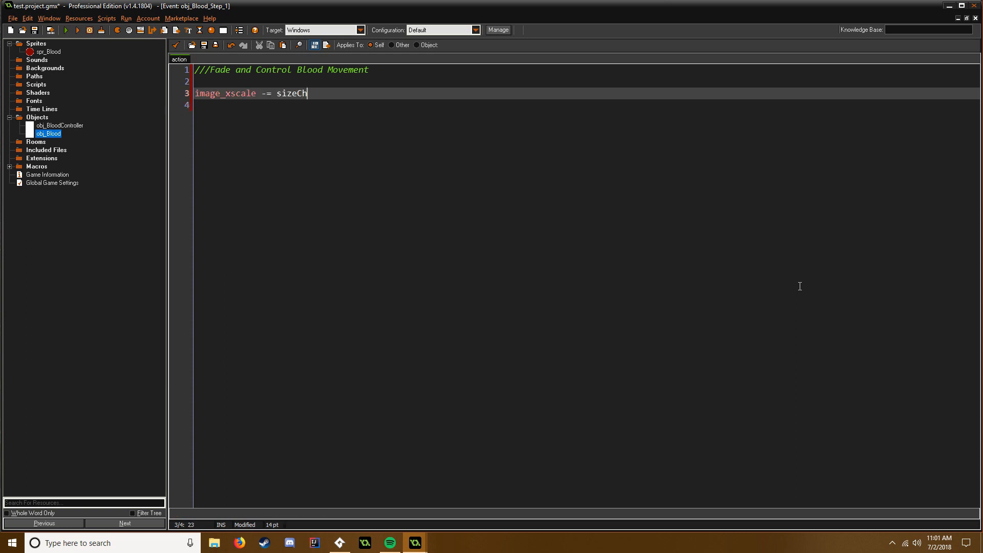
pyautogui.write('an')
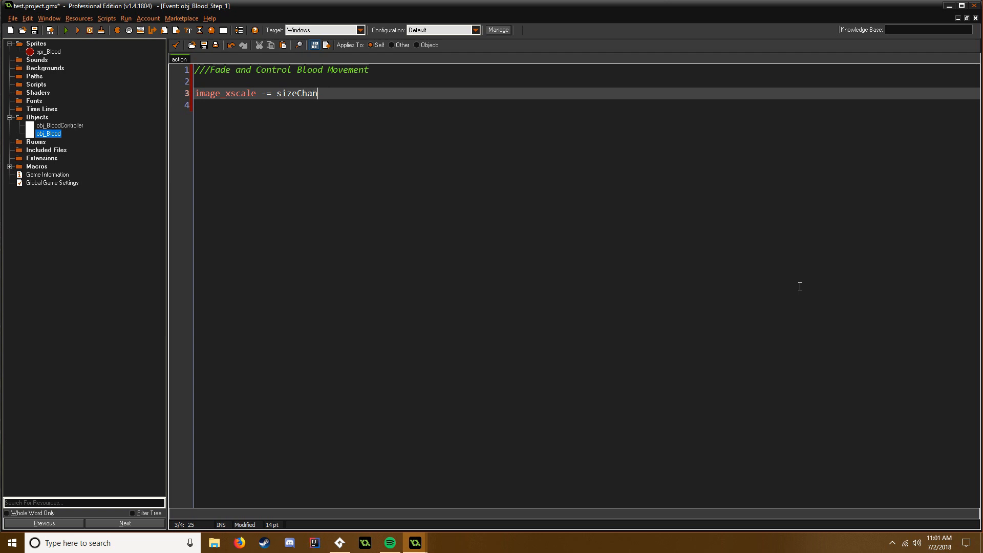
pyautogui.write('ge;')
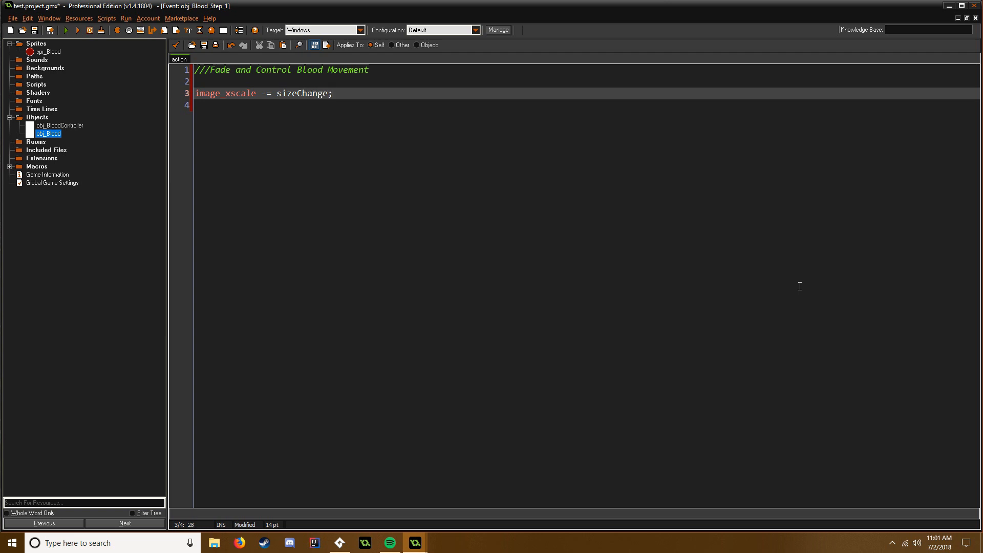
pyautogui.write('image')
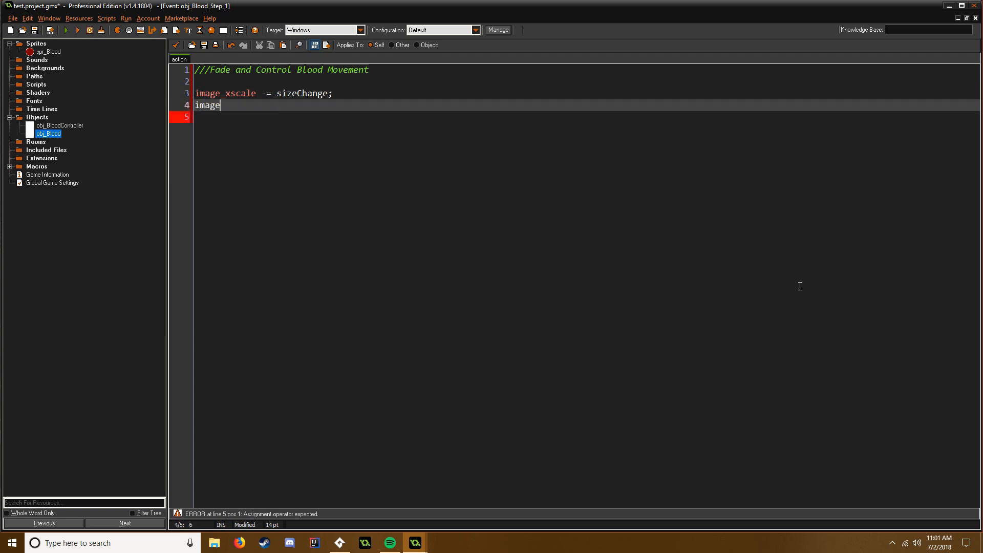
pyautogui.write('_yscale')
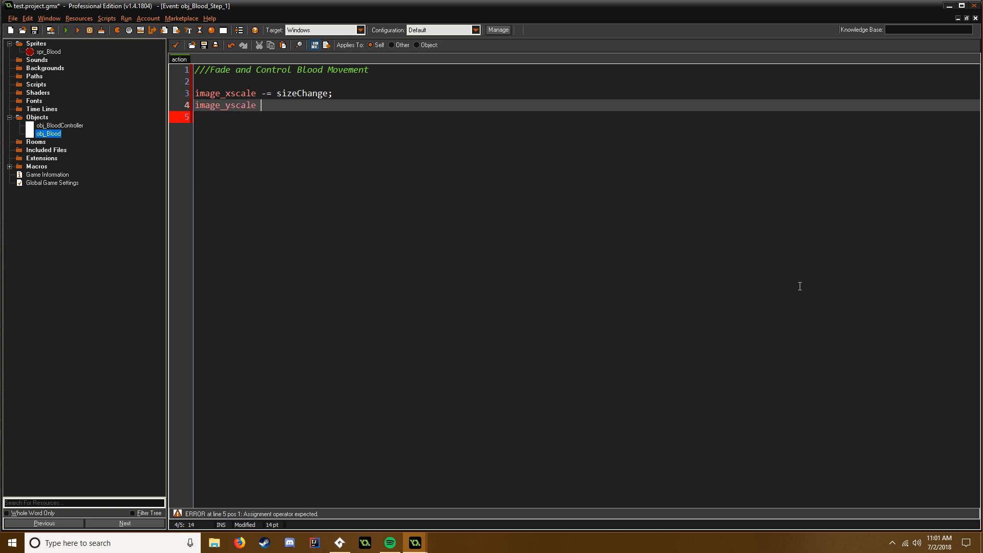
pyautogui.write('= image_xs')
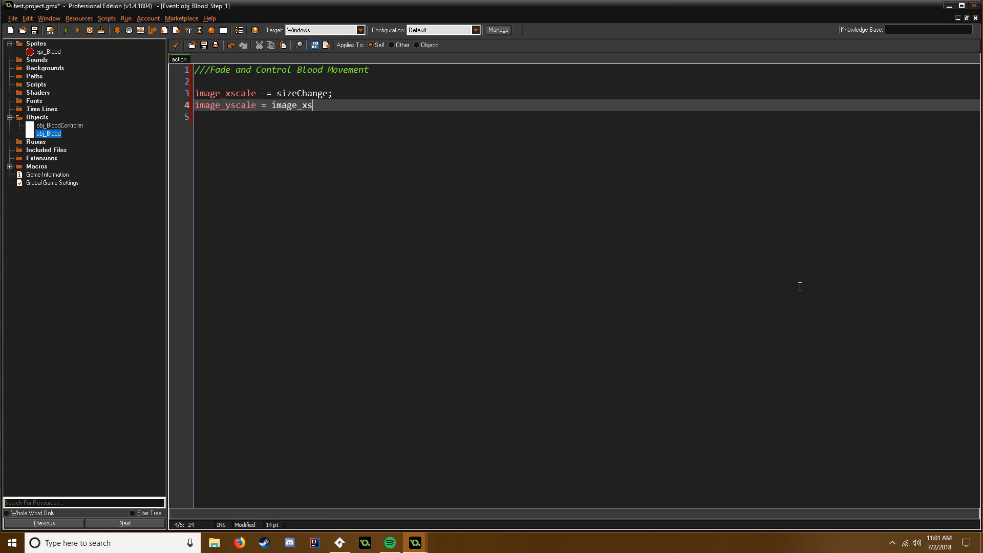
pyautogui.write('cale;')
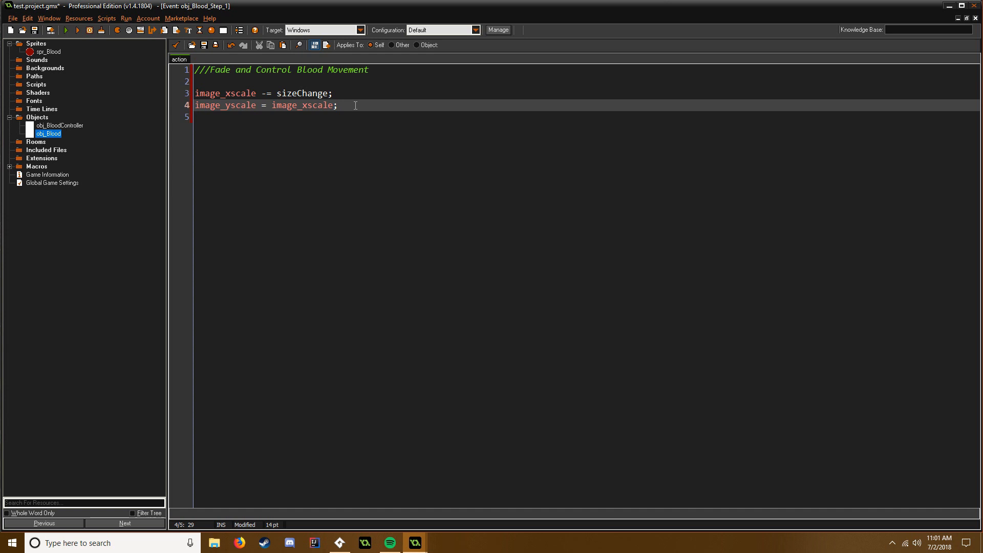
pyautogui.tripleClick(263, 104)
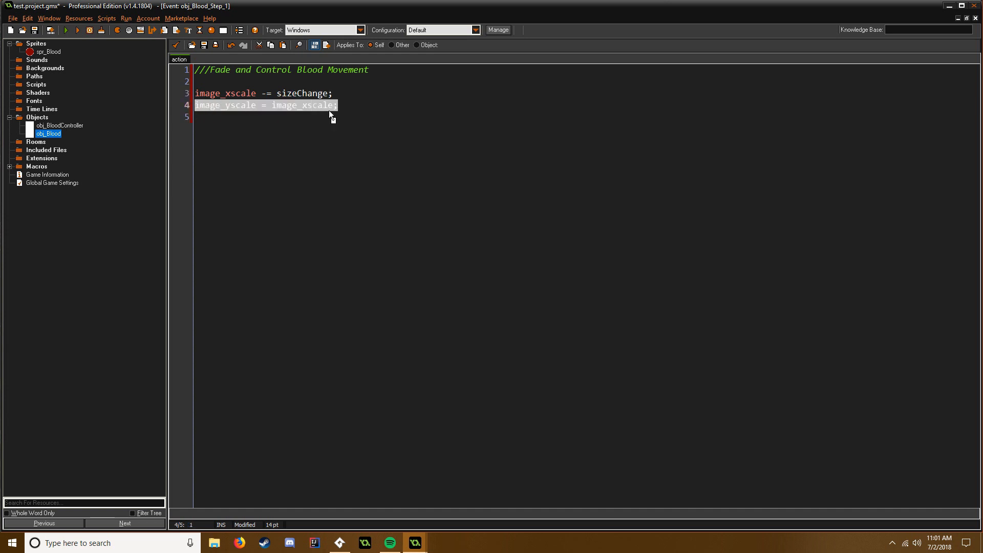
pyautogui.click(337, 104)
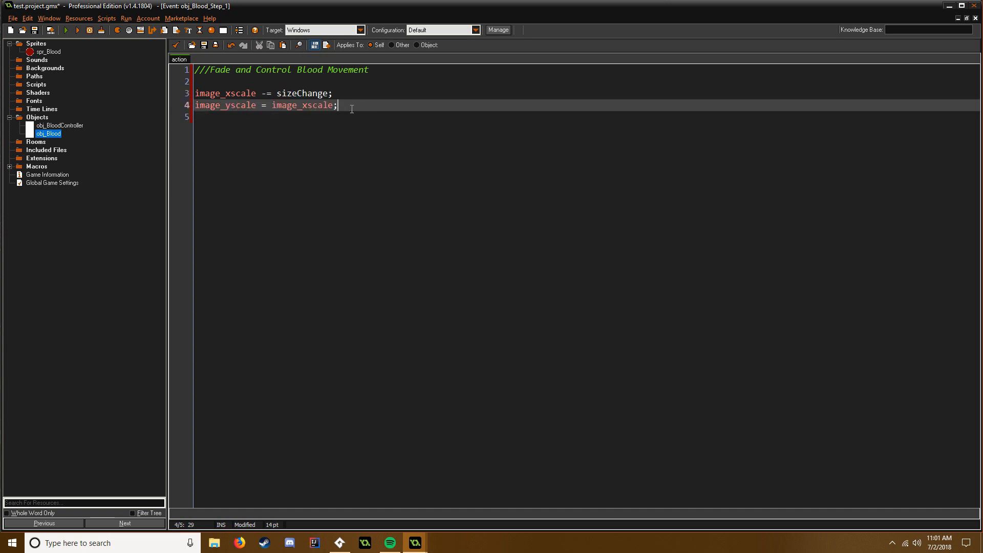
pyautogui.moveTo(427, 168)
pyautogui.write('if (moveSpd > 0) {')
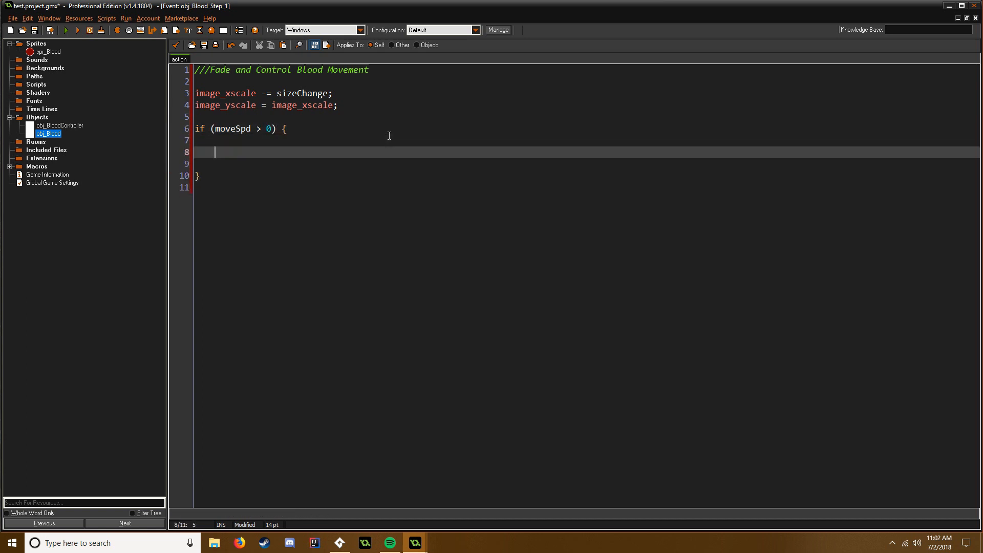
# Step: Write image_alpha -= random_range(0.05, 0.1) inside the moveSpd > 0 block
pyautogui.write('im')
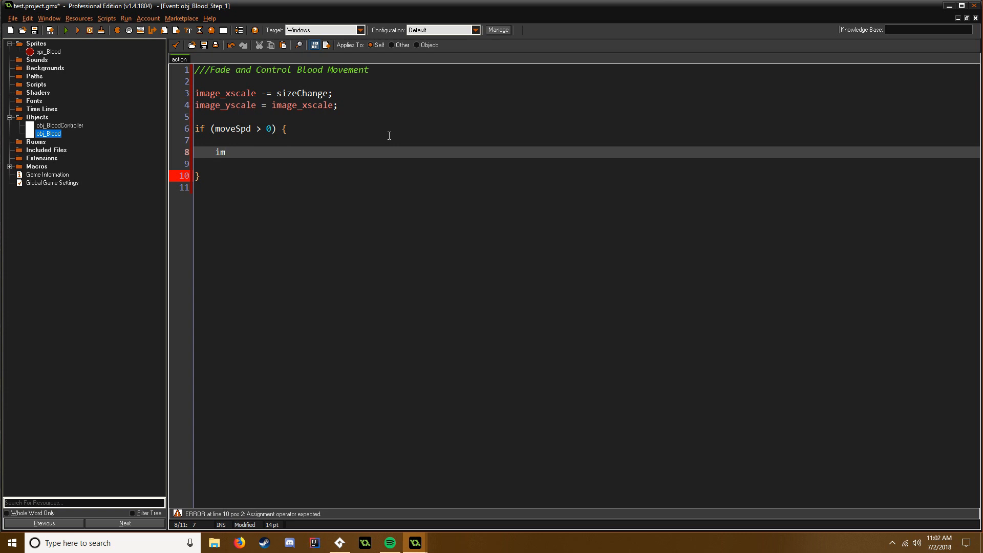
pyautogui.write('ag')
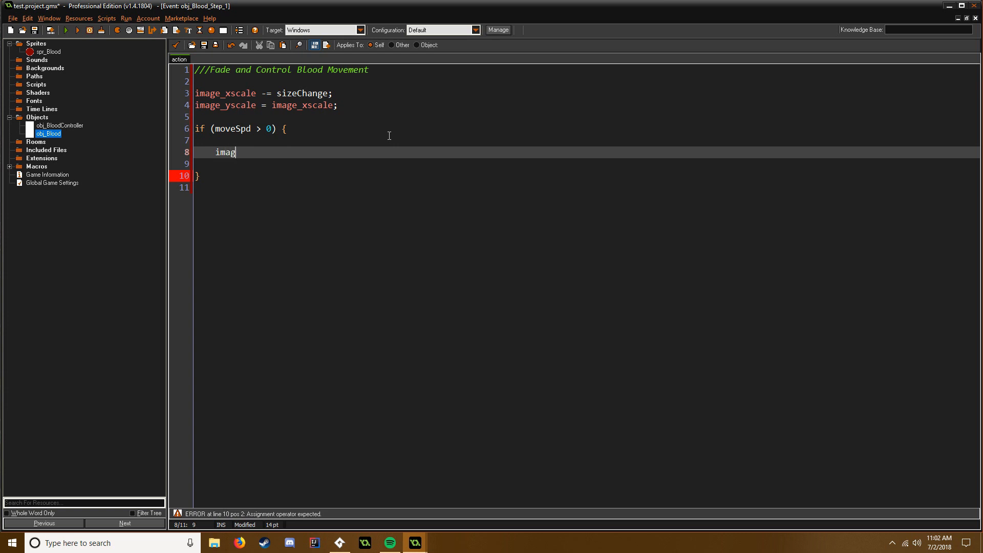
pyautogui.write('e_alpha')
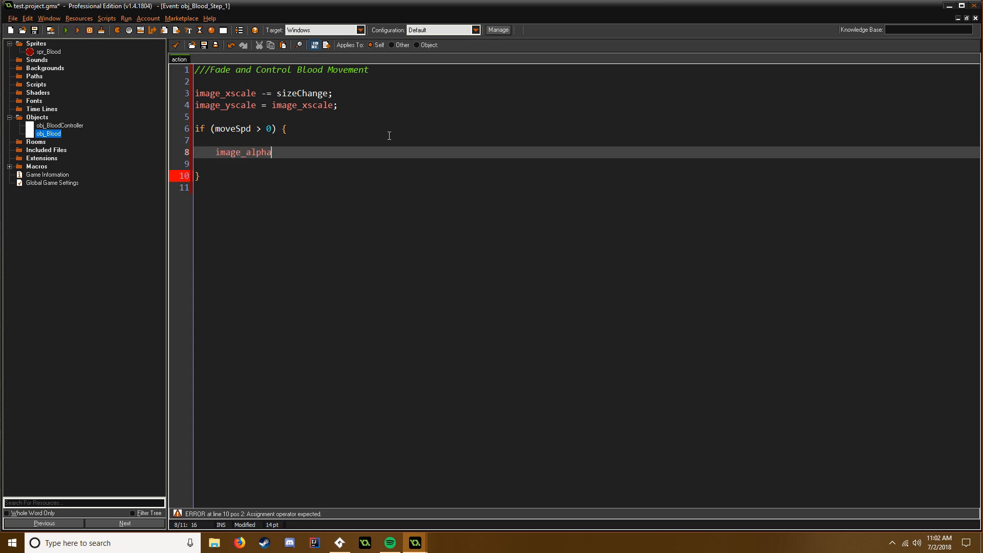
pyautogui.write('-= r')
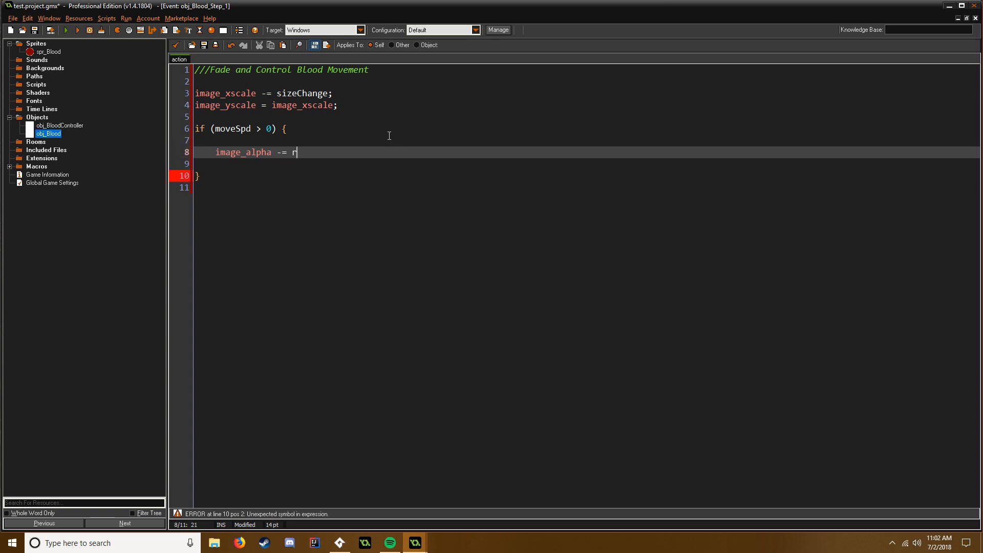
pyautogui.write('andom_range')
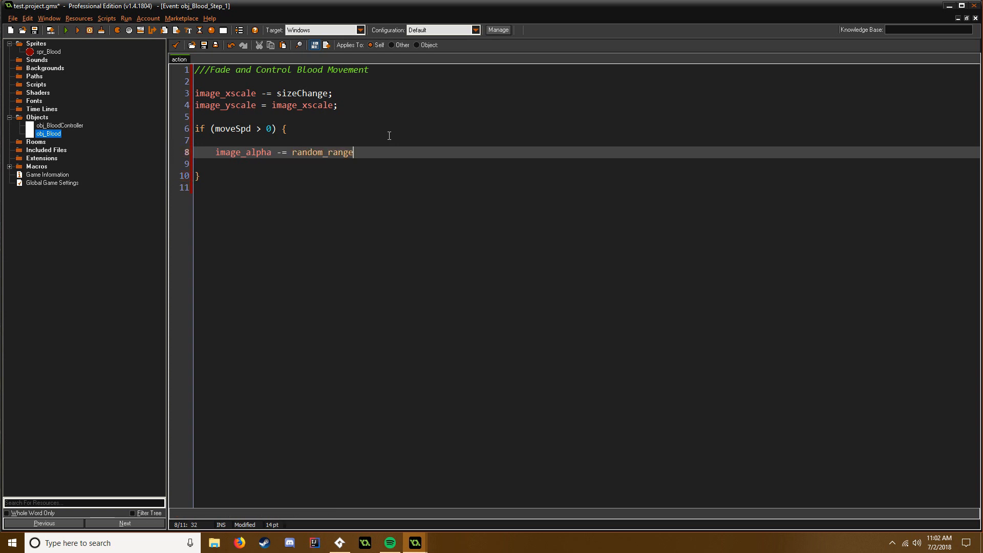
pyautogui.write('()')
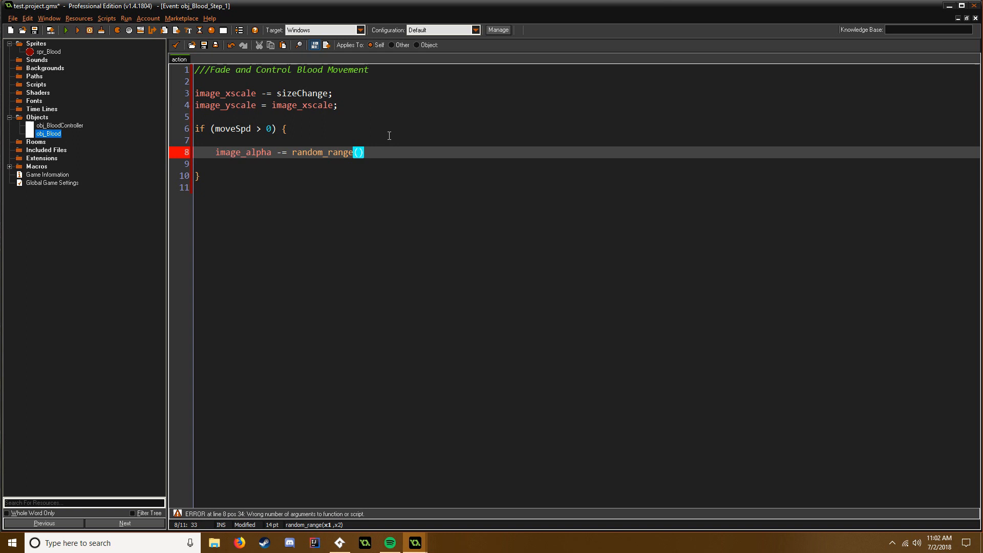
pyautogui.write('0.05')
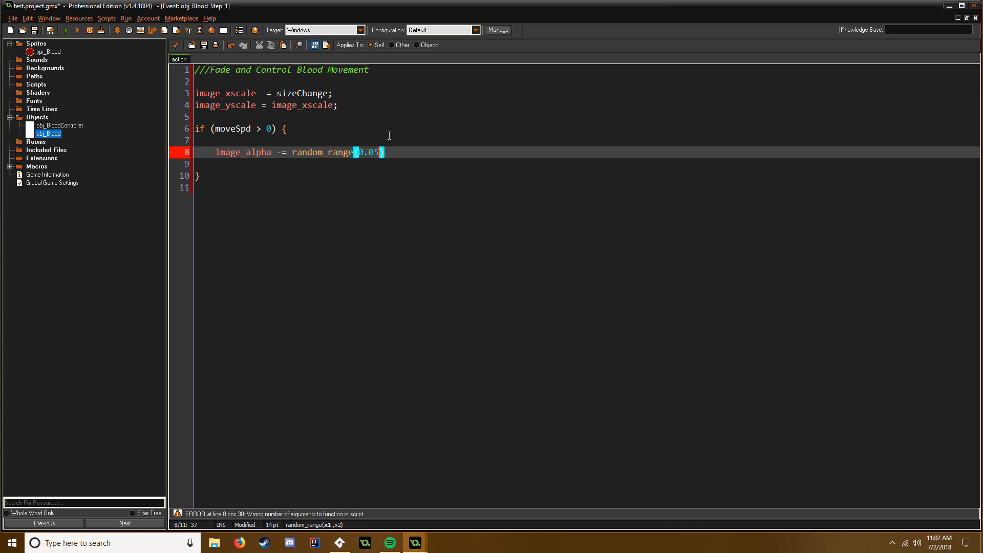
pyautogui.write(', 0.1')
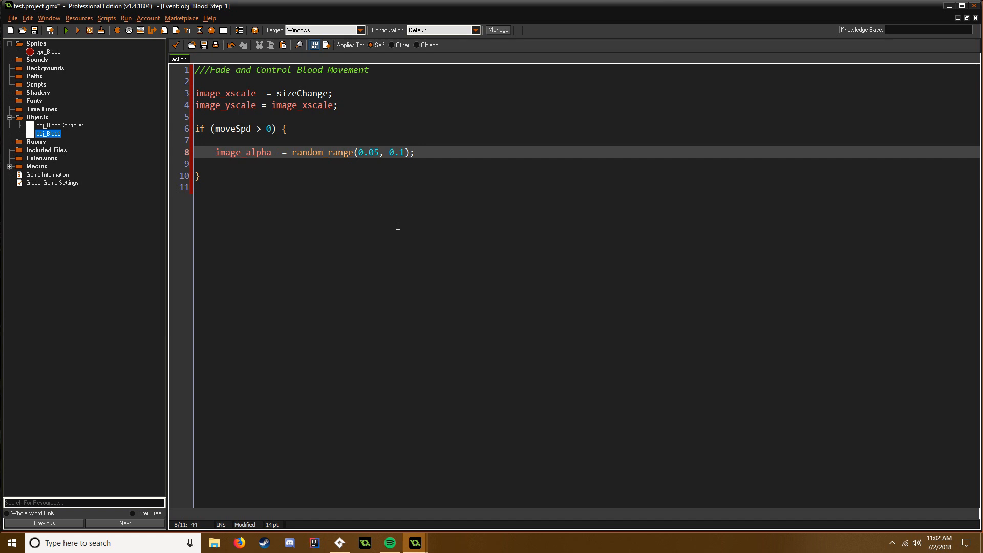
# Step: Review the alpha fade line and close the if block with a brace
pyautogui.click(199, 176)
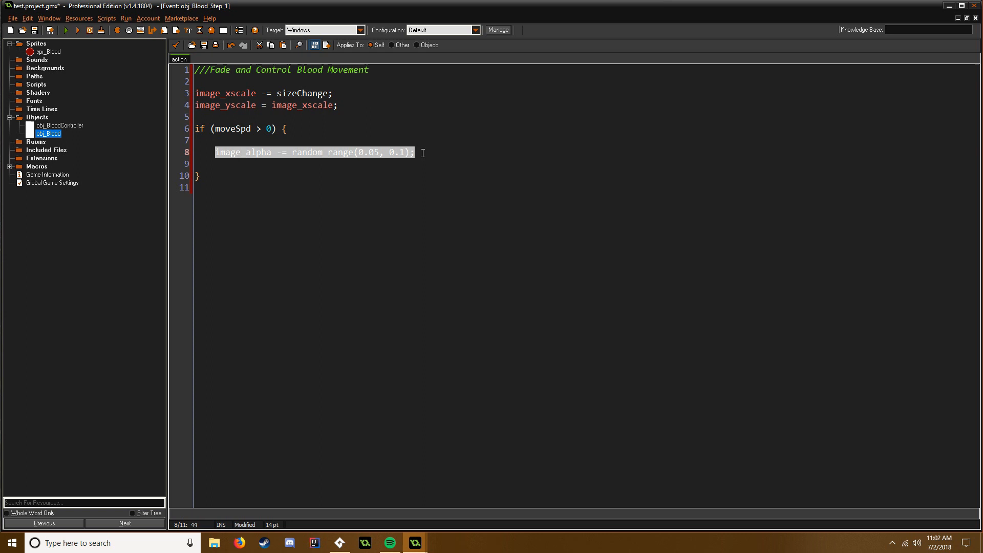
pyautogui.click(394, 182)
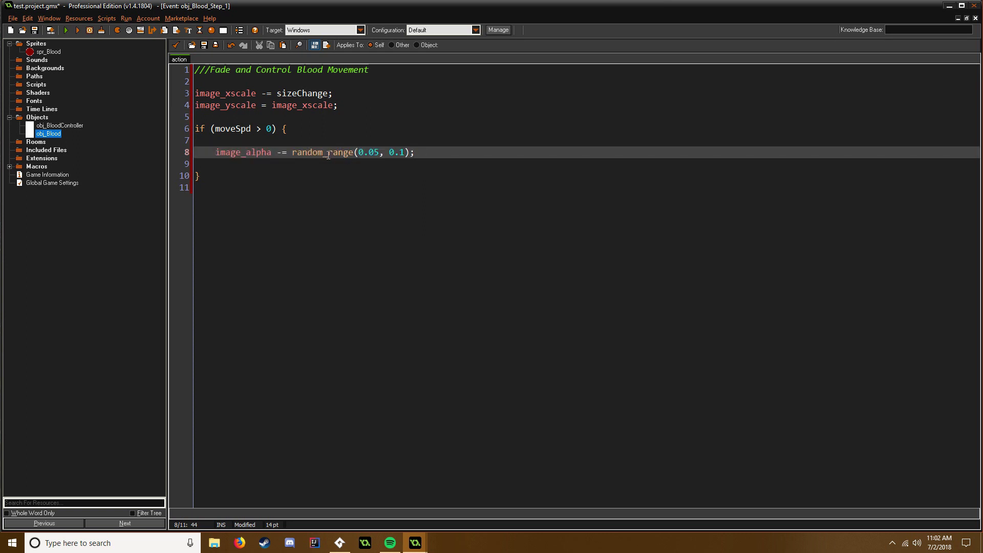
pyautogui.click(201, 176)
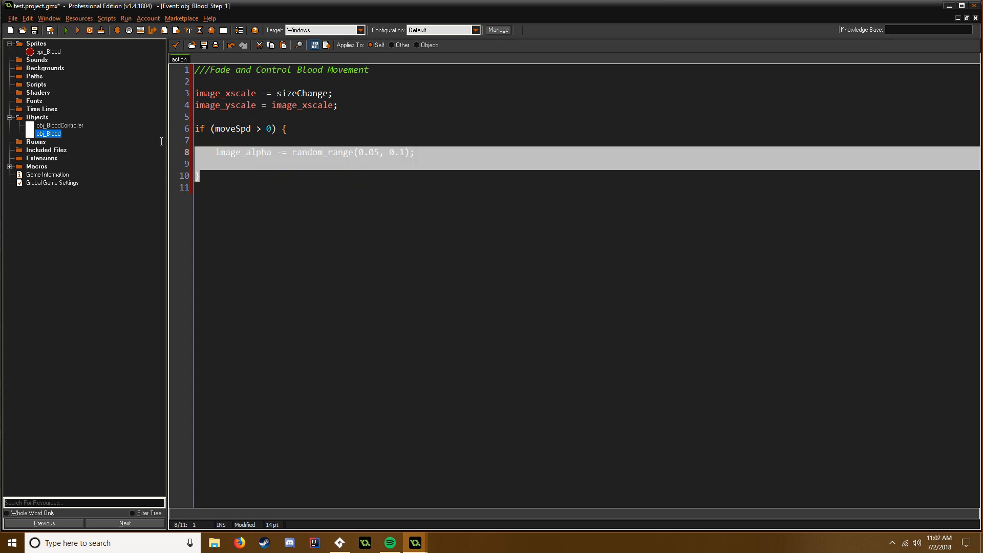
pyautogui.write('}')
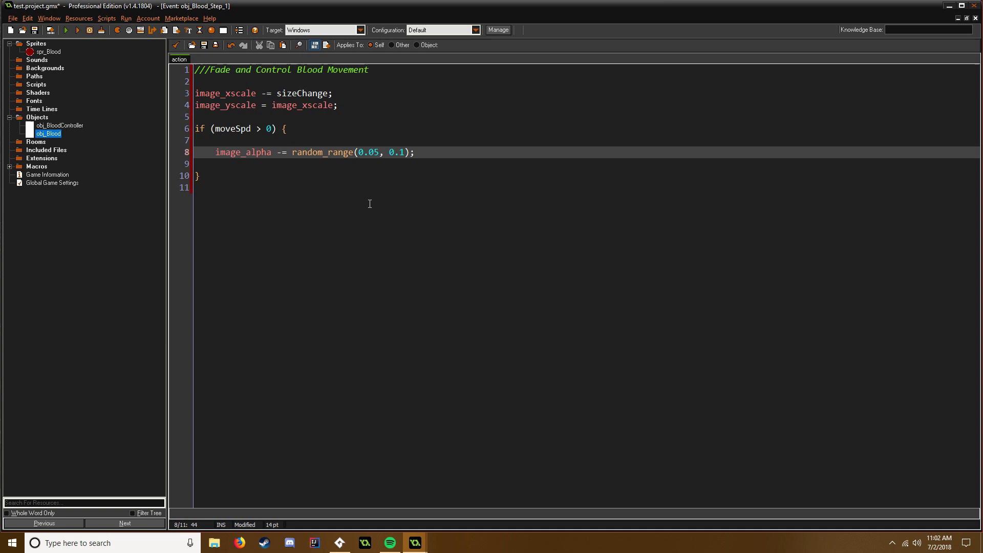
pyautogui.moveTo(353, 204)
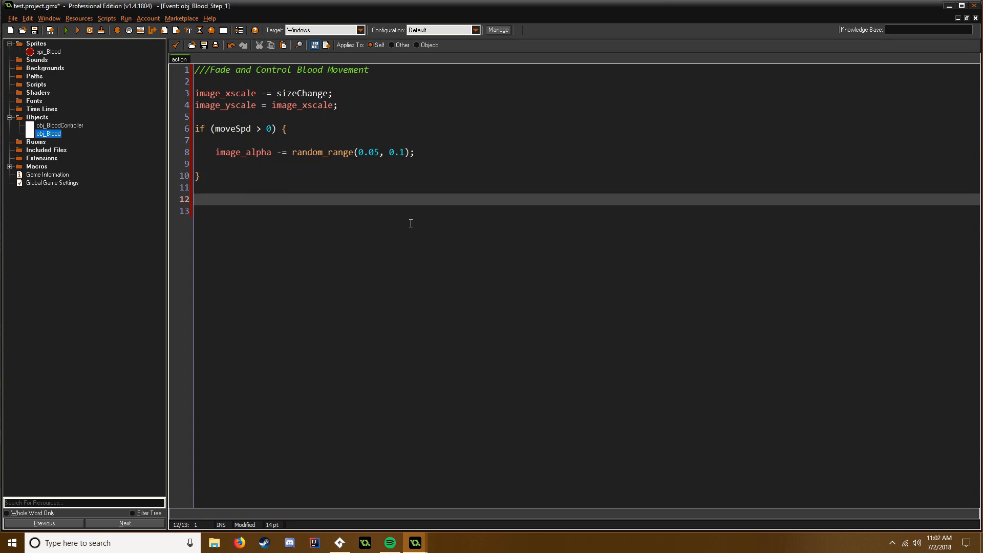
# Step: Write moveSpd = choose(moveSpd, 0, fric); after the if block and begin a new if
pyautogui.write('moveS')
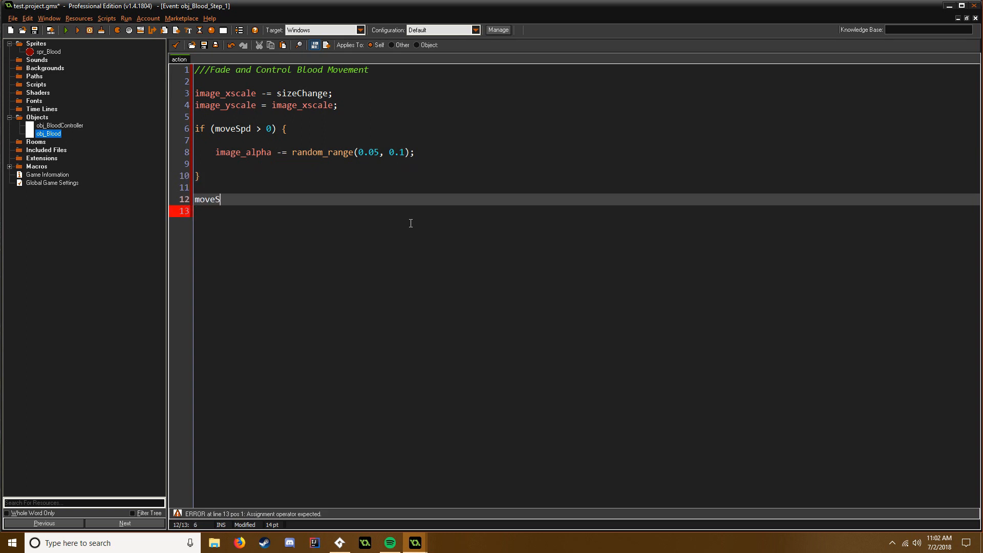
pyautogui.write('pd = ch')
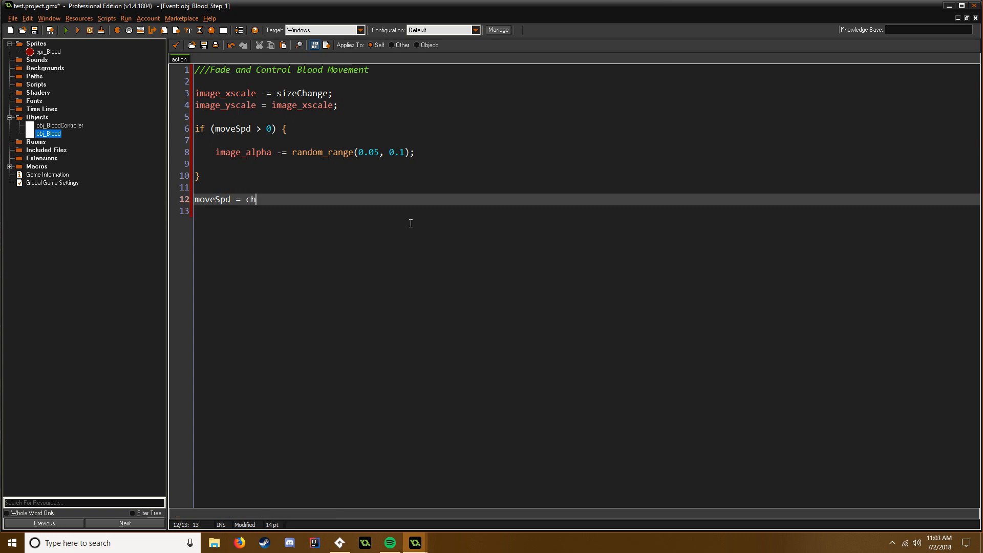
pyautogui.write('o')
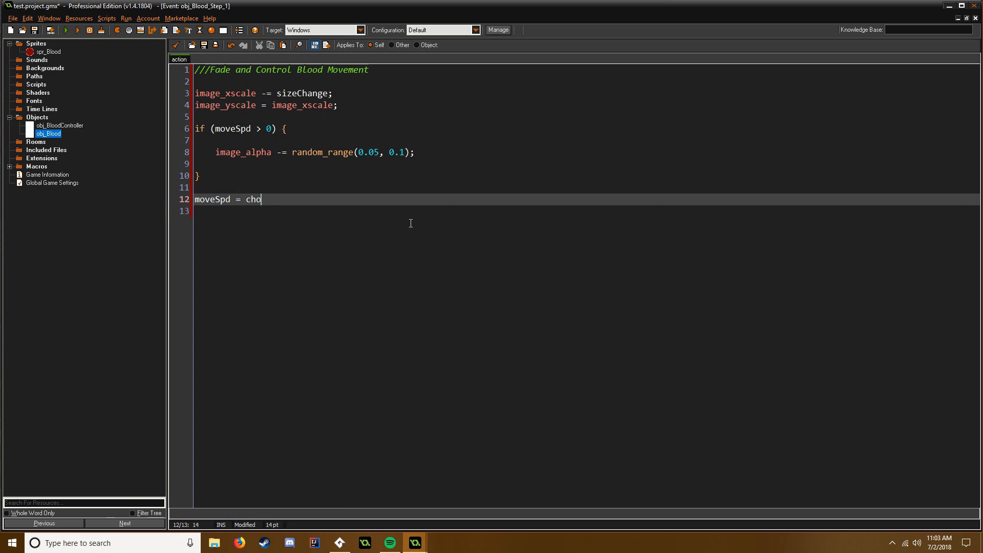
pyautogui.write('ose()')
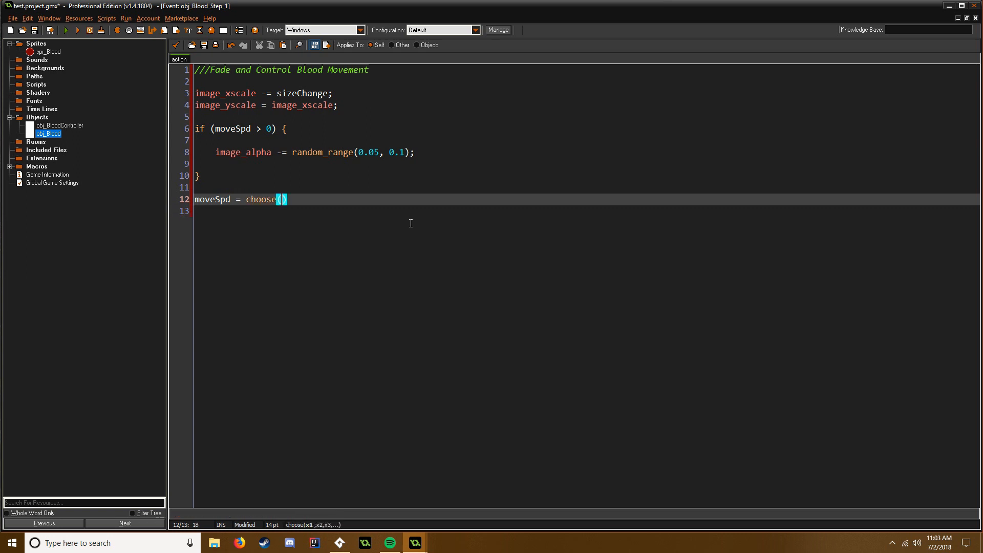
pyautogui.write('moveSpd,')
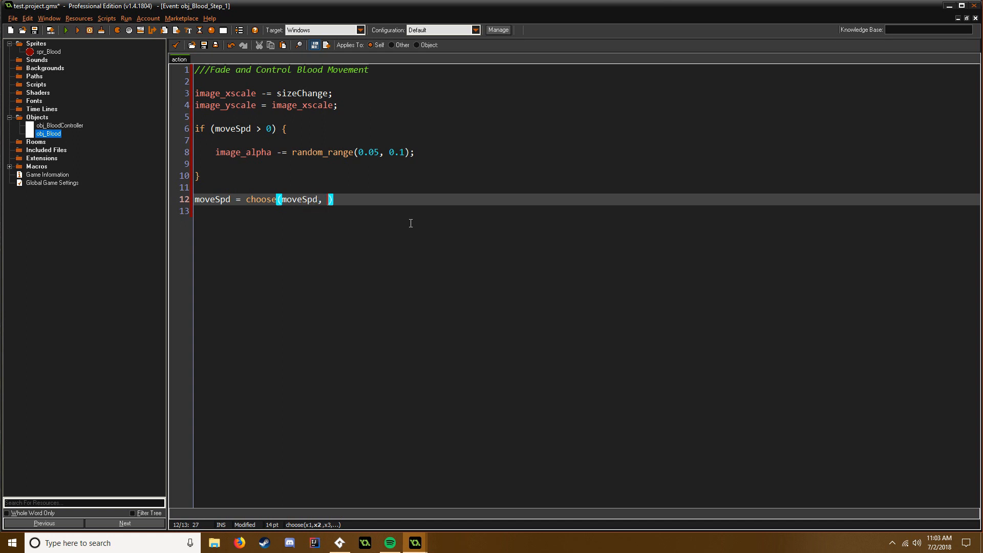
pyautogui.write('0, fric')
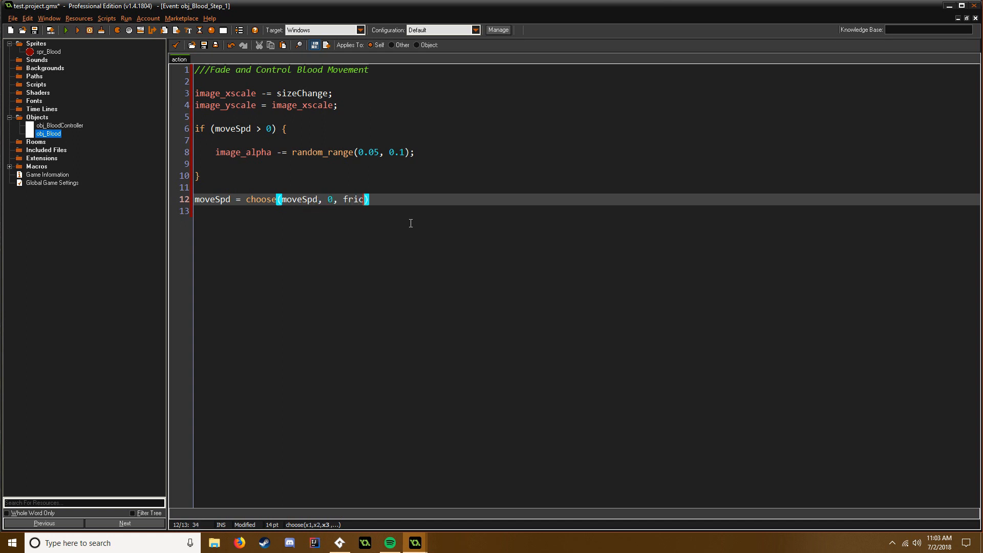
pyautogui.write(');')
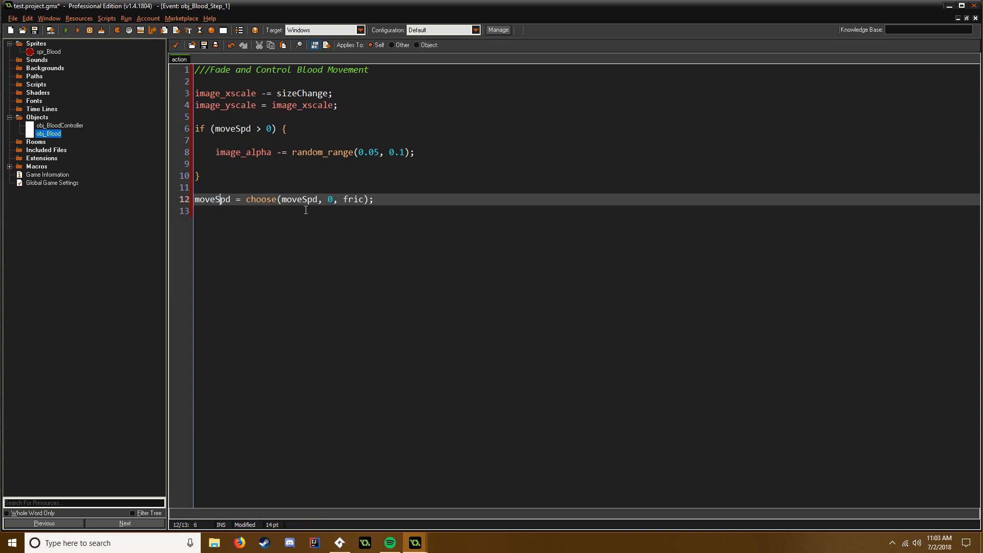
pyautogui.doubleClick(299, 200)
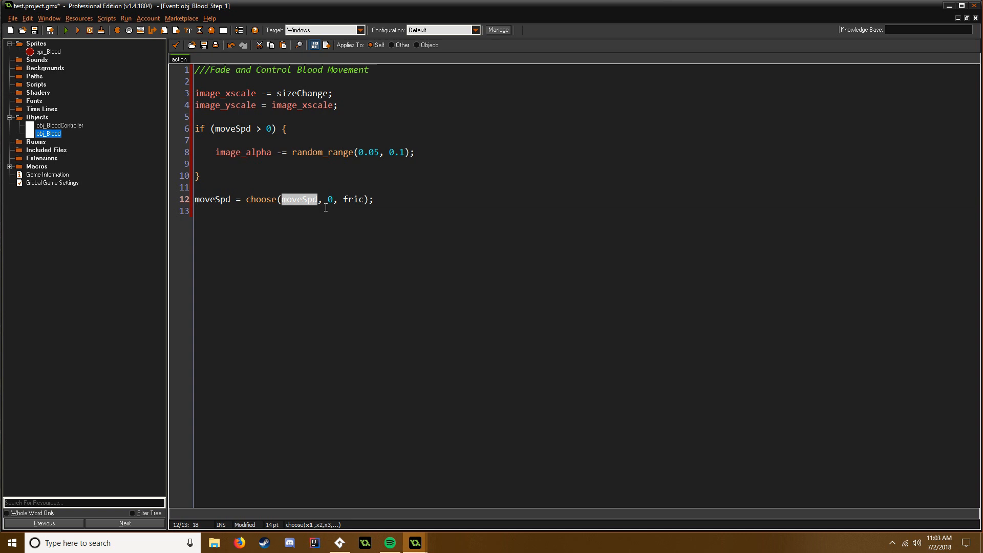
pyautogui.click(376, 199)
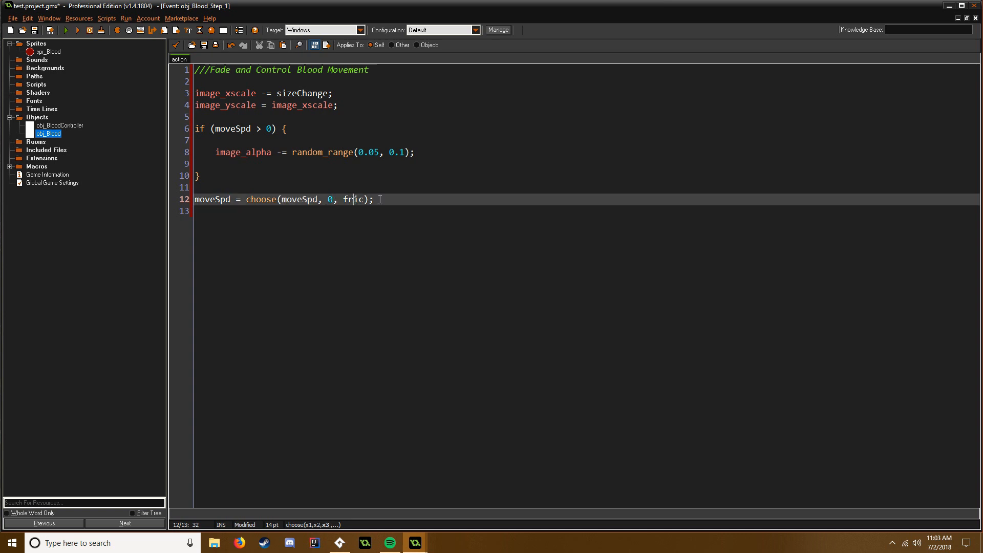
pyautogui.click(413, 198)
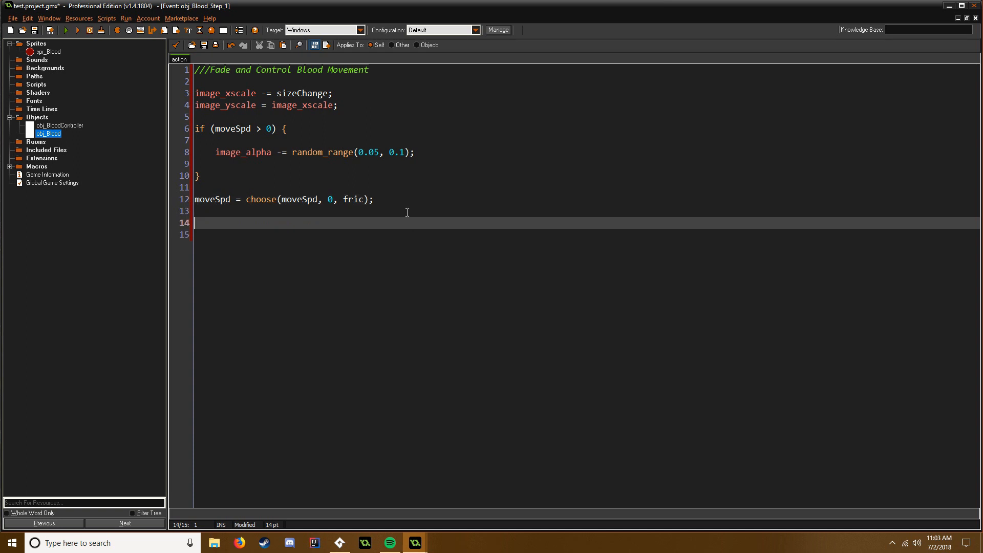
pyautogui.write('if (in')
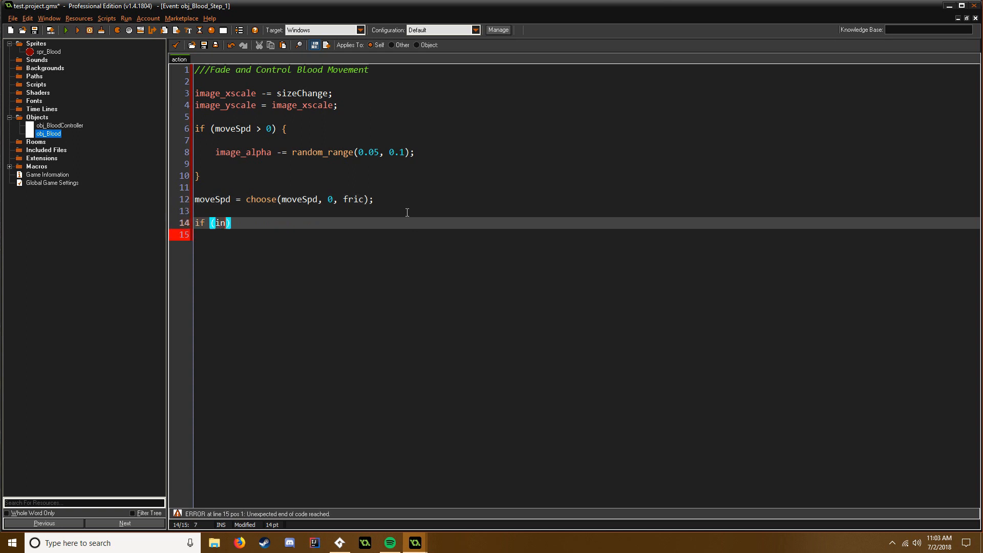
# Step: Open the instance_exists block and target the obj_BloodController.surf surface for drawing
pyautogui.write('stance_exists(obj_BloodController')
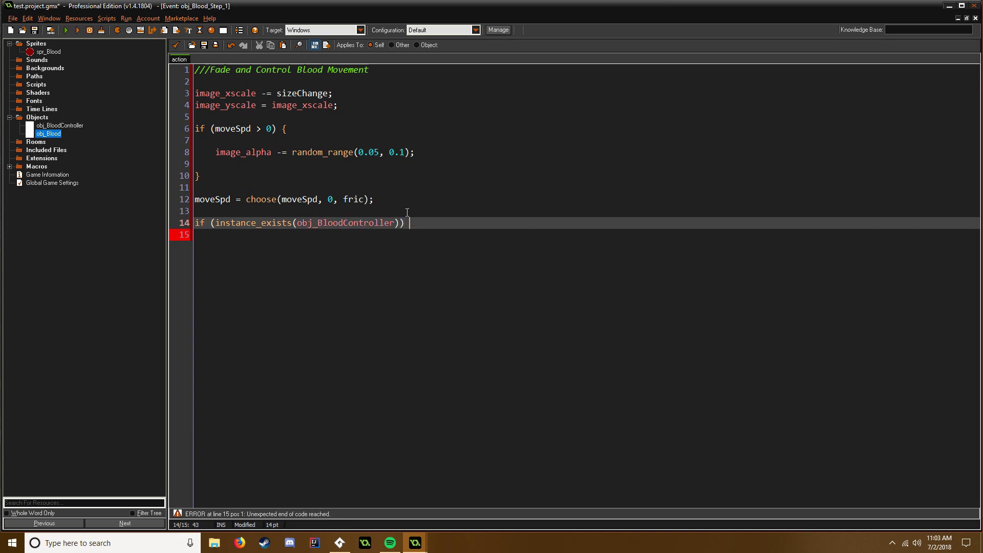
pyautogui.write('{')
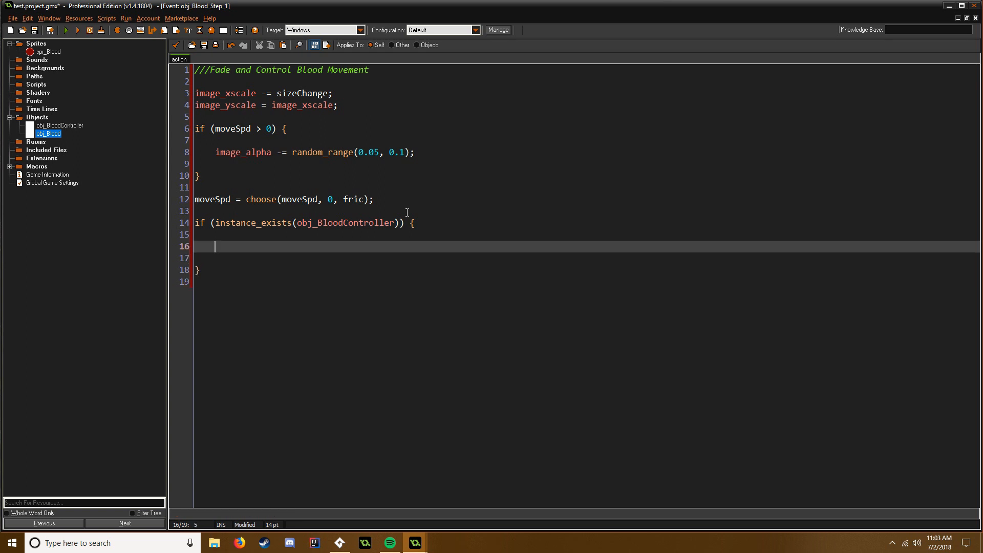
pyautogui.write('surfac')
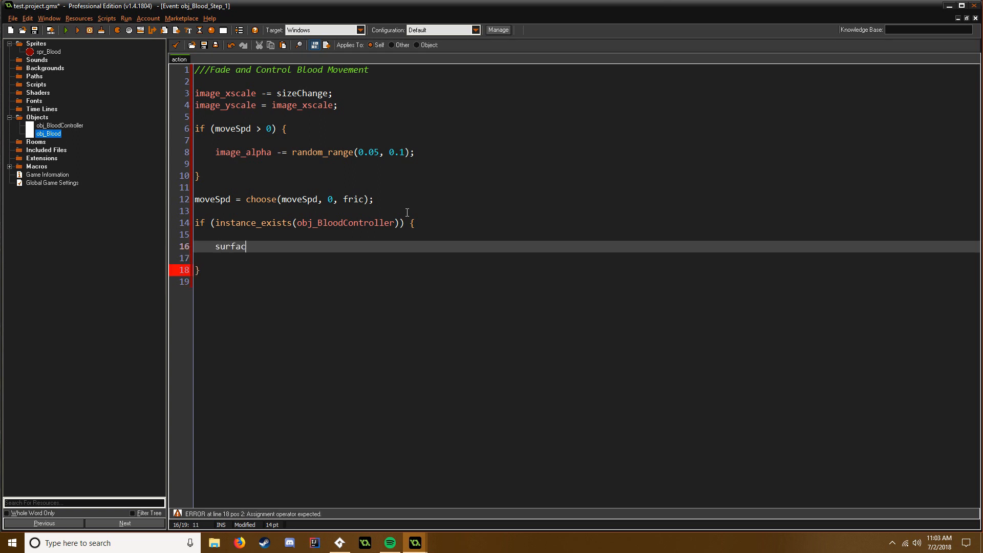
pyautogui.write('e_set')
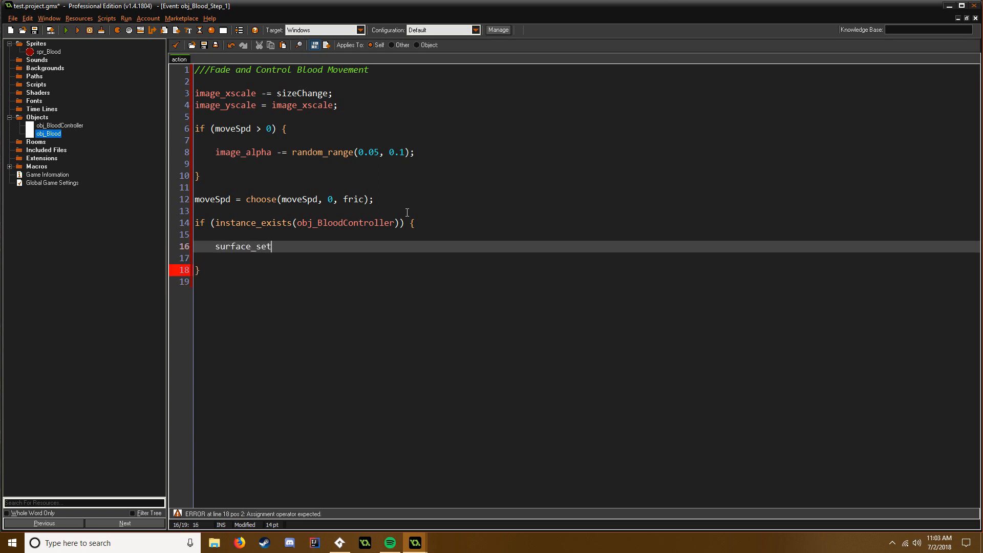
pyautogui.write('_tae')
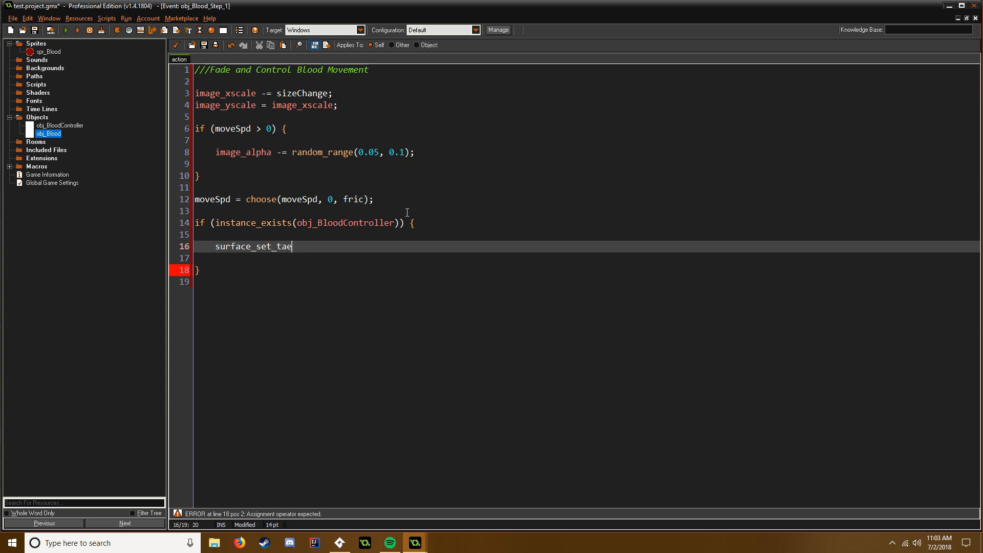
pyautogui.write('rget(')
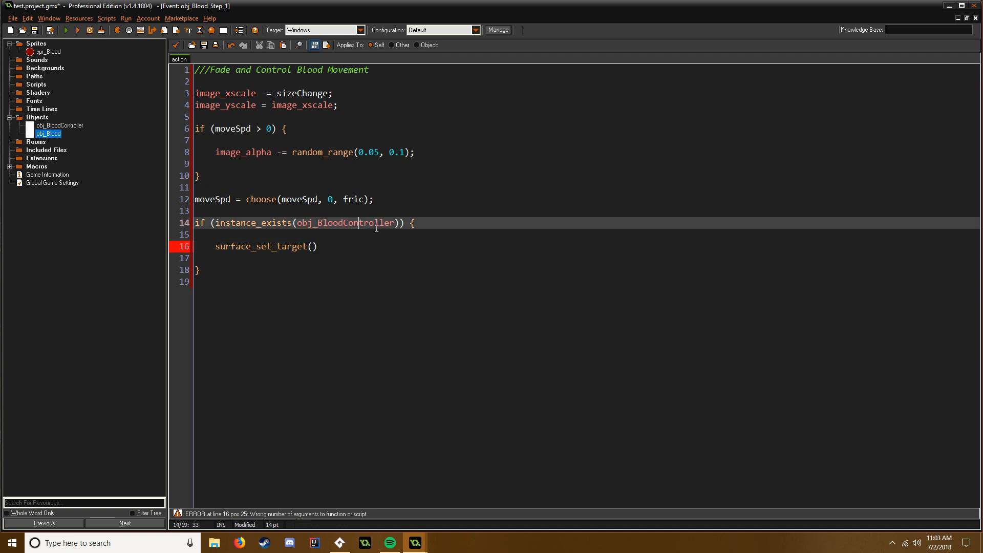
pyautogui.doubleClick(343, 223)
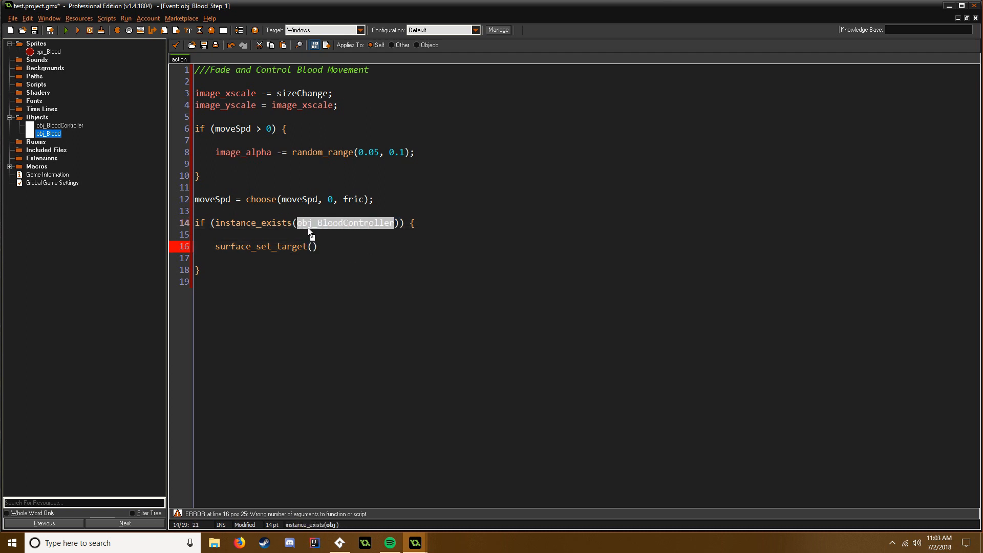
pyautogui.write('obj_BloodController')
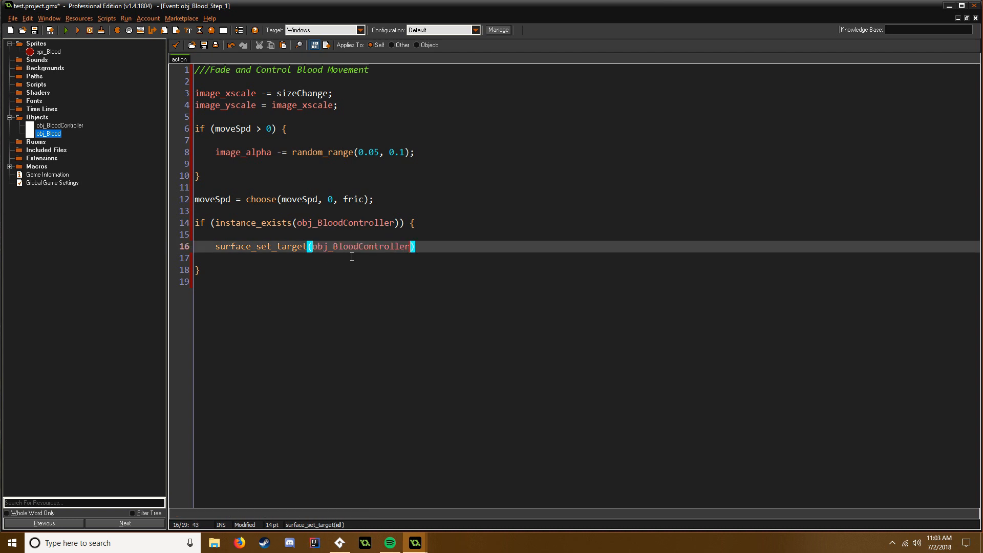
pyautogui.write('.surf')
pyautogui.click(587, 258)
pyautogui.write('d')
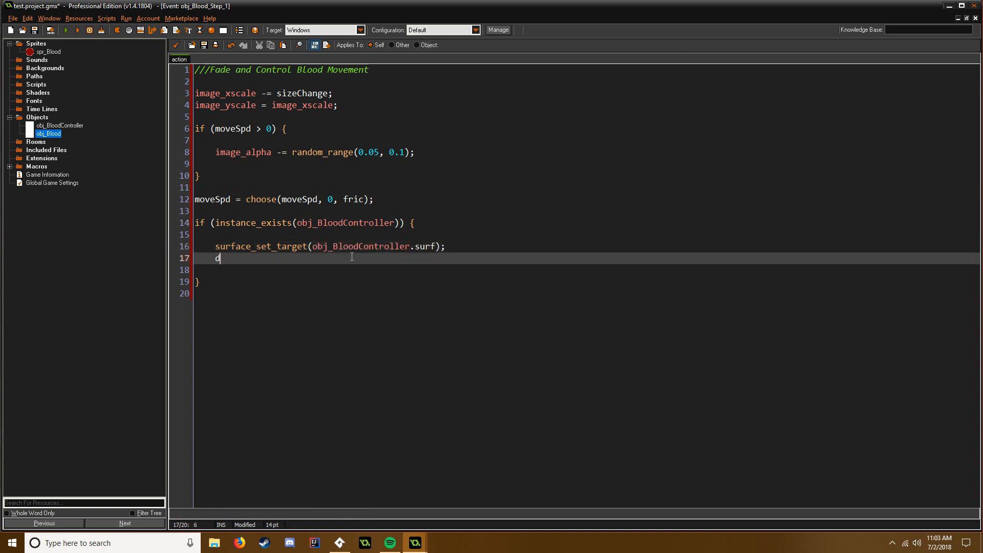
# Step: Draw spr_Blood with draw_sprite_ext using image_index, position, scale, angle, c_white and alpha
pyautogui.write('raw_sprite')
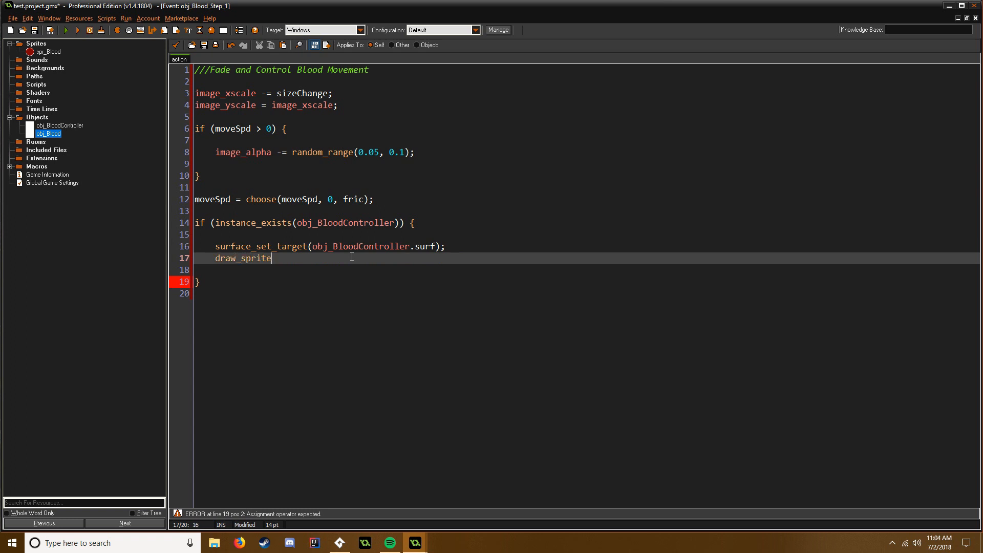
pyautogui.write('_ext()')
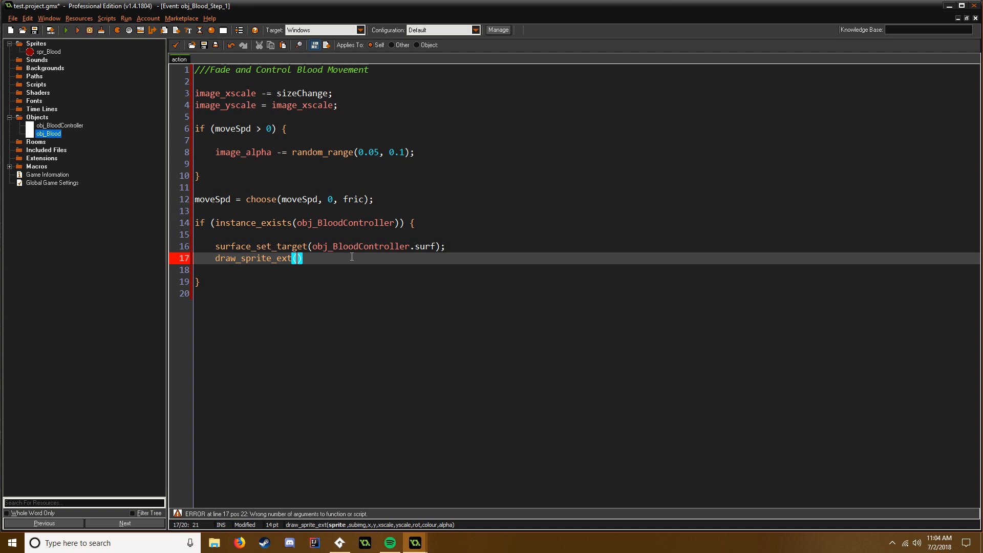
pyautogui.write('spr_Bl')
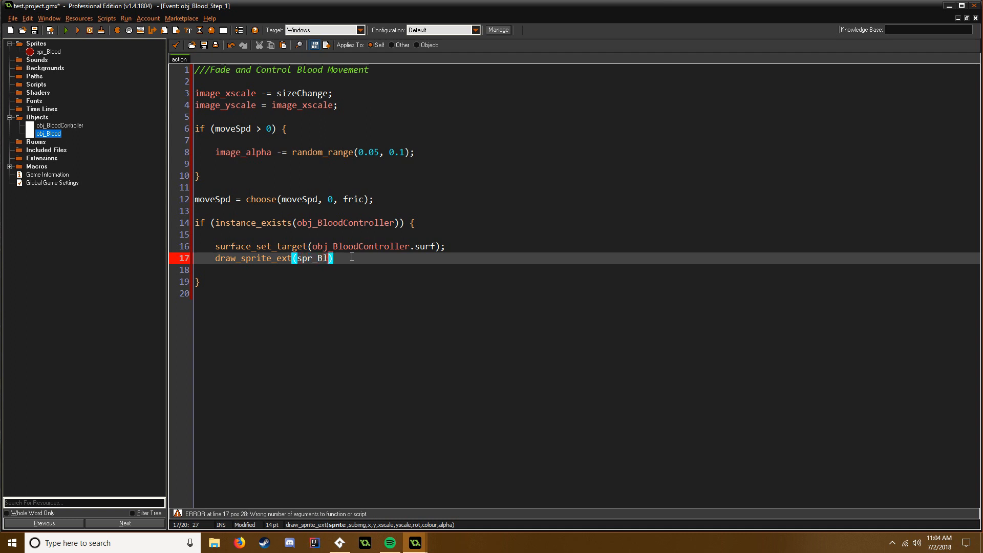
pyautogui.write('ood, image_index')
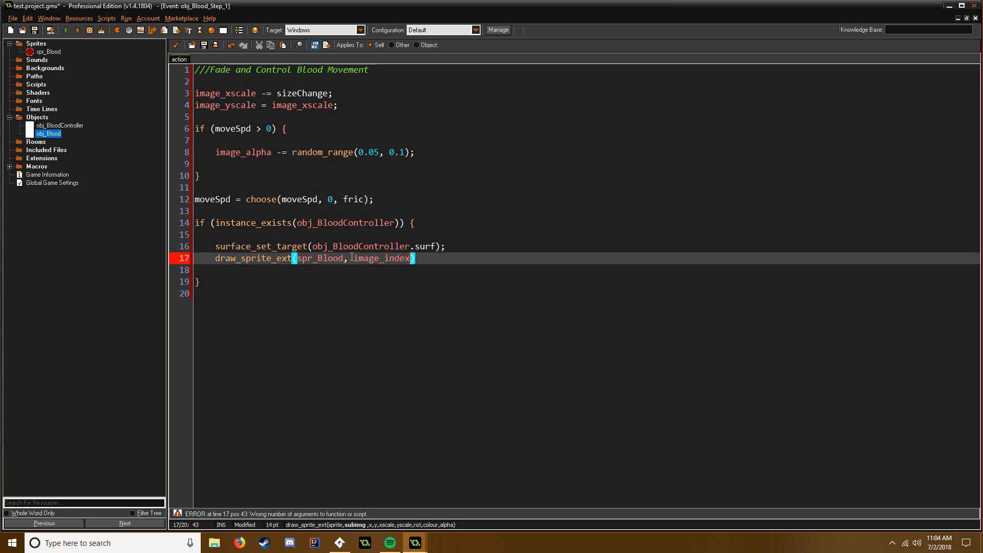
pyautogui.write(', x, y,')
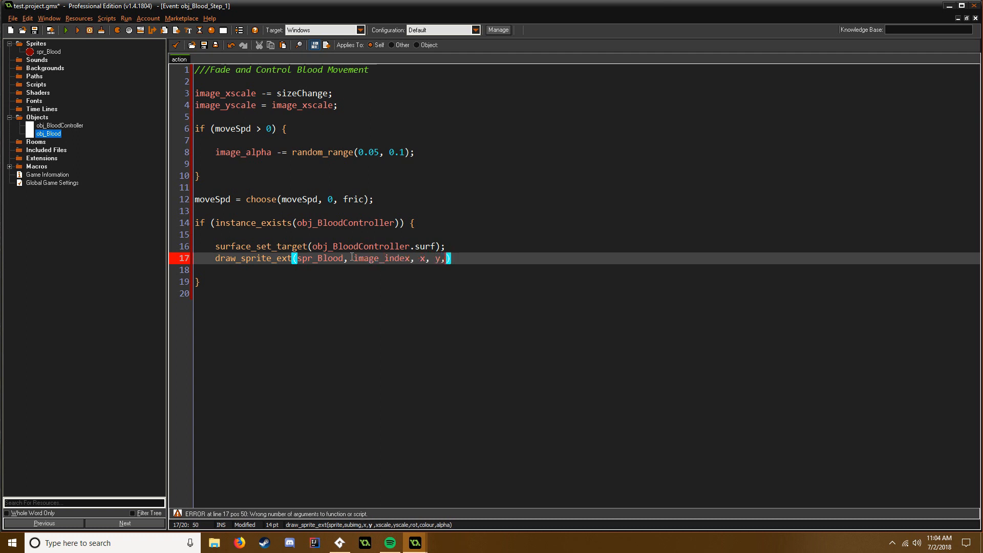
pyautogui.write('image_xs')
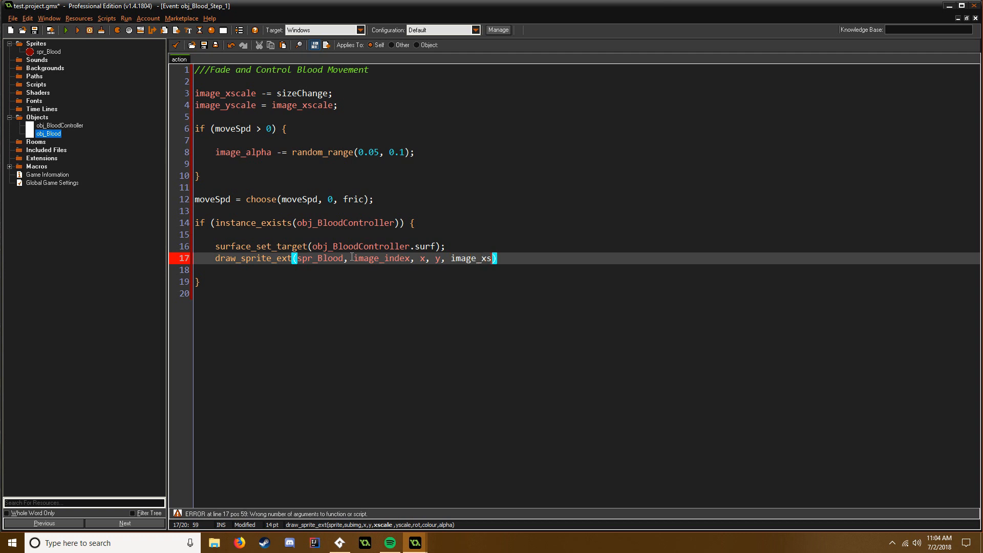
pyautogui.write('cale')
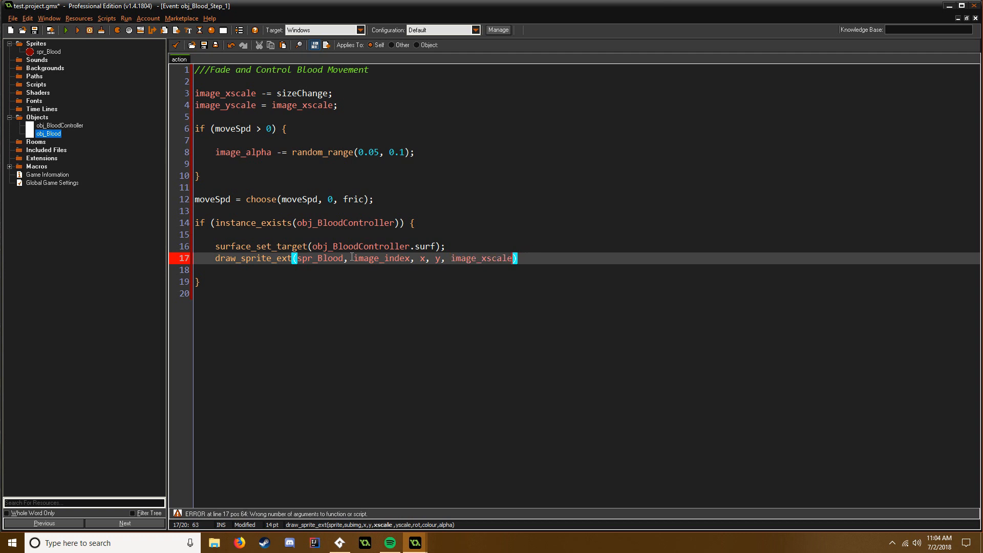
pyautogui.write(', image_y')
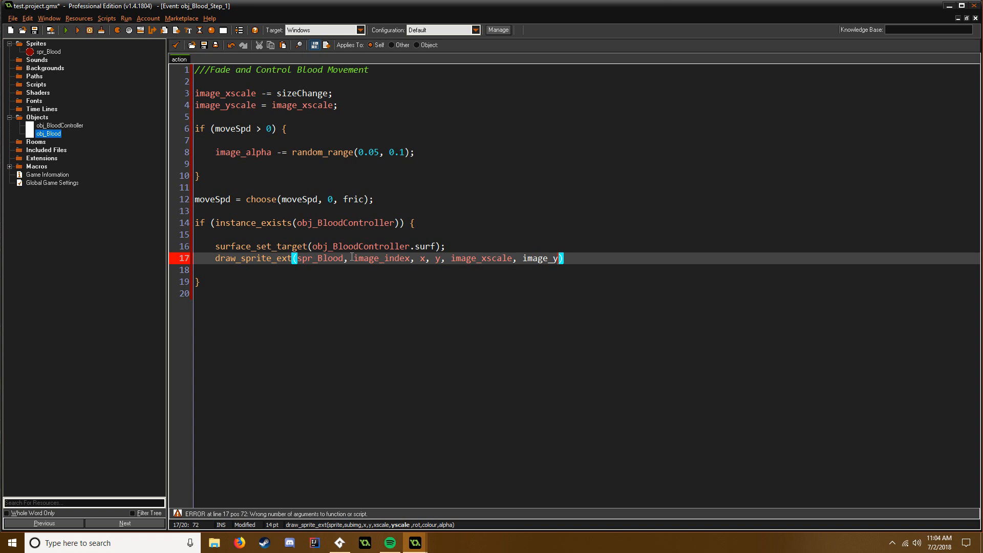
pyautogui.write('scale,')
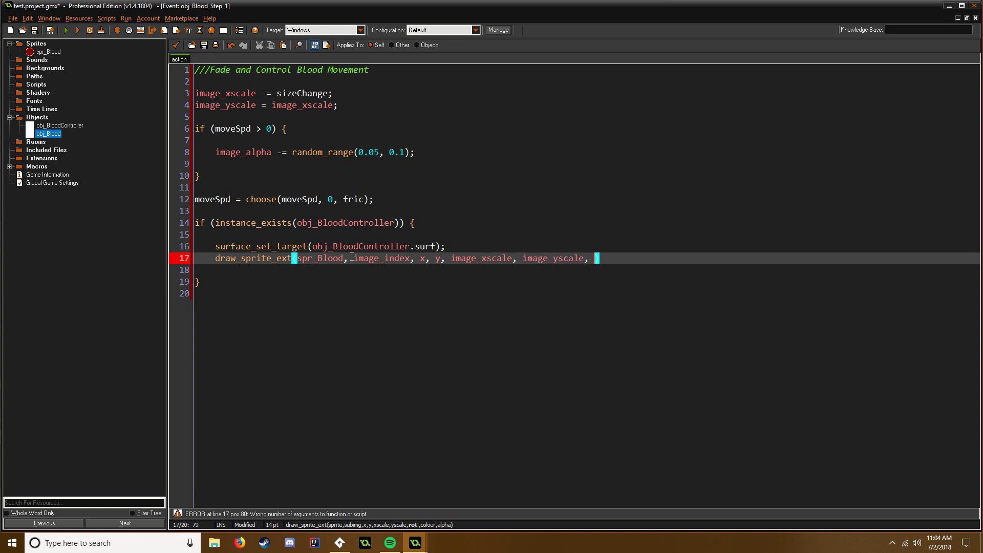
pyautogui.write('image_a')
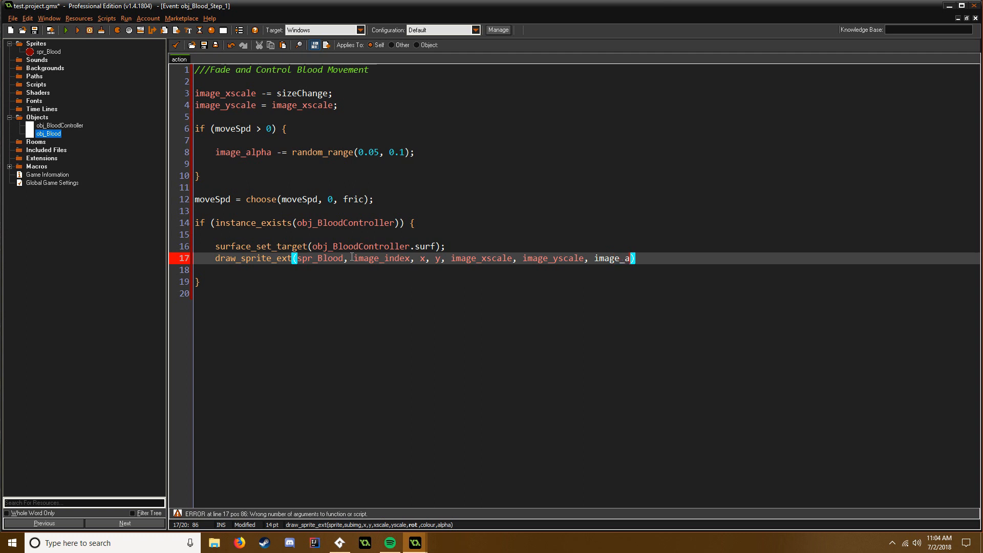
pyautogui.write('ngle,')
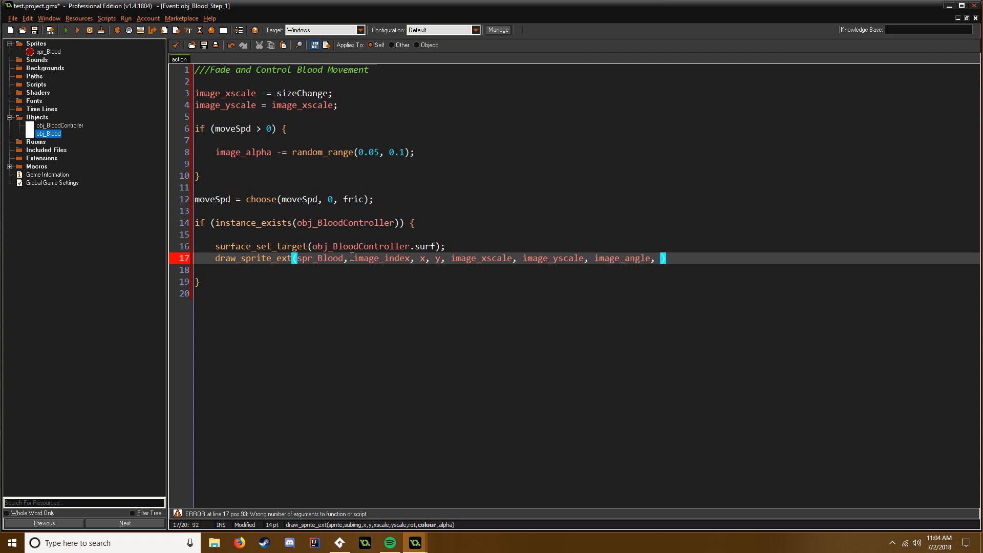
pyautogui.write('c')
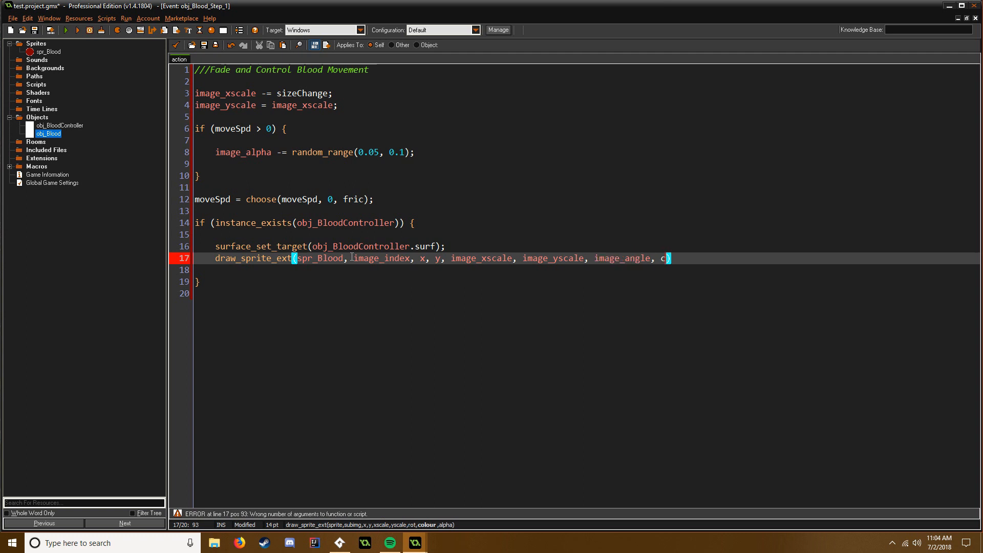
pyautogui.write('_white, image_alpha')
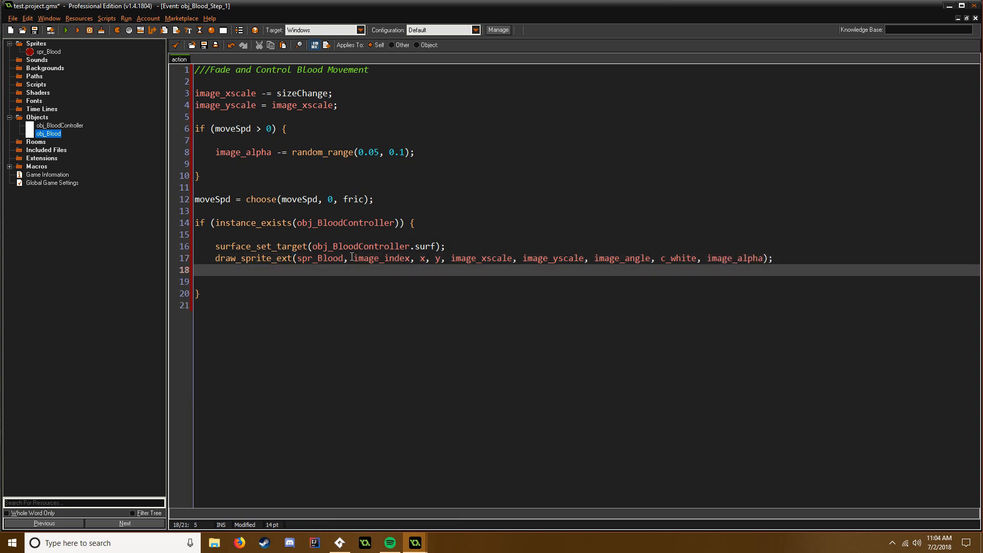
# Step: Add surface_reset_target(); and close the brace
pyautogui.write('surfac')
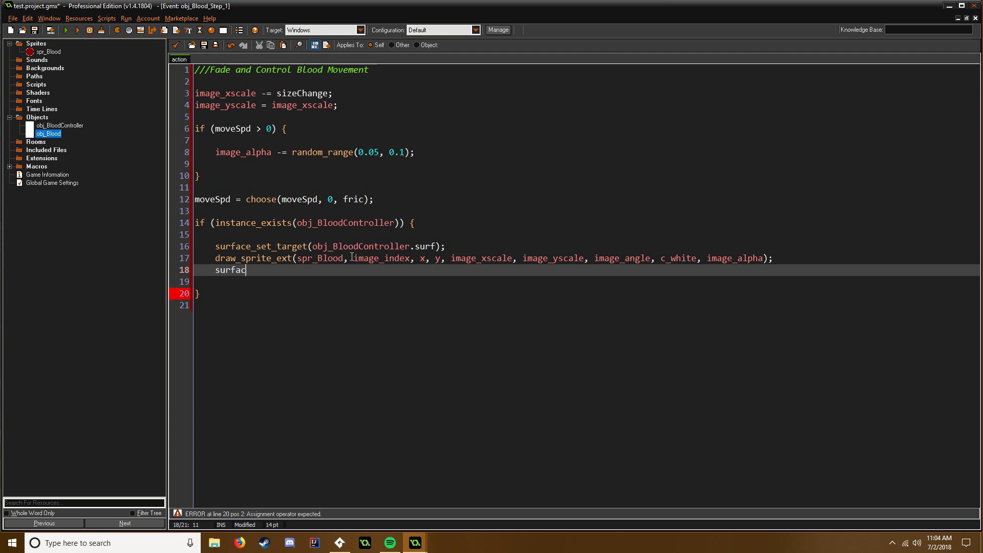
pyautogui.write('e')
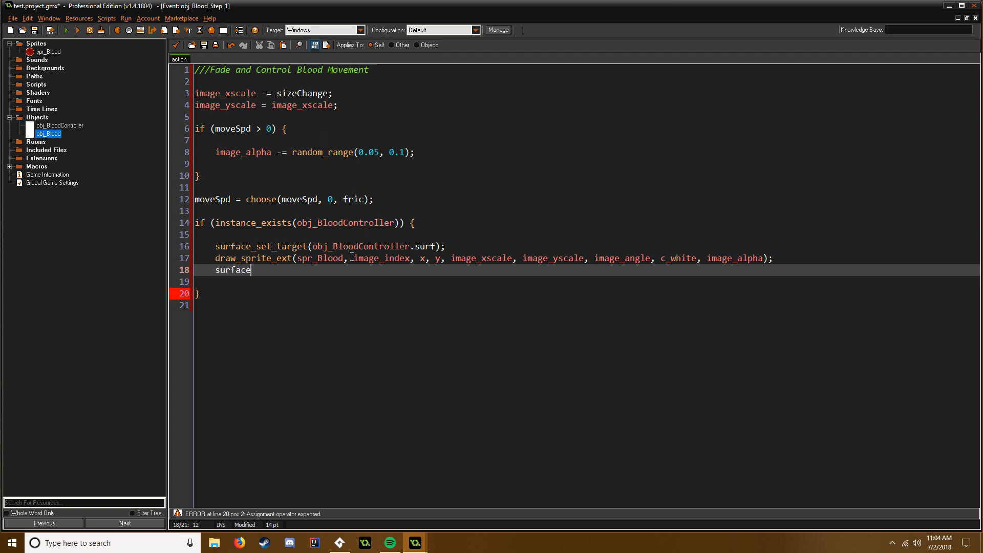
pyautogui.write('_reset_')
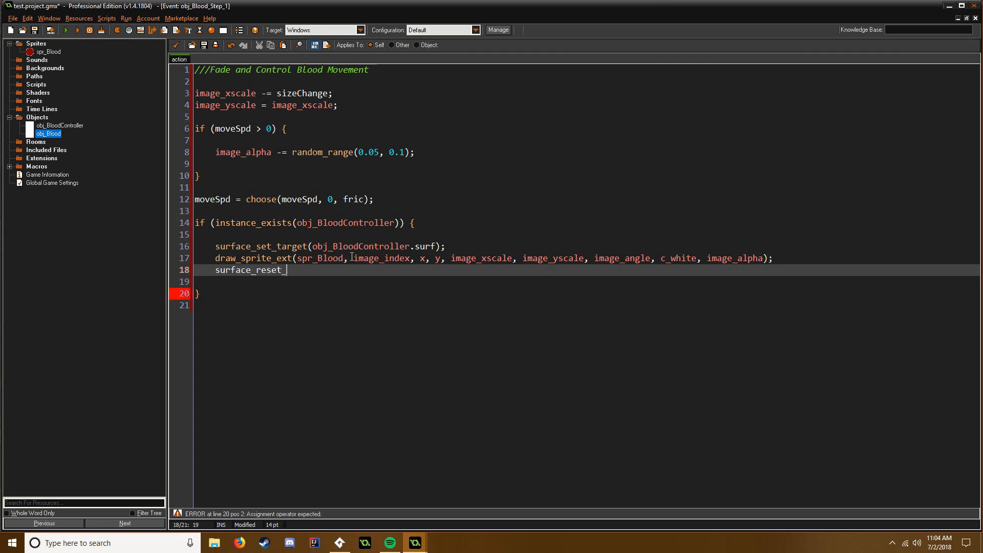
pyautogui.write('target();')
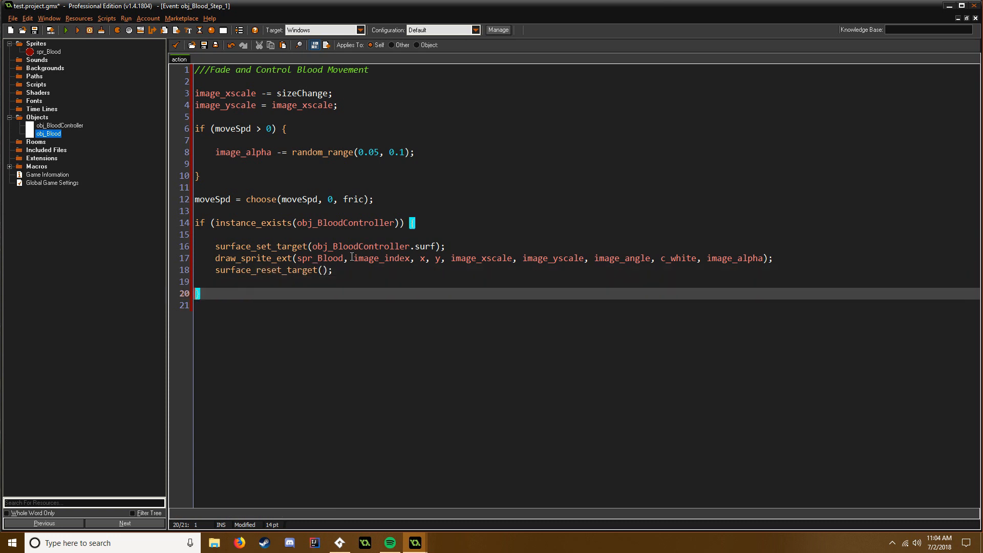
pyautogui.write('}')
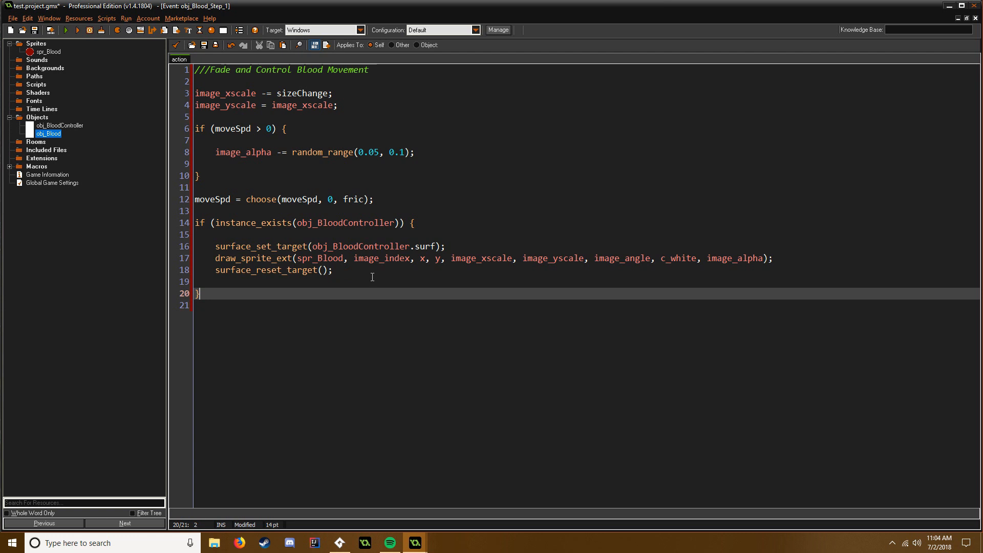
pyautogui.click(200, 234)
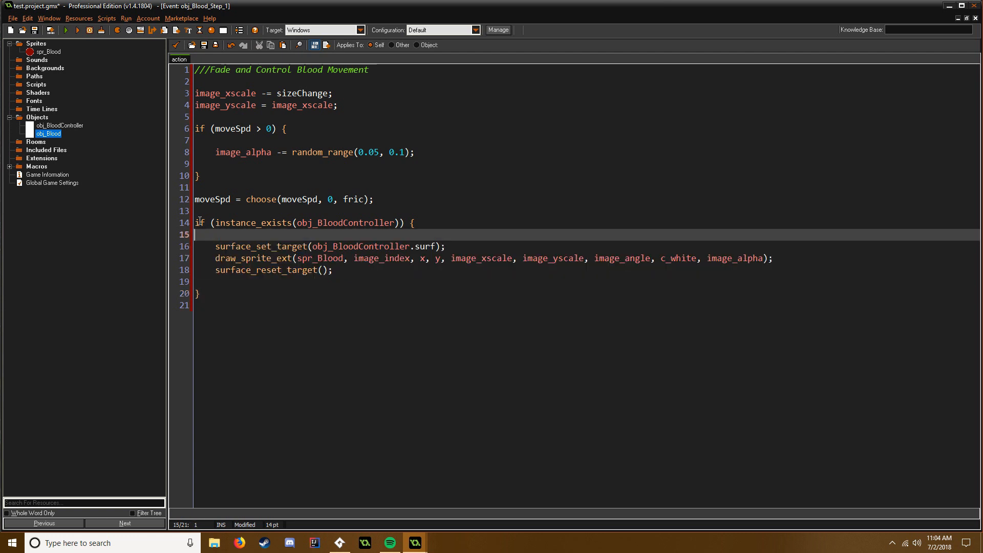
pyautogui.click(414, 223)
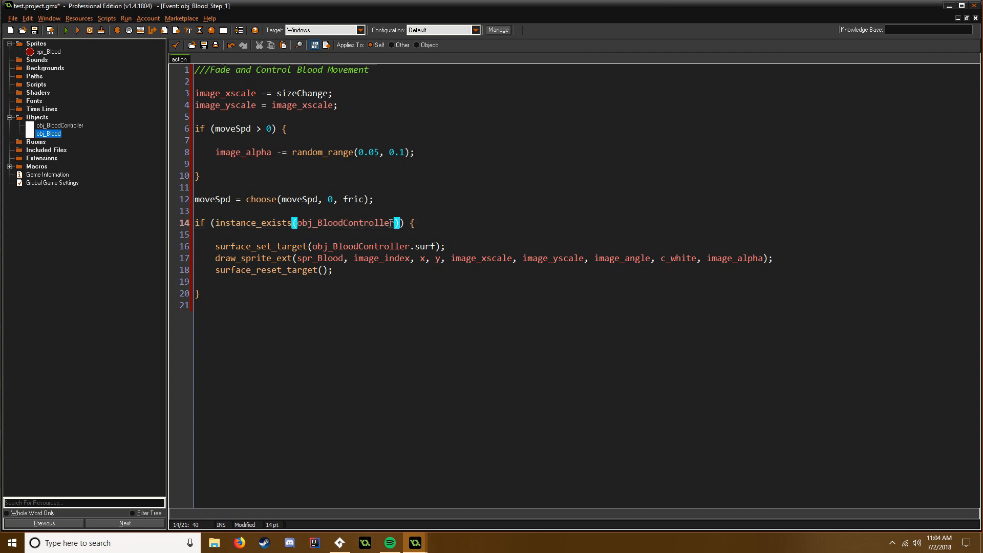
pyautogui.doubleClick(341, 223)
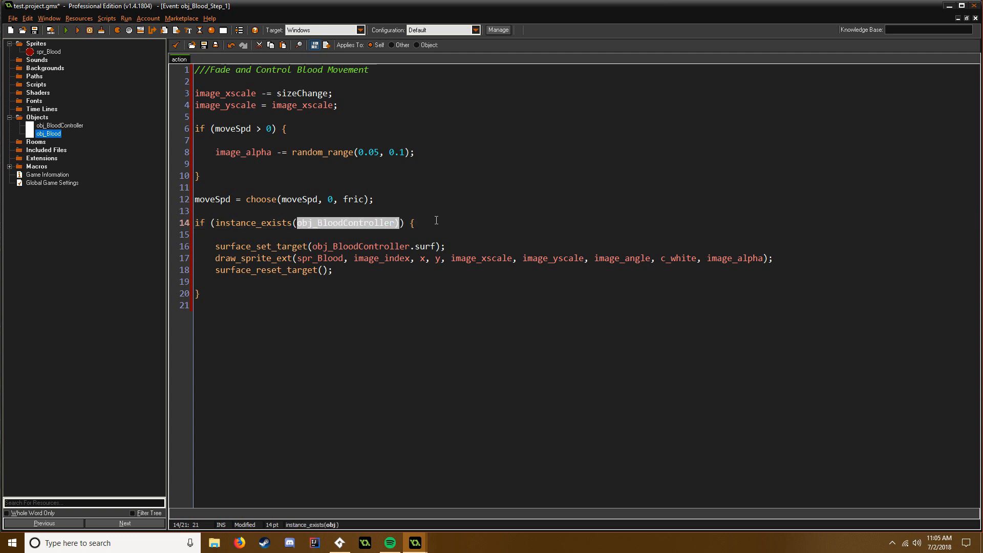
pyautogui.click(414, 222)
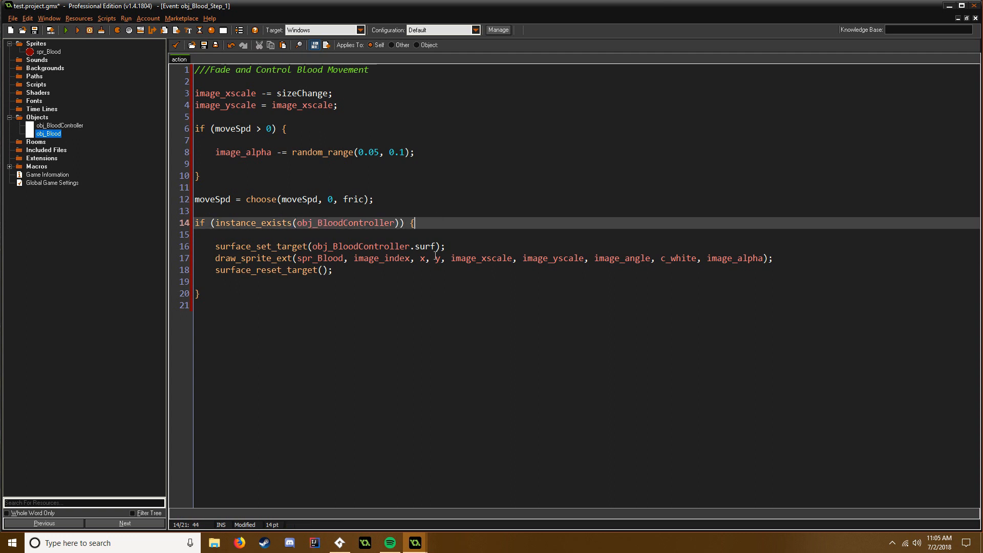
pyautogui.doubleClick(344, 223)
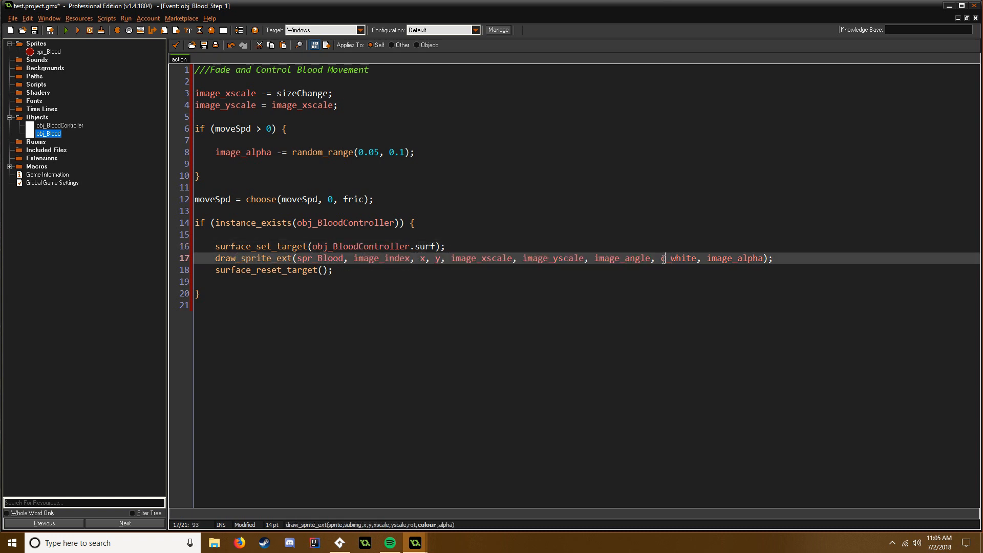
pyautogui.click(287, 245)
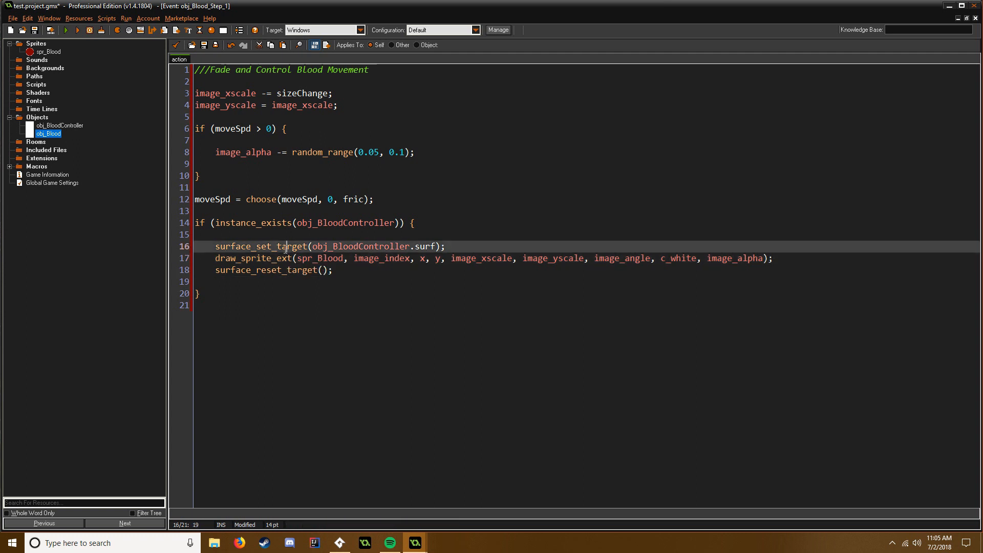
pyautogui.click(286, 258)
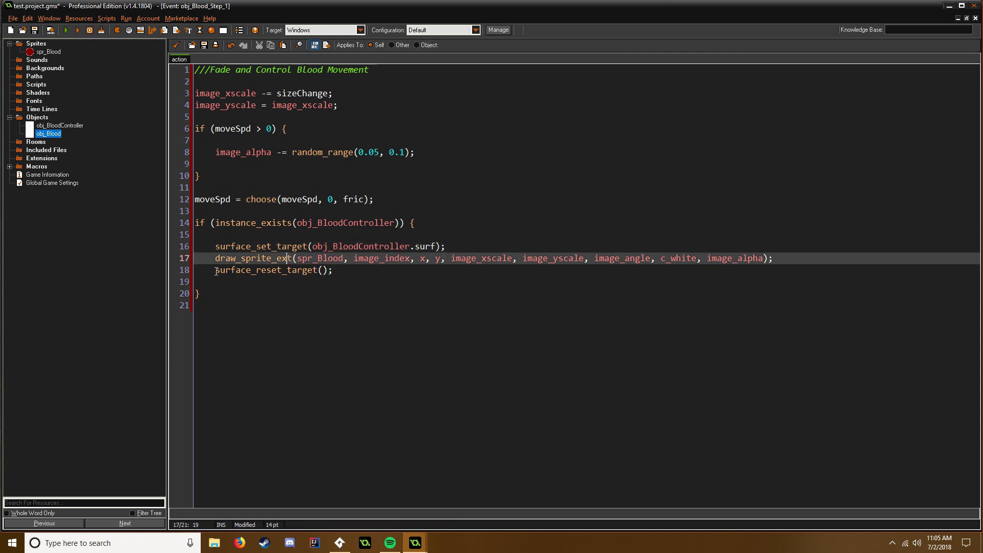
pyautogui.click(334, 270)
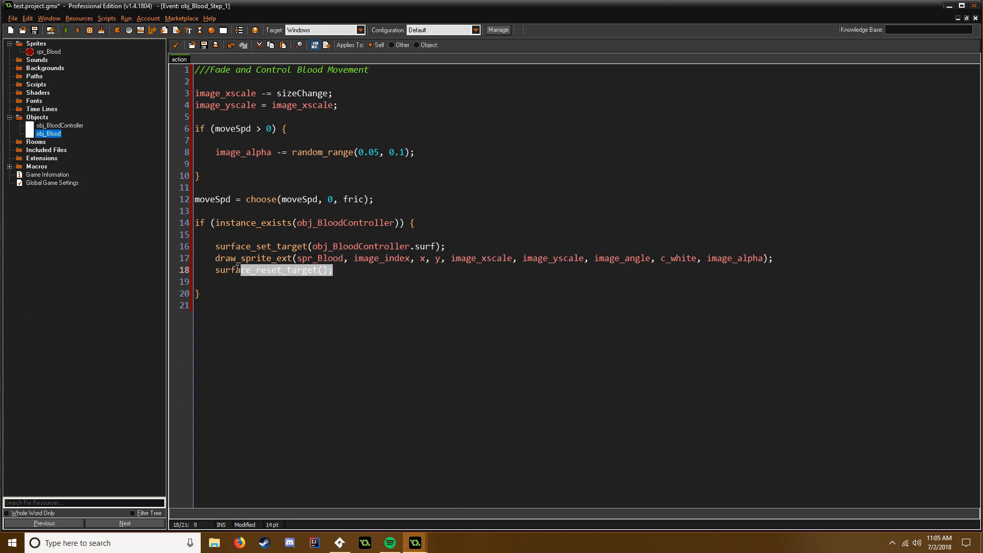
pyautogui.click(339, 269)
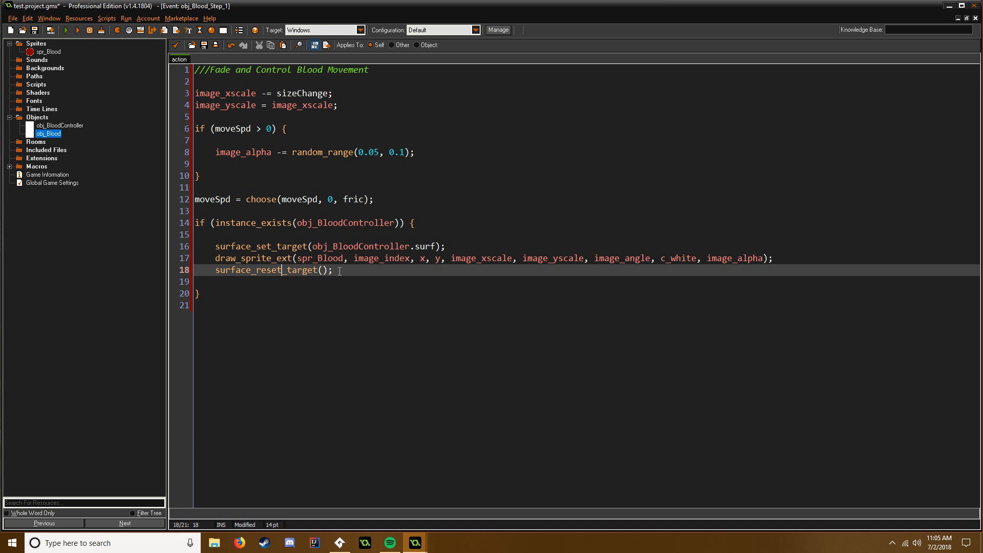
pyautogui.click(291, 293)
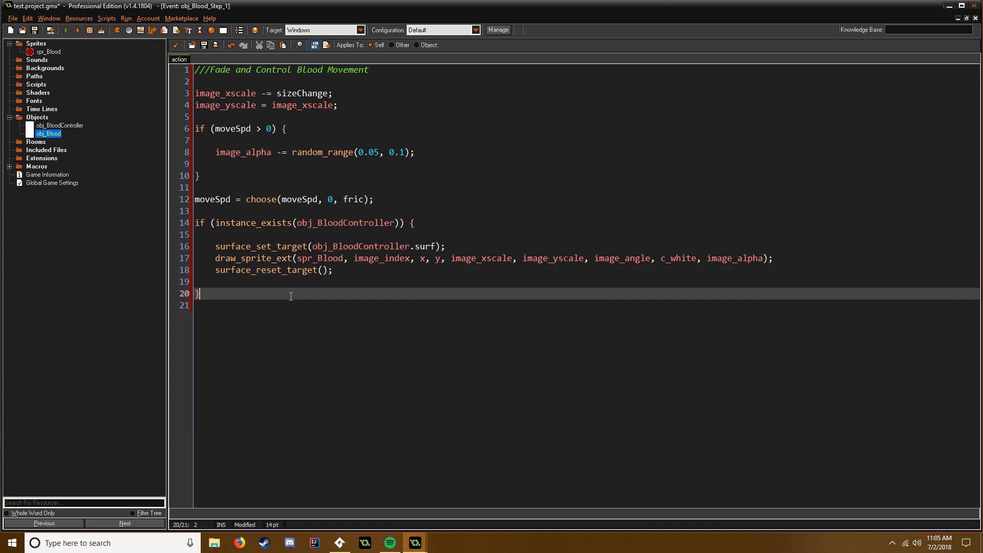
pyautogui.moveTo(370, 311)
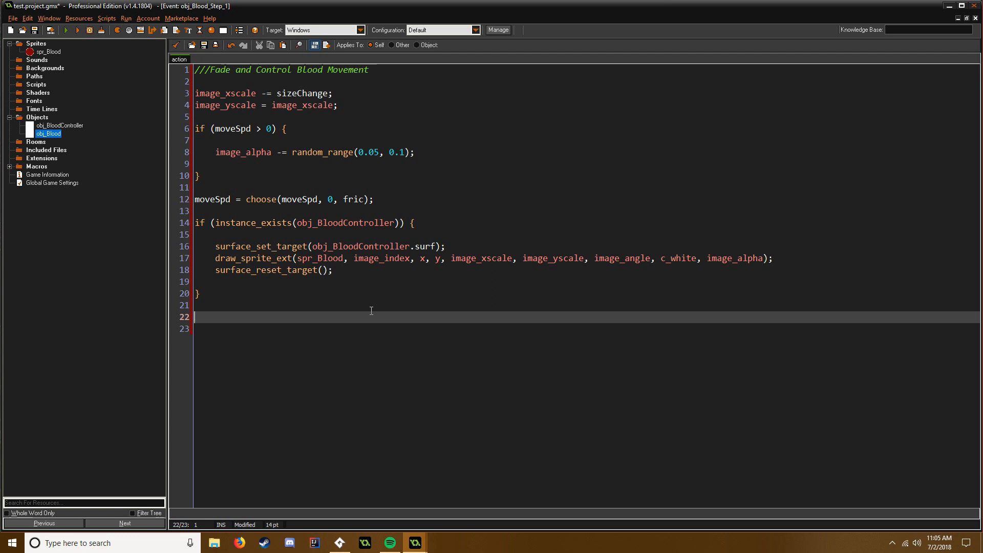
# Step: Write if (image_xscale <= 0) { on line 22 and begin an instance call
pyautogui.write('if ()')
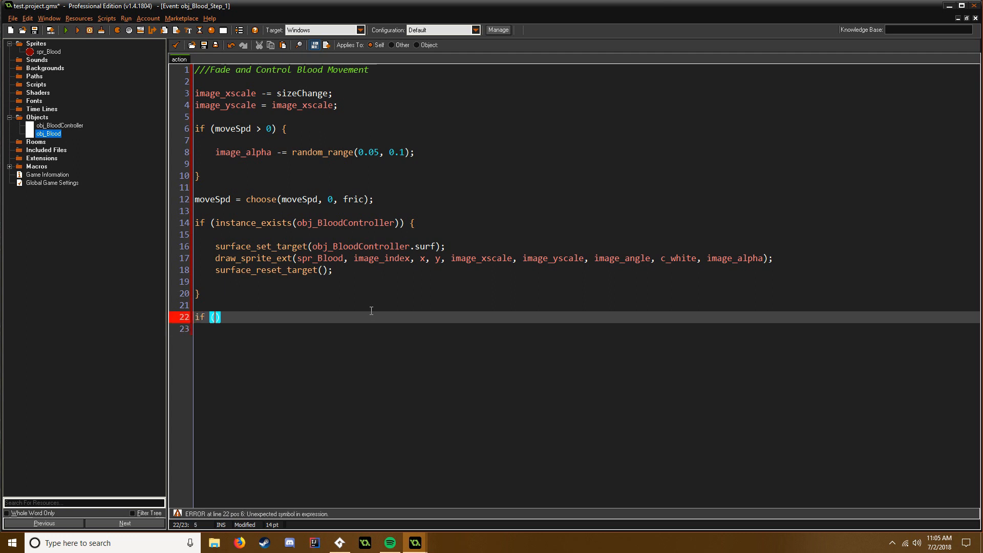
pyautogui.write('image_xsc')
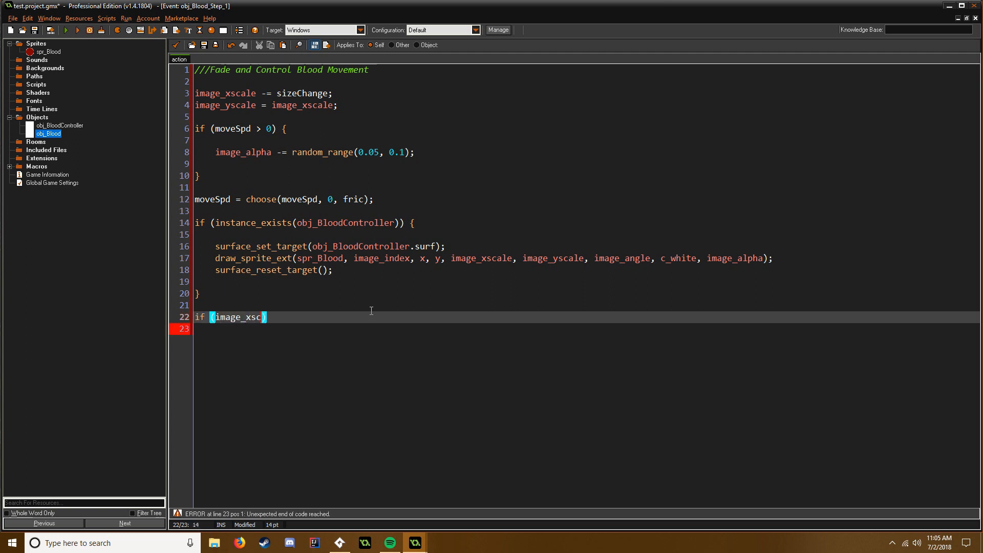
pyautogui.write('ale <=')
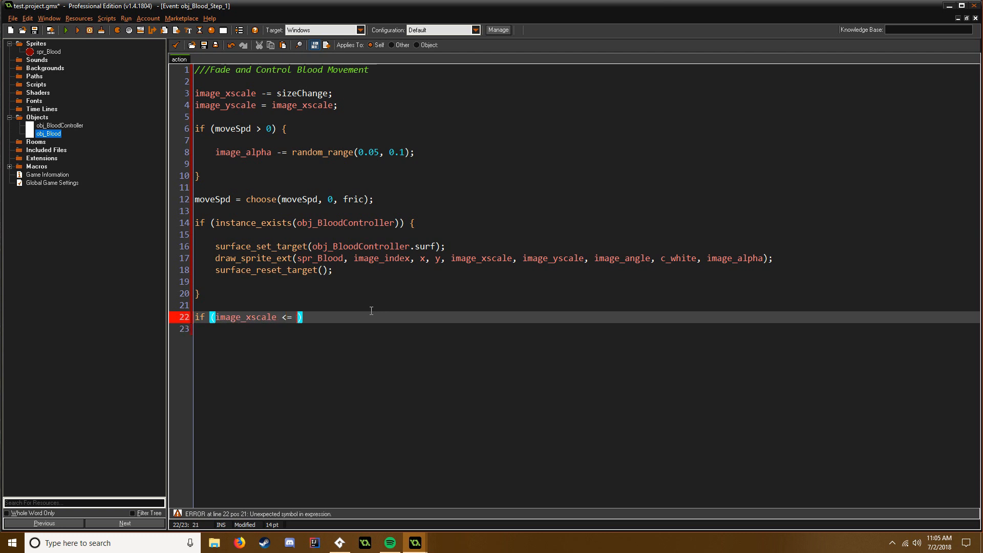
pyautogui.write('0) { inst')
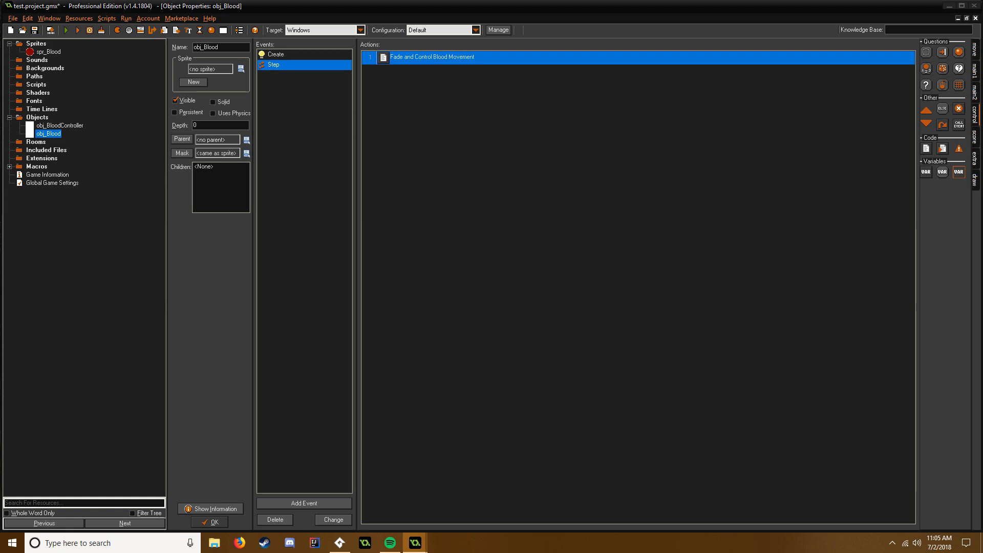
pyautogui.moveTo(304, 502)
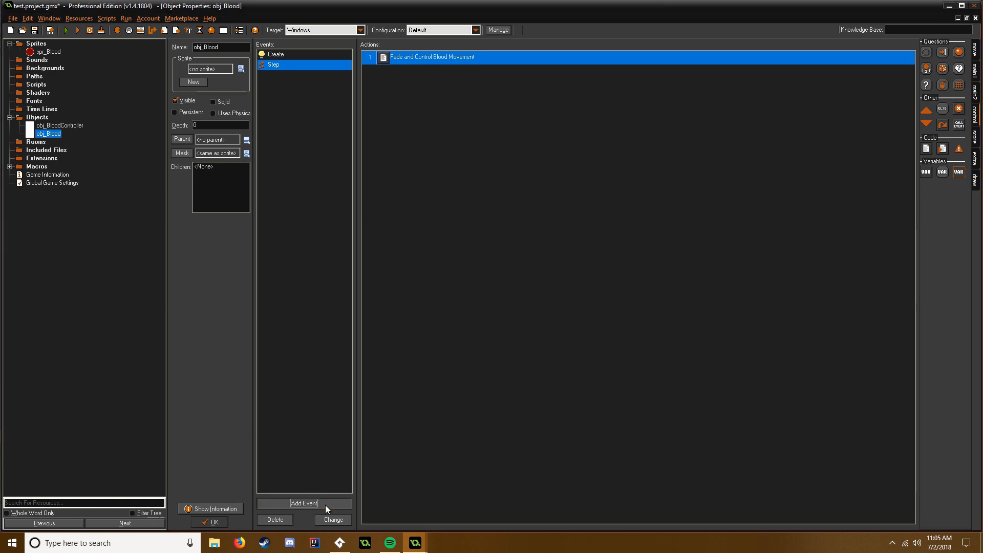
# Step: Add an End Step Move Blood script doing x and y += lengthdir_x/y(moveSpd, moveDir)
pyautogui.click(304, 502)
pyautogui.write('///Move Bl')
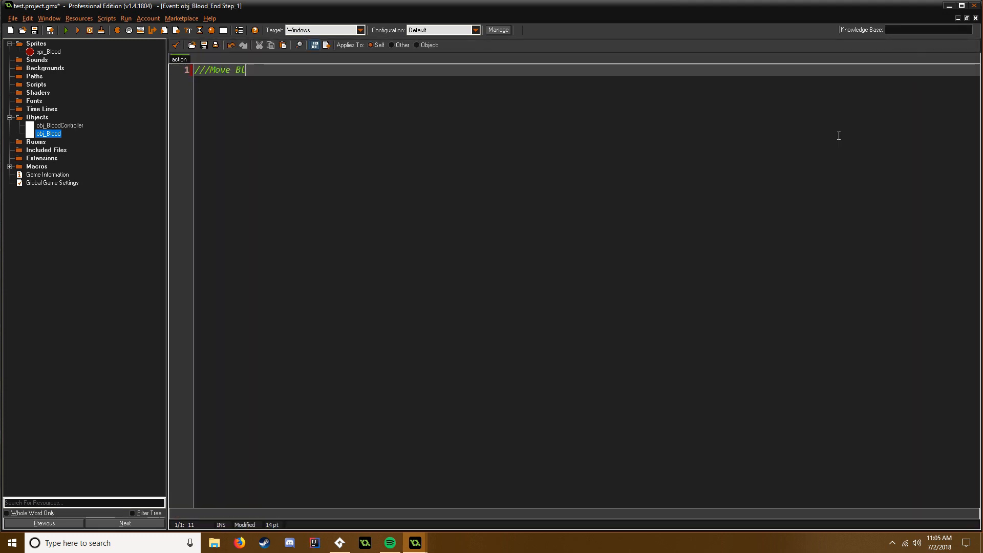
pyautogui.write('ood')
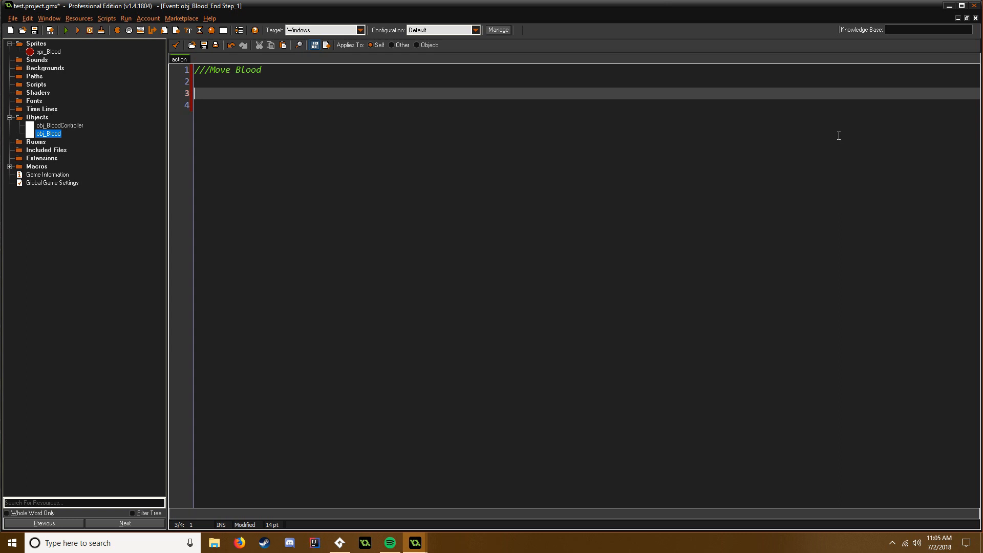
pyautogui.write('x +=')
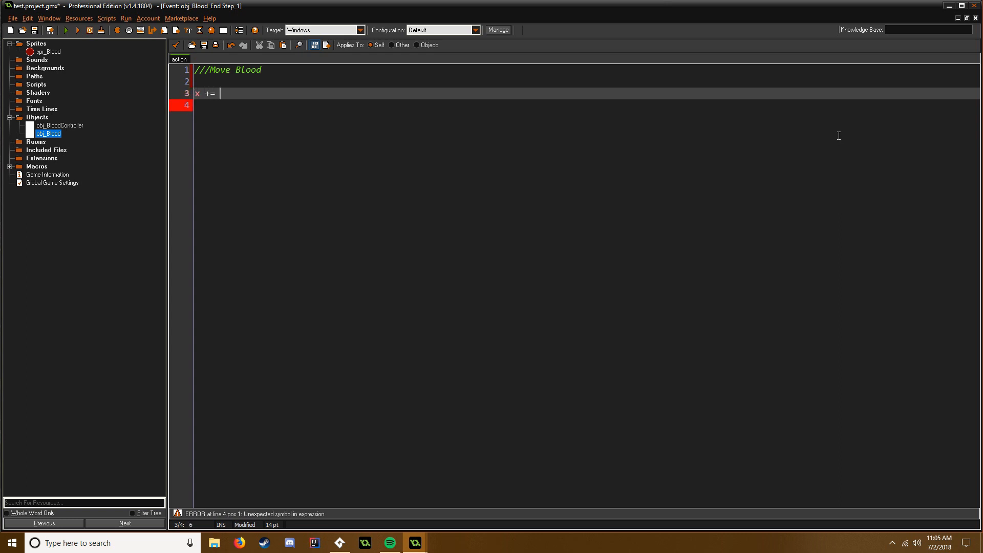
pyautogui.write('lengthds')
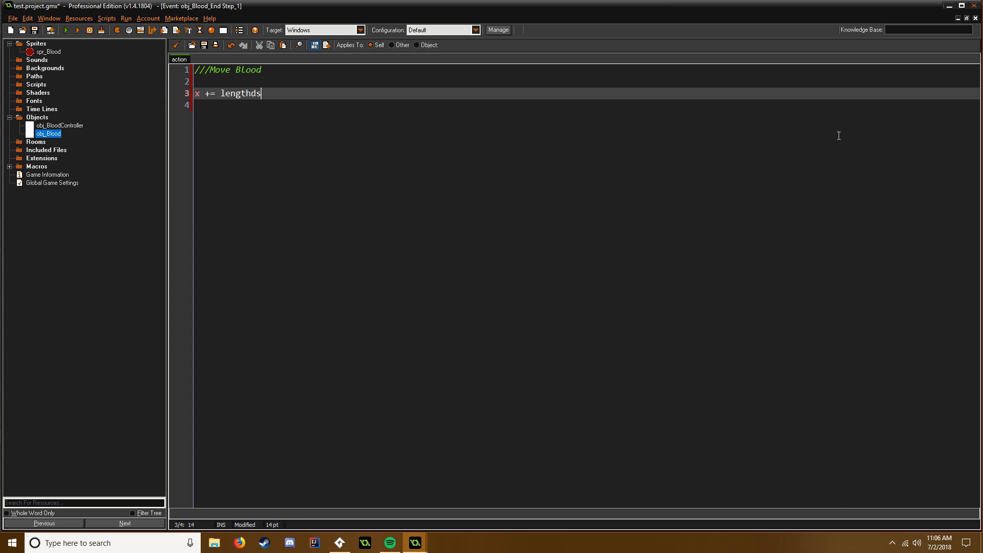
pyautogui.press('Backspace')
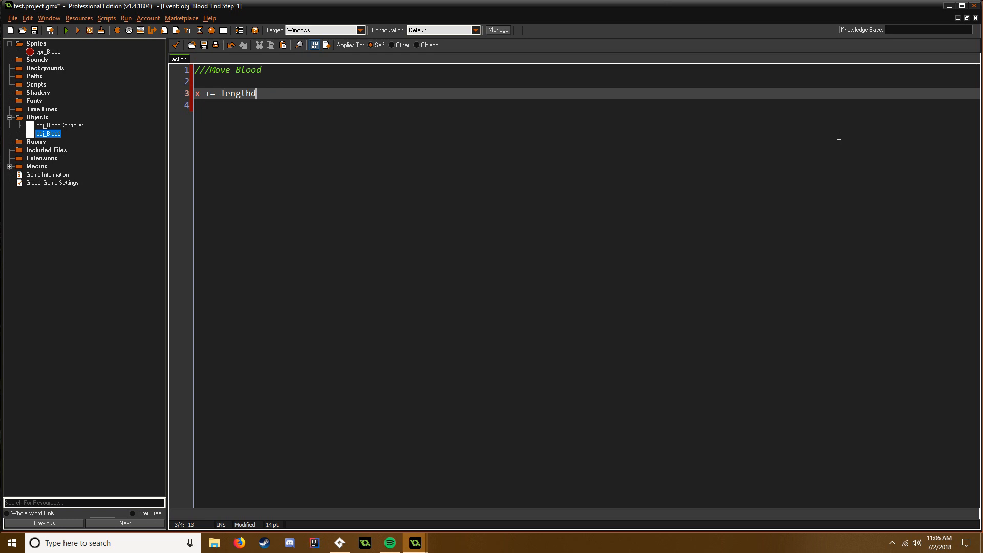
pyautogui.write('ir_x')
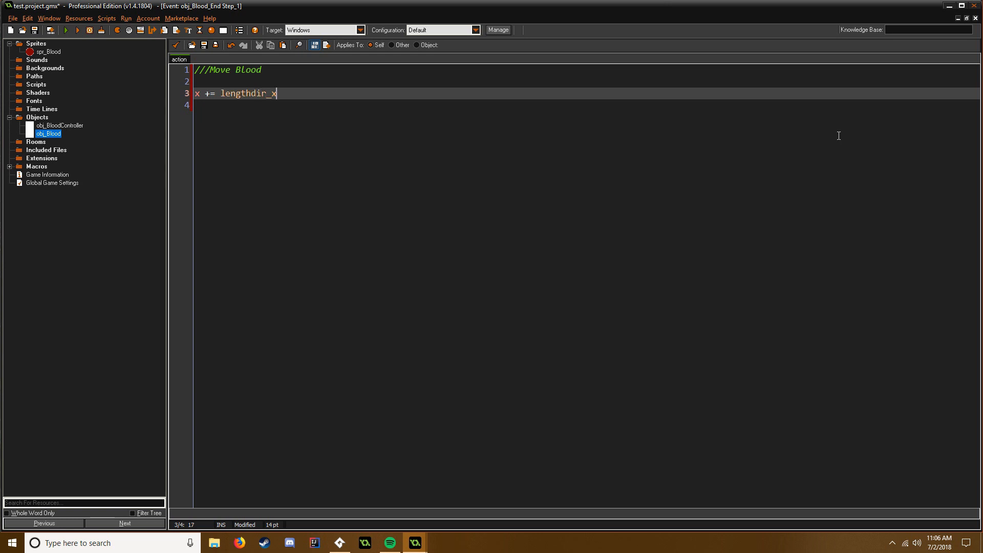
pyautogui.write('(moveSpd, moveDir);')
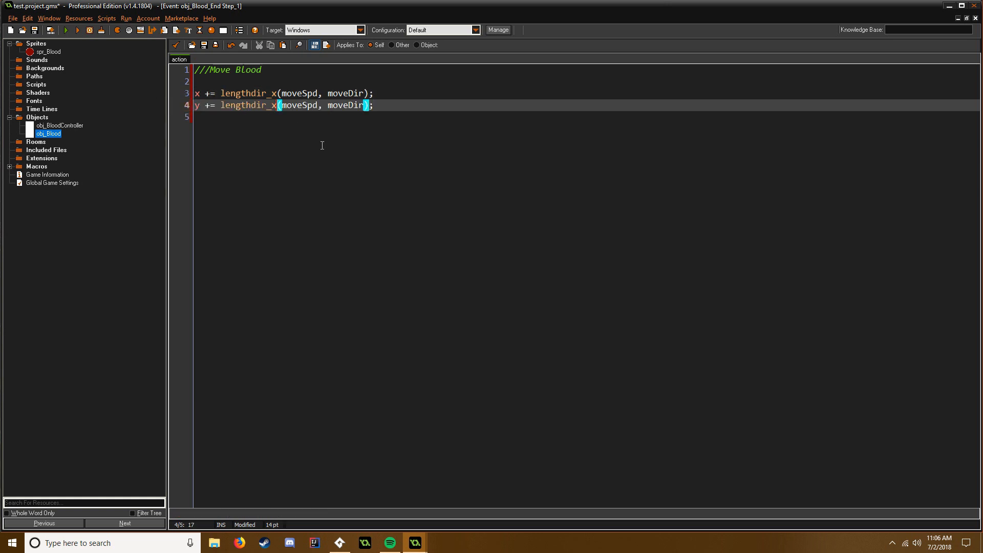
pyautogui.write('y')
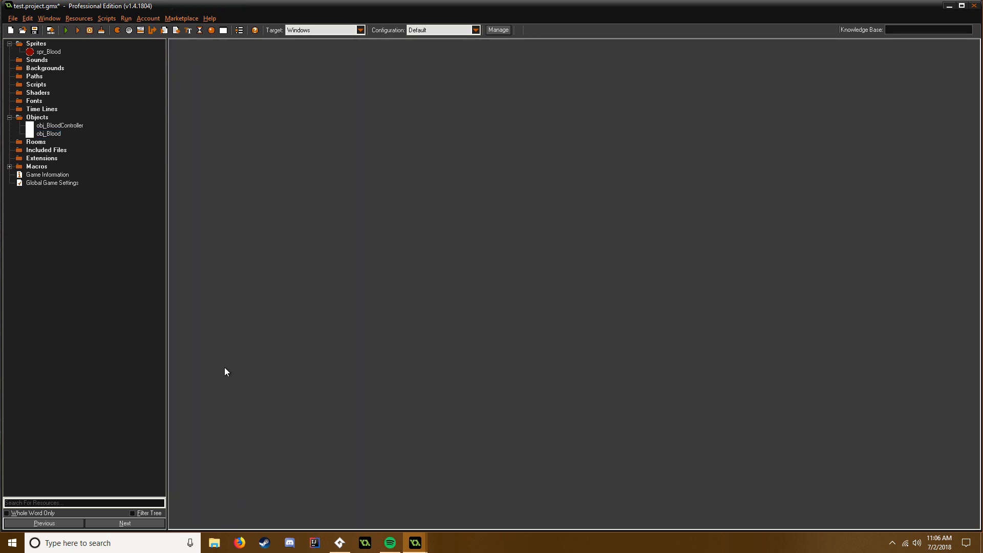
pyautogui.moveTo(51, 149)
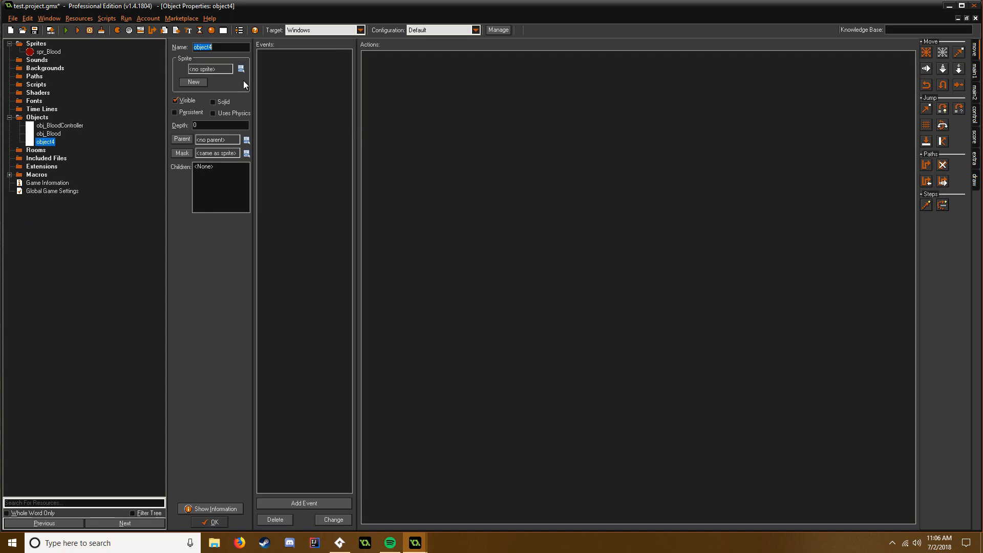
pyautogui.moveTo(216, 47)
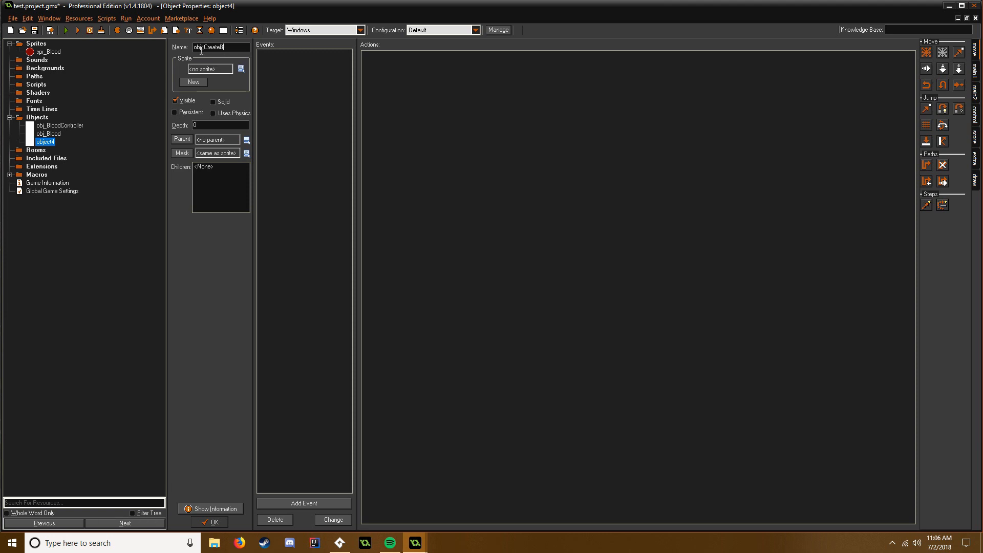
# Step: Name the new object obj_CreateBlood and add a Step event to it
pyautogui.write('lood')
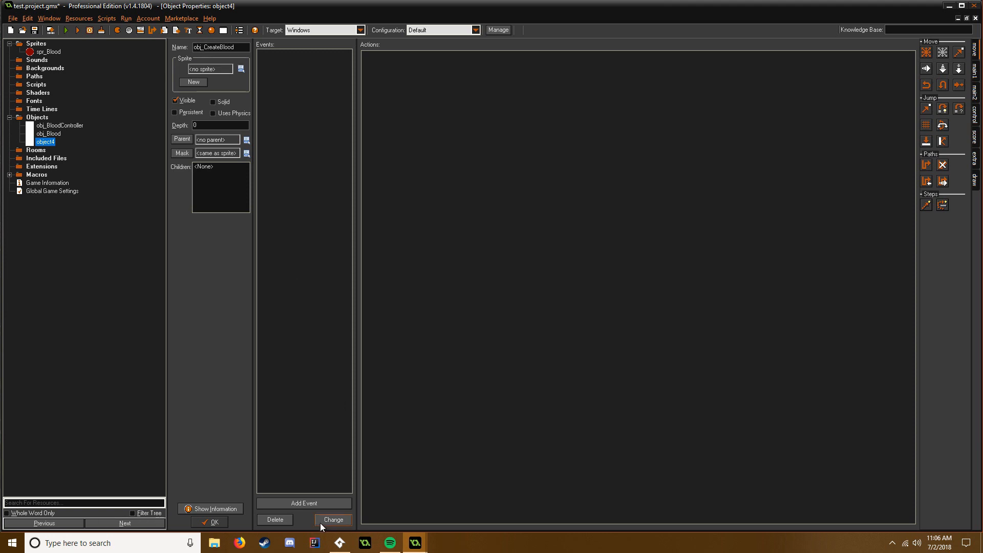
pyautogui.click(304, 502)
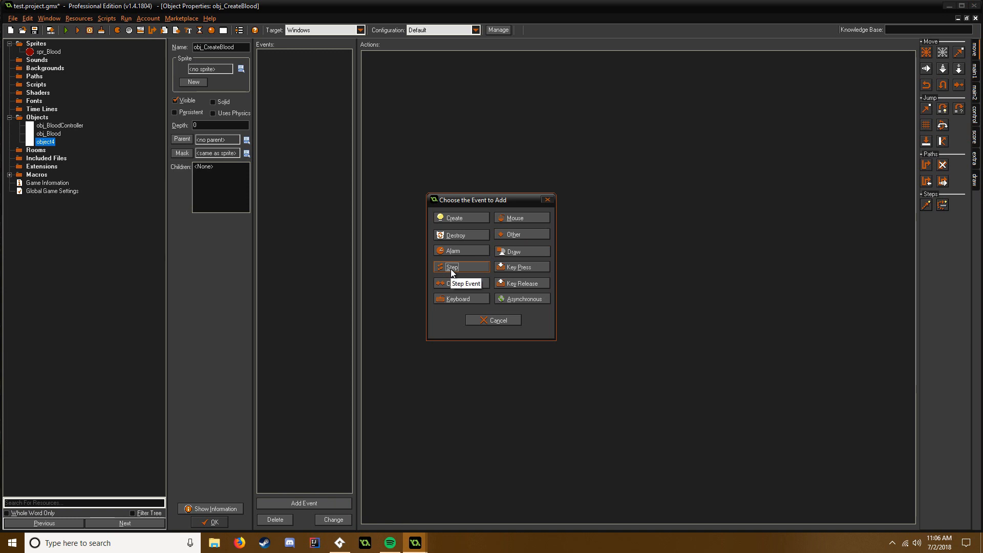
pyautogui.click(452, 266)
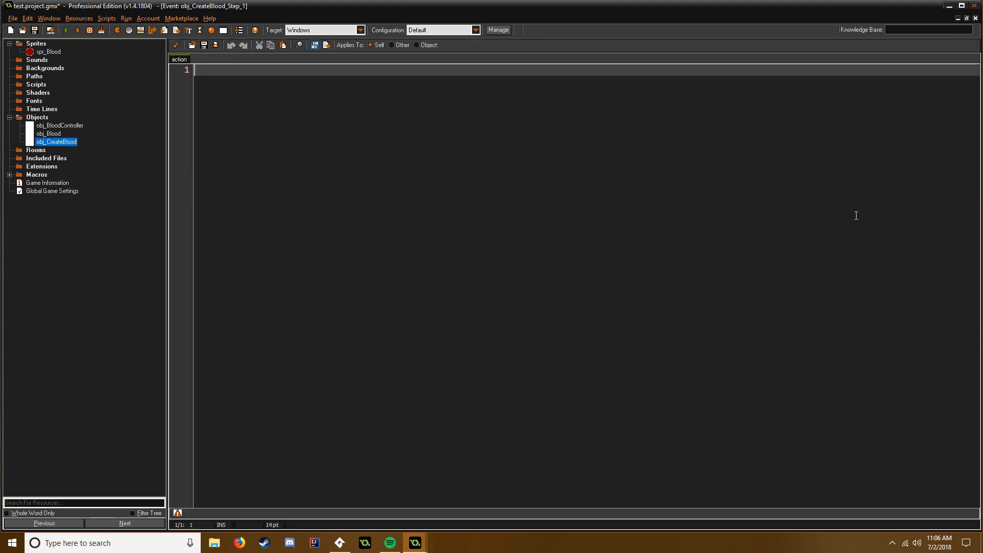
# Step: Start an if mouse_check_button_pressed block that repeats 15 times
pyautogui.write('if ()')
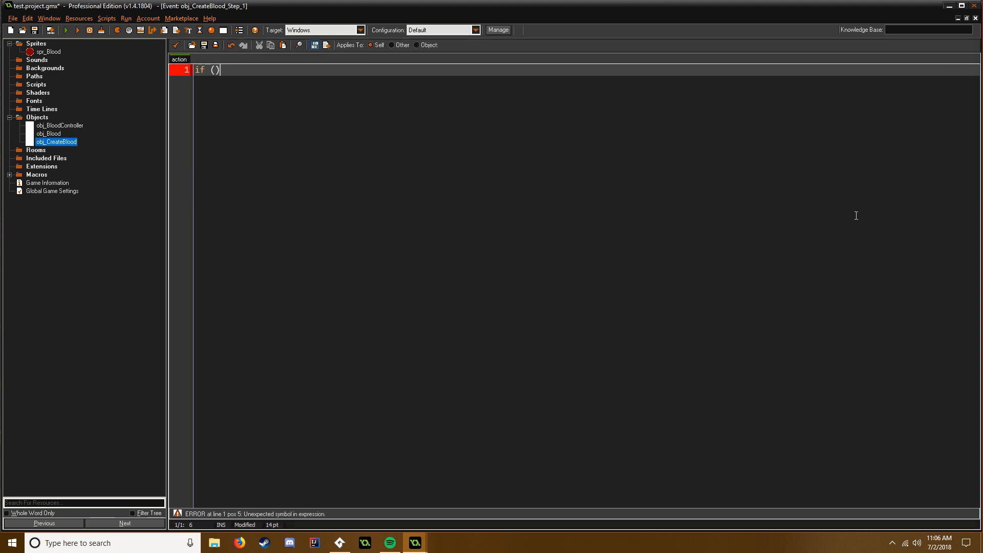
pyautogui.write('mouse_check_butto')
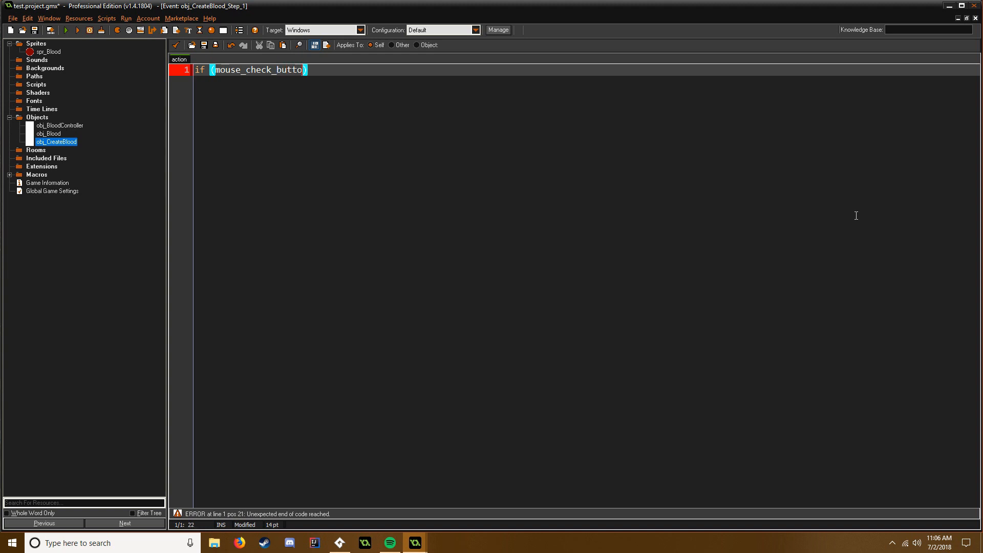
pyautogui.write('n_pressed')
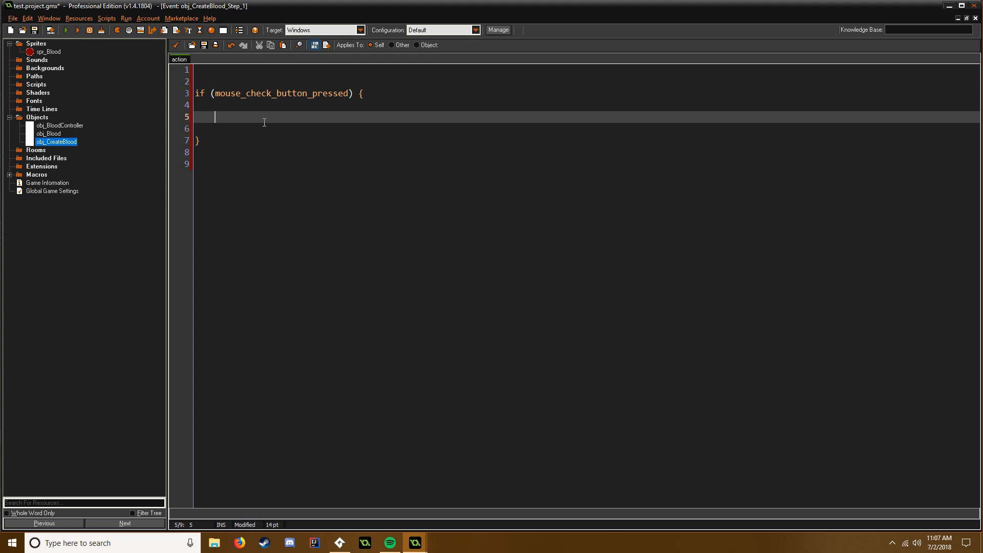
pyautogui.write('rep')
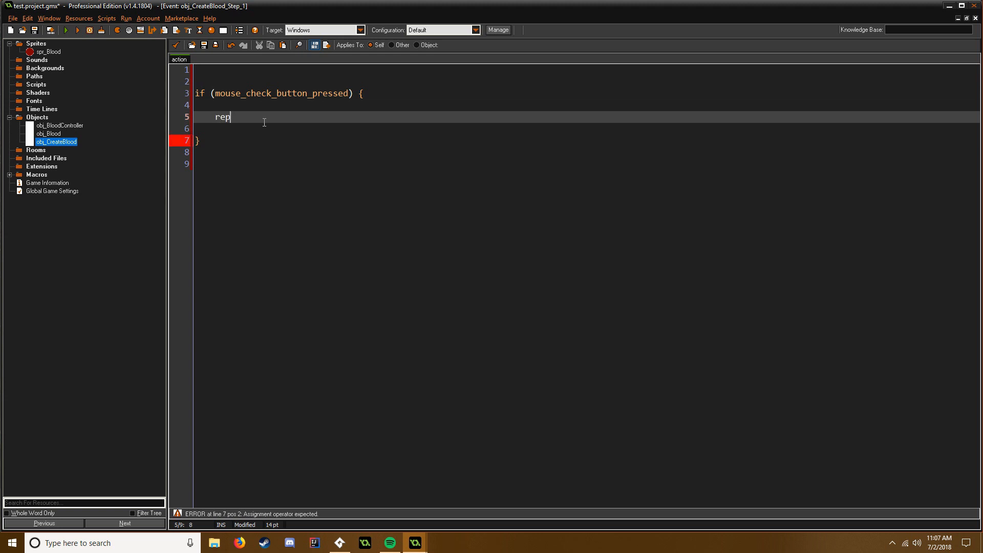
pyautogui.write('eat(')
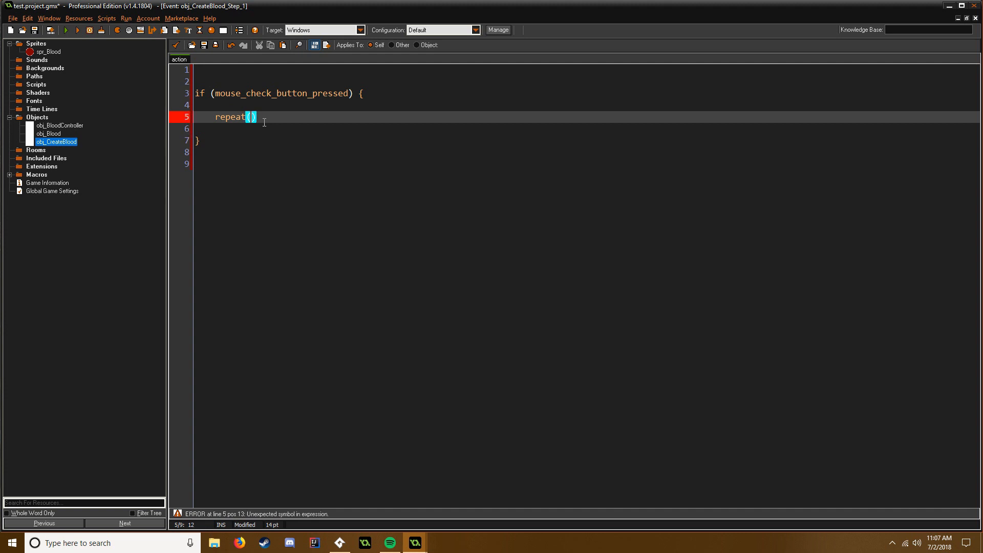
pyautogui.write('15)')
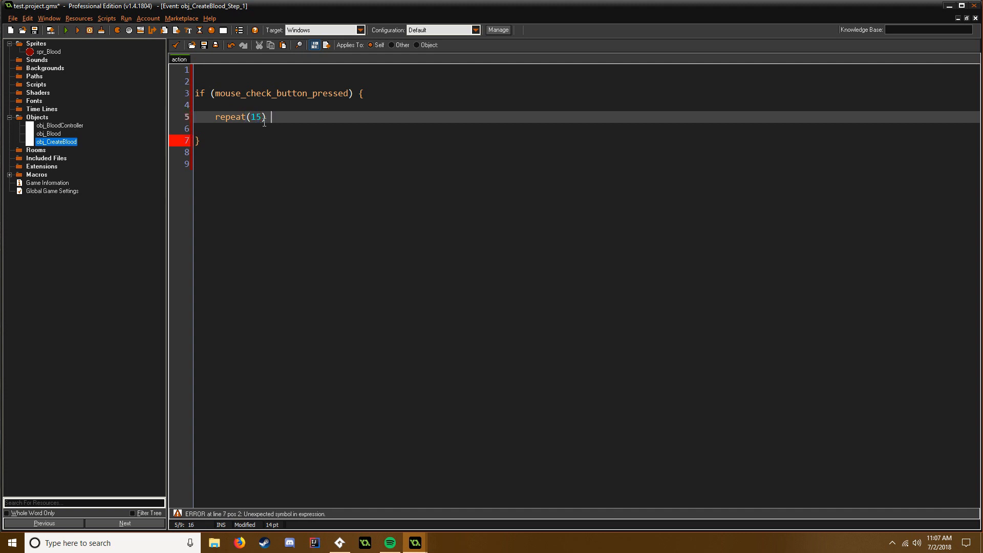
pyautogui.write('{')
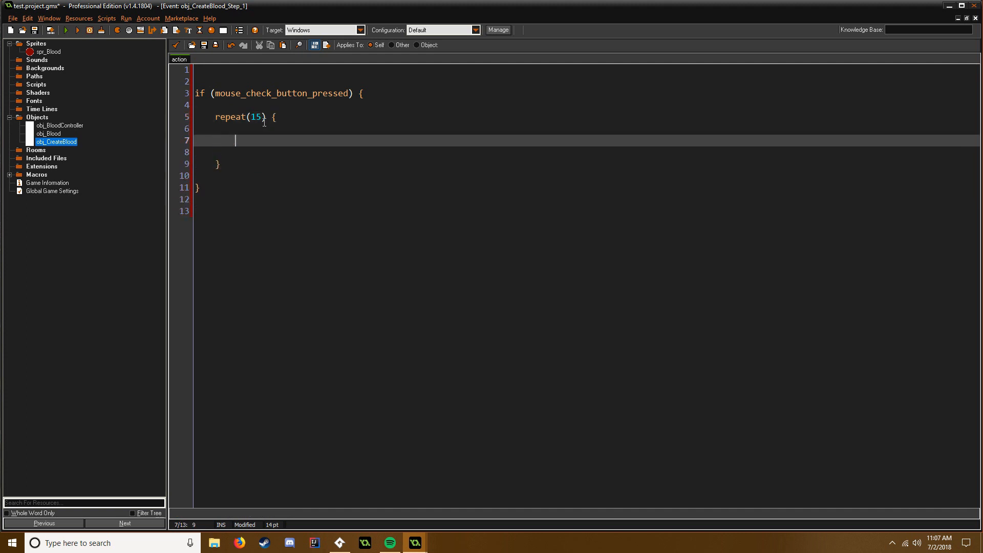
# Step: Spawn obj_Blood at mouse_x, mouse_y with instance_create and add the Create Blood comment
pyautogui.write('instance')
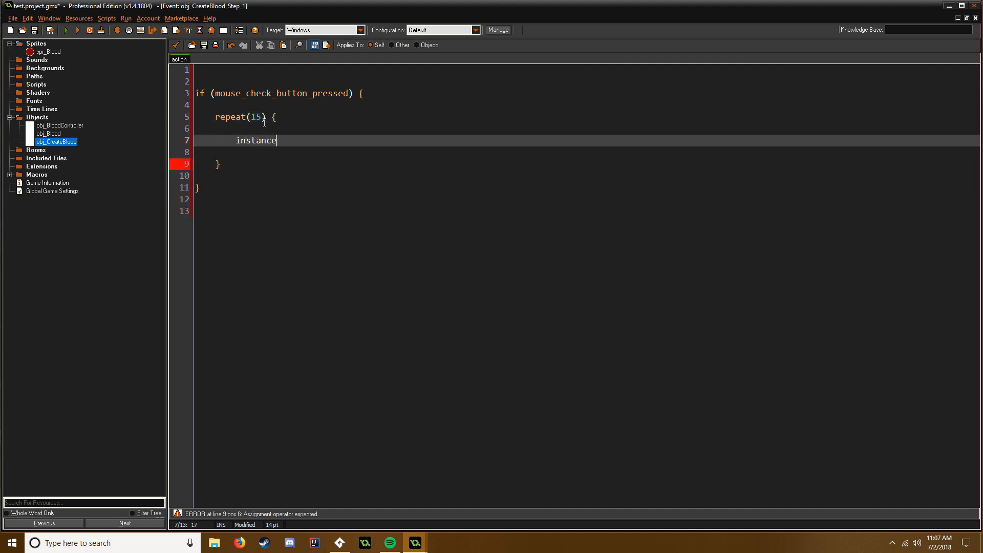
pyautogui.write('_create()')
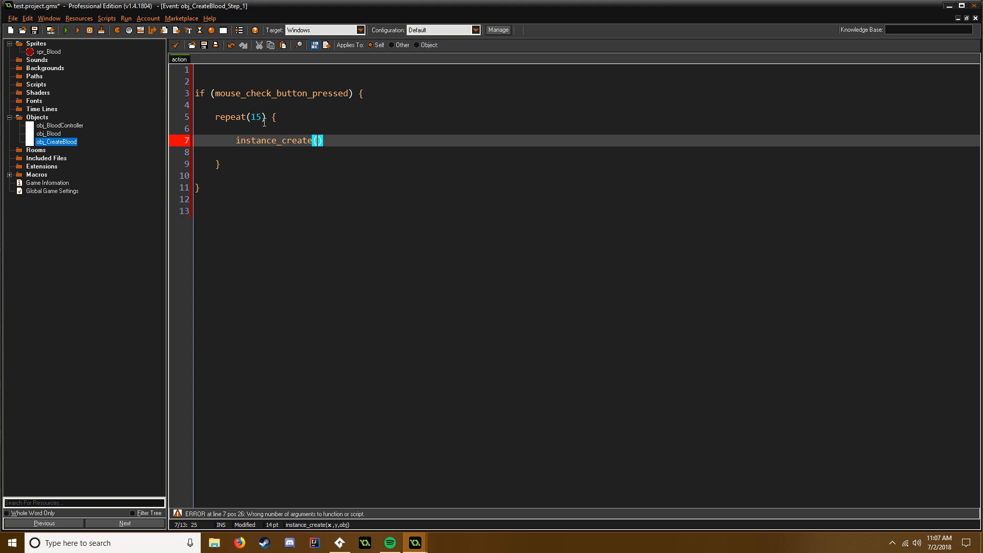
pyautogui.write('mouse_x')
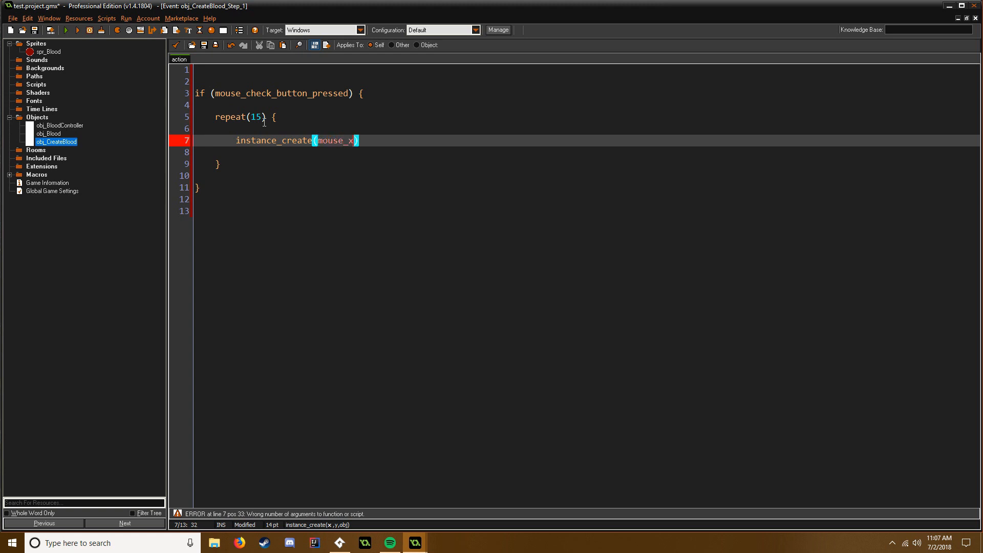
pyautogui.write(', mouse_y')
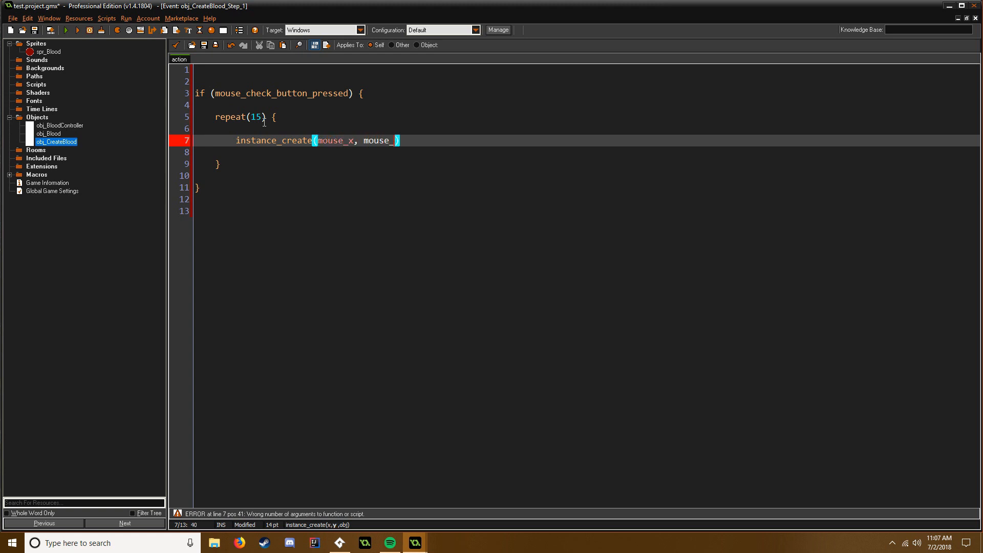
pyautogui.write(', obj_B')
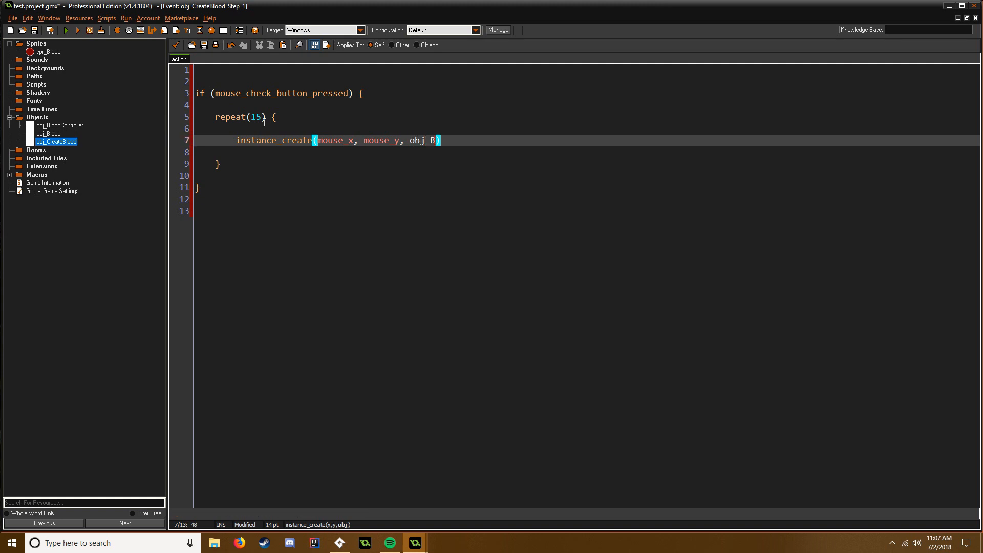
pyautogui.write('lood);')
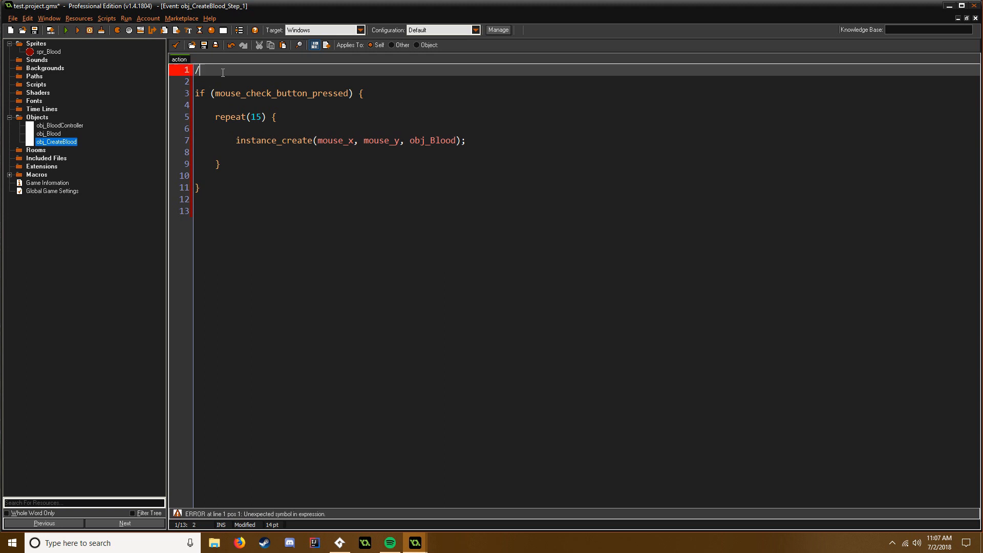
pyautogui.write('//Create')
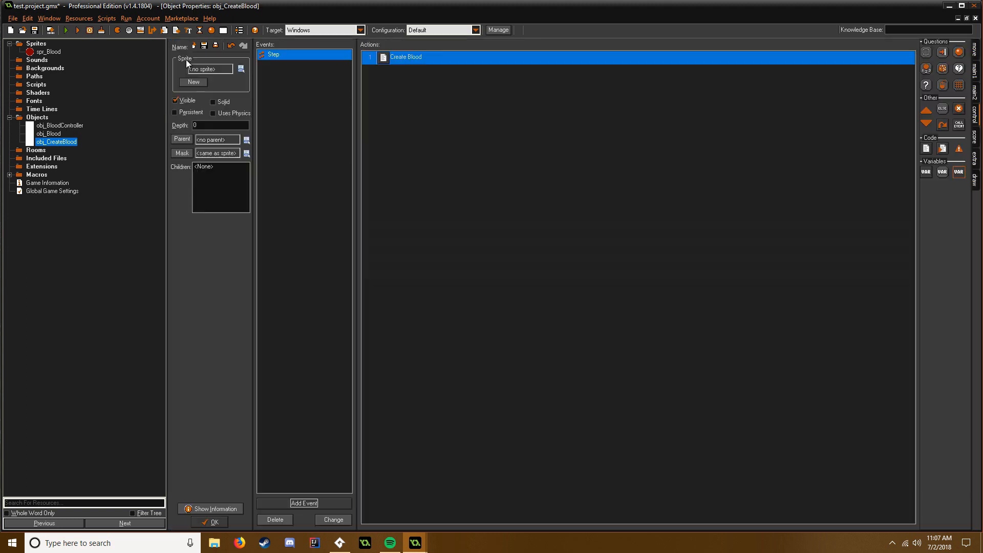
pyautogui.click(209, 521)
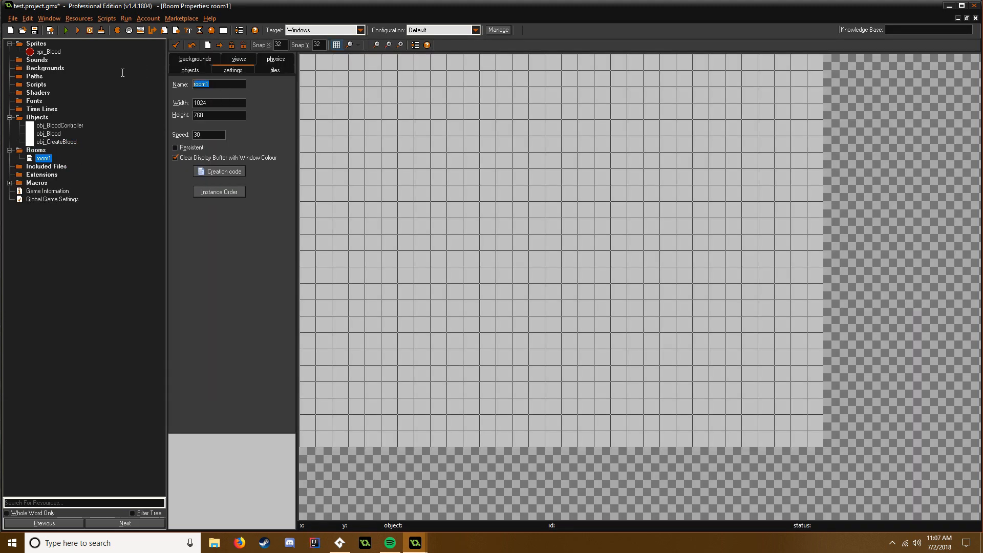
# Step: Rename the room rm_TestBlood and set its width to 1280
pyautogui.write('rm_Te')
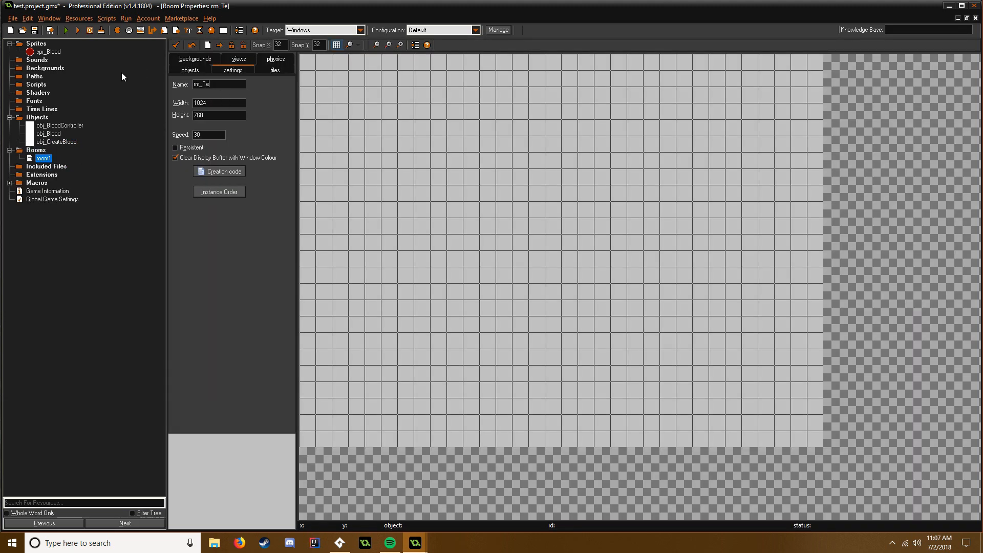
pyautogui.write('stBlood')
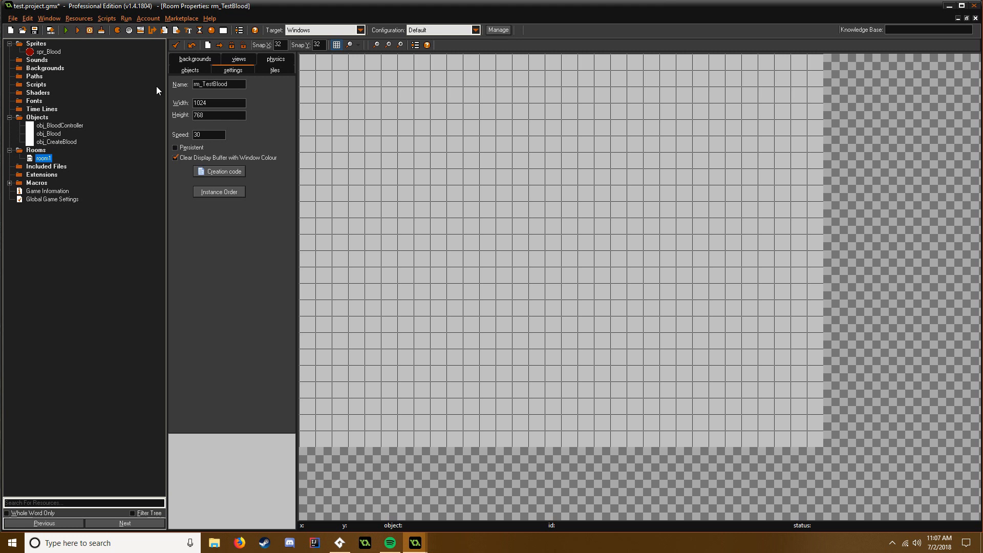
pyautogui.tripleClick(218, 102)
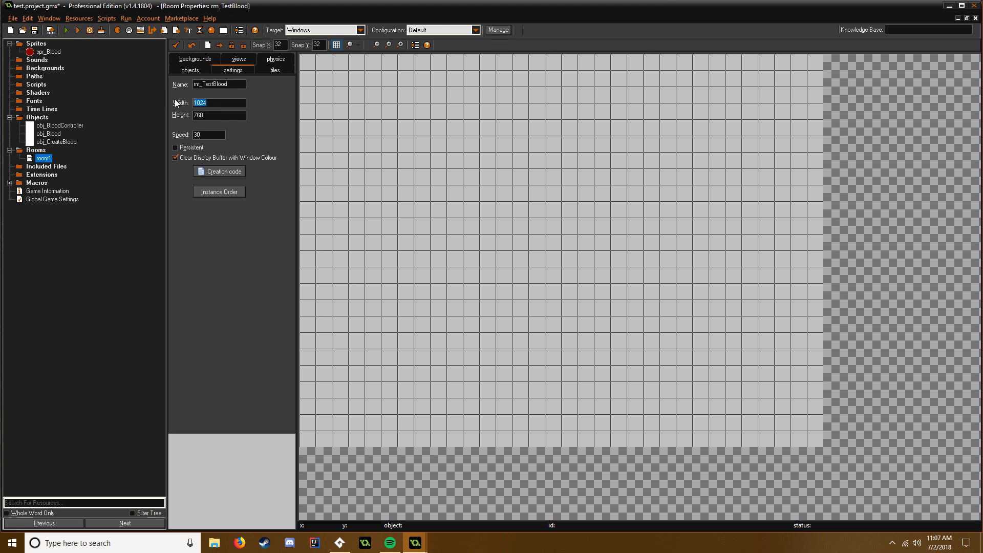
pyautogui.write('1280')
pyautogui.click(320, 45)
pyautogui.write('16')
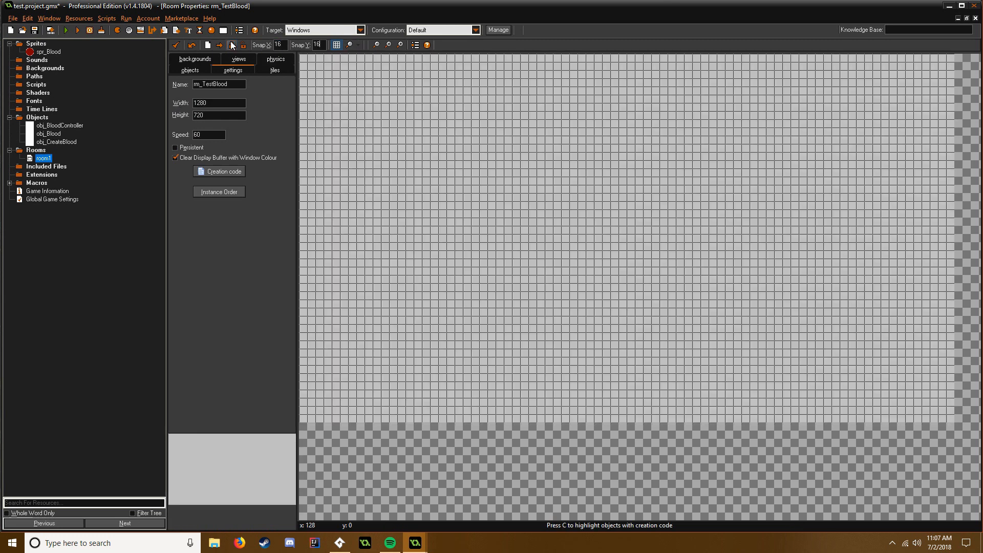
# Step: Place an obj_BloodController instance at the room's top-left corner
pyautogui.click(190, 70)
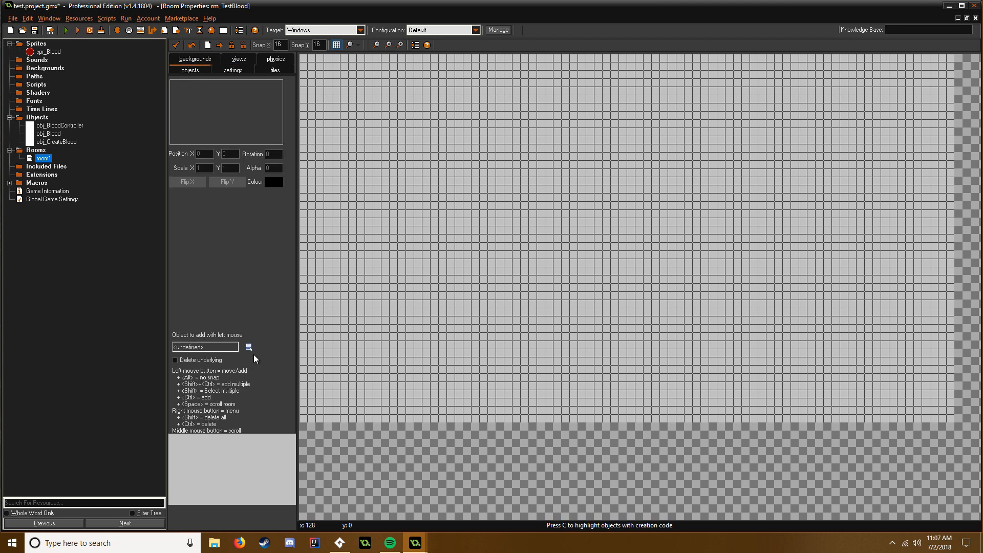
pyautogui.click(248, 347)
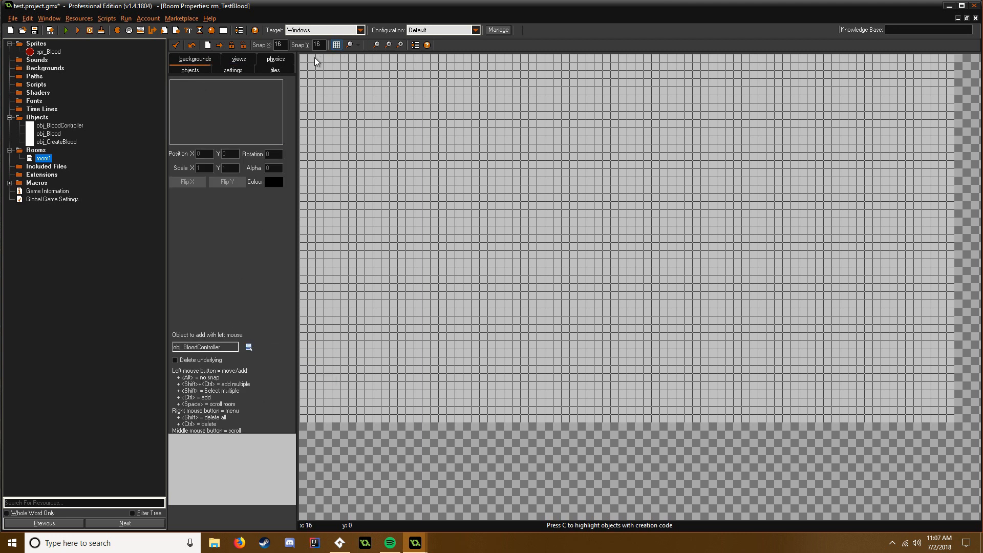
pyautogui.click(248, 346)
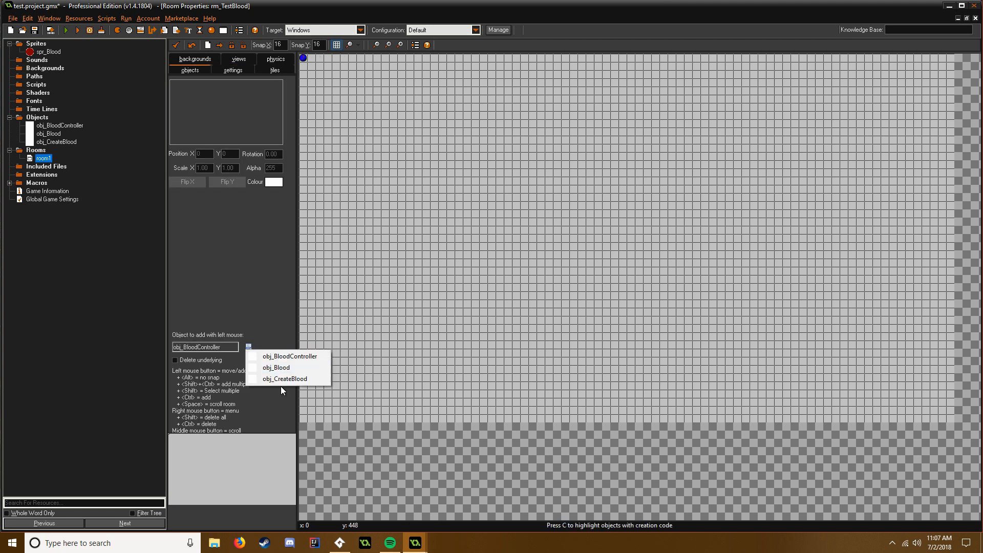
pyautogui.click(285, 377)
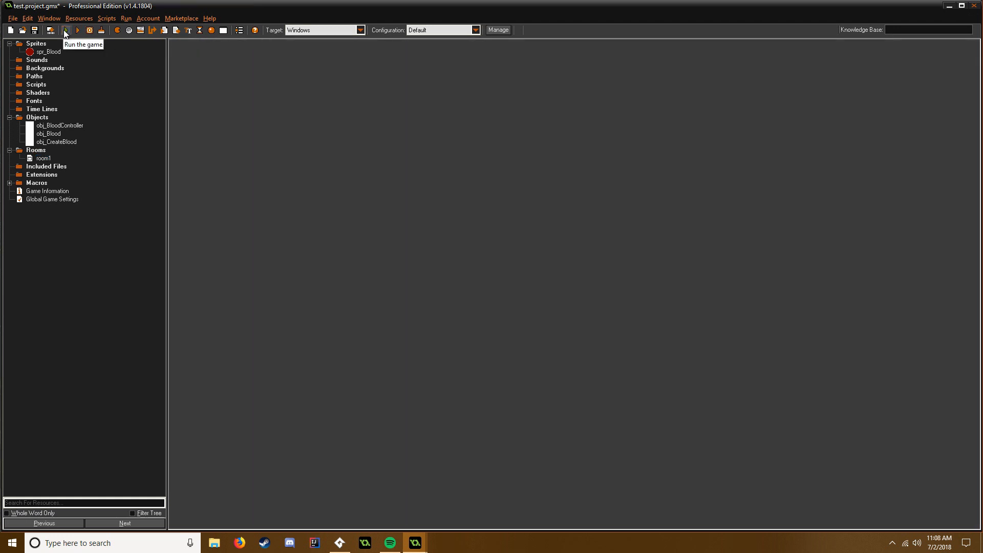
# Step: Run the game, then fix the compile error by passing mb_left to mouse_check_button_pressed
pyautogui.click(65, 30)
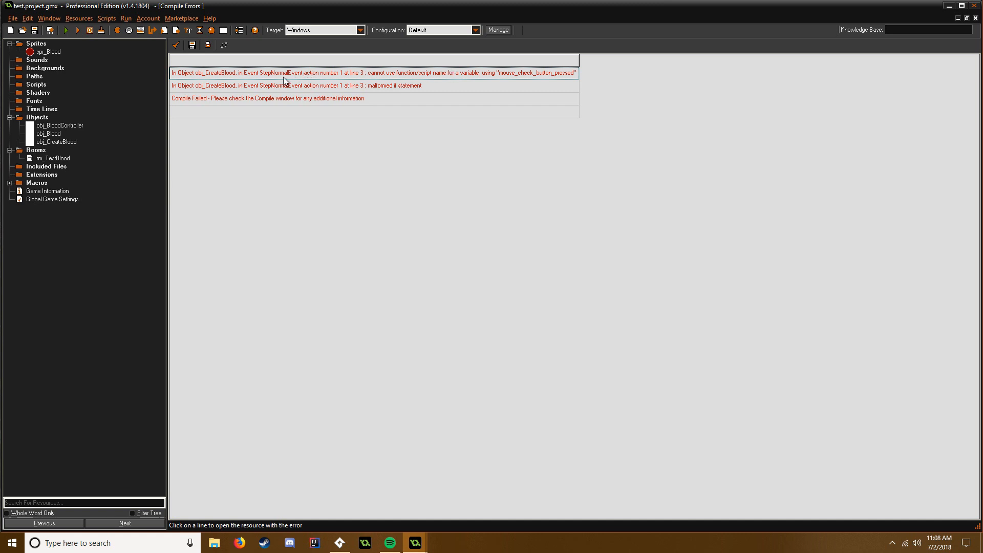
pyautogui.moveTo(493, 72)
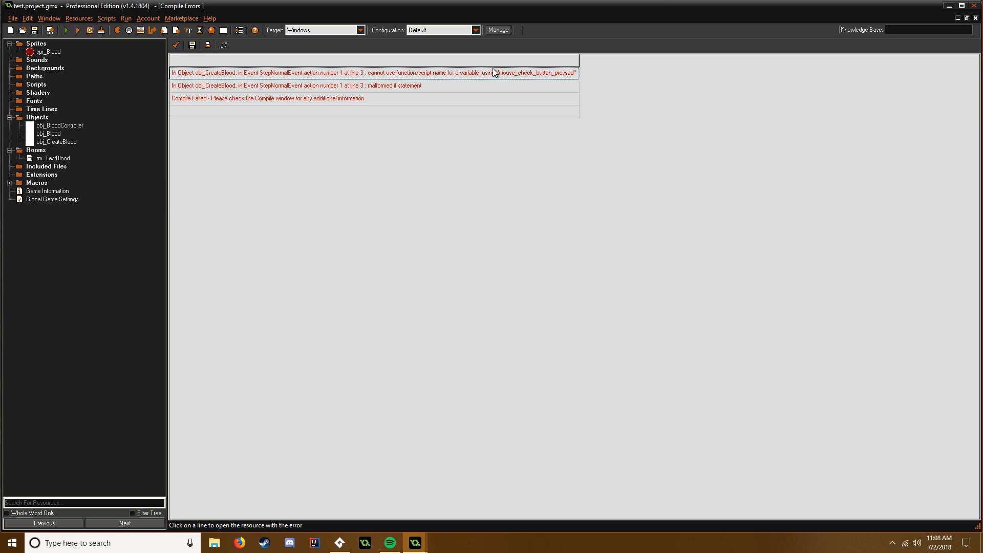
pyautogui.moveTo(395, 77)
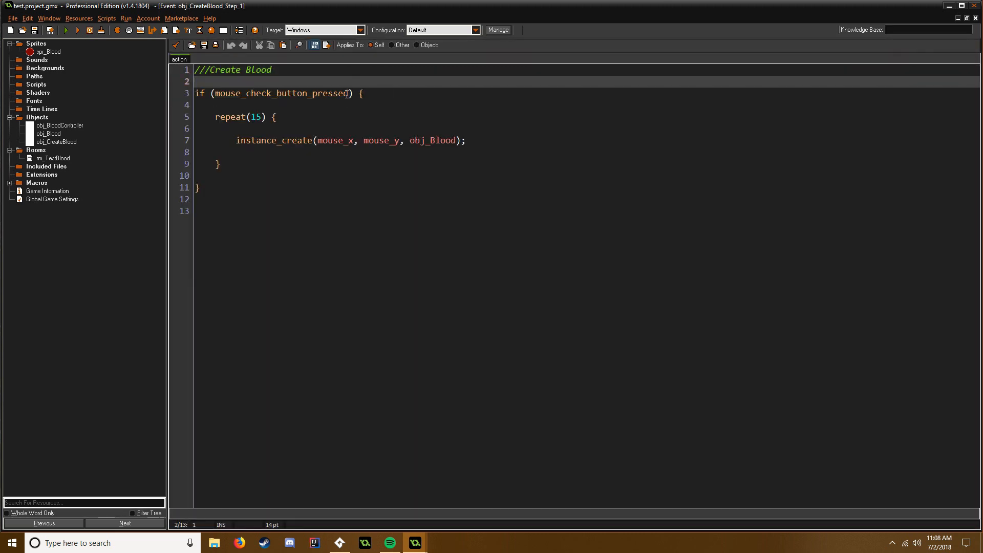
pyautogui.write('mb_left)')
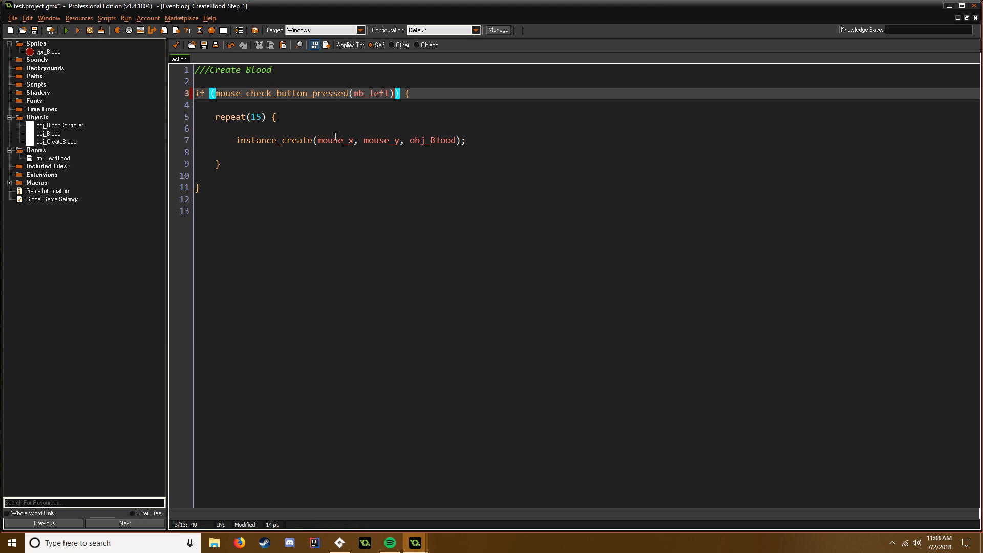
pyautogui.click(76, 31)
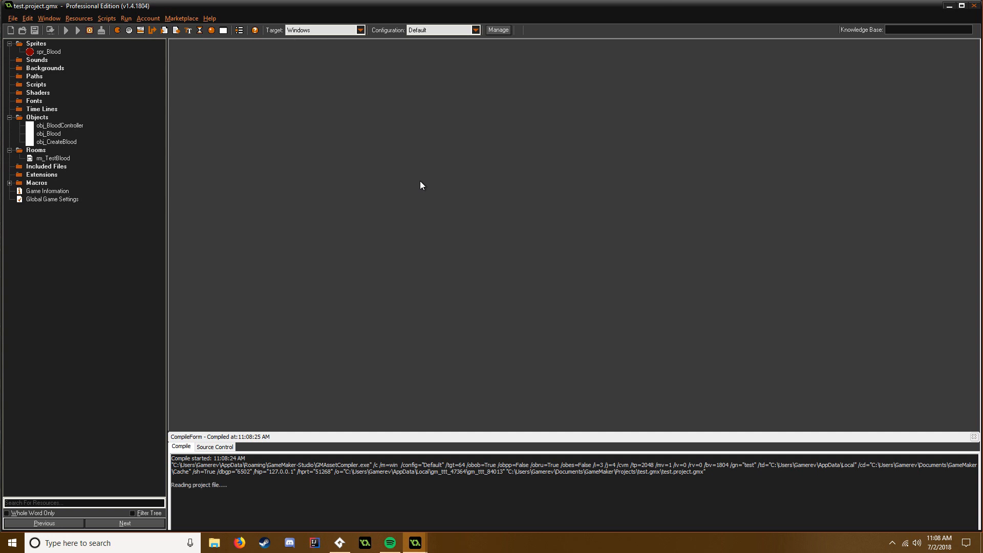
# Step: Run the game and click three spots in the room to leave blood splatters
pyautogui.click(66, 30)
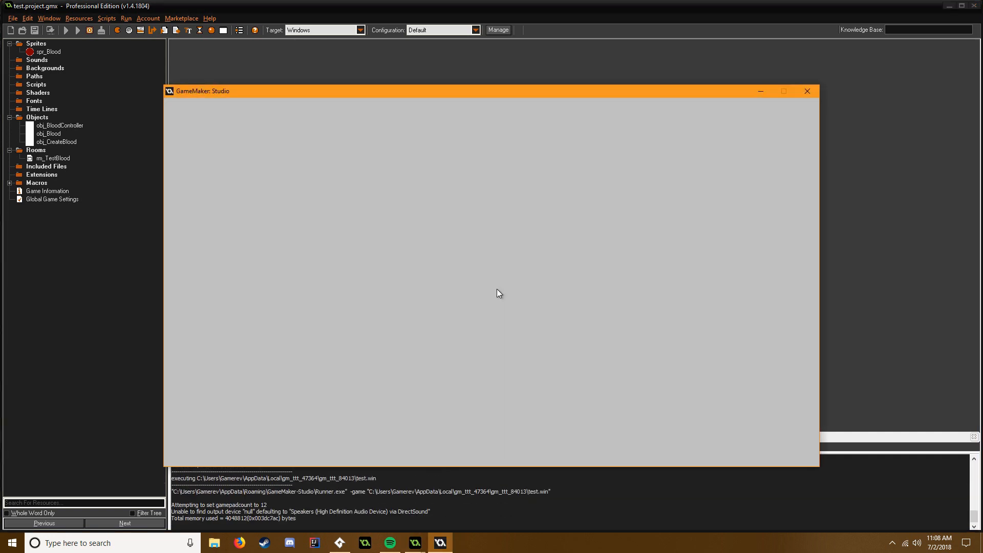
pyautogui.click(561, 270)
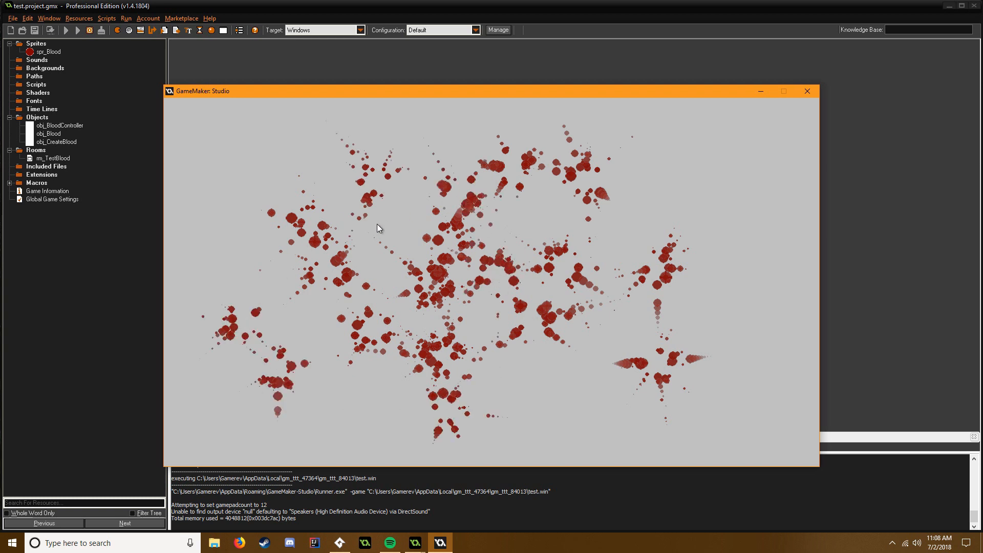
pyautogui.moveTo(399, 306)
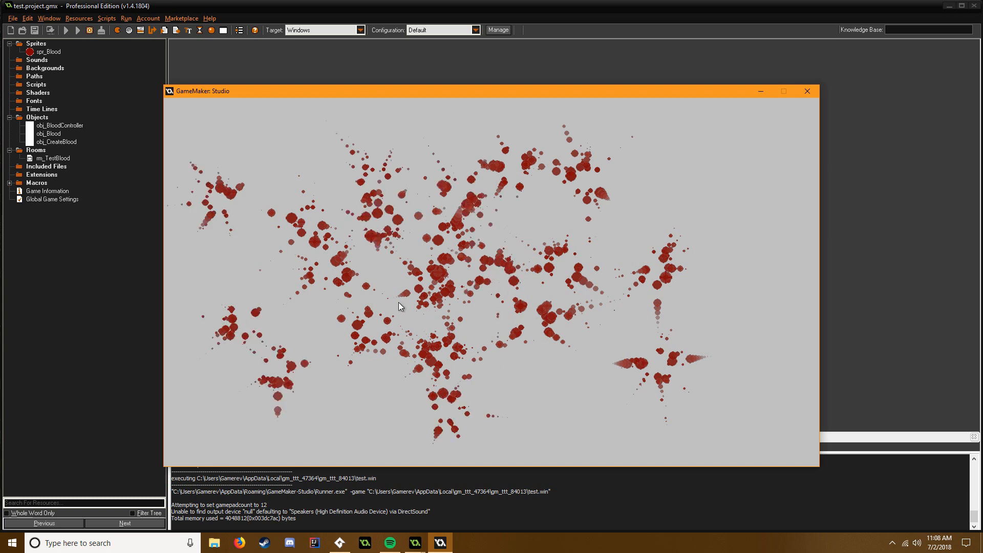
pyautogui.moveTo(413, 312)
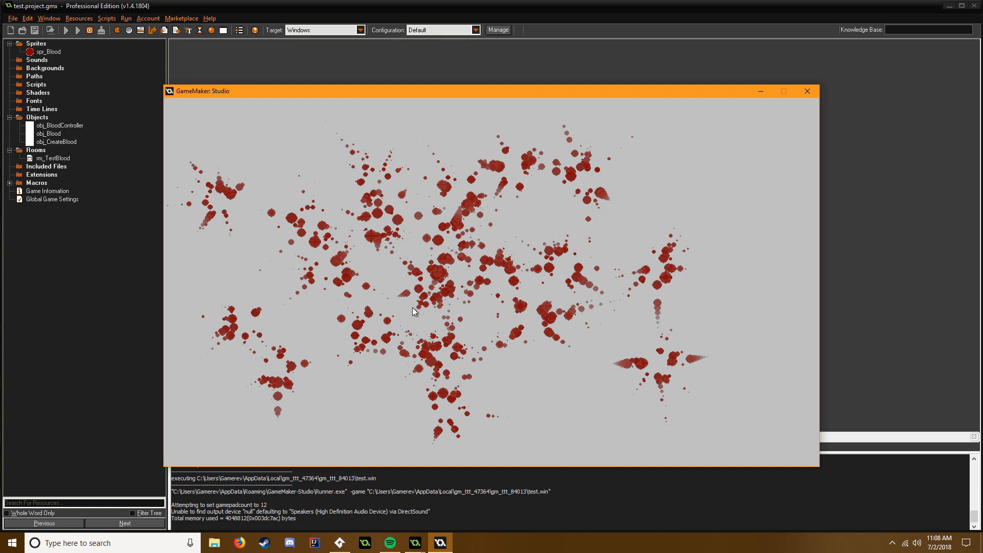
pyautogui.moveTo(748, 346)
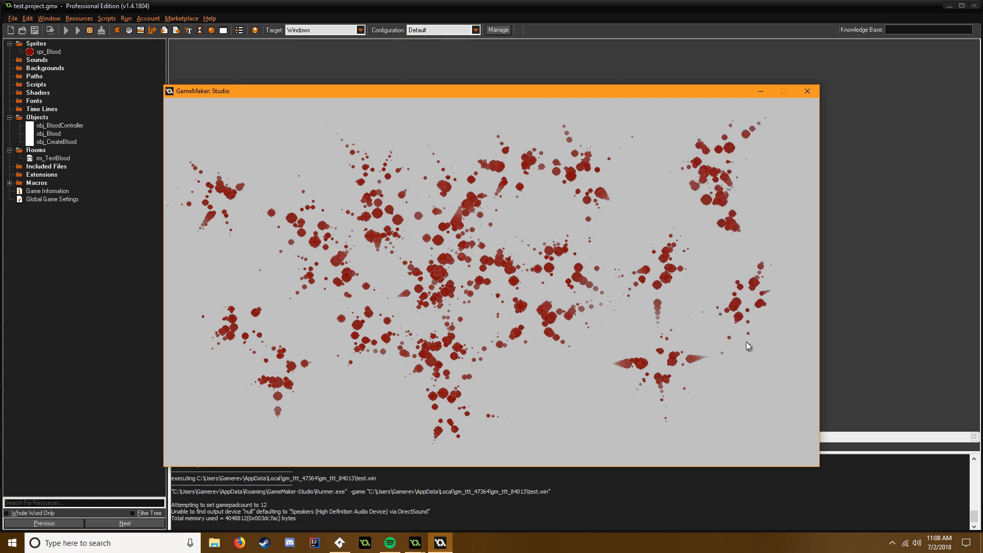
pyautogui.click(589, 441)
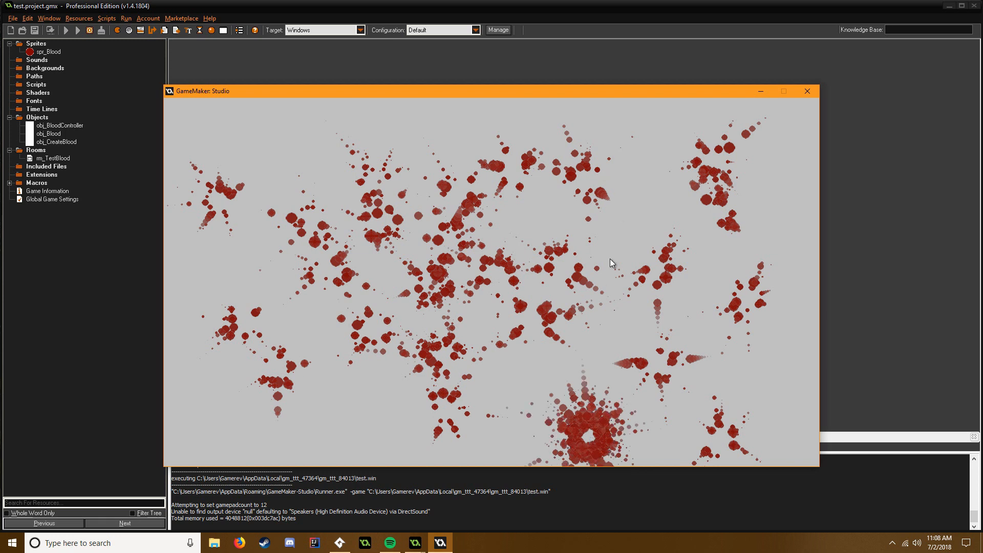
pyautogui.moveTo(282, 222)
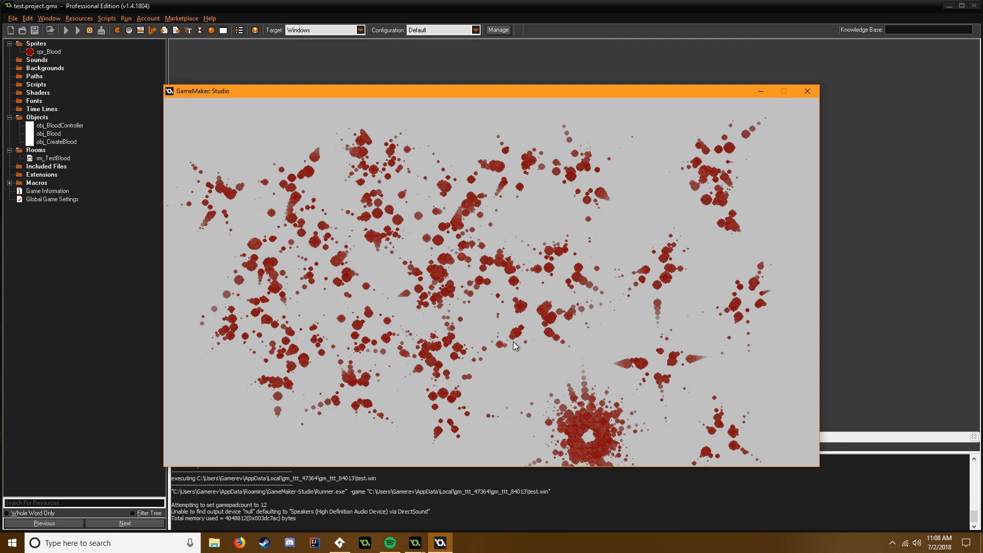
pyautogui.click(806, 92)
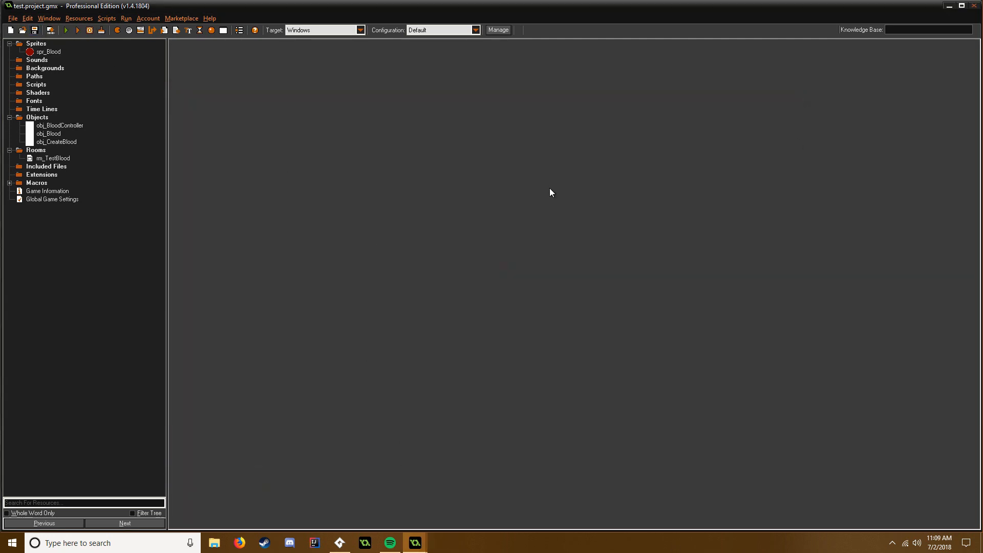
pyautogui.moveTo(544, 190)
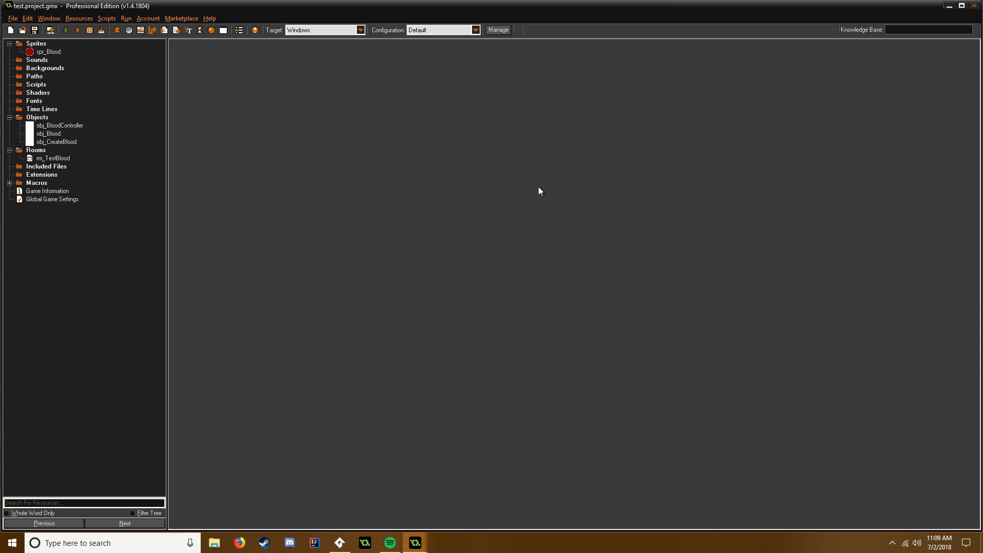
pyautogui.moveTo(534, 190)
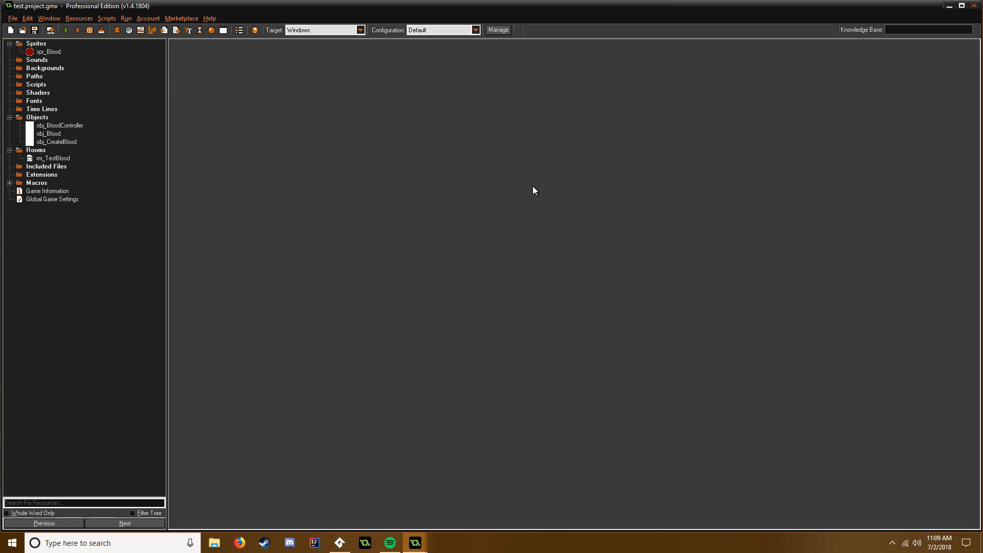